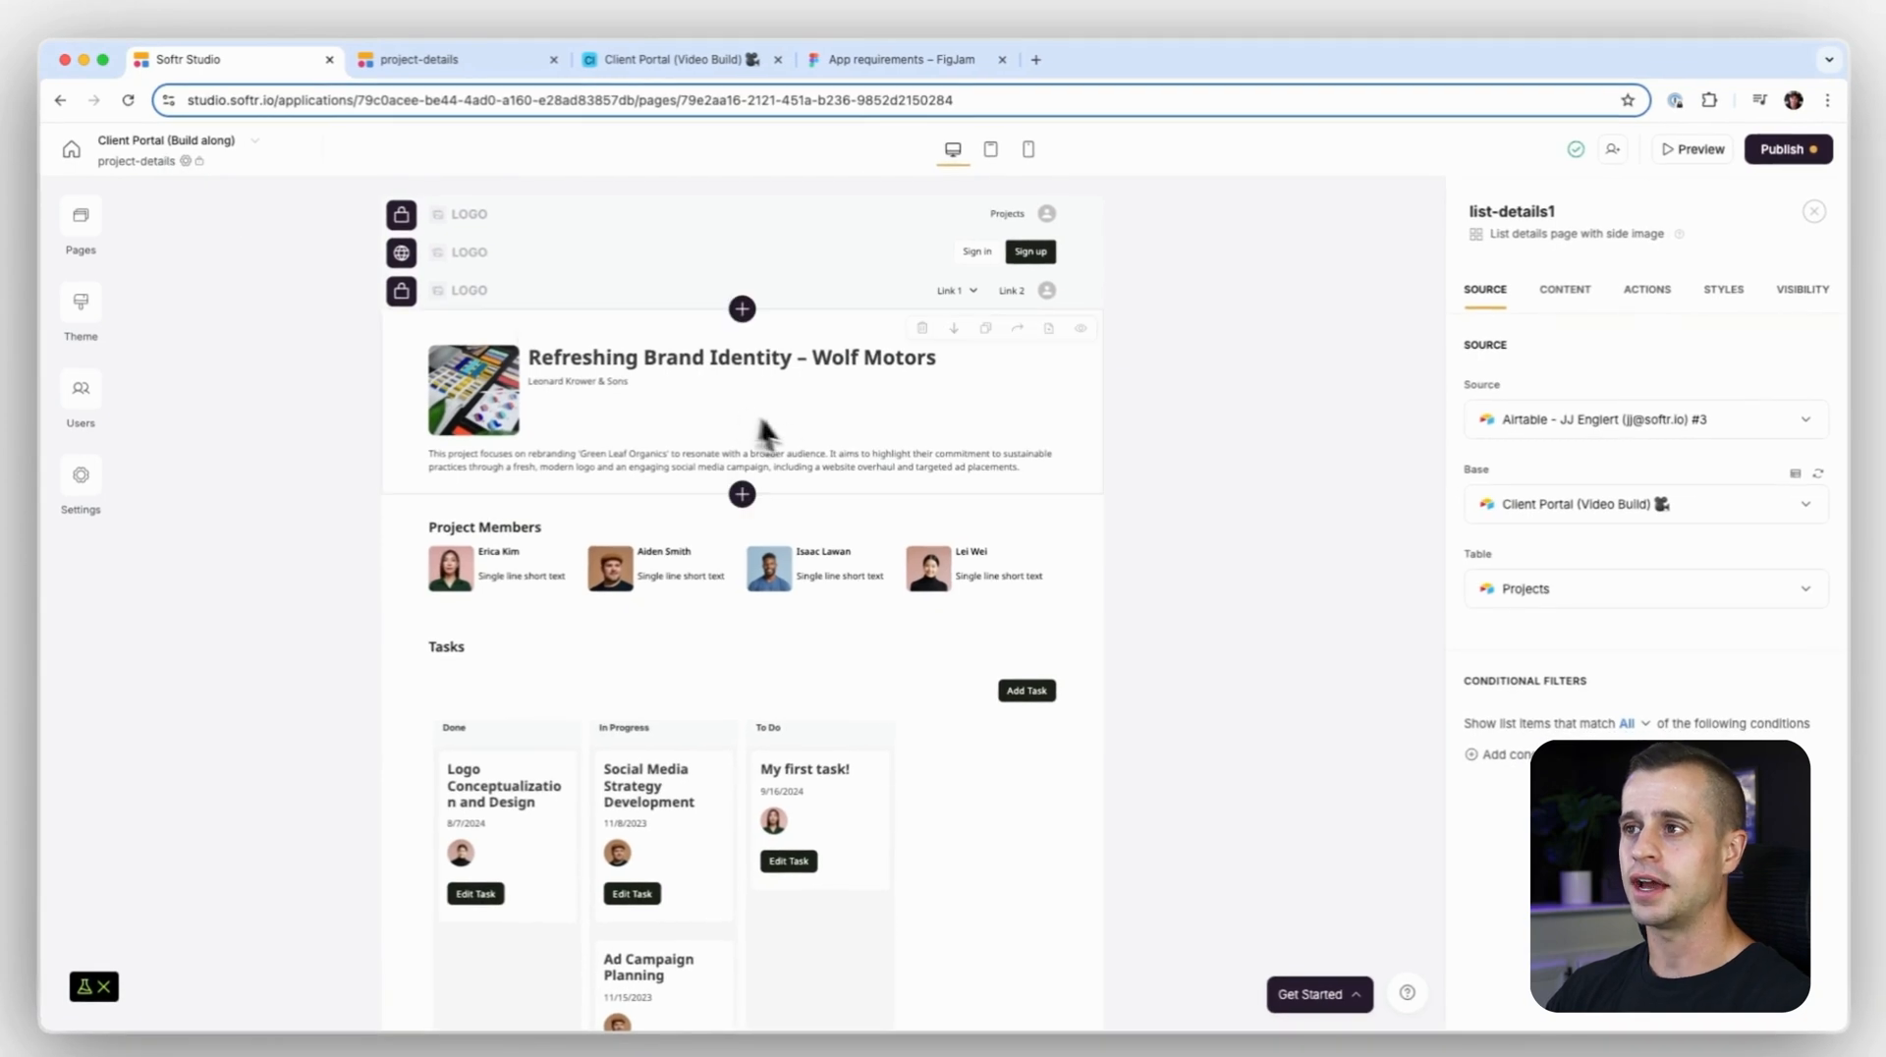
mouse_move(908, 409)
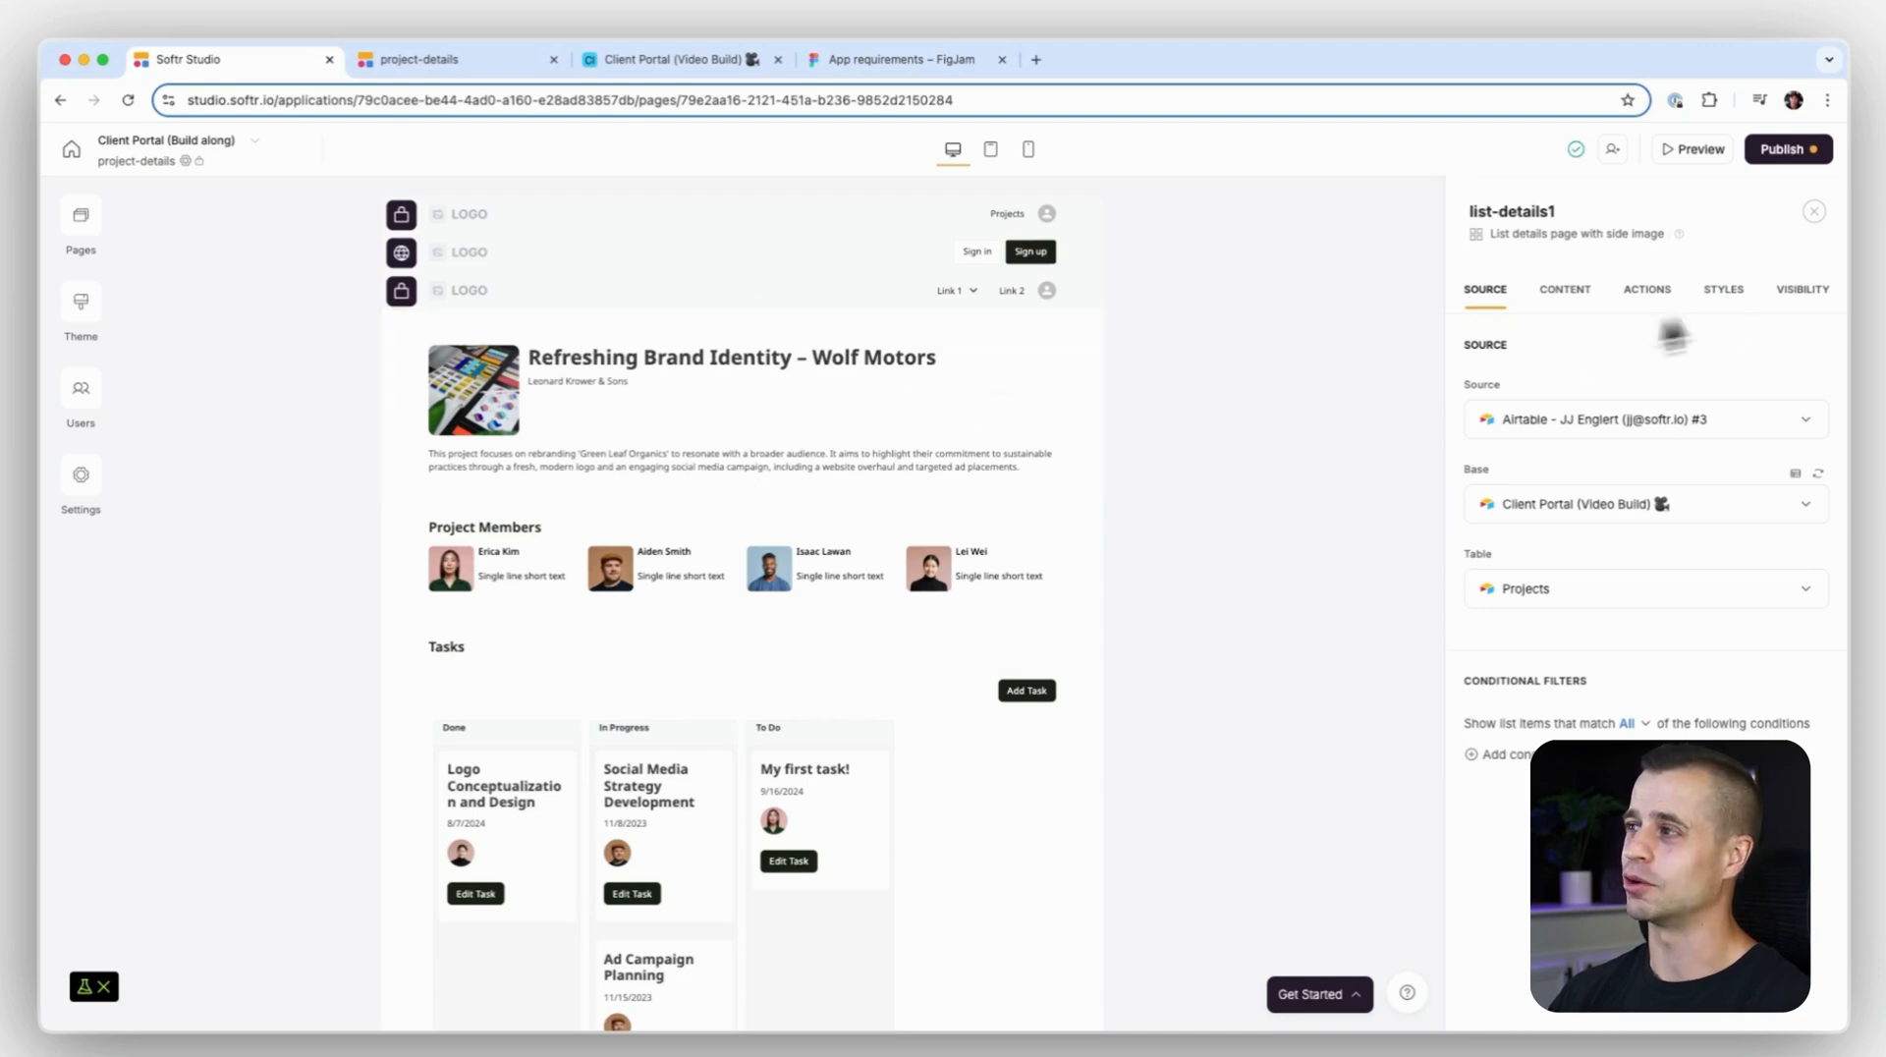
Add an edit-record button to the project details block labelled 'Edit Project'.
left_click(1649, 289)
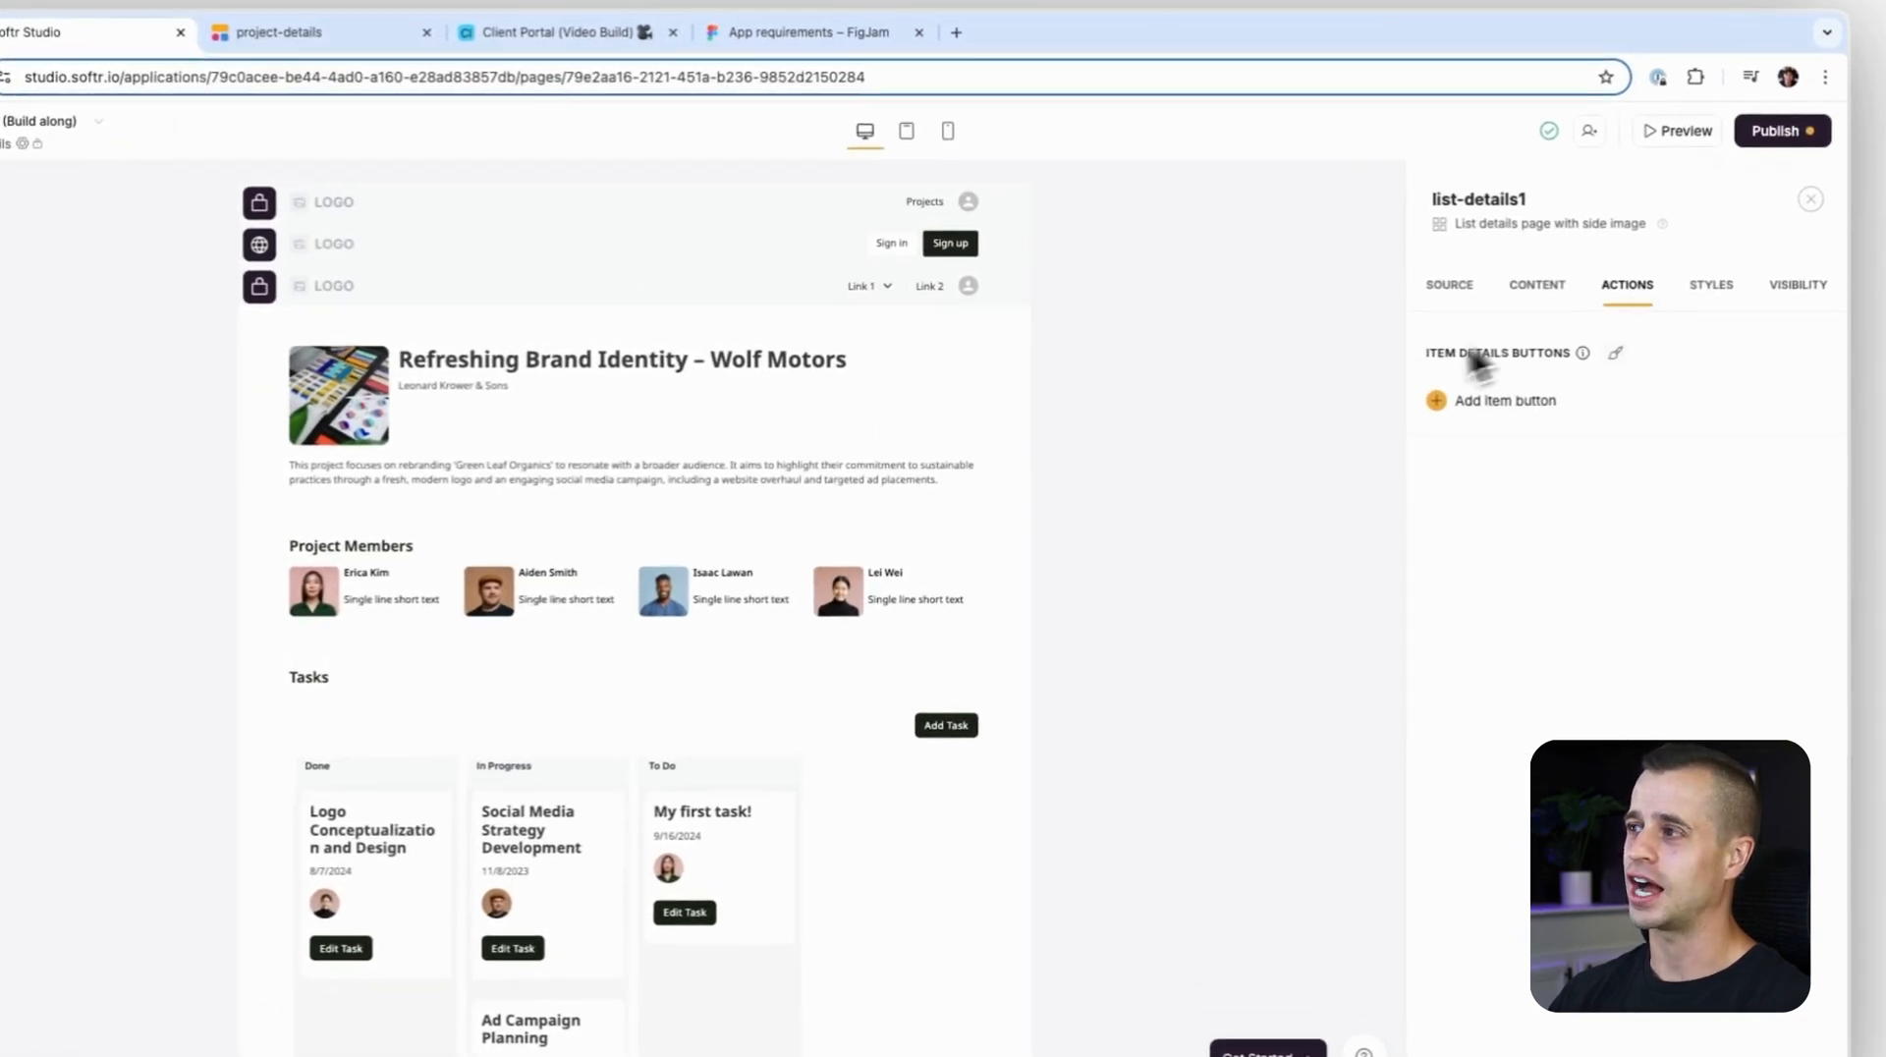
left_click(1503, 401)
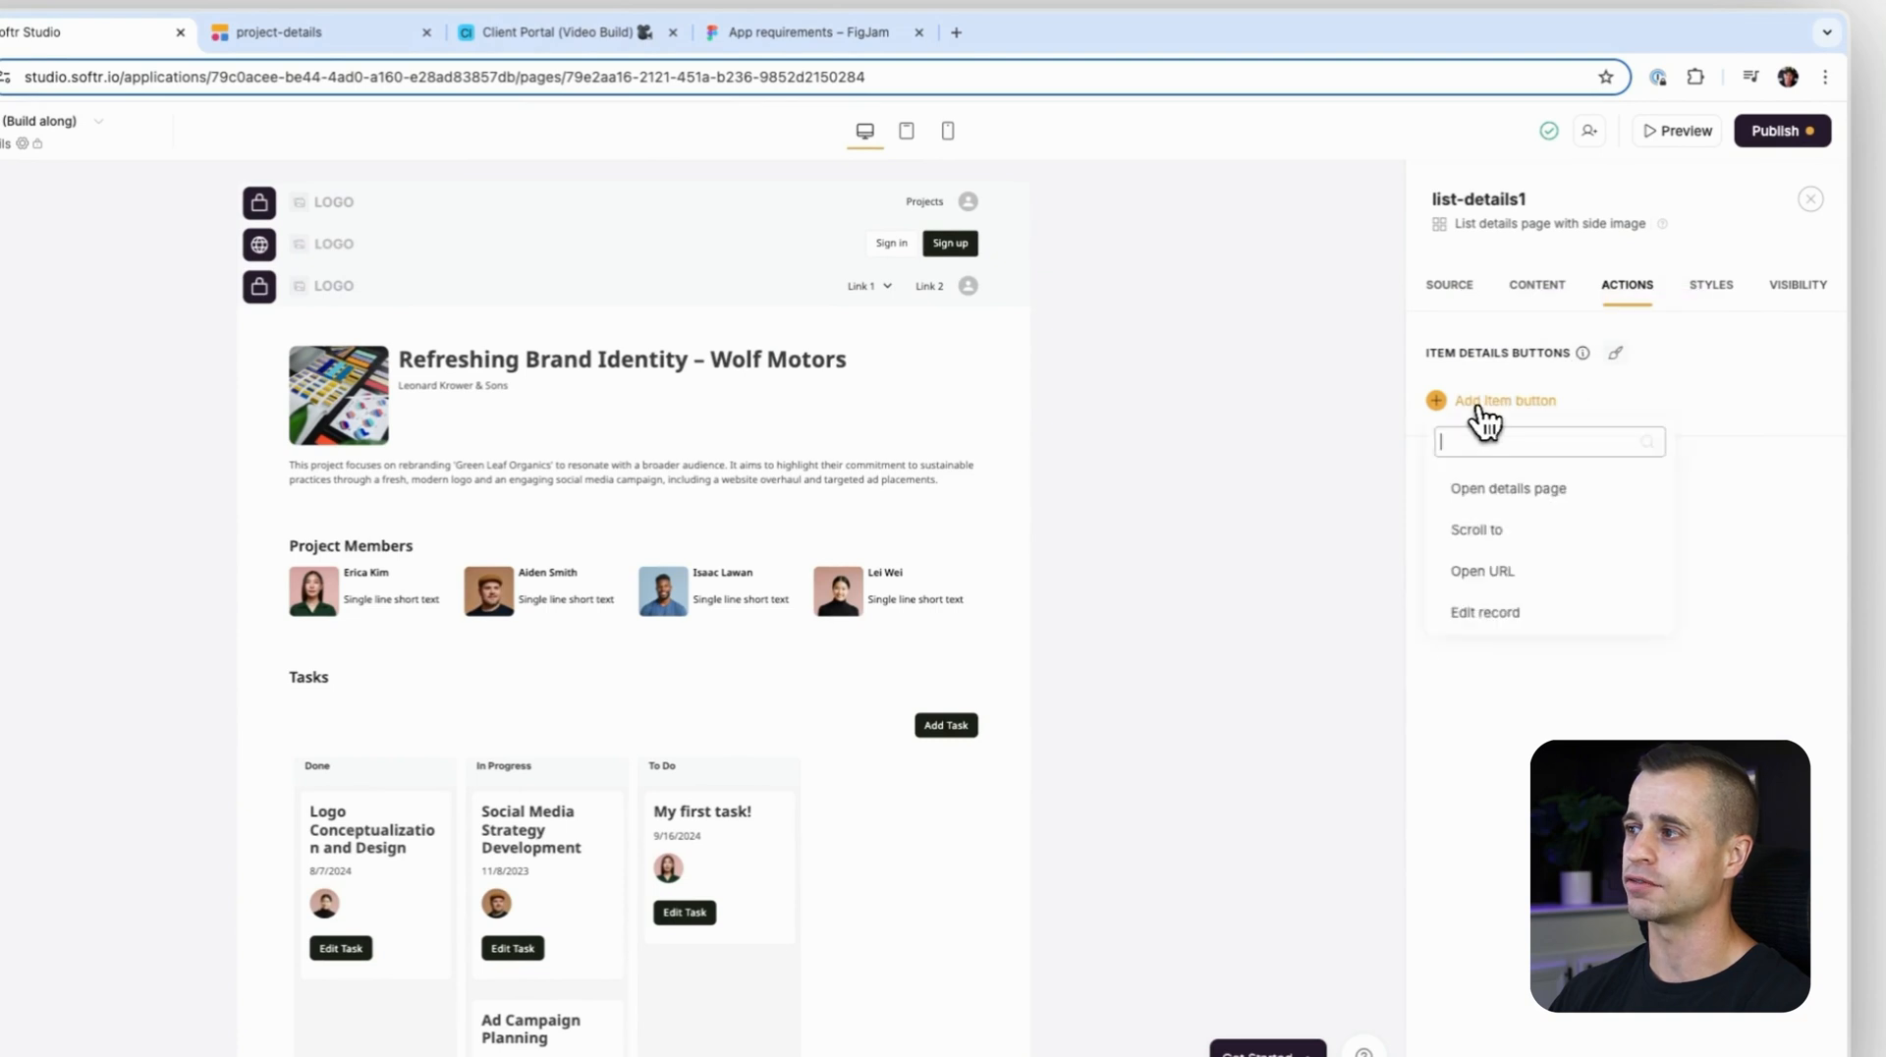
left_click(1486, 613)
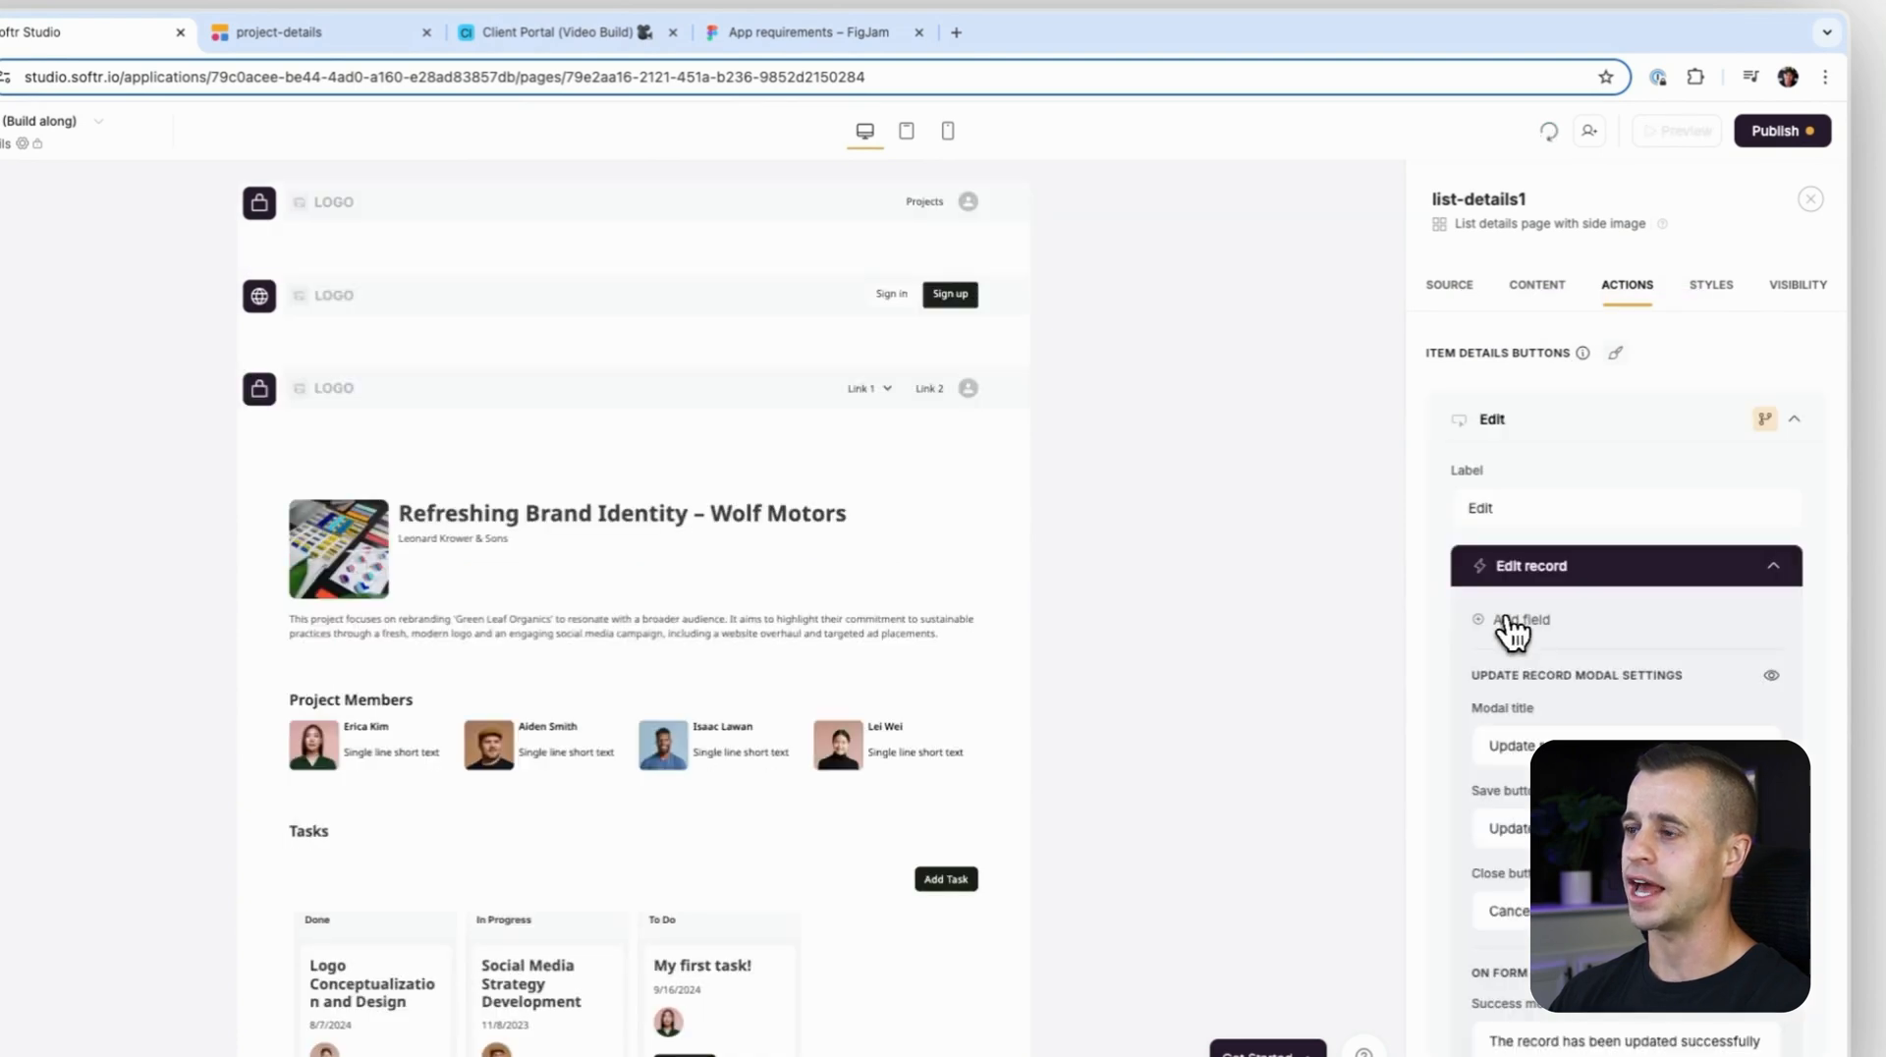
left_click(1625, 507)
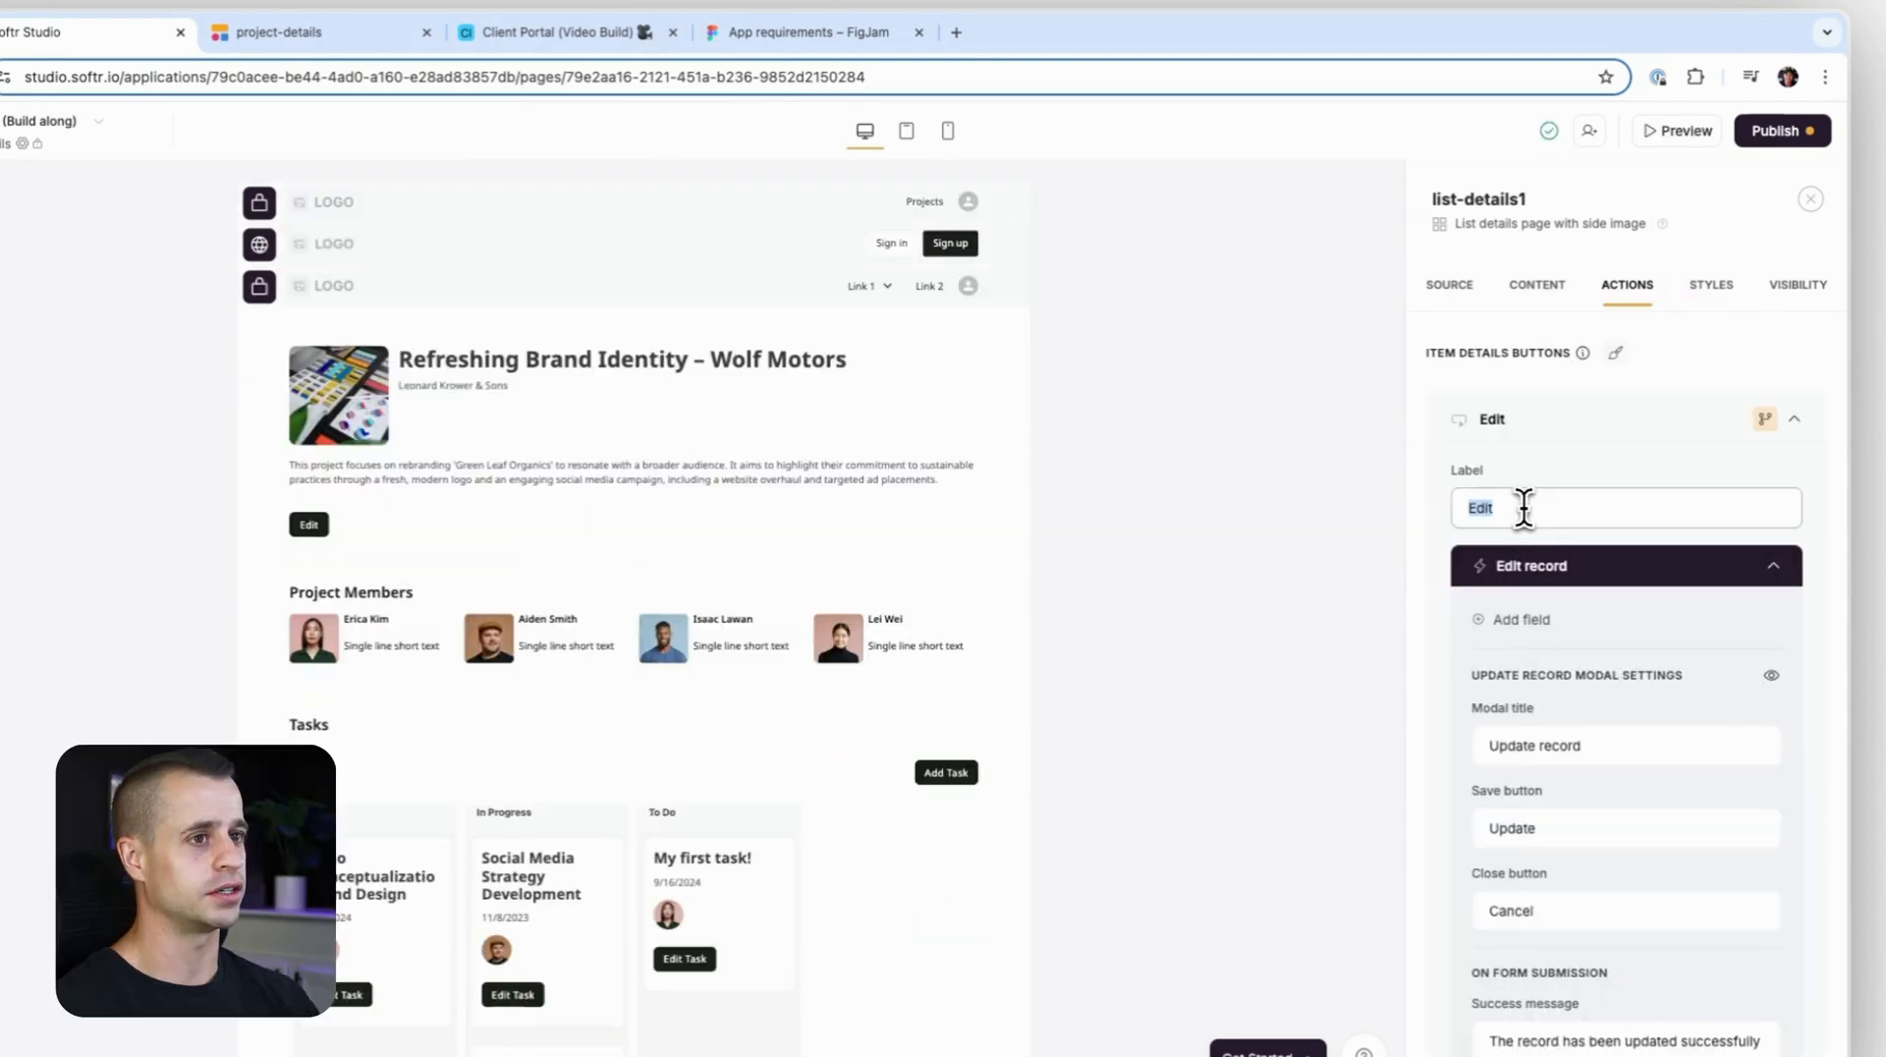
type("Edut")
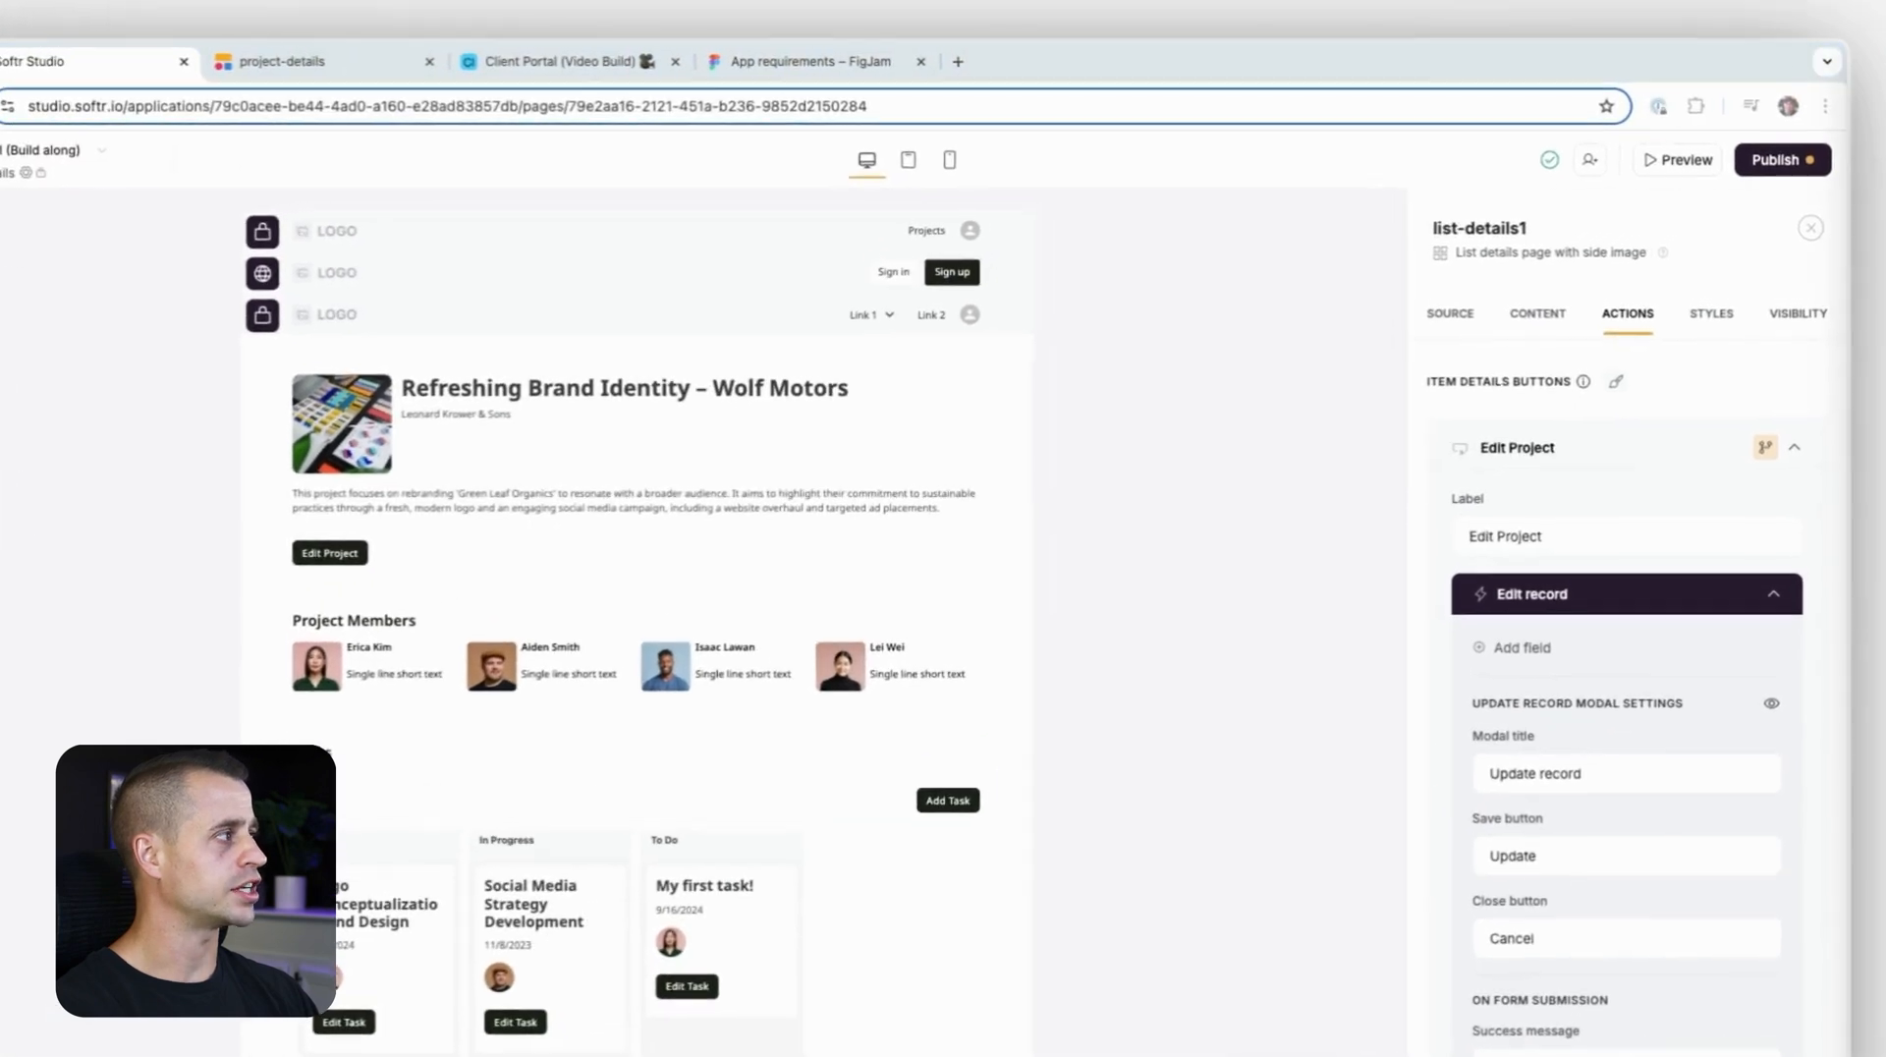
Restrict the Edit Project button's visibility to a chosen user group.
scroll("down", 3)
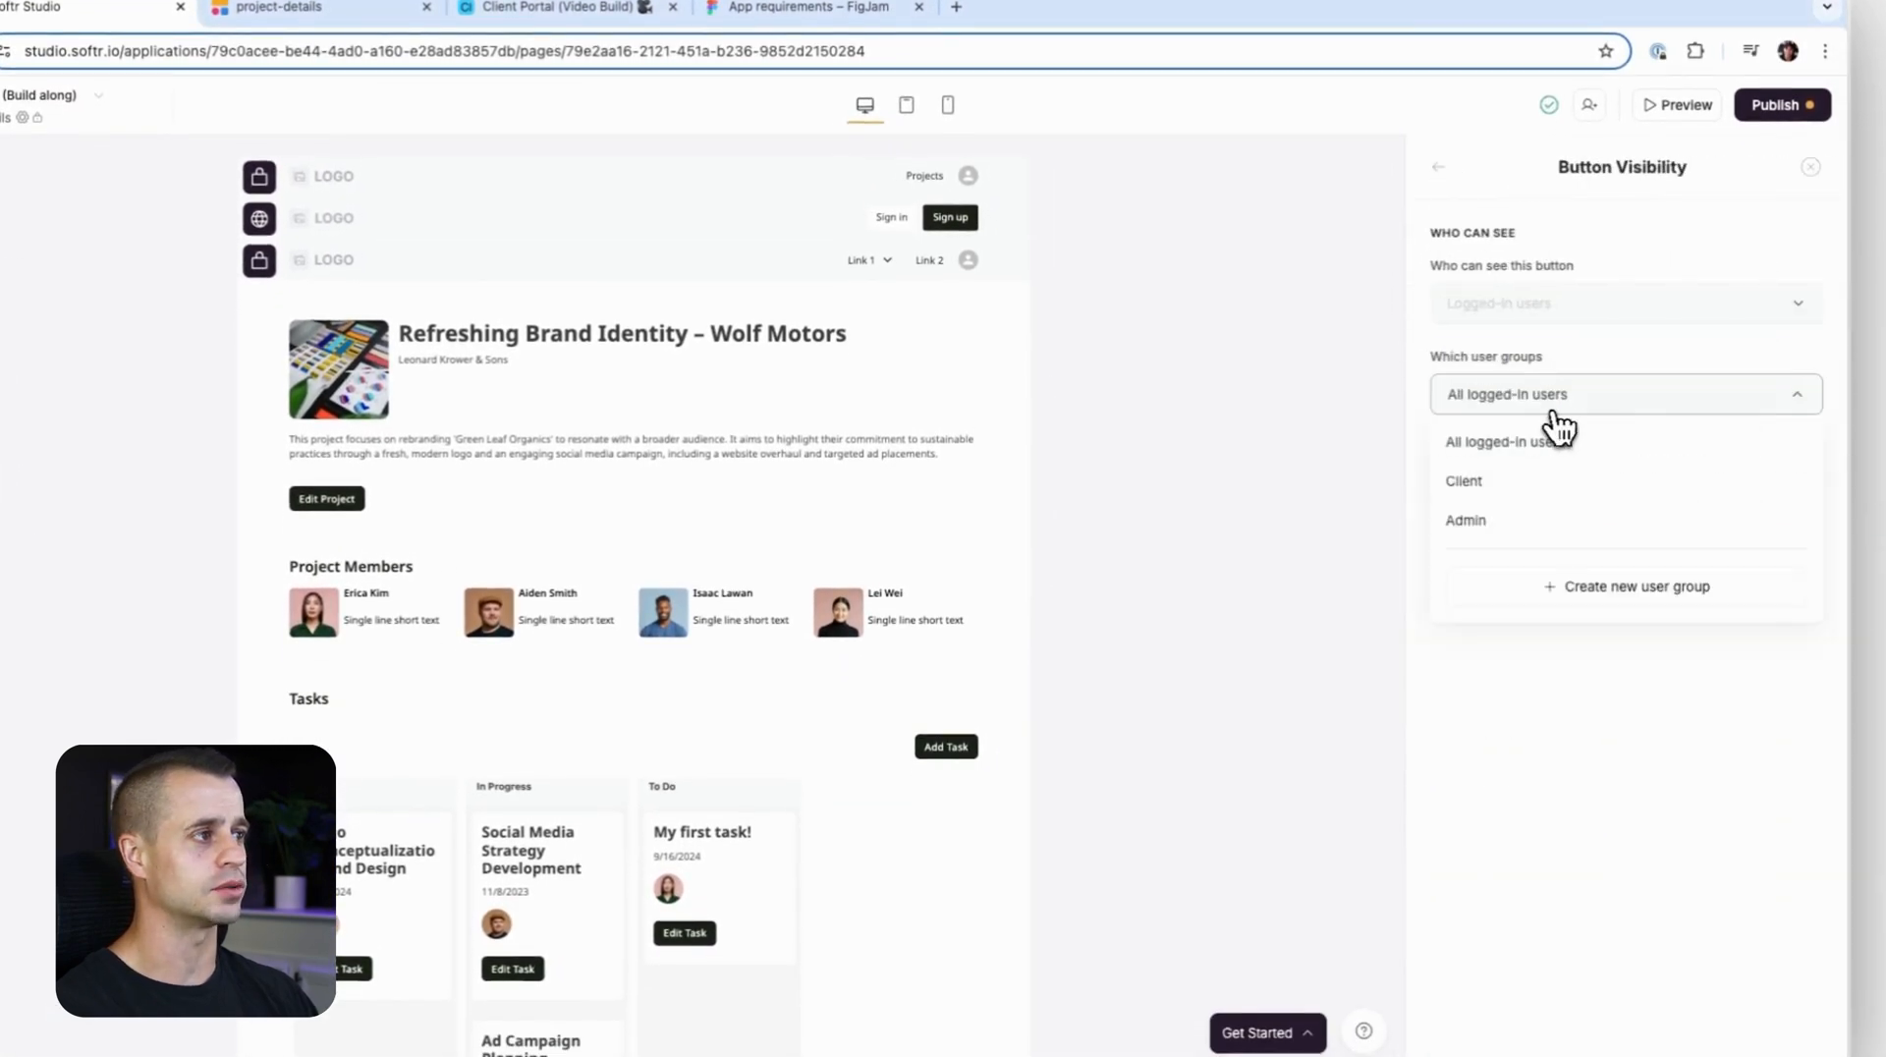
left_click(1466, 518)
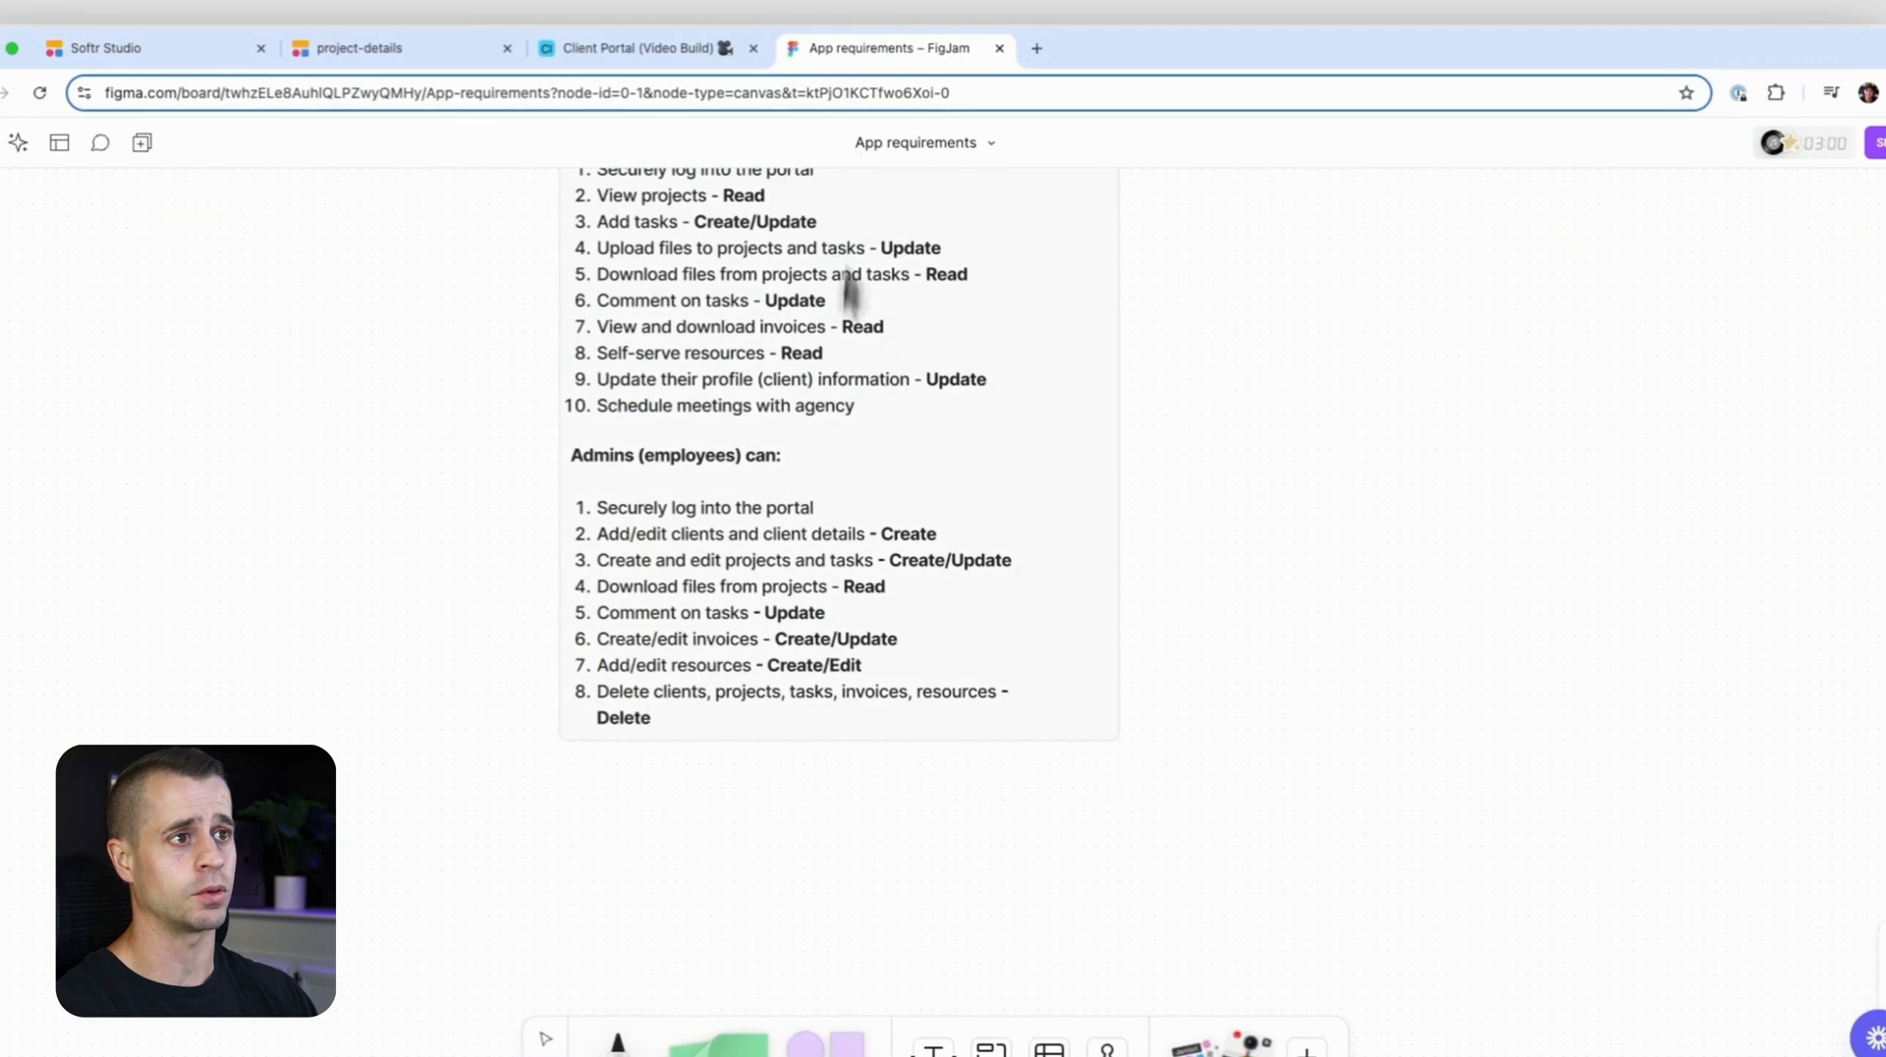
Review the client and admin permission lists on the FigJam requirements board.
scroll("up", 3)
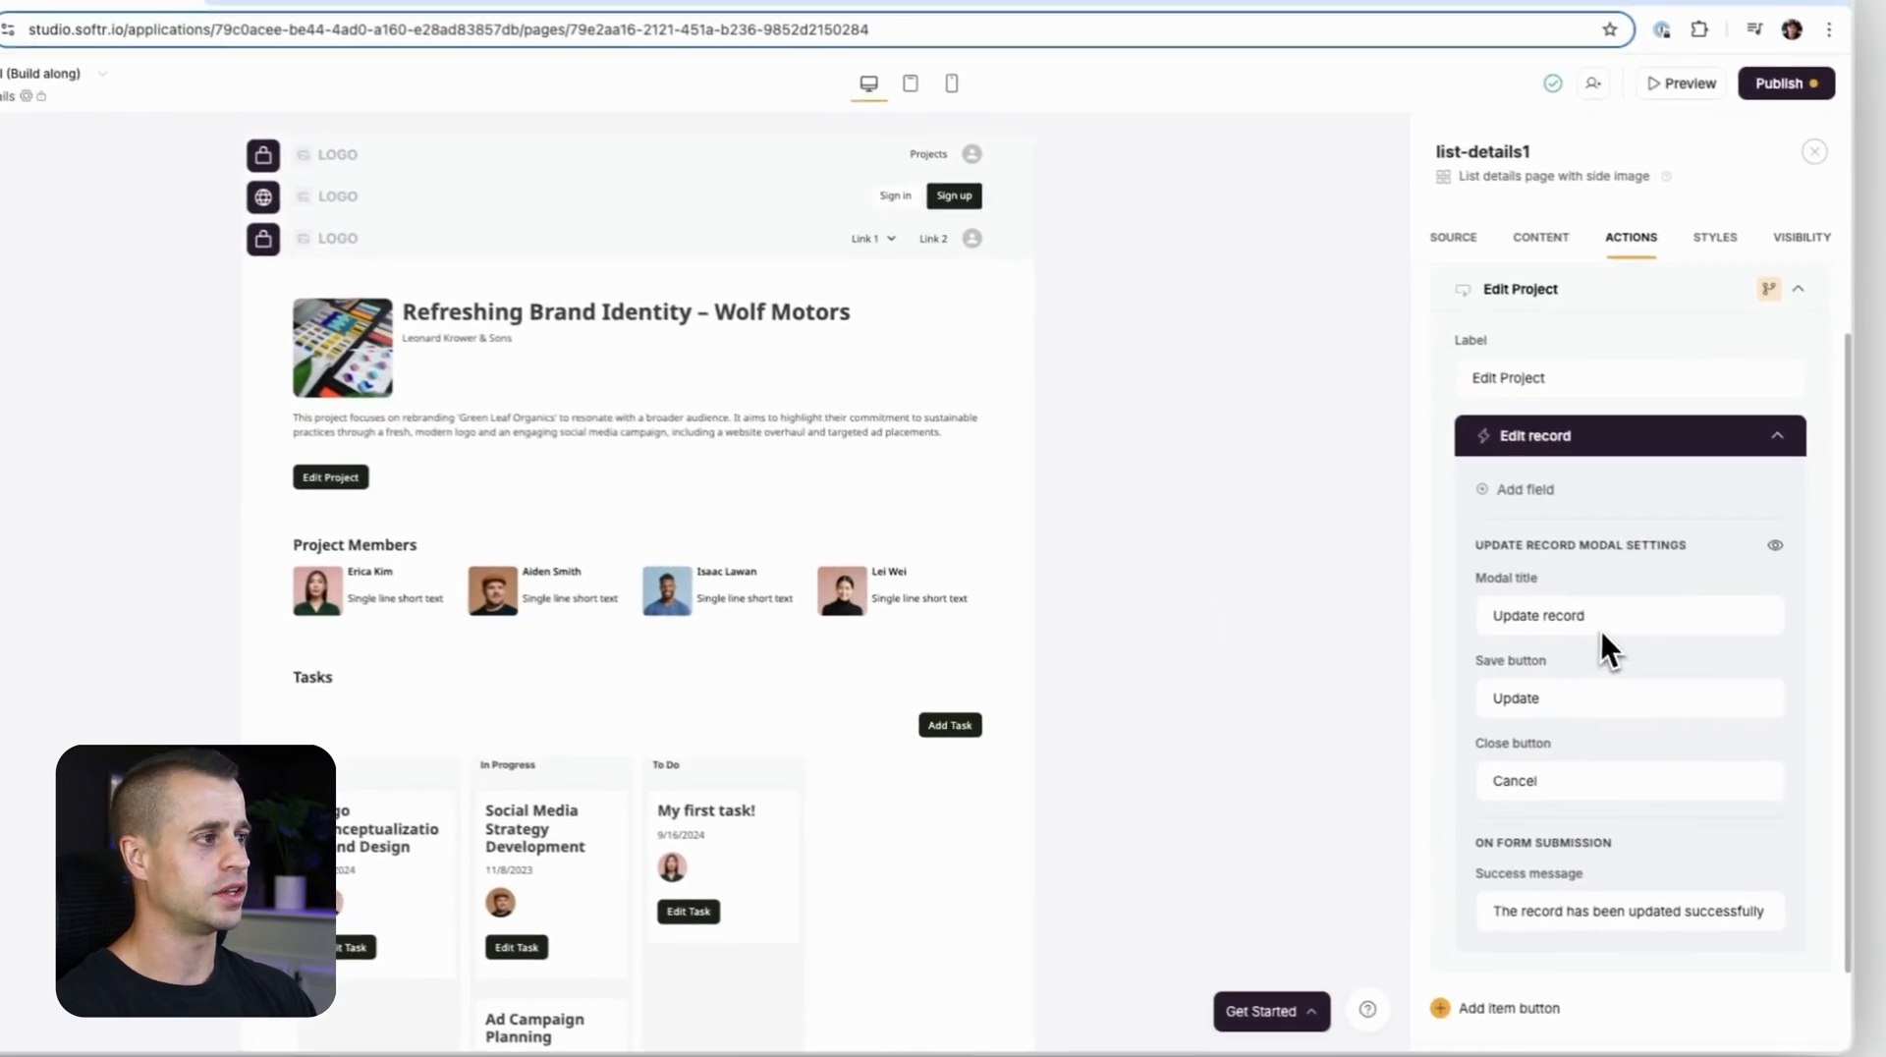
Add a text field labelled 'Project Name' to the Edit Project form.
left_click(1525, 488)
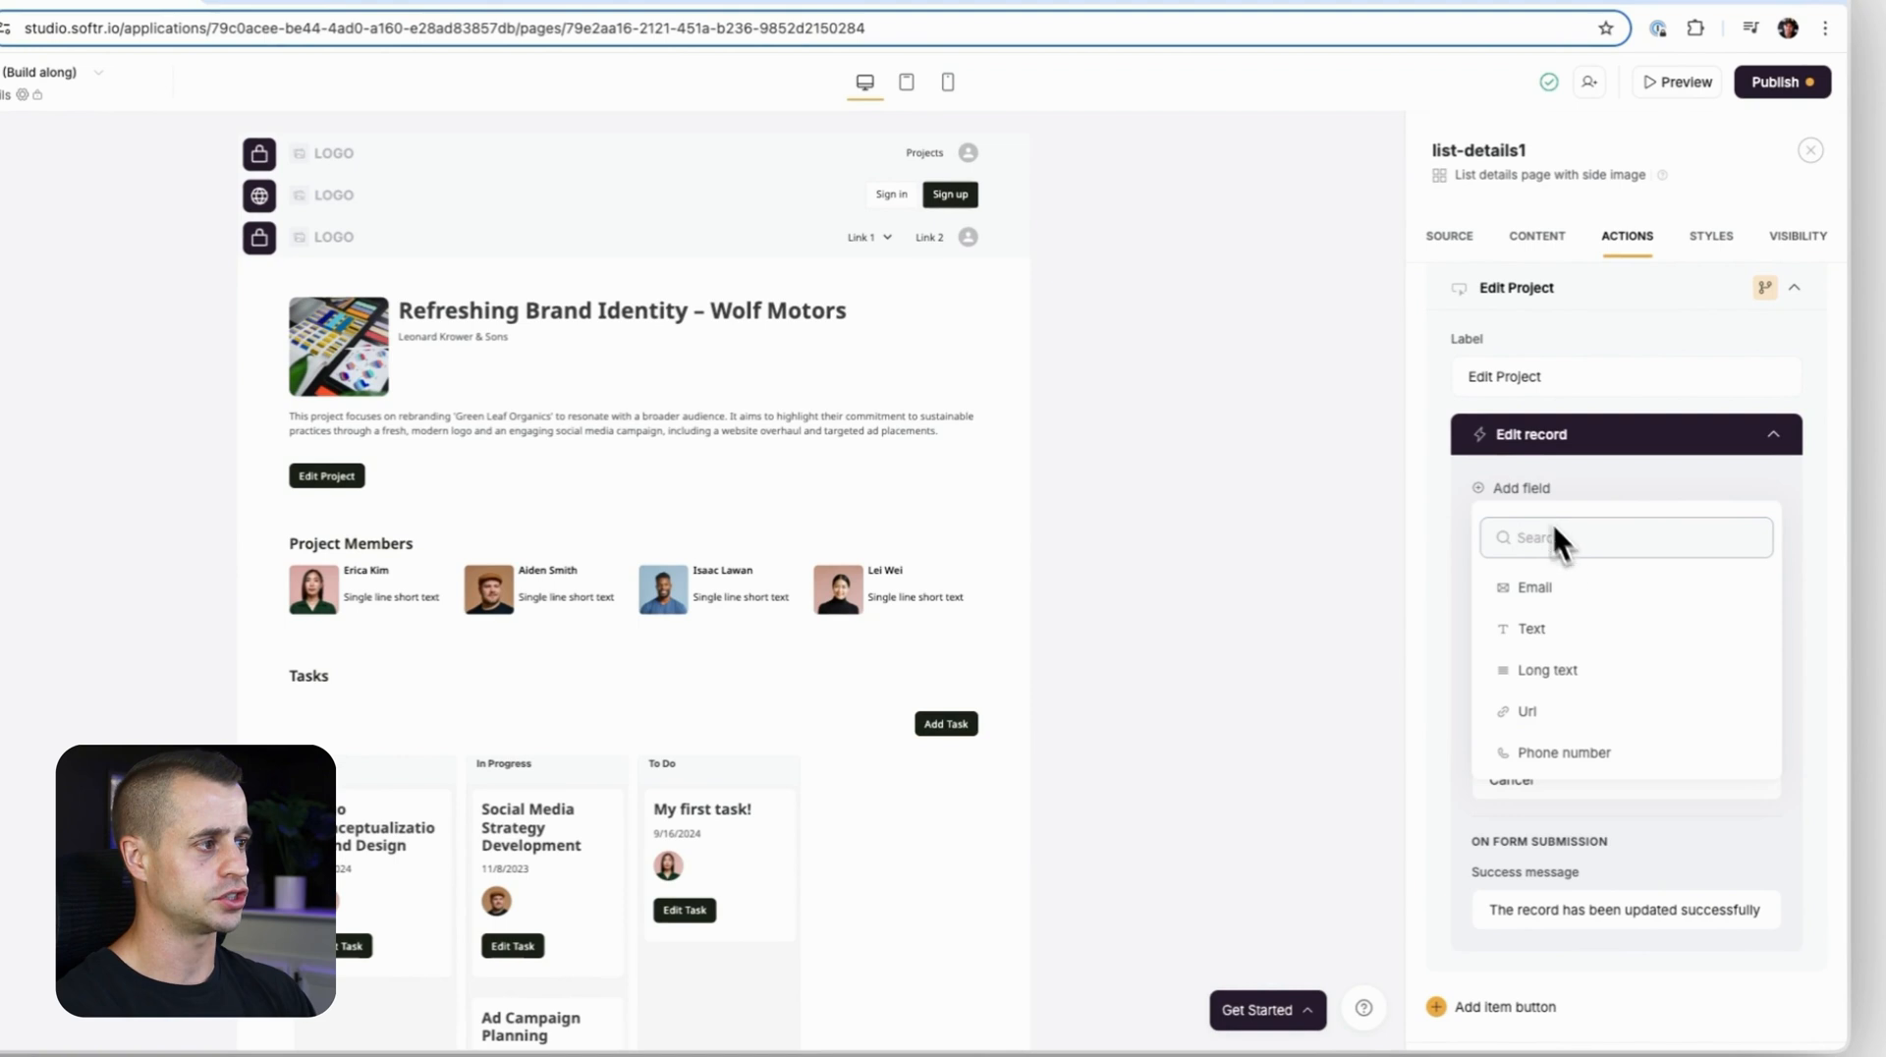
left_click(1530, 627)
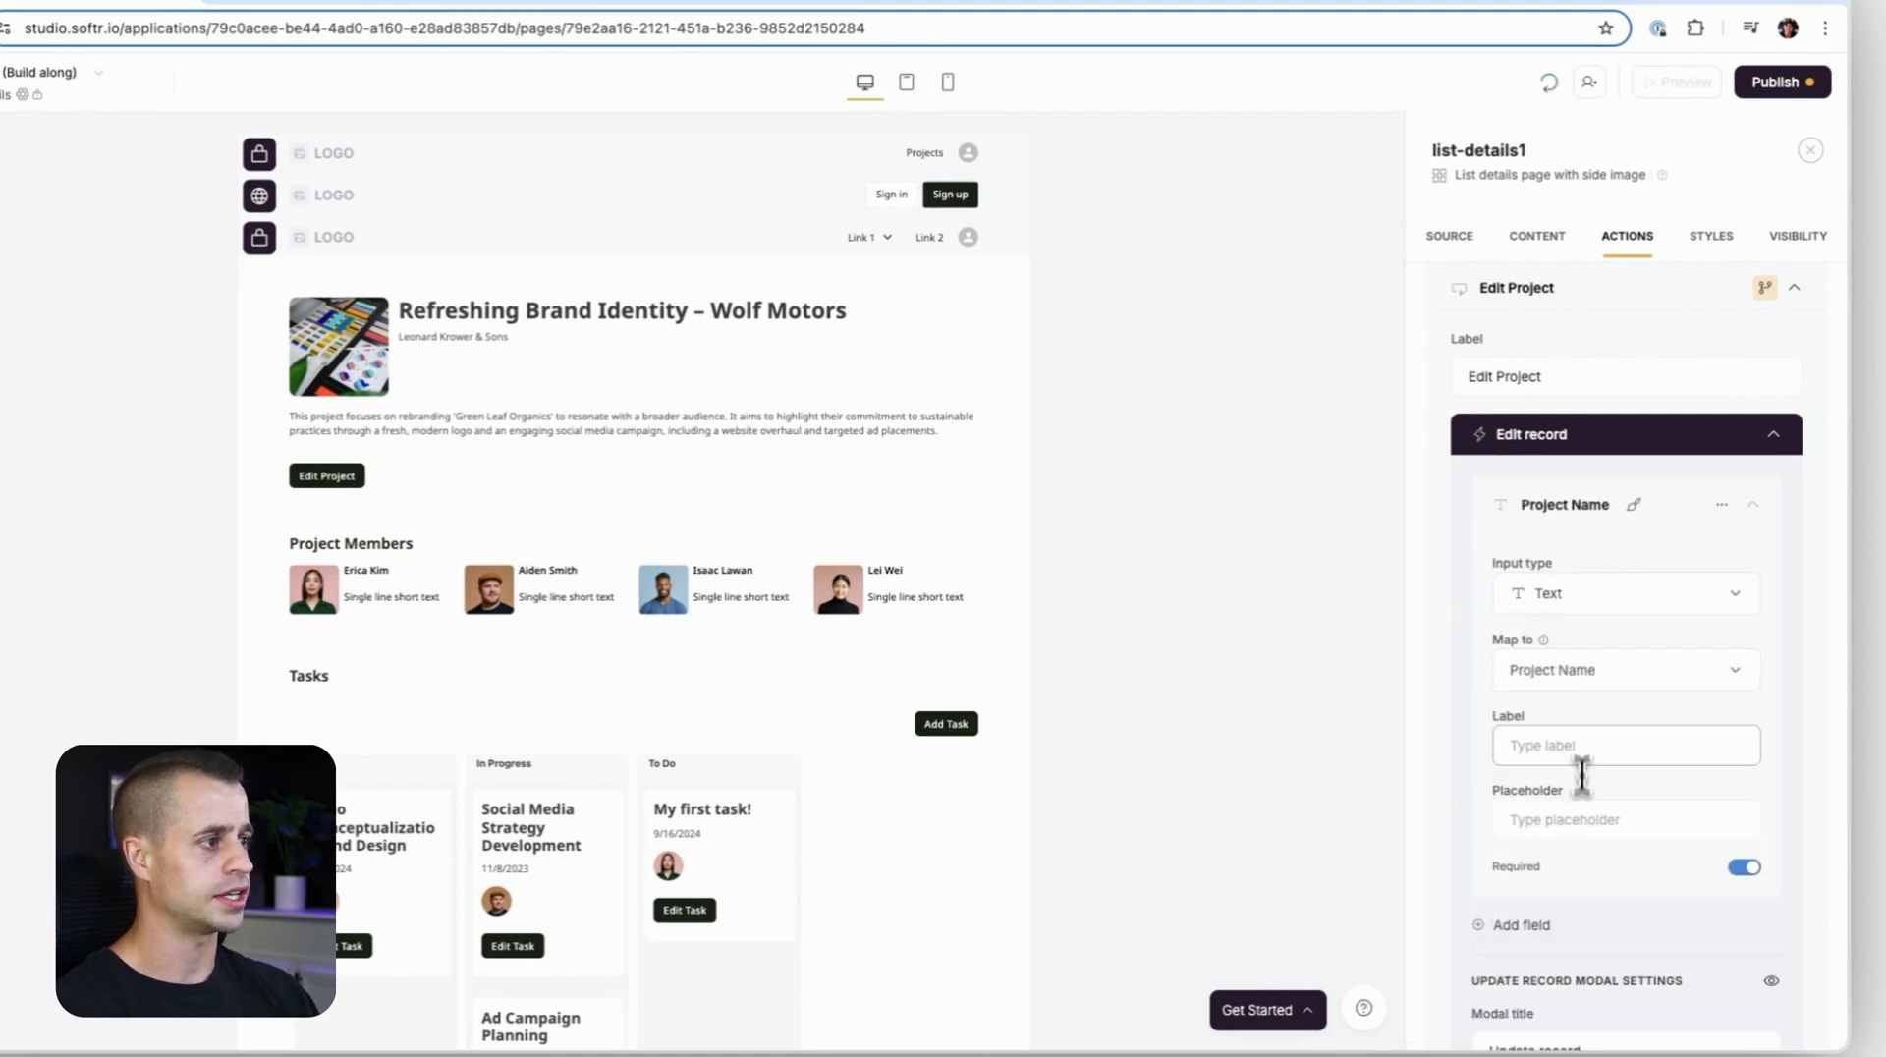
type("Project Name")
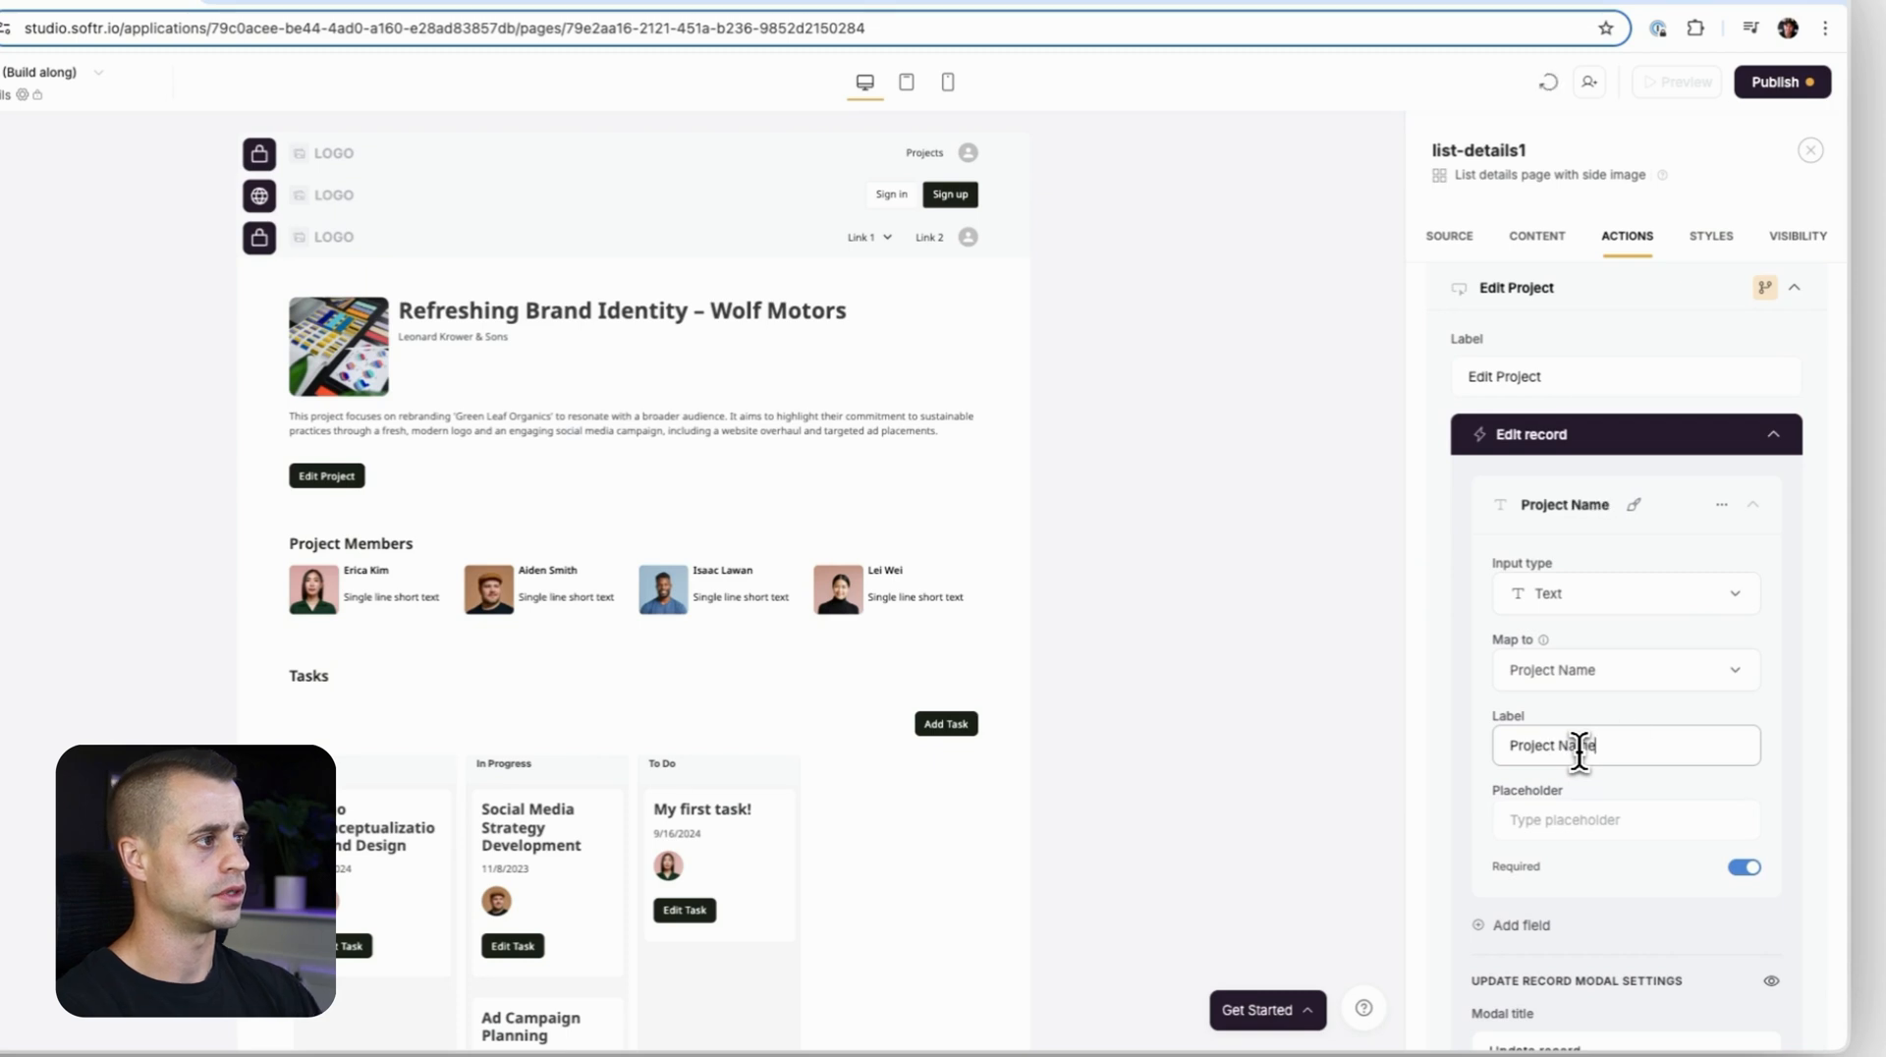
Add a dropdown field mapped to the Company column.
left_click(1521, 560)
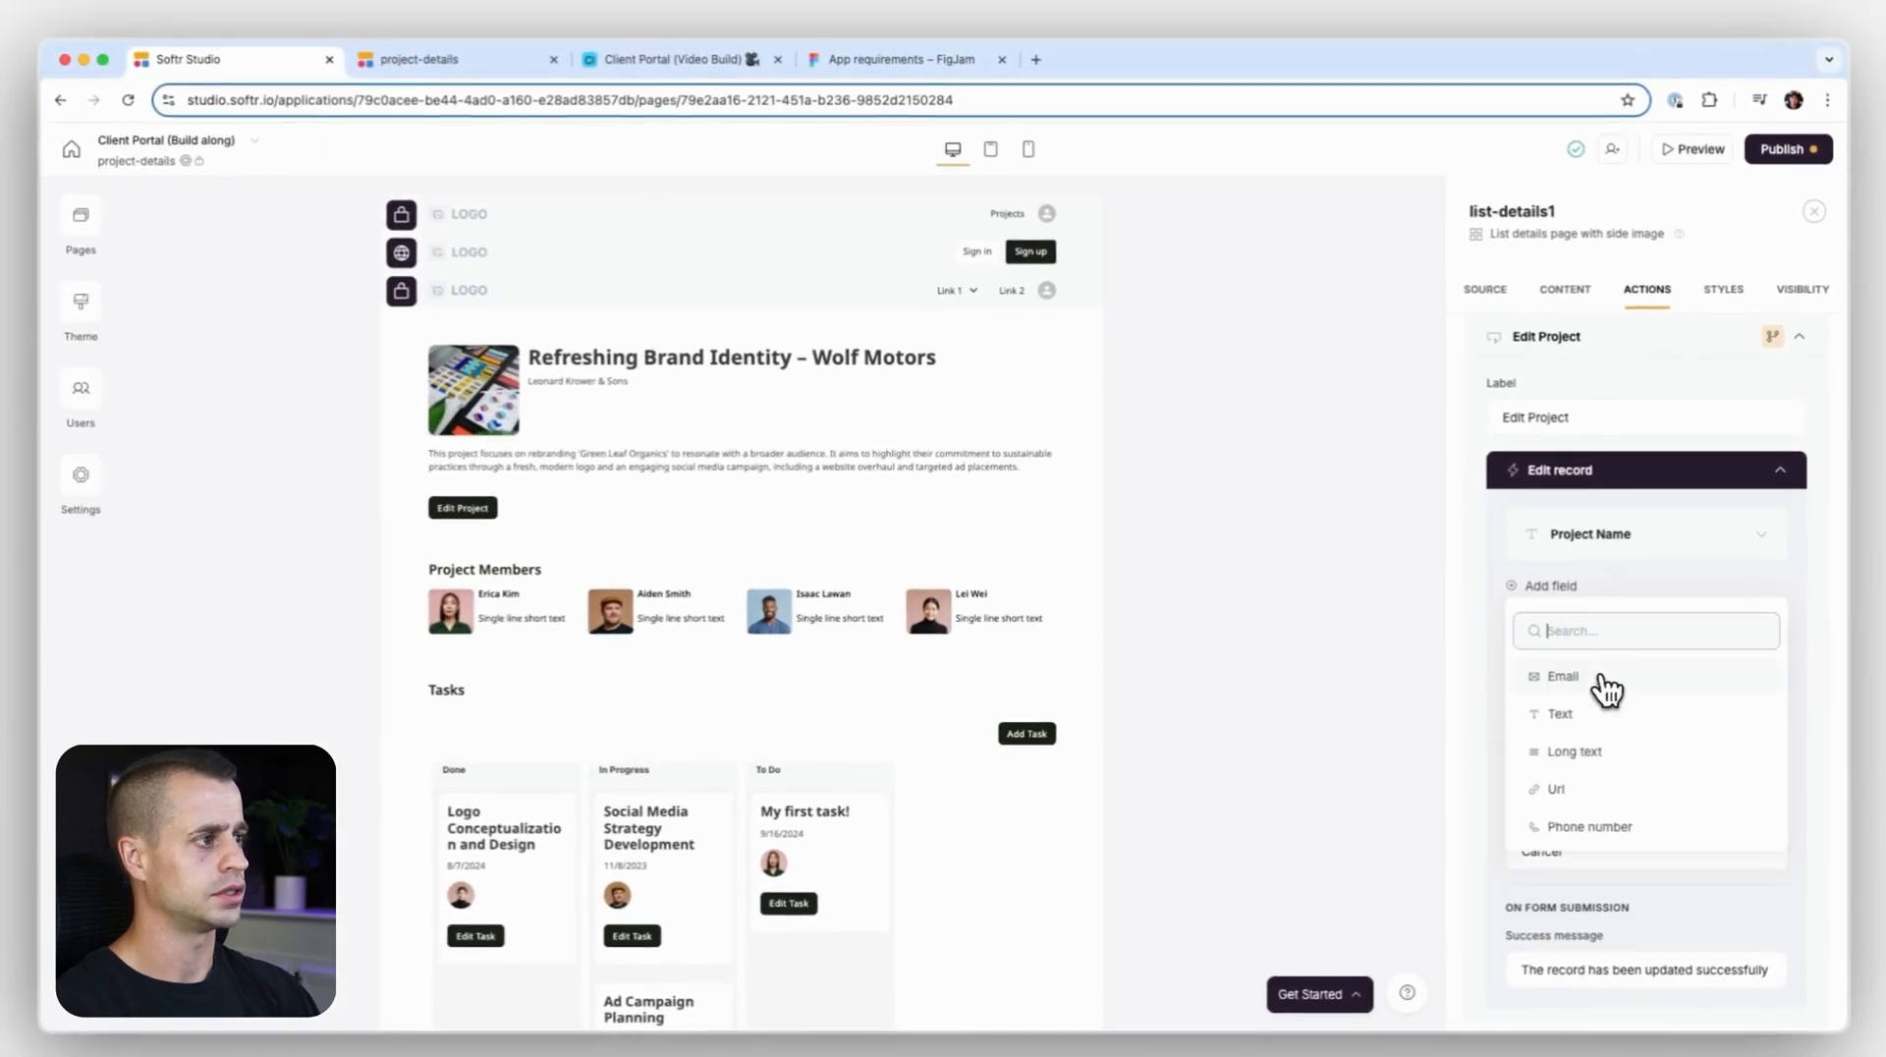
type("co")
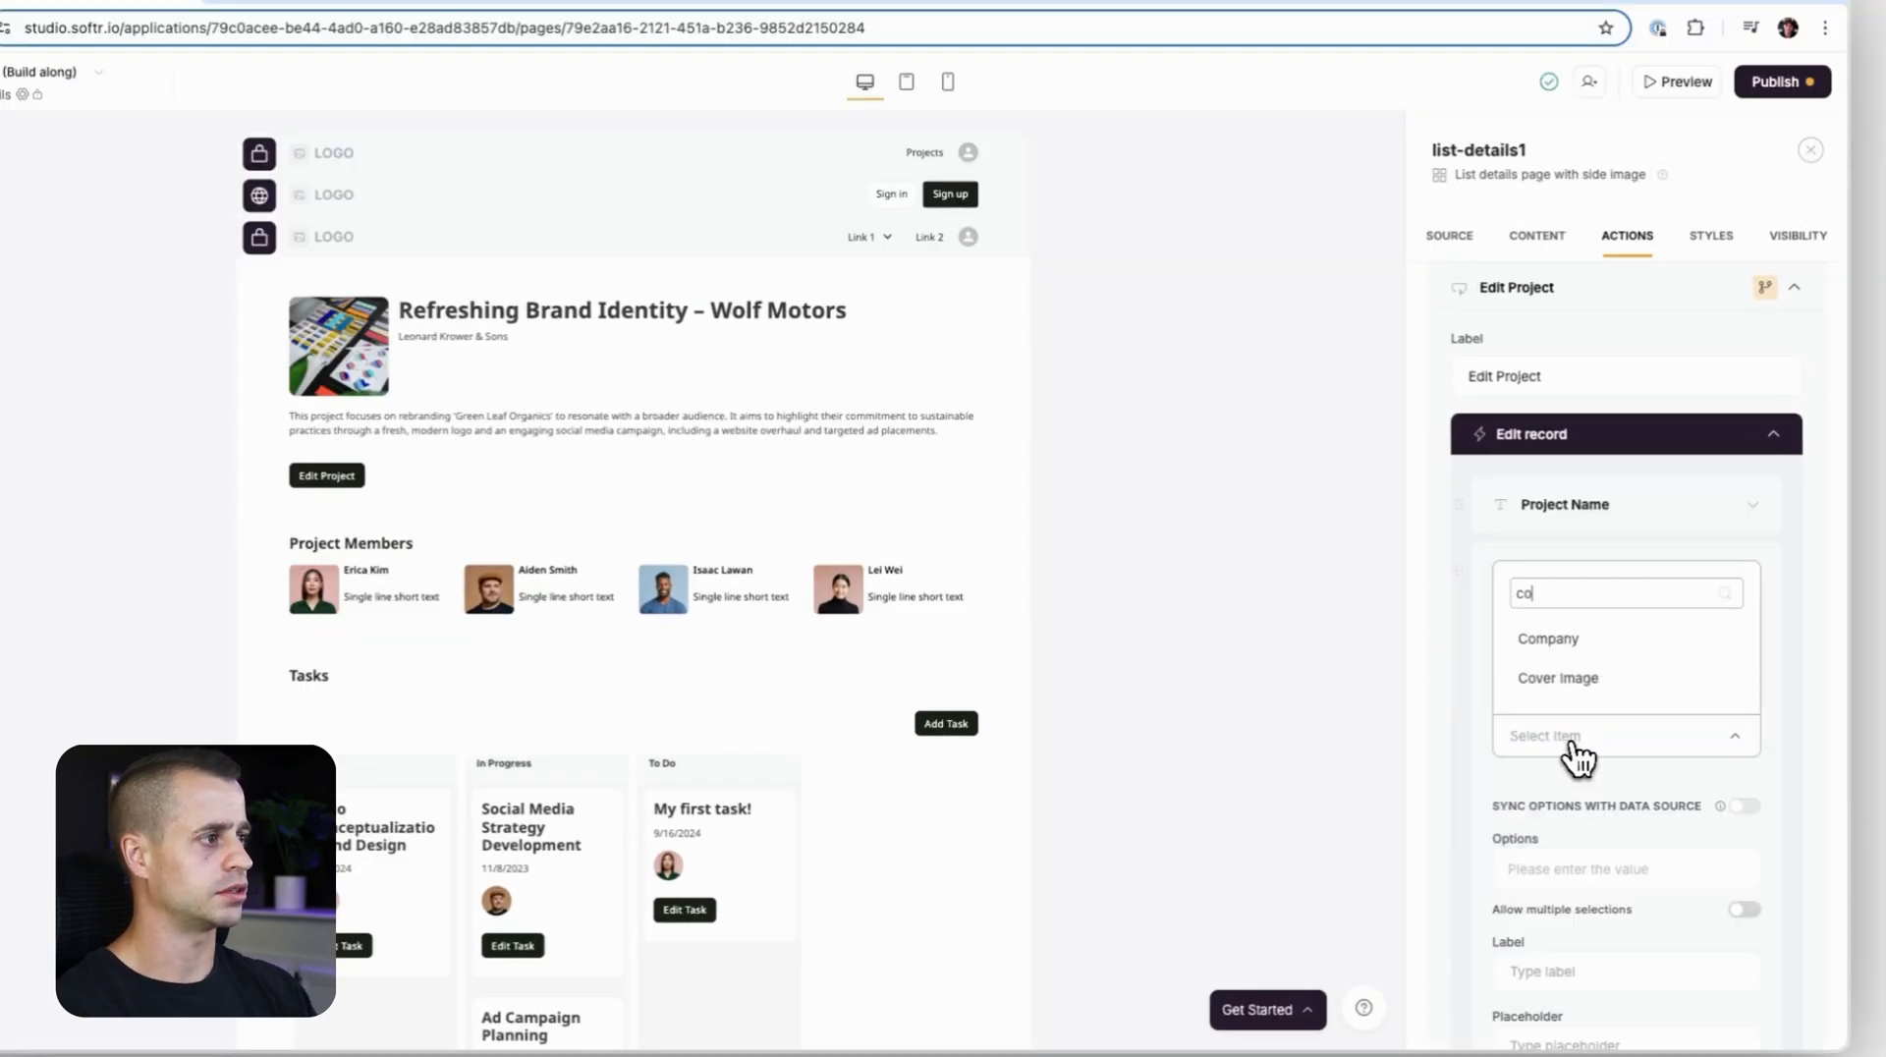
left_click(1548, 638)
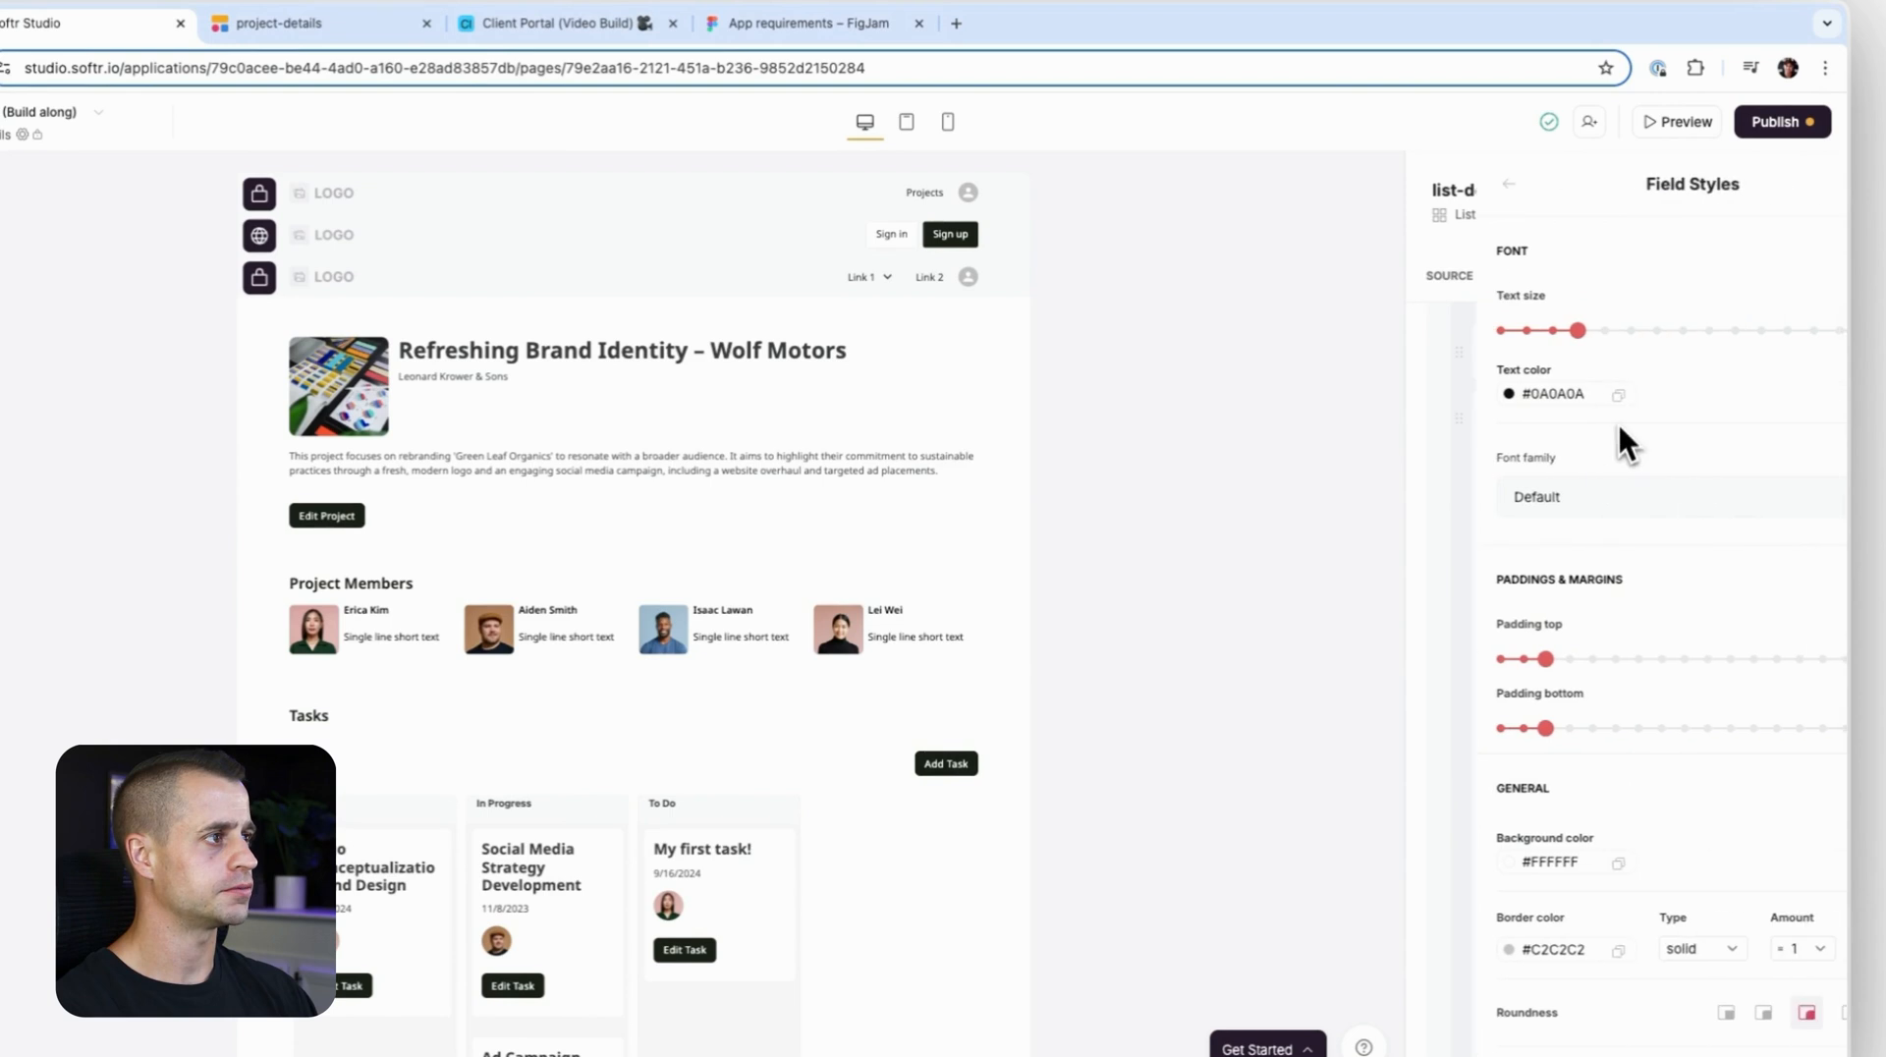
left_click(1507, 184)
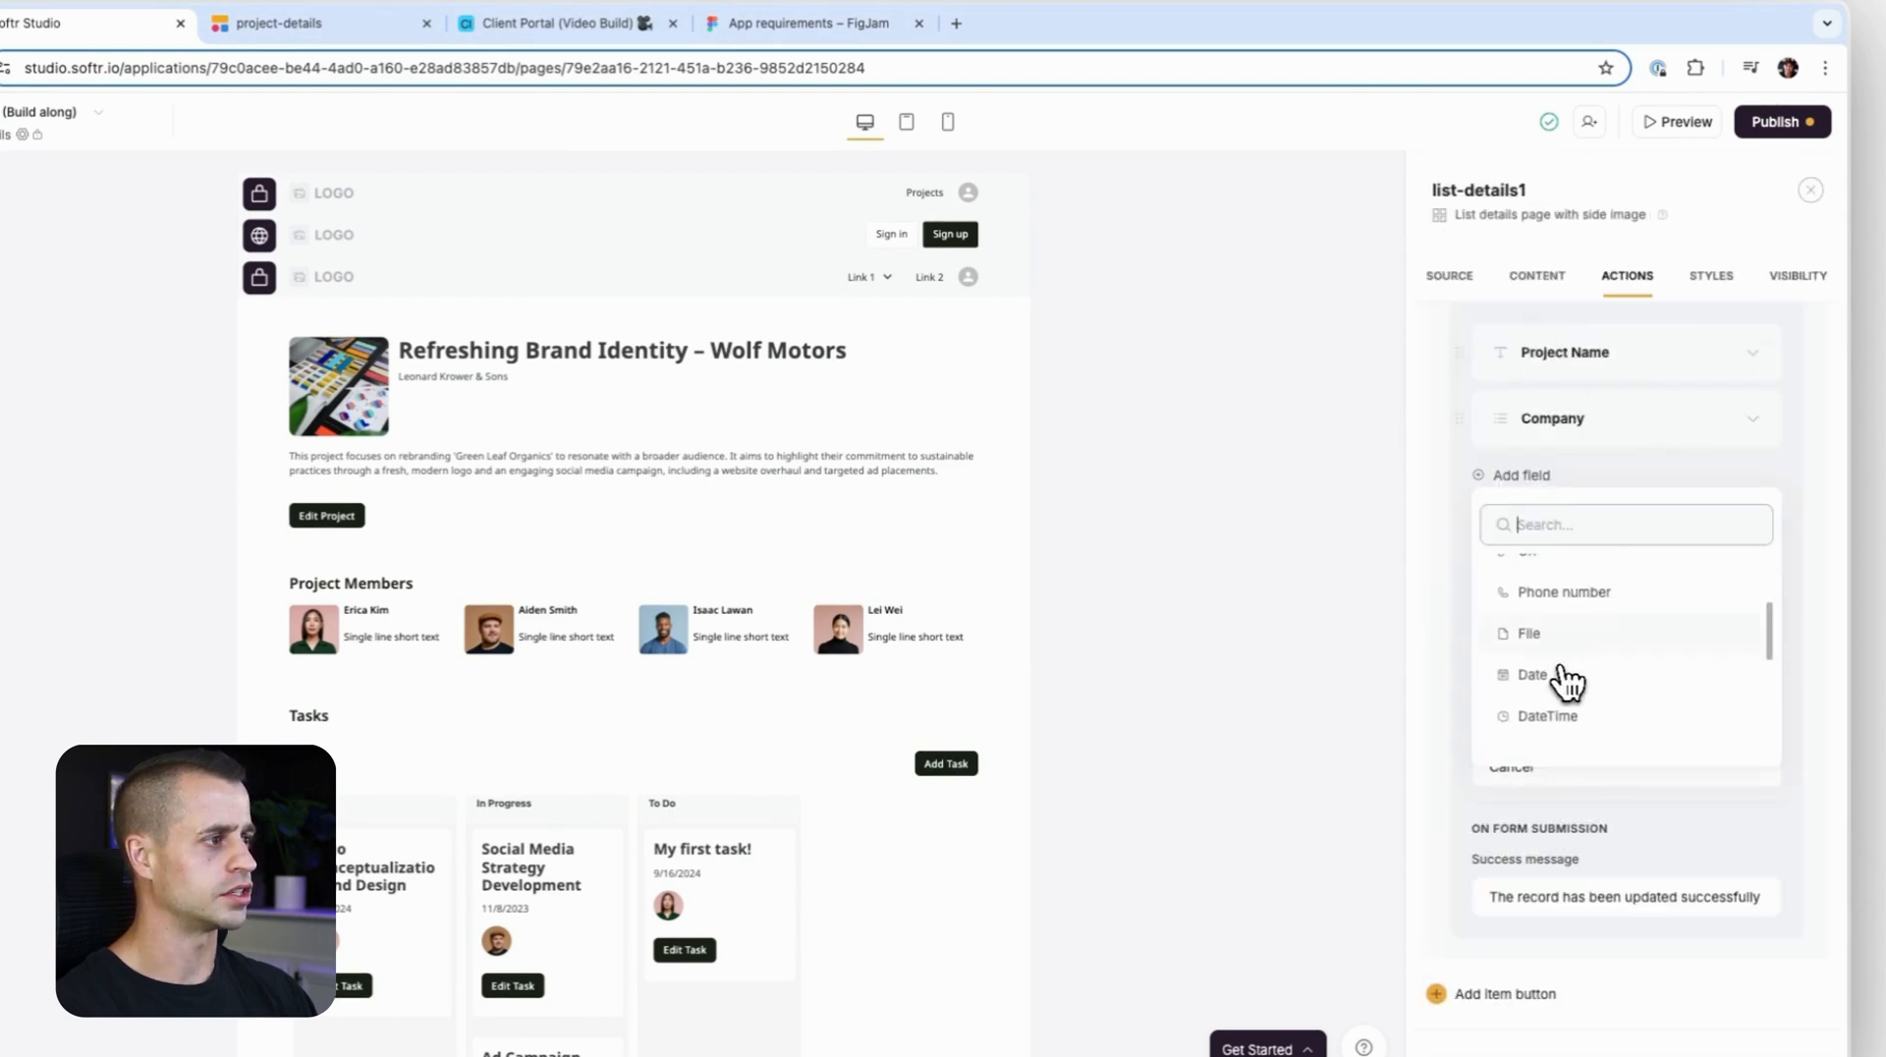
Map the file field to the Cover Image column and collapse it.
scroll("up", 3)
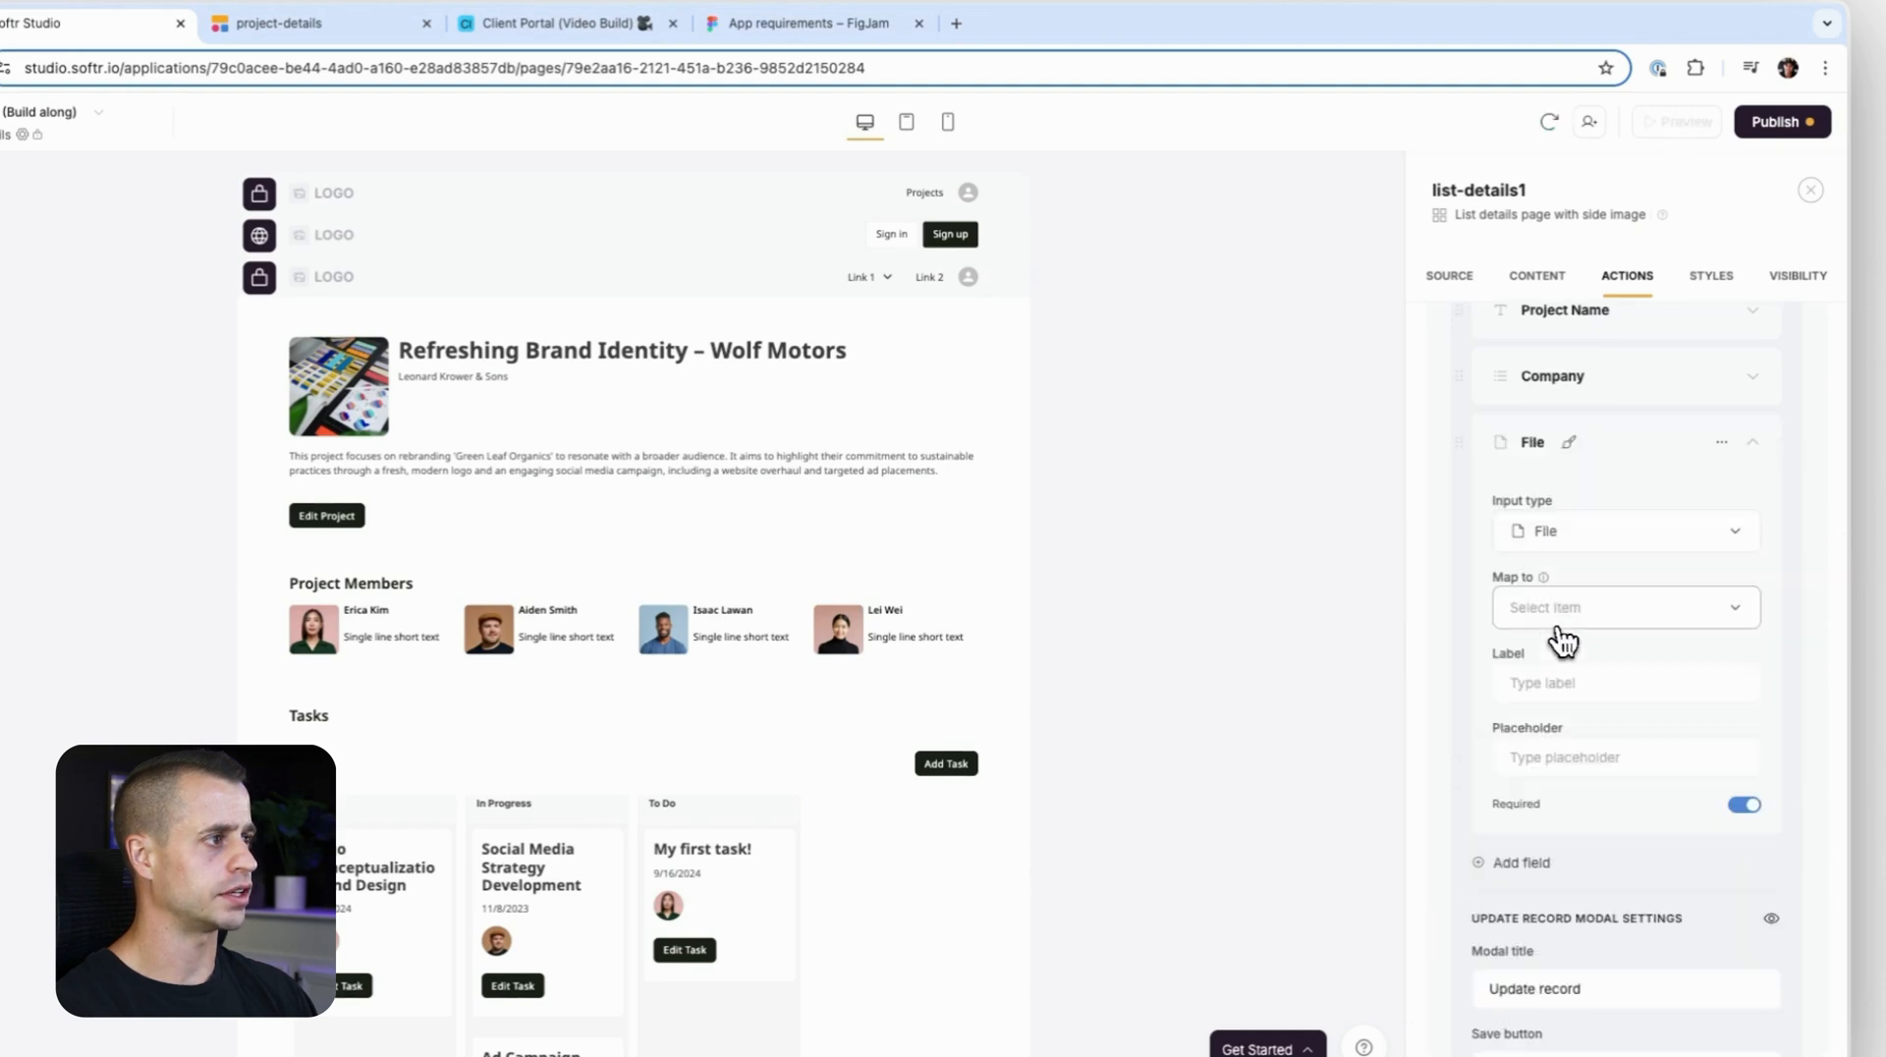
left_click(1625, 605)
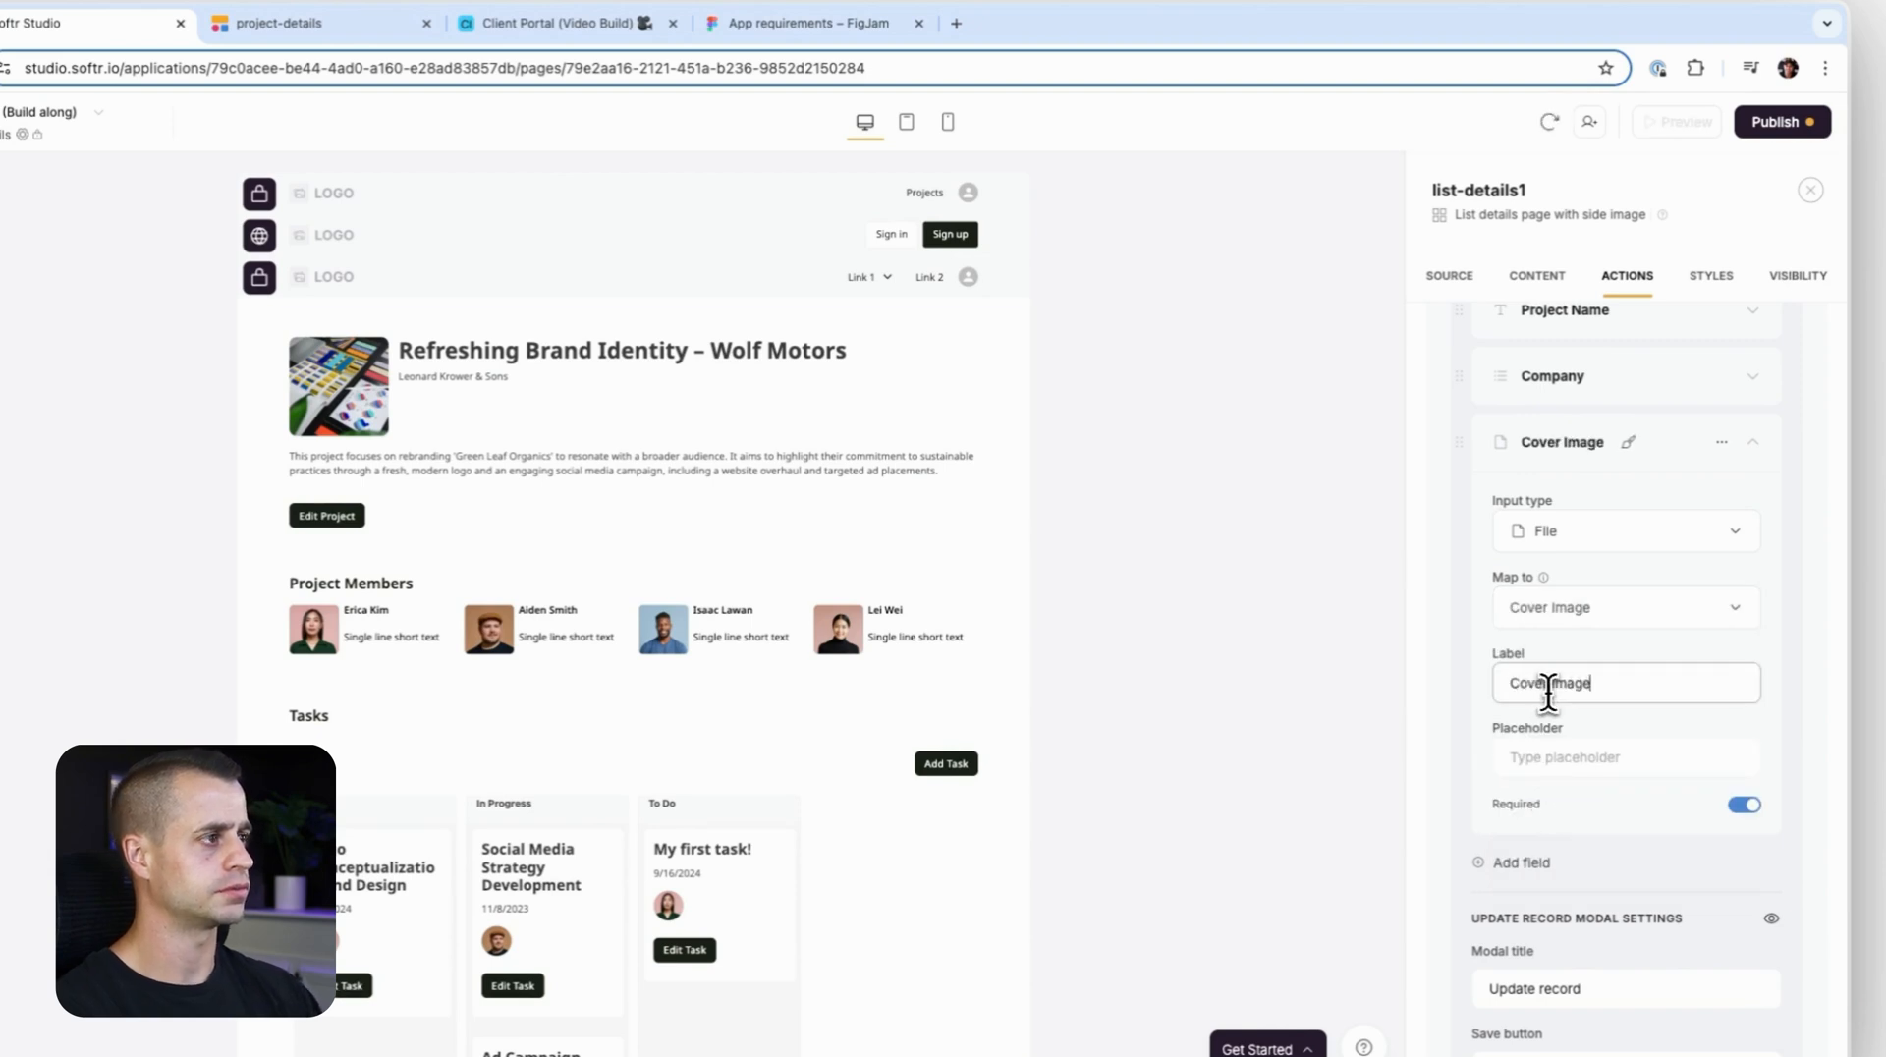
left_click(1753, 442)
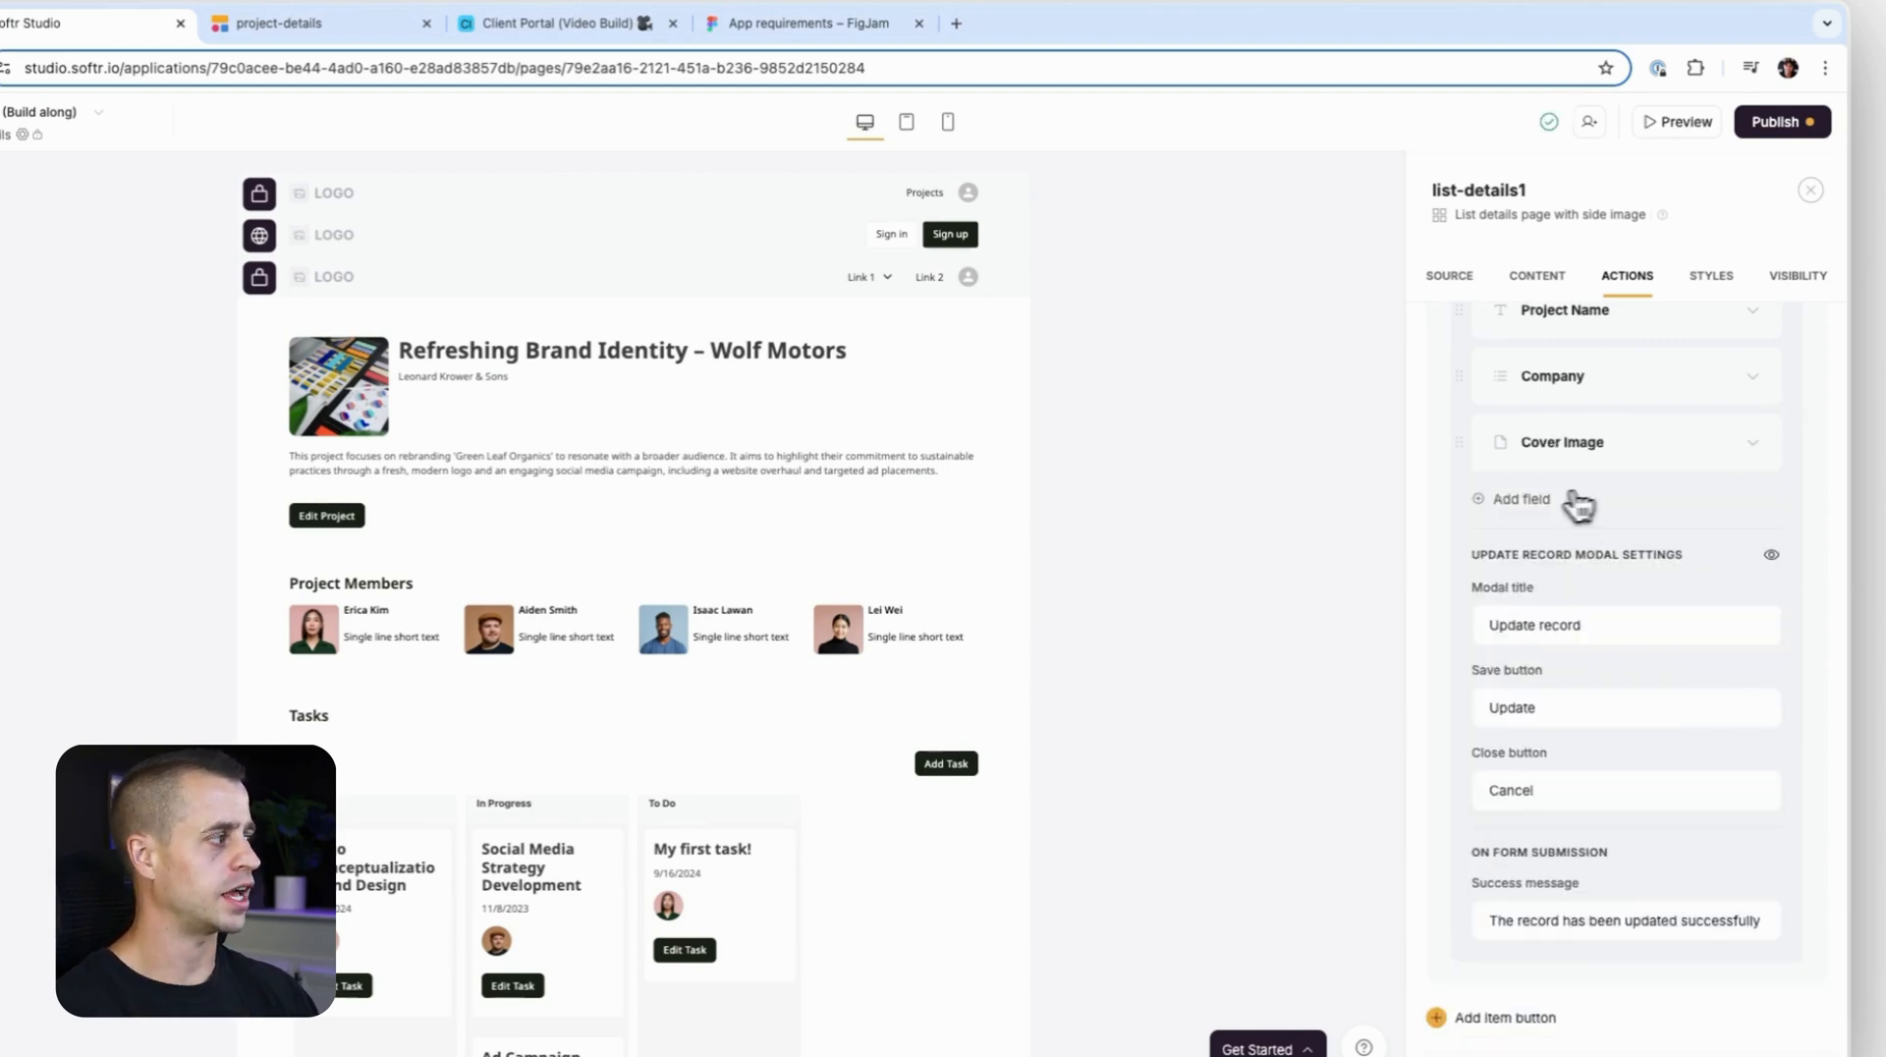
Add a Project Status dropdown and a long-text Description field mapped to their columns.
left_click(1521, 499)
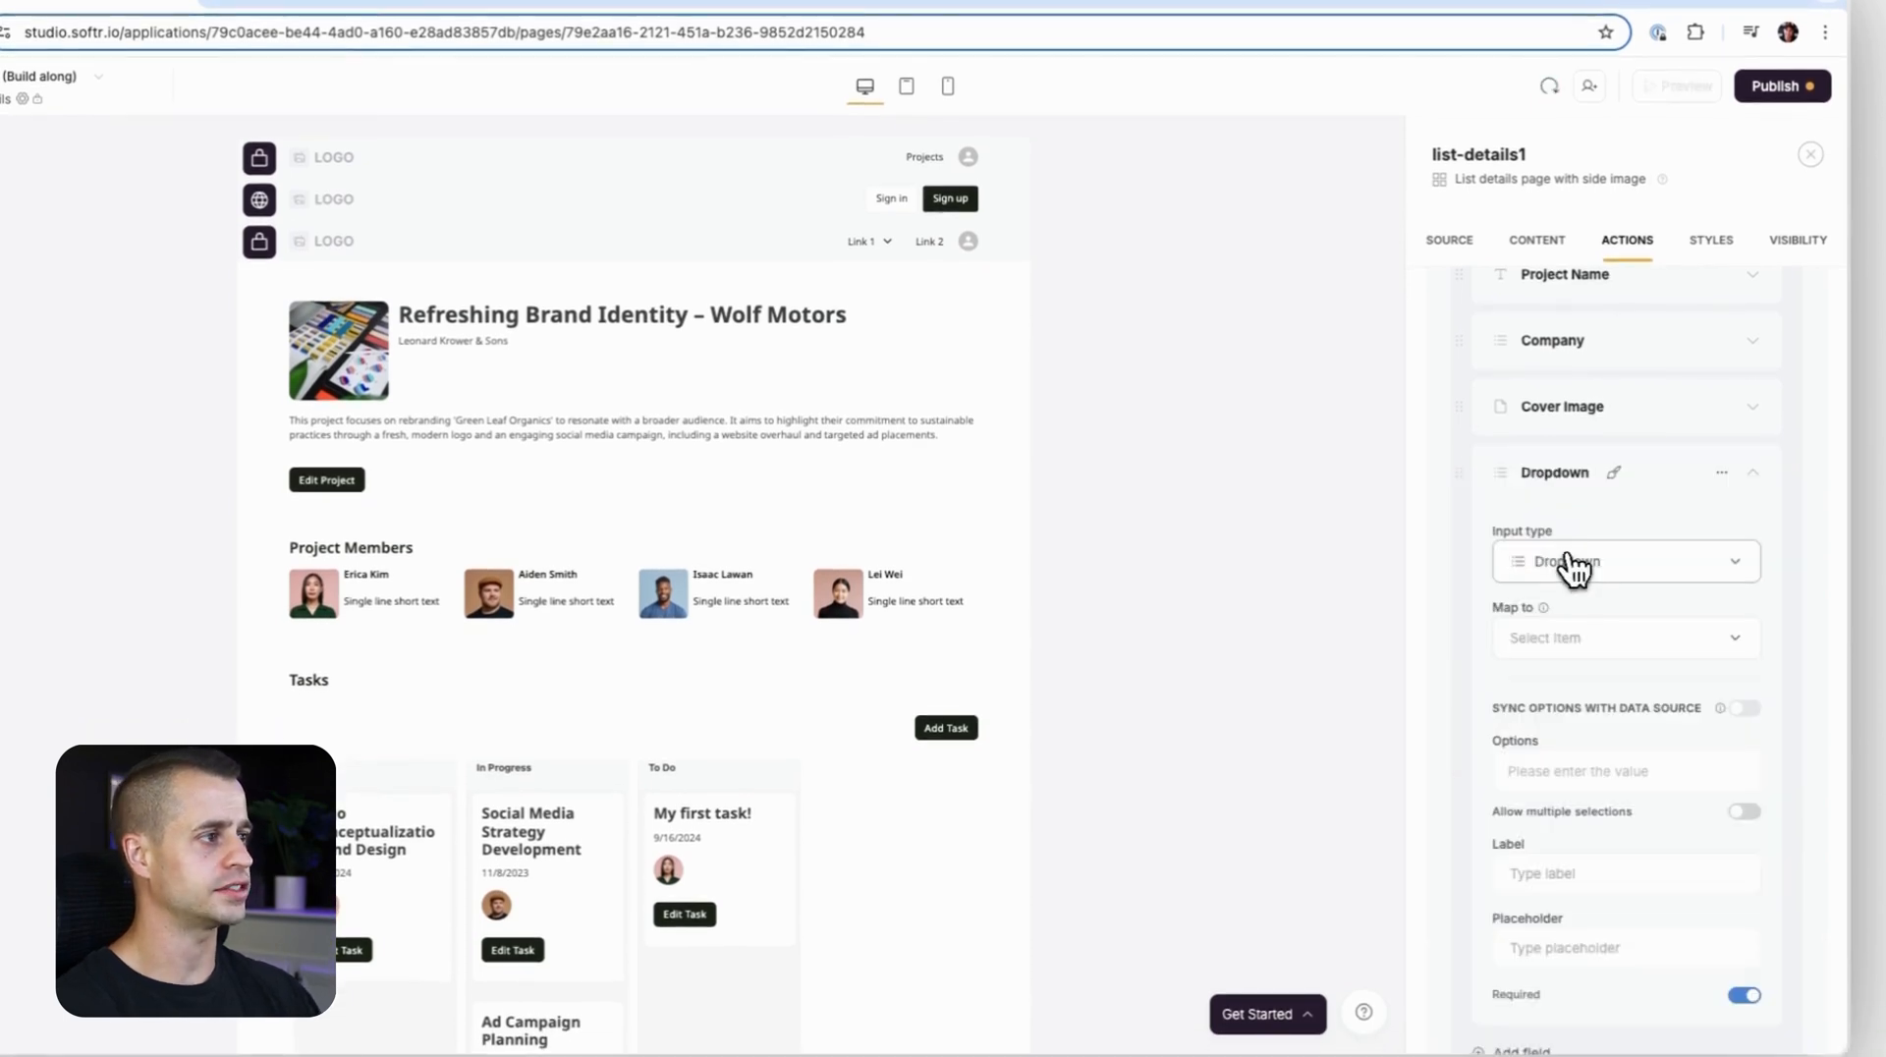
left_click(1625, 636)
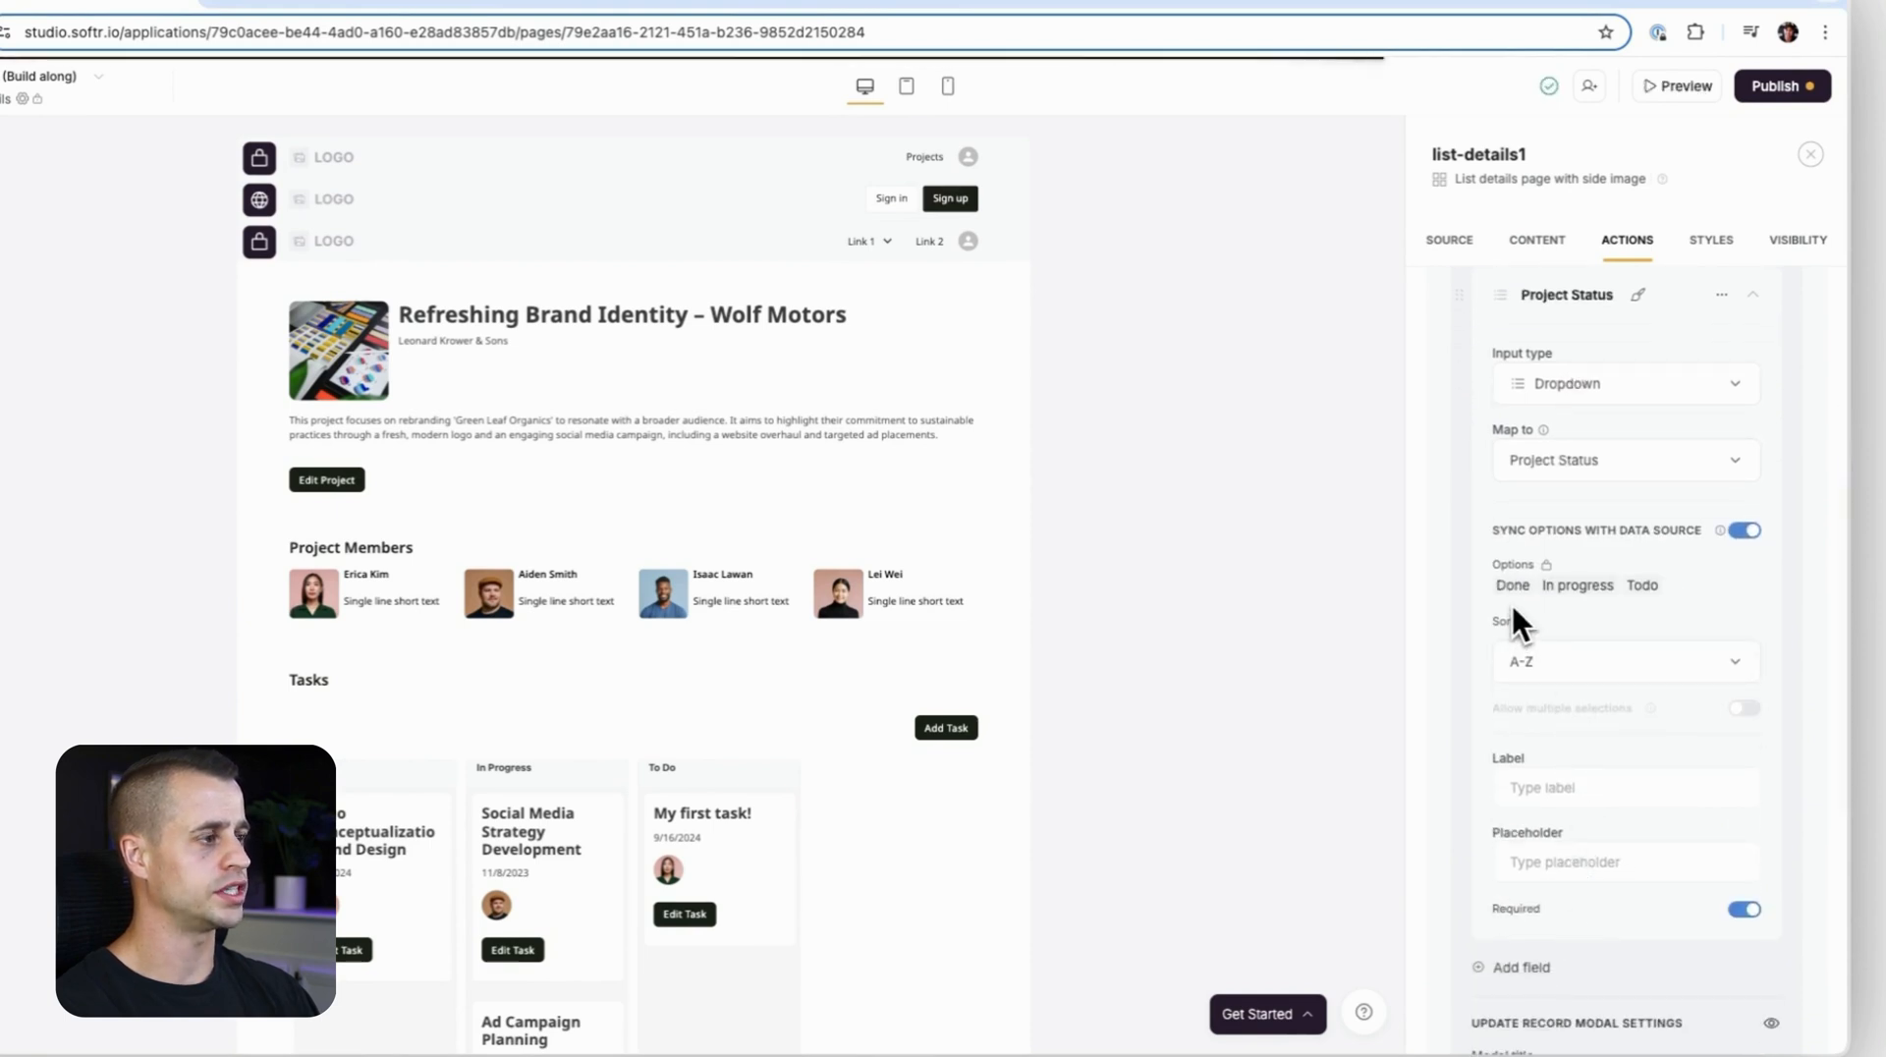
left_click(1625, 786)
type("de")
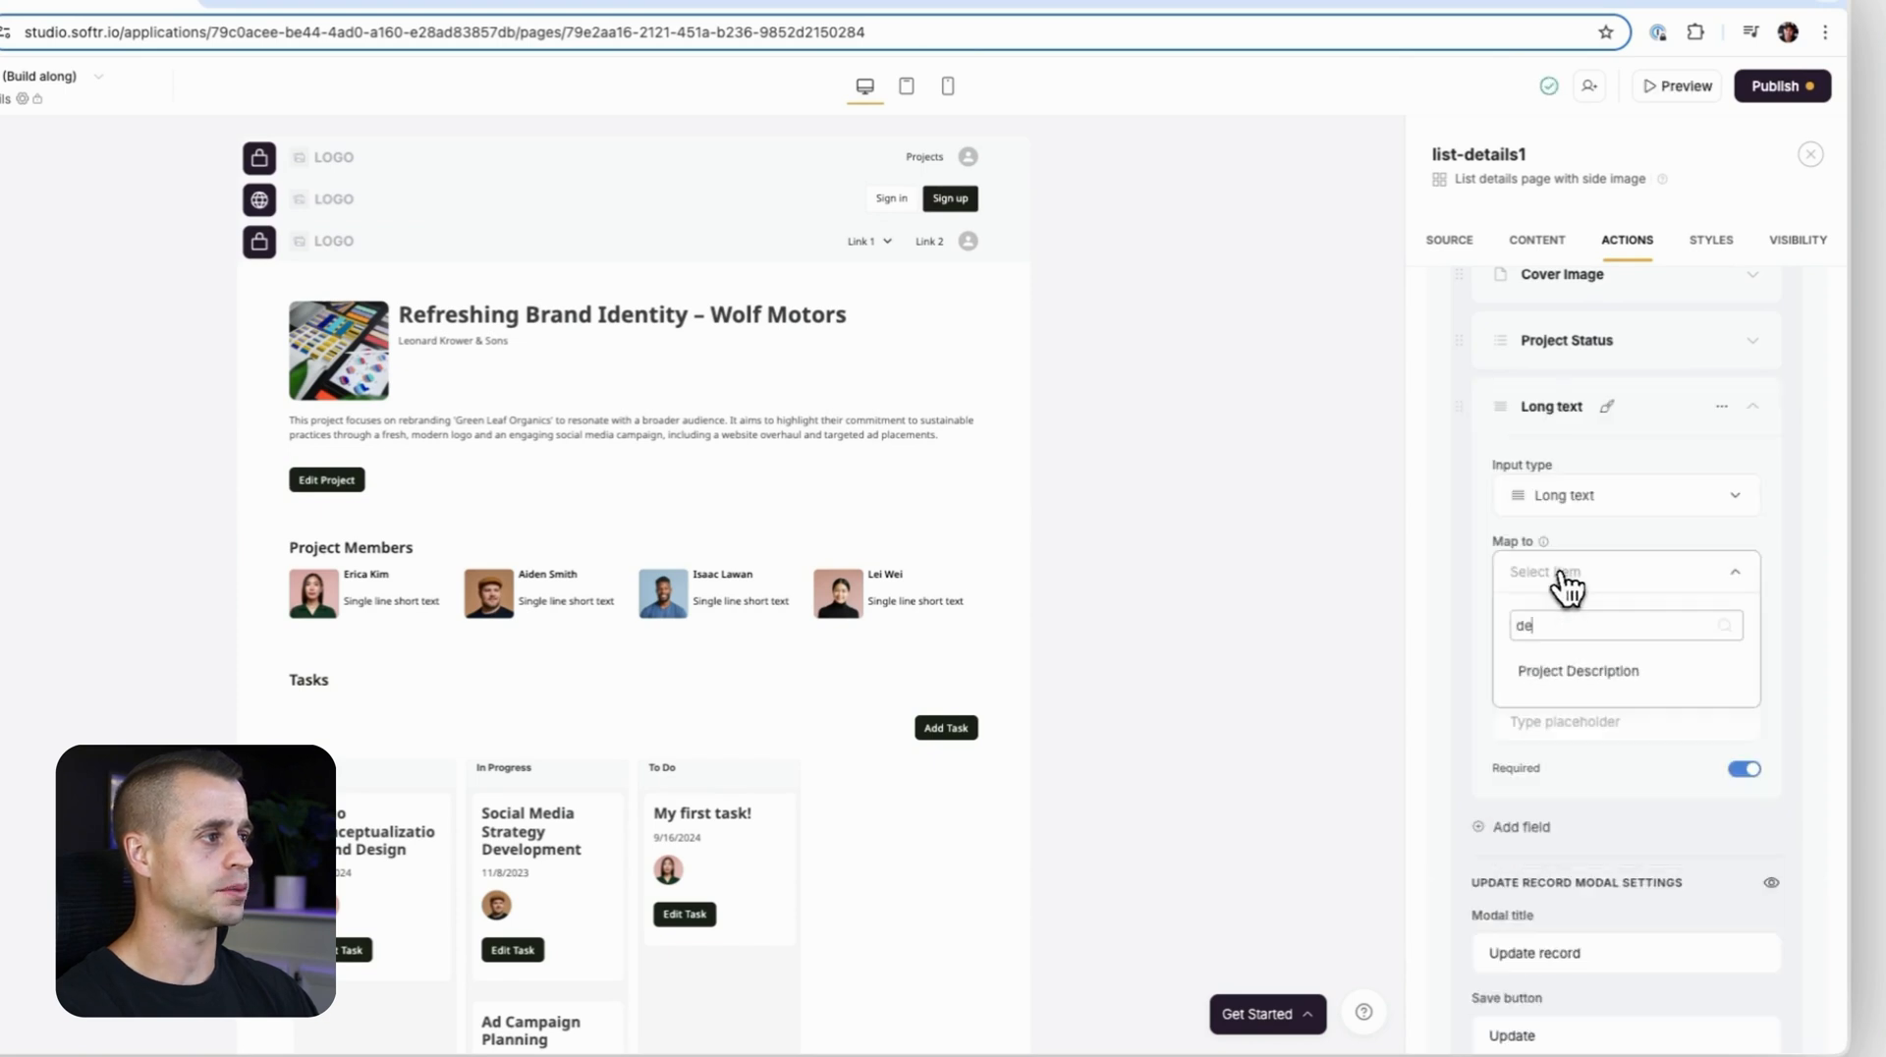
left_click(1578, 672)
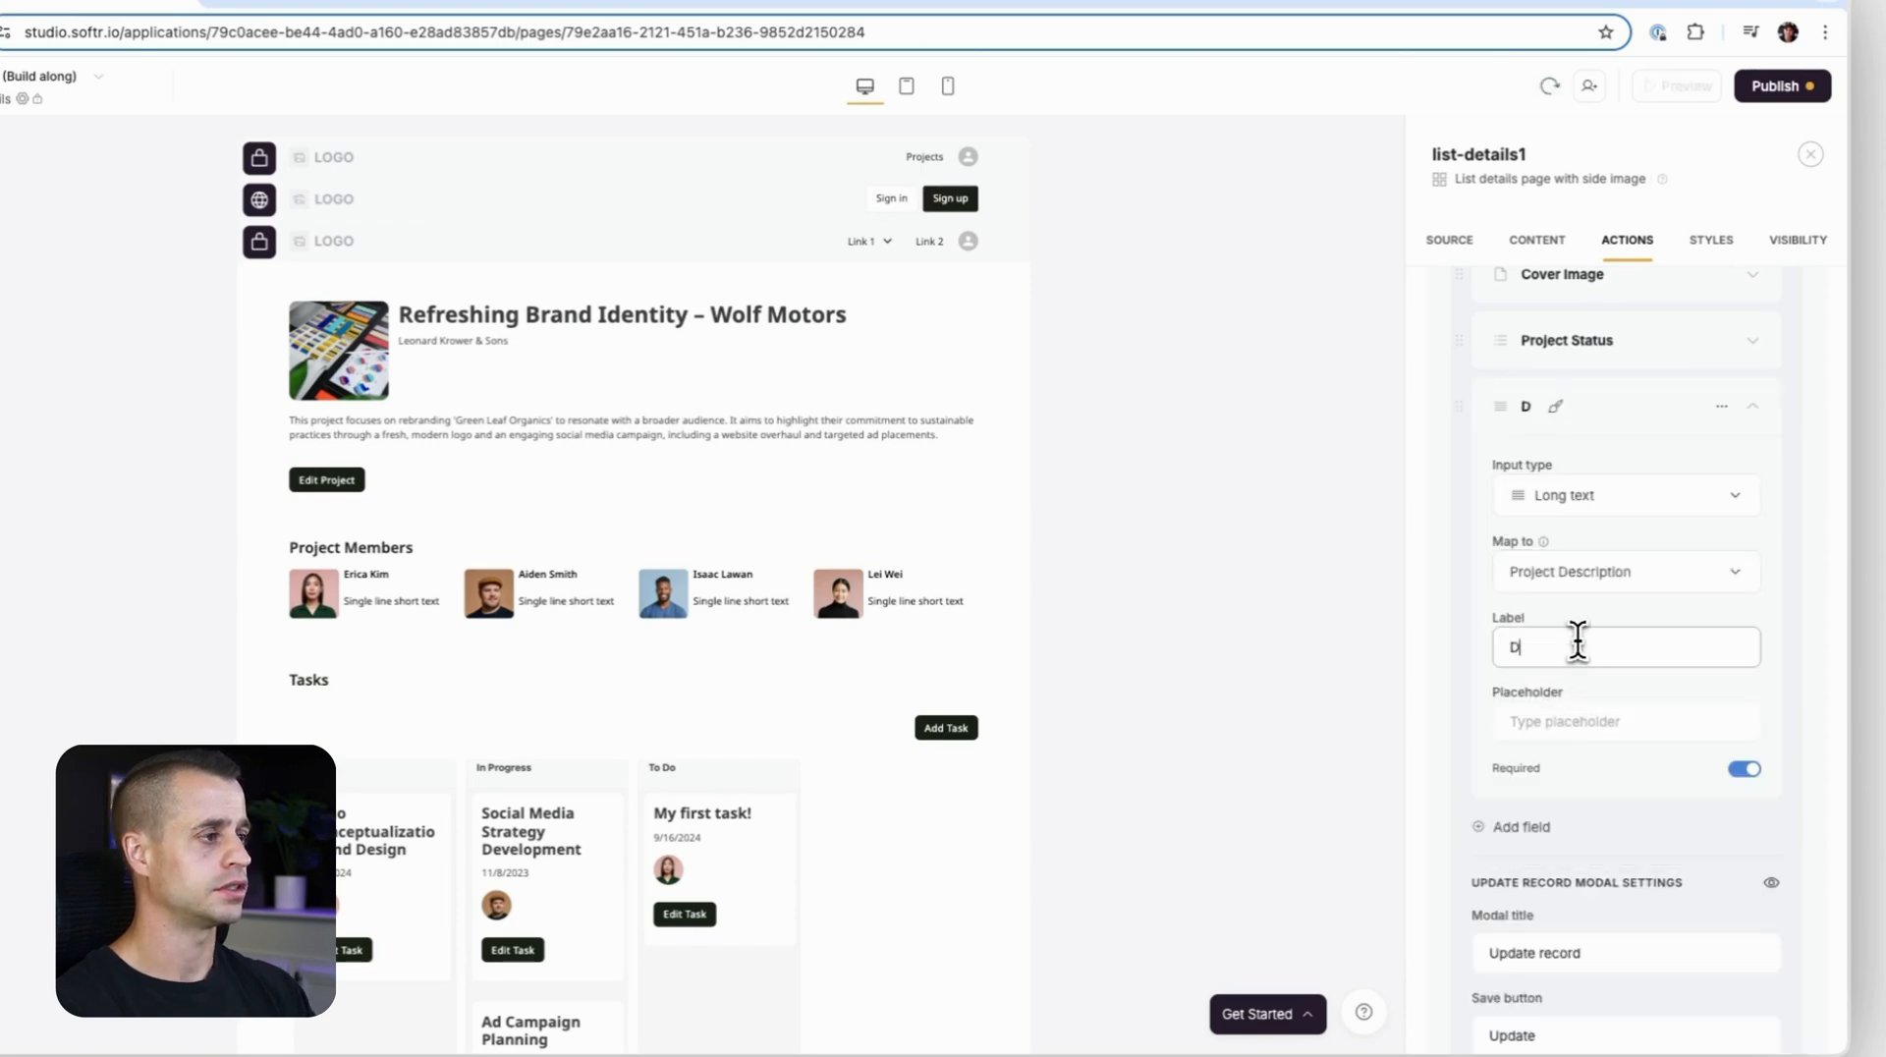
type("escription")
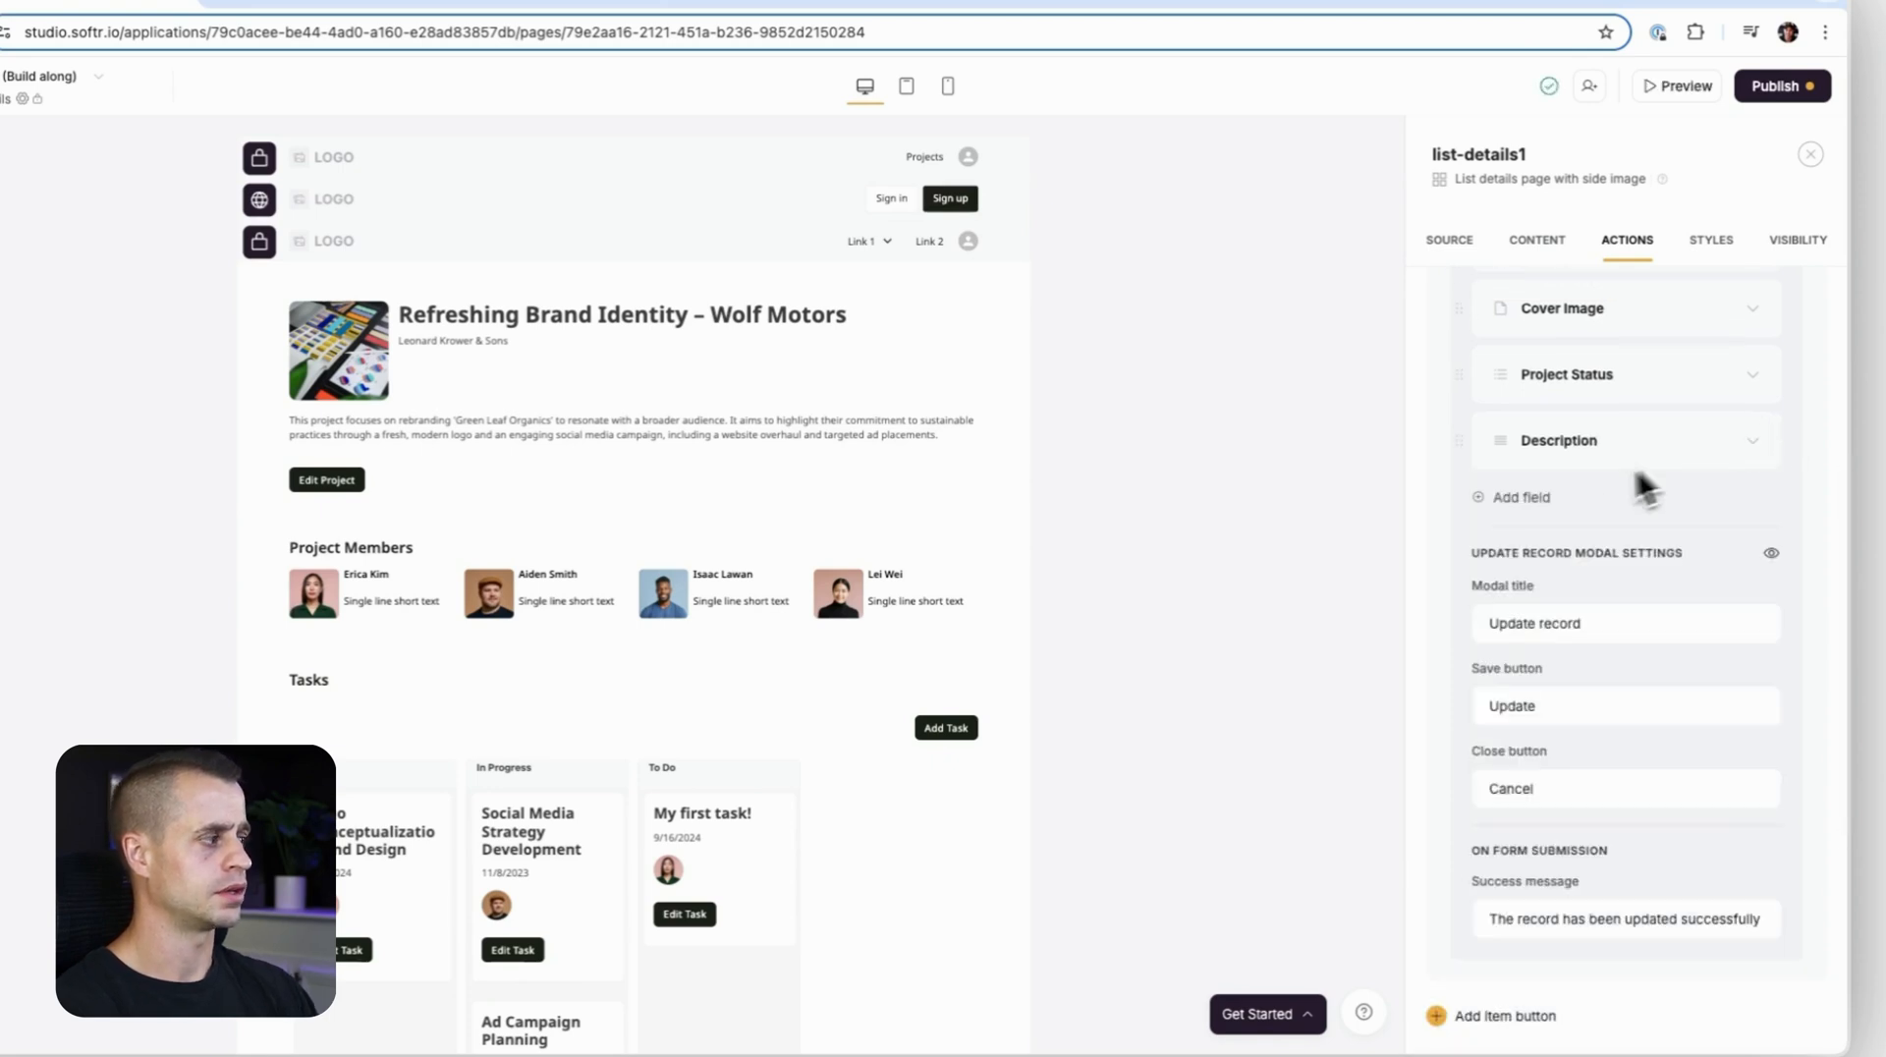
Add a dropdown mapped to Project Members and label it 'Project Members'.
left_click(1519, 497)
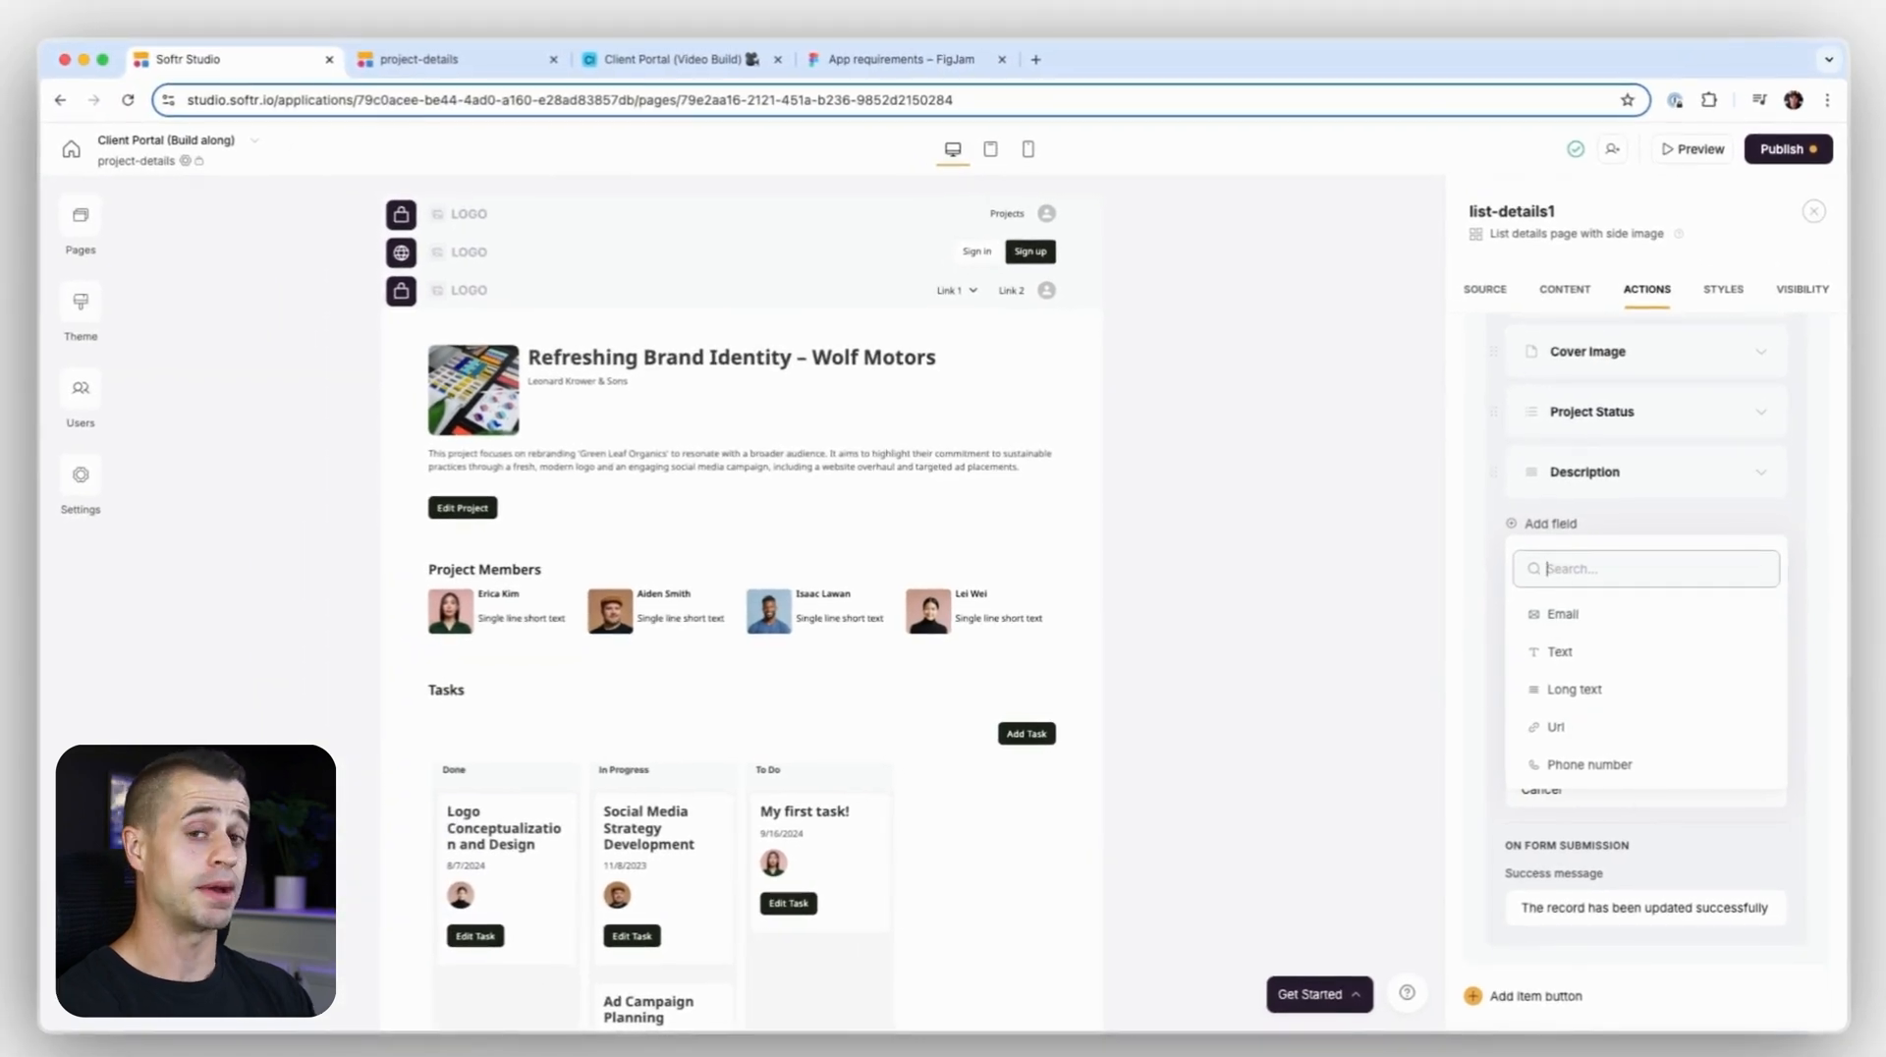
type("dr")
type("pr")
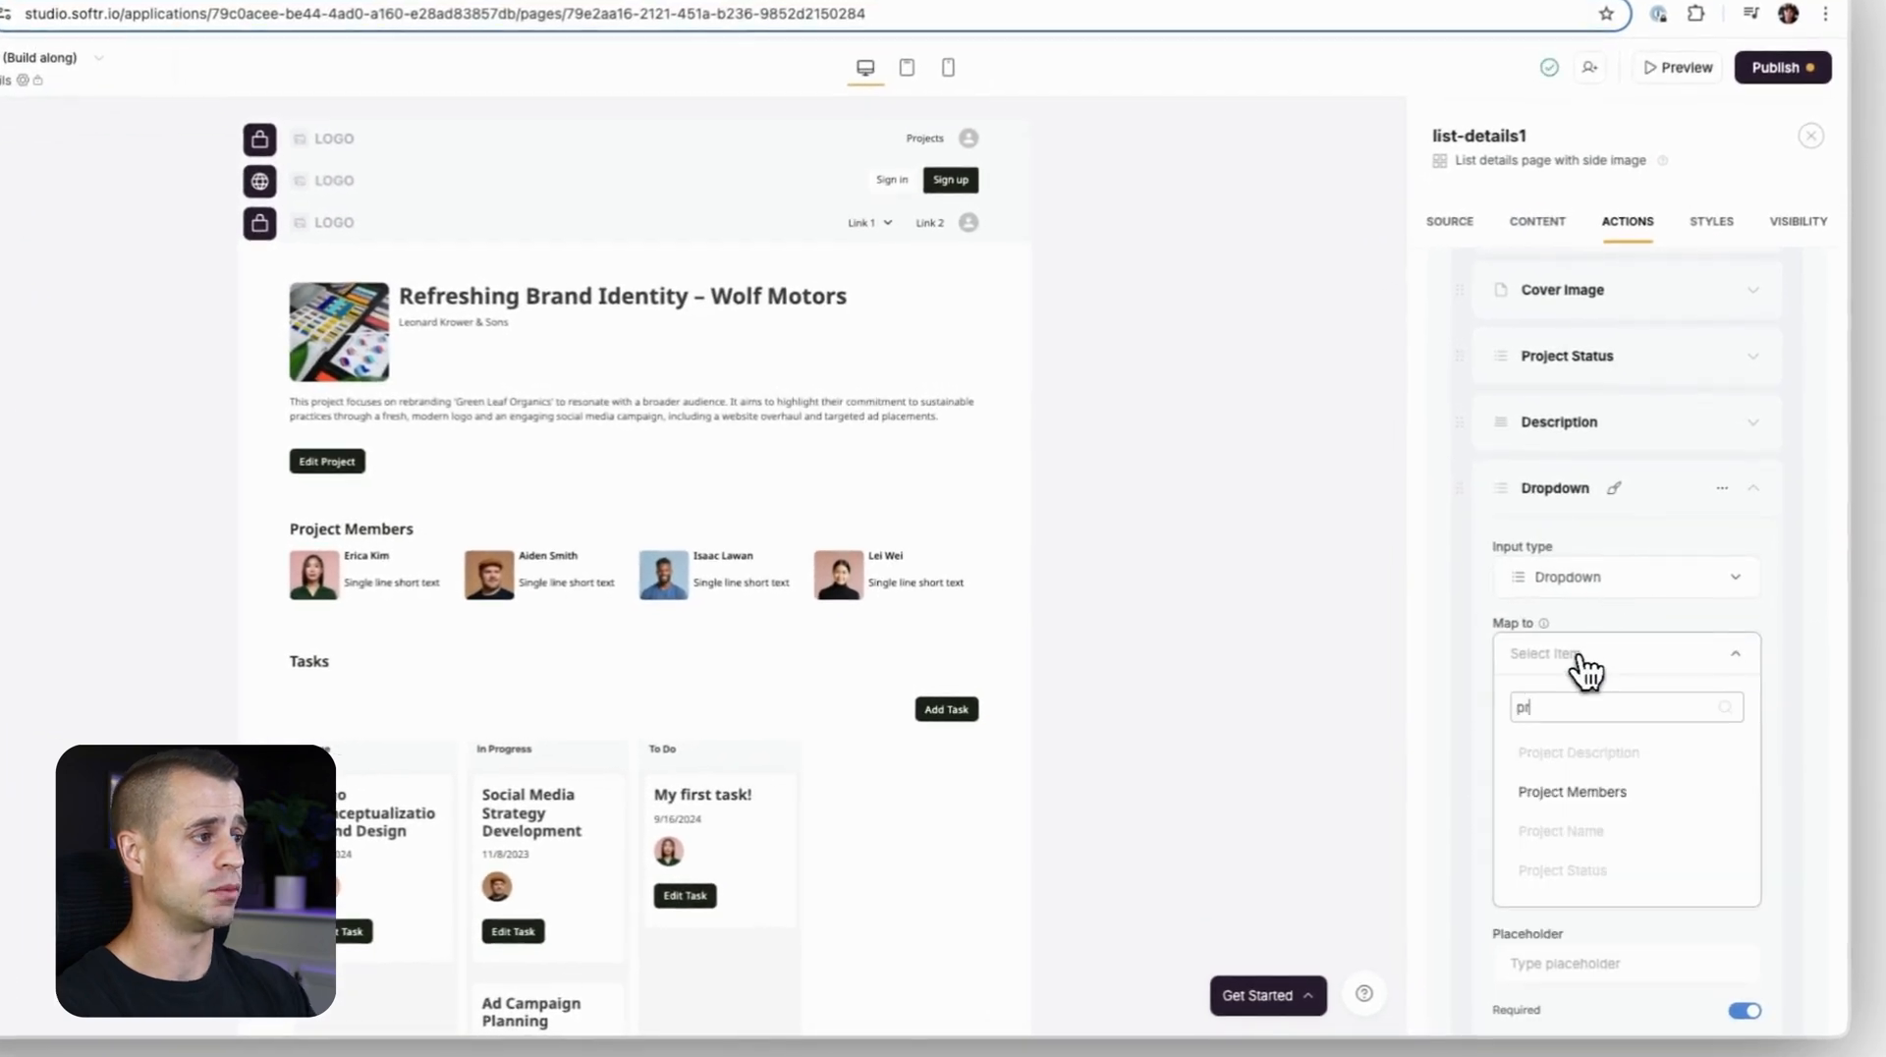
left_click(1572, 792)
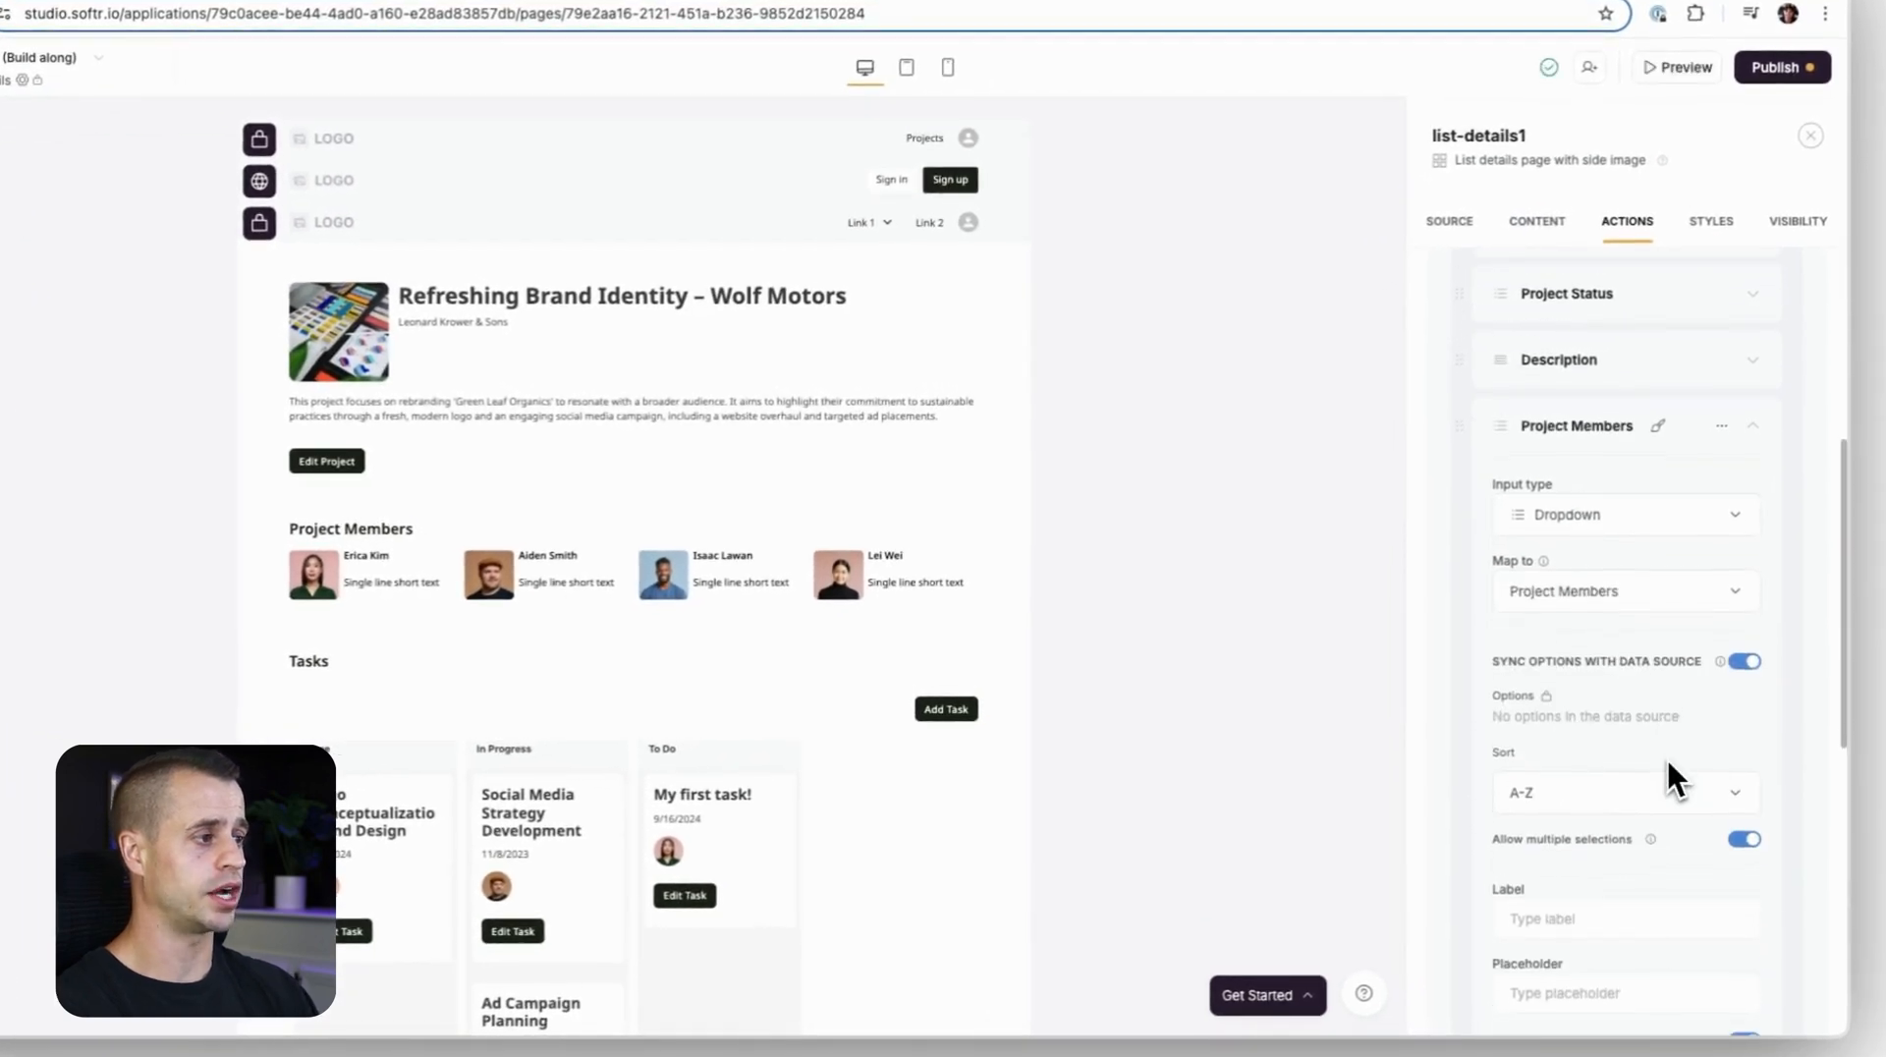
scroll("down", 3)
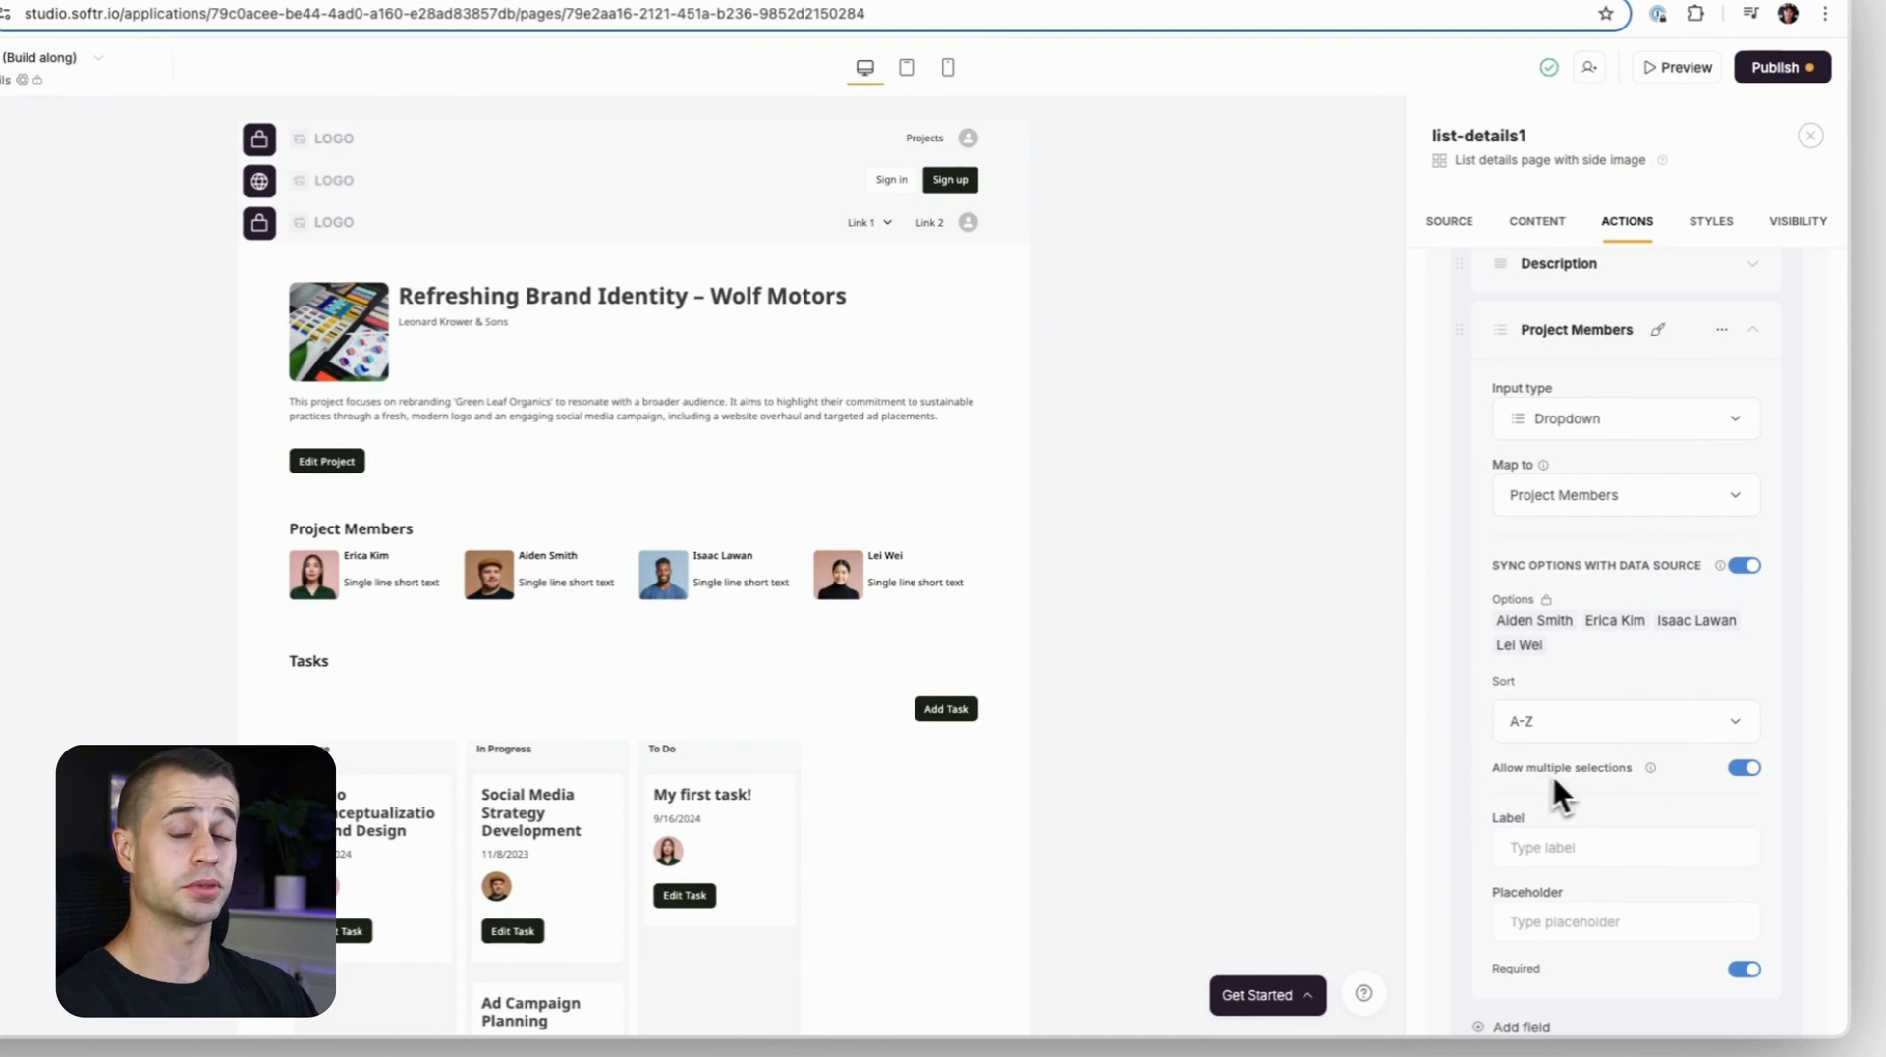
type("P")
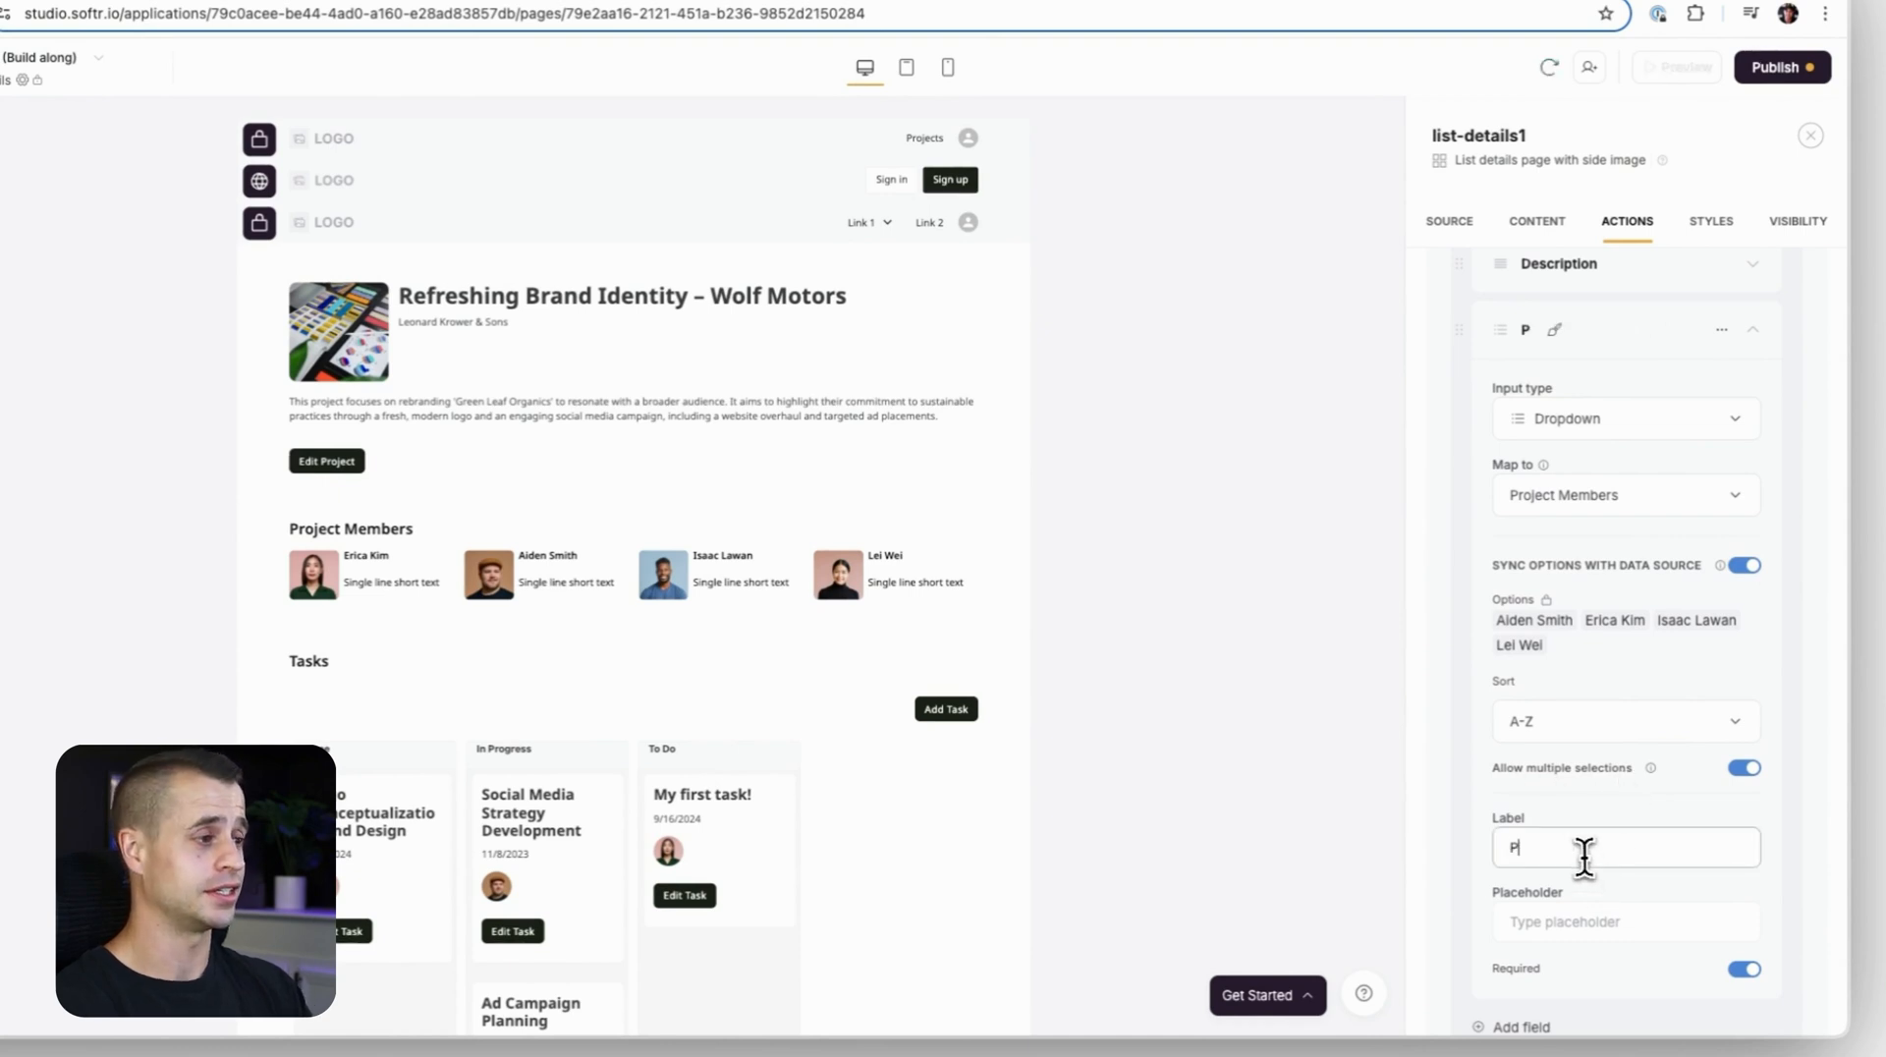
type("Project Members")
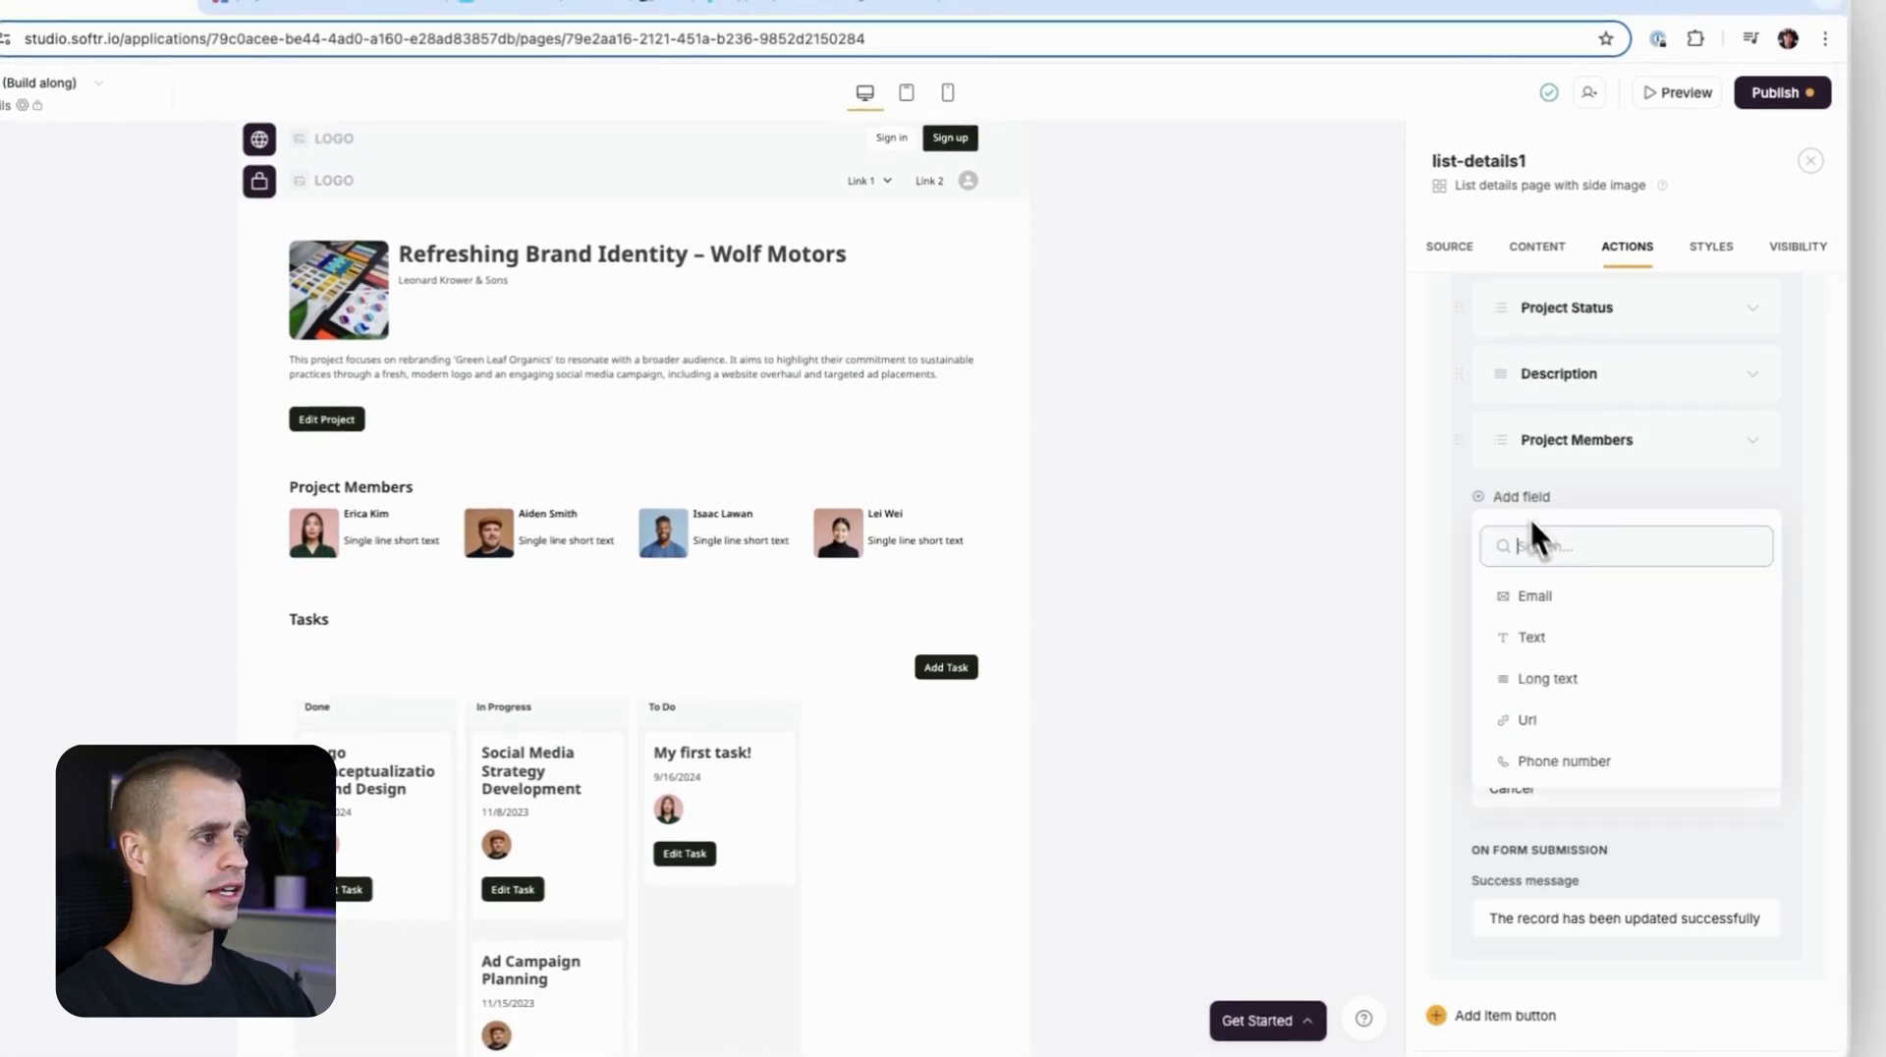
Add Start Date and End Date date fields mapped to their matching columns.
scroll("down", 3)
type("st")
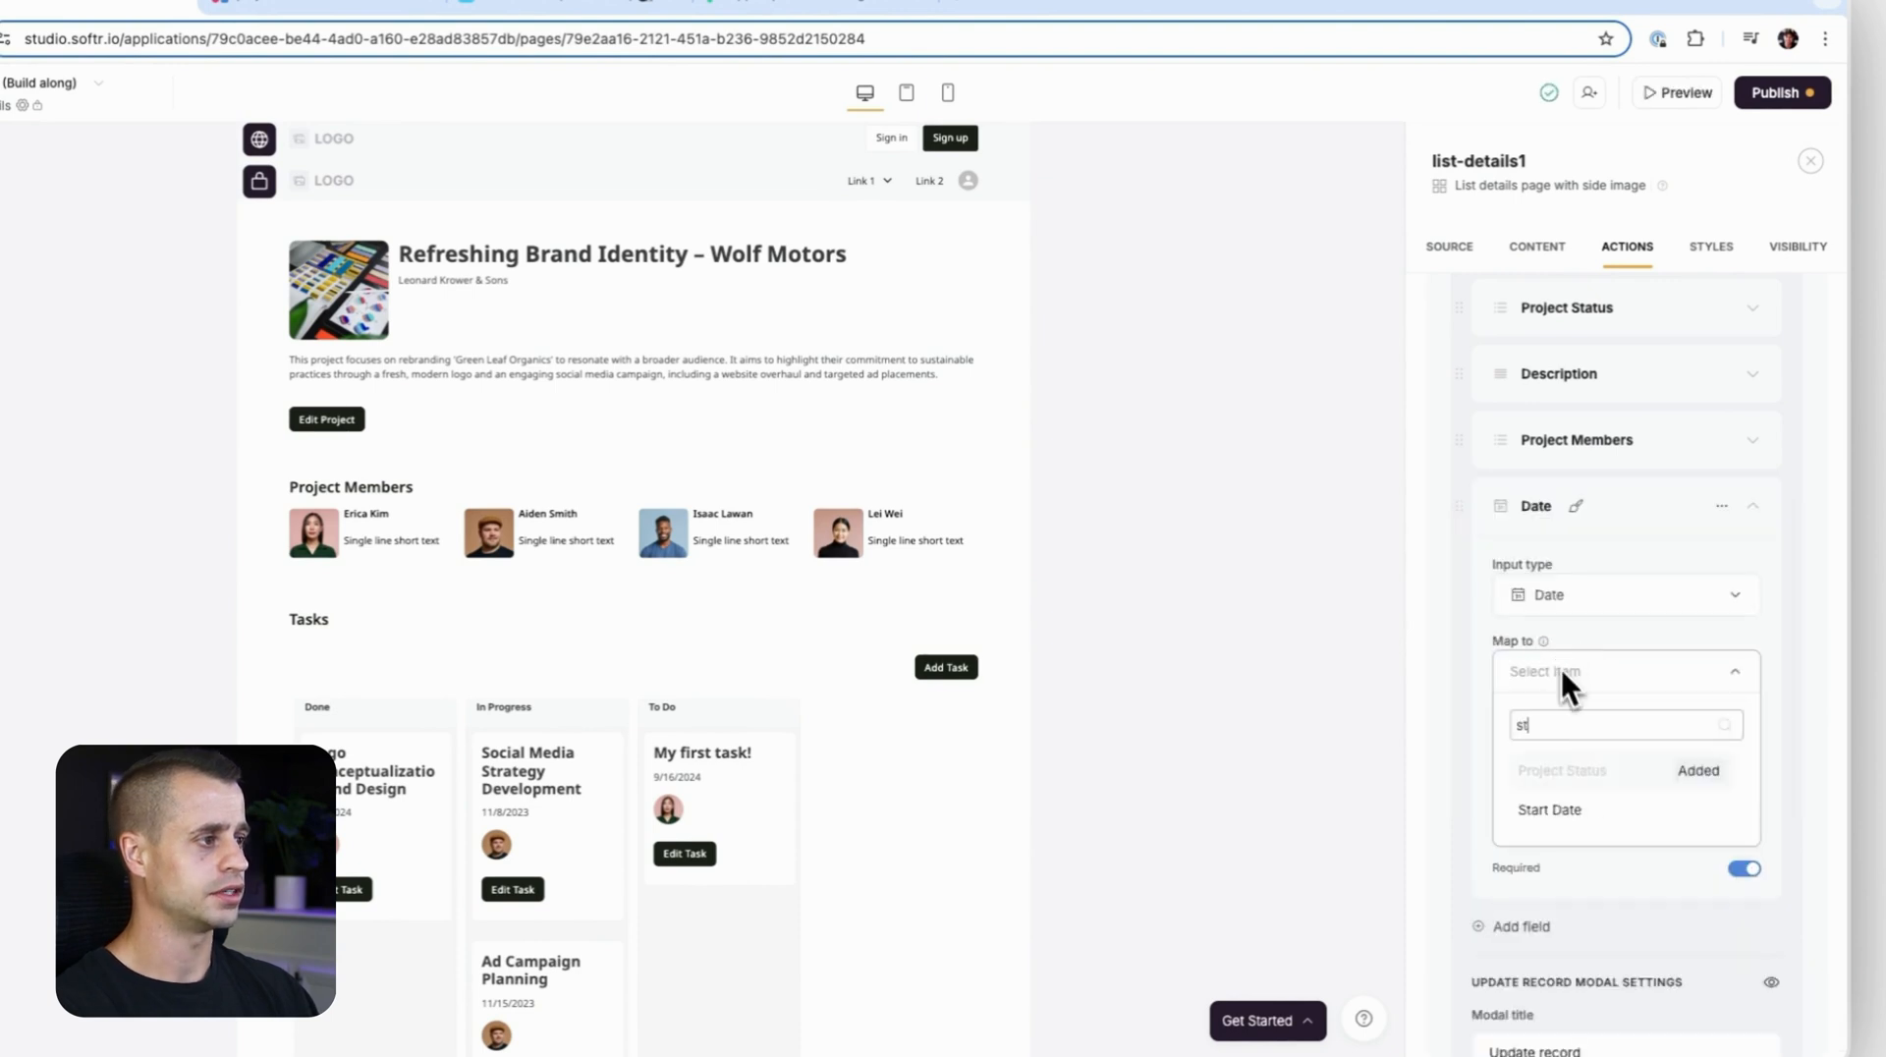
left_click(1551, 809)
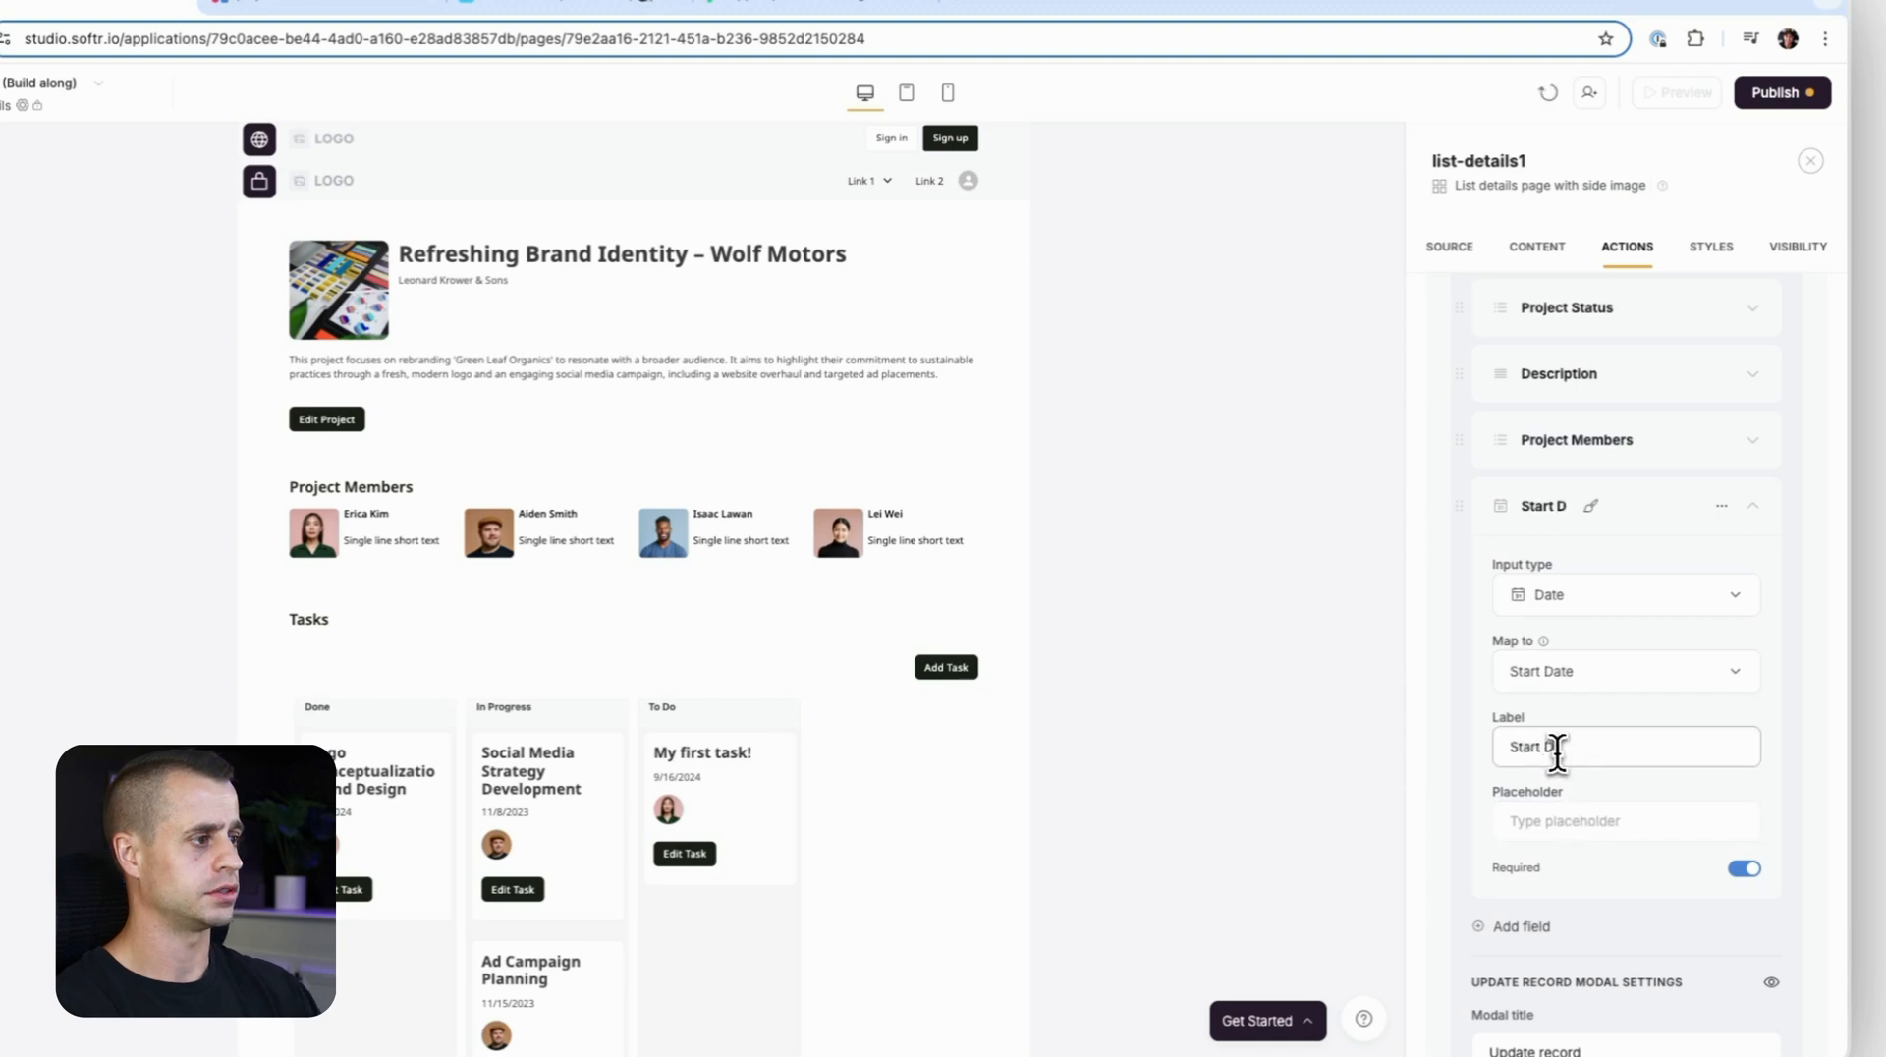
left_click(1519, 562)
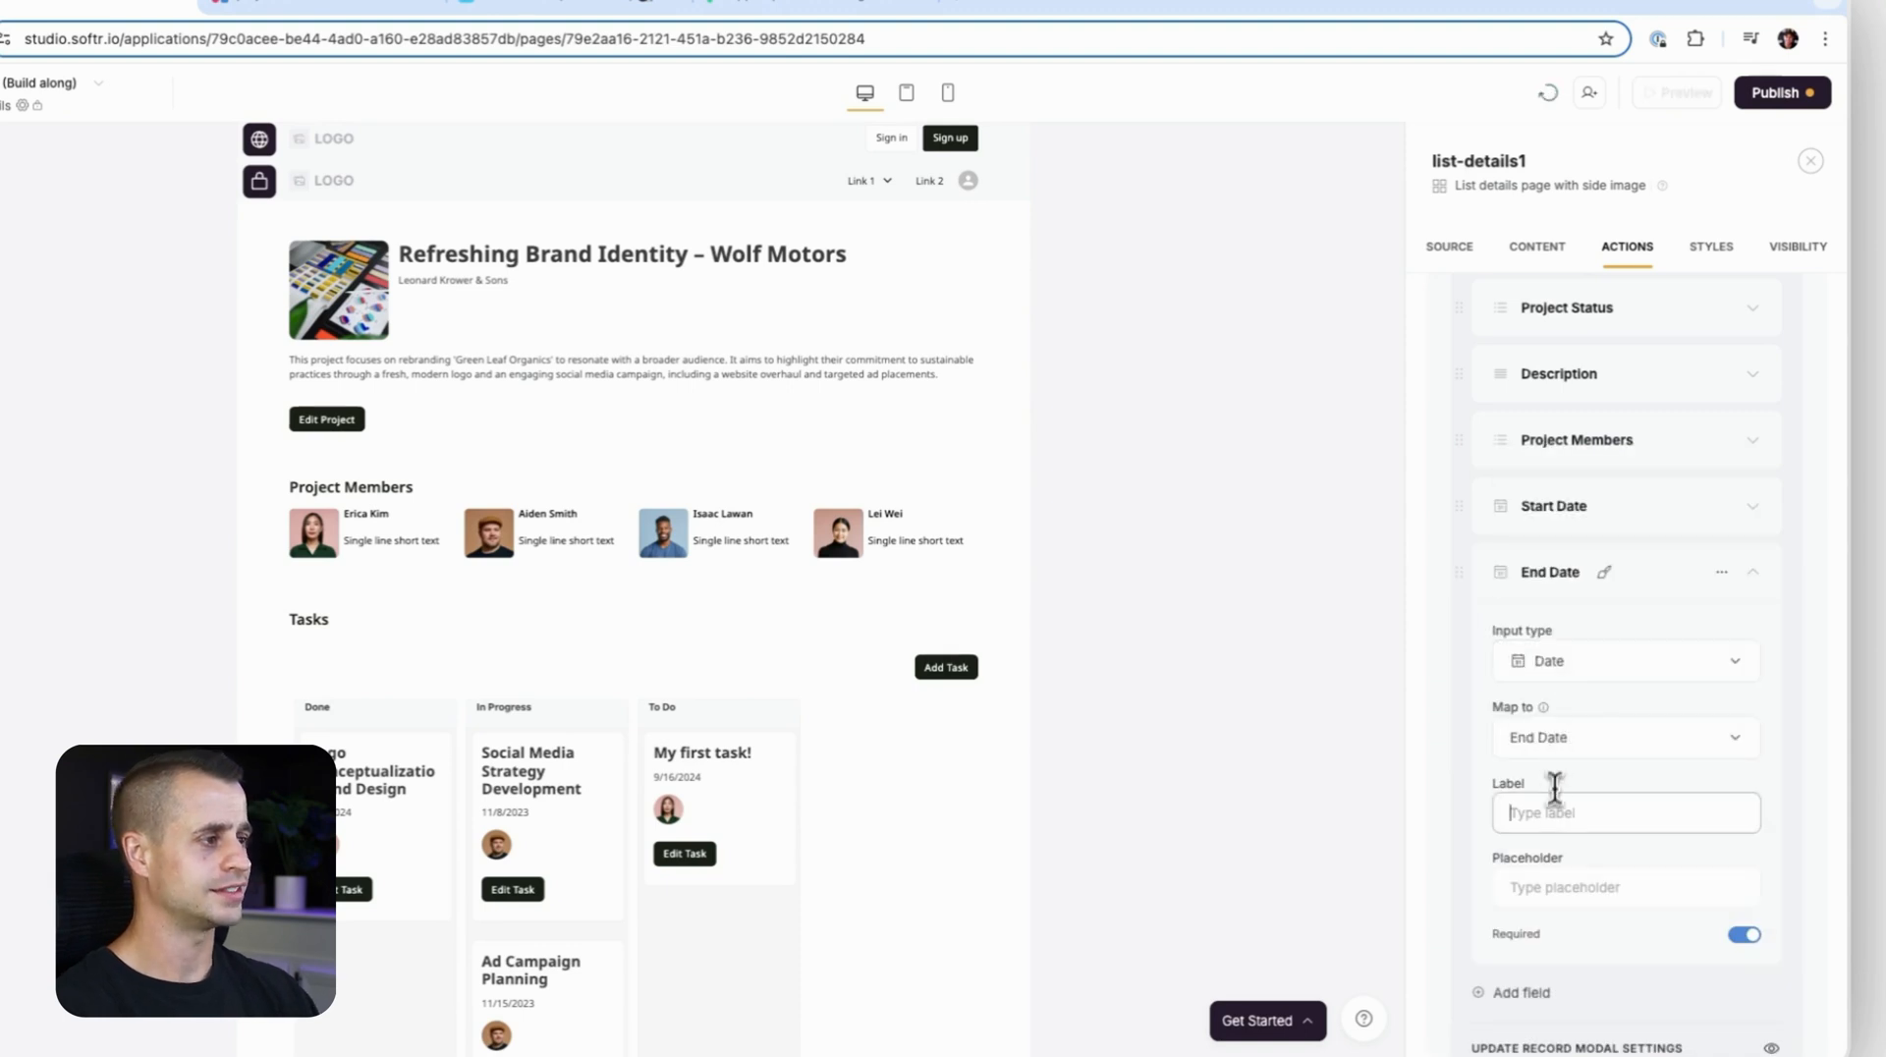
type("End Date")
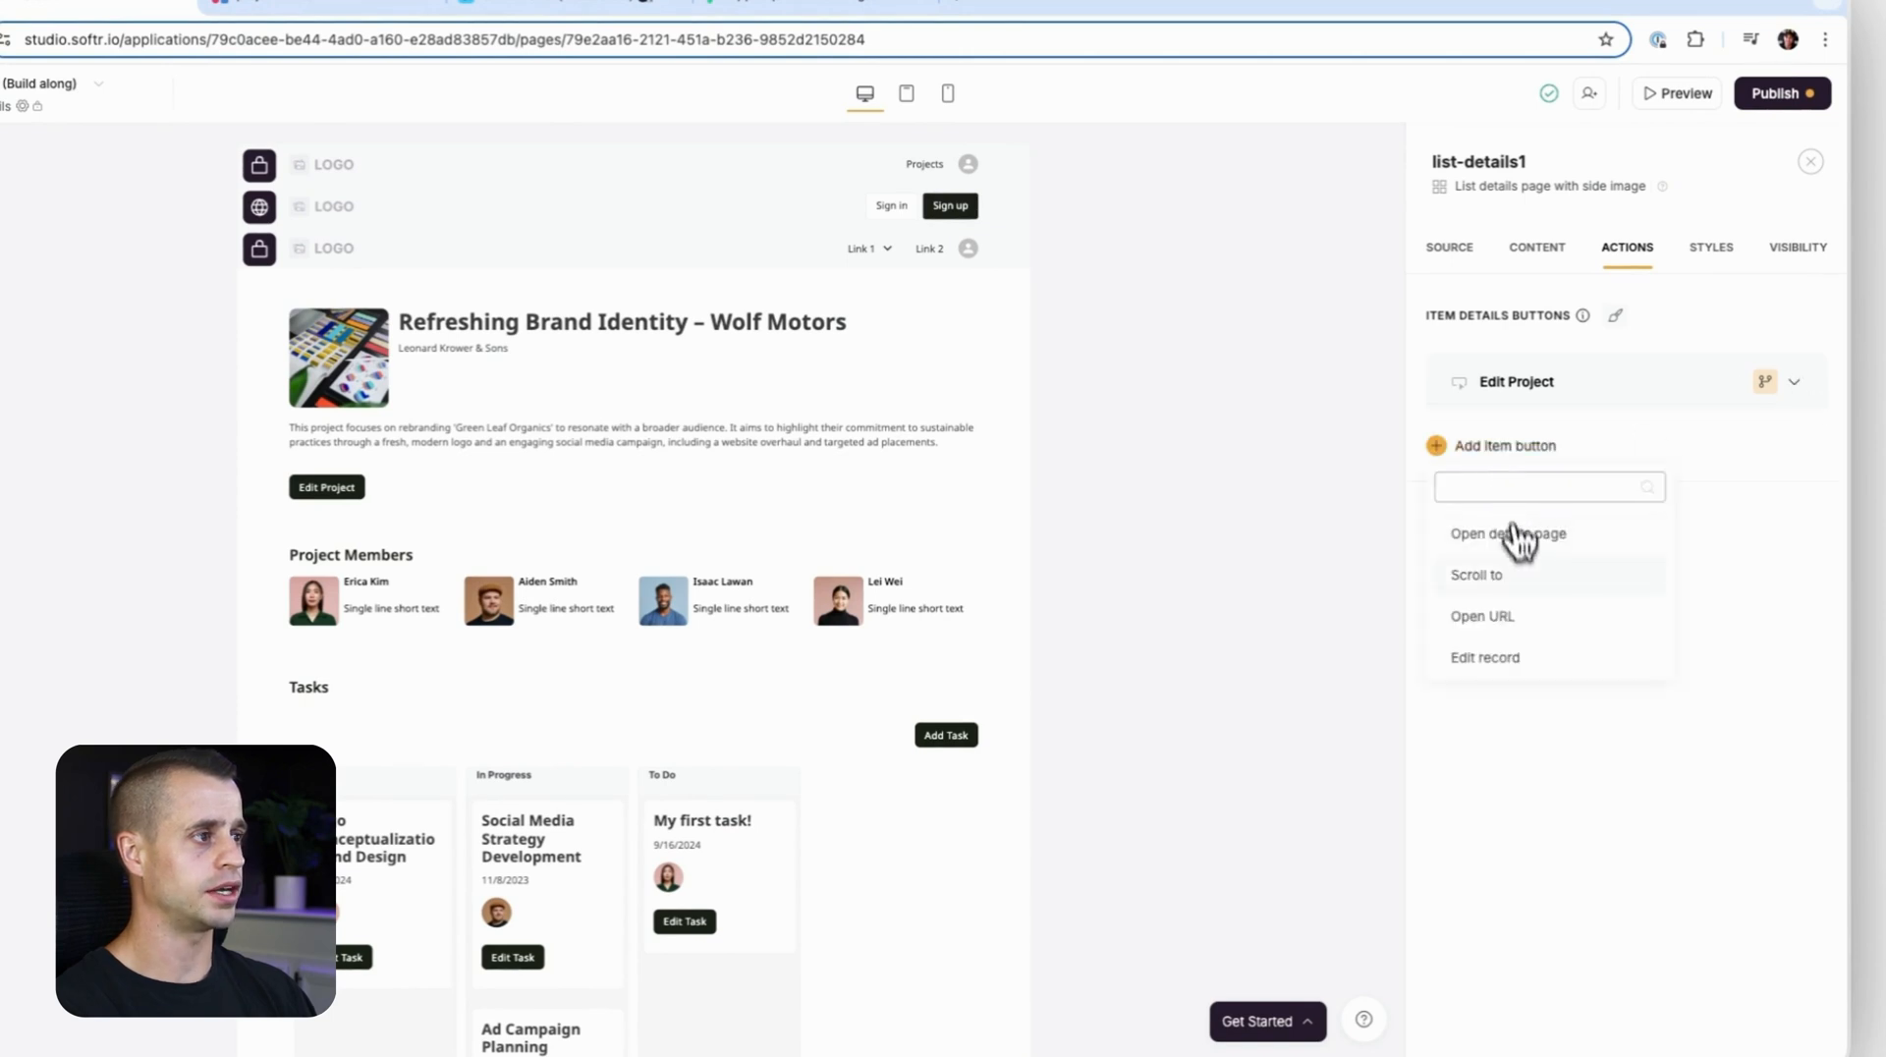
Add a Delete Project delete-record button that redirects to Dashboard after deletion.
left_click(1486, 656)
type("Delete Project")
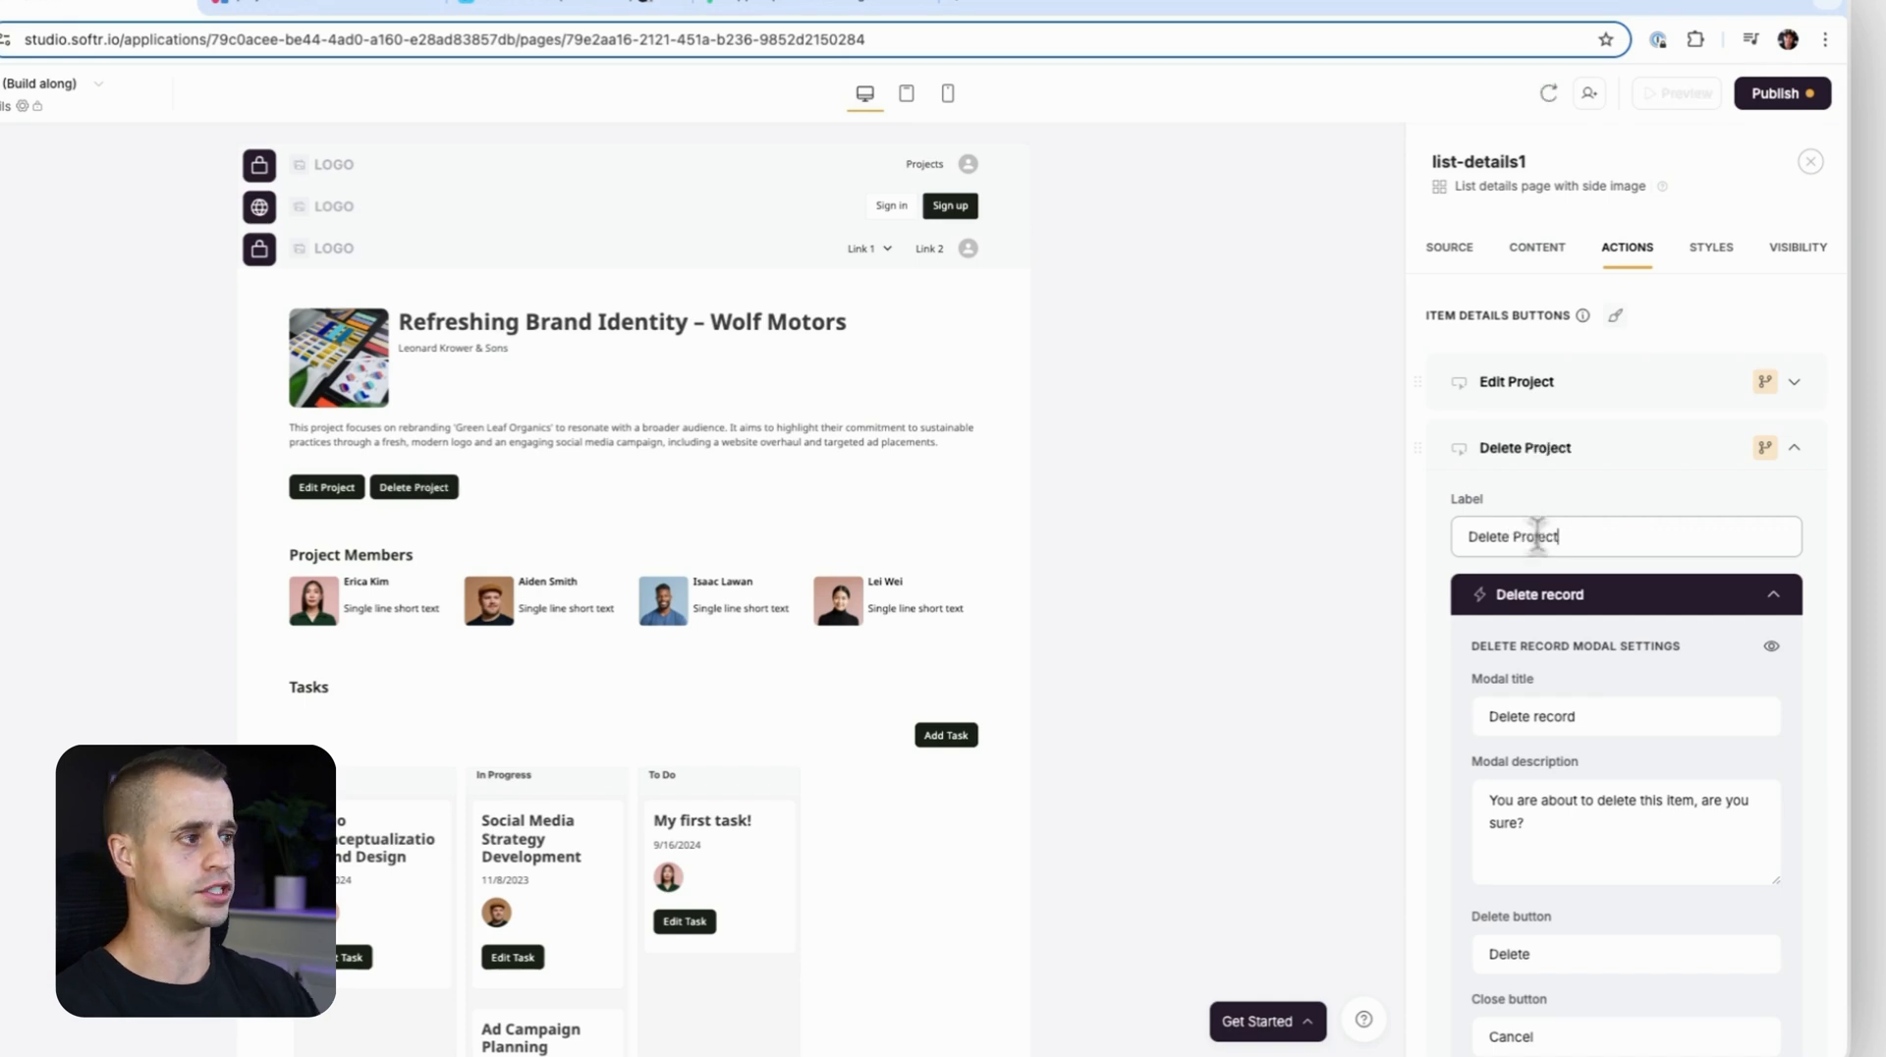
scroll("down", 3)
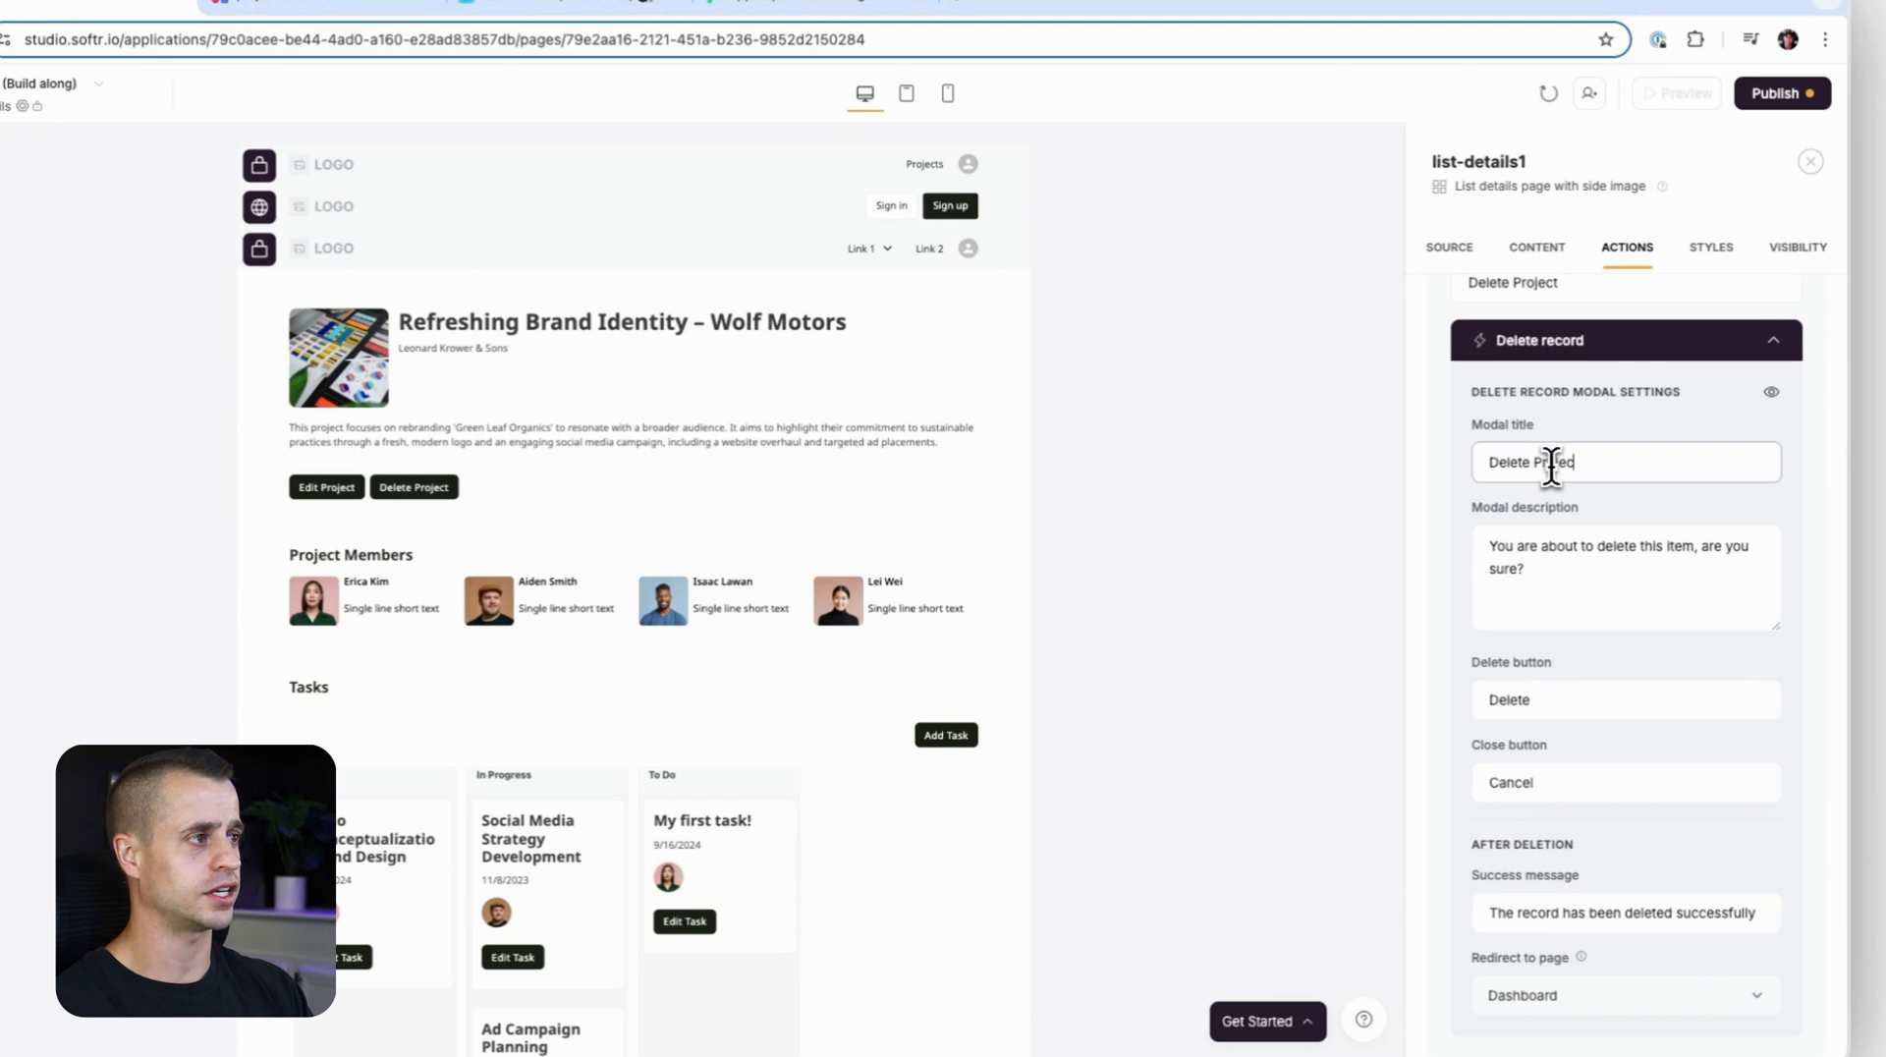
scroll("down", 3)
type("project")
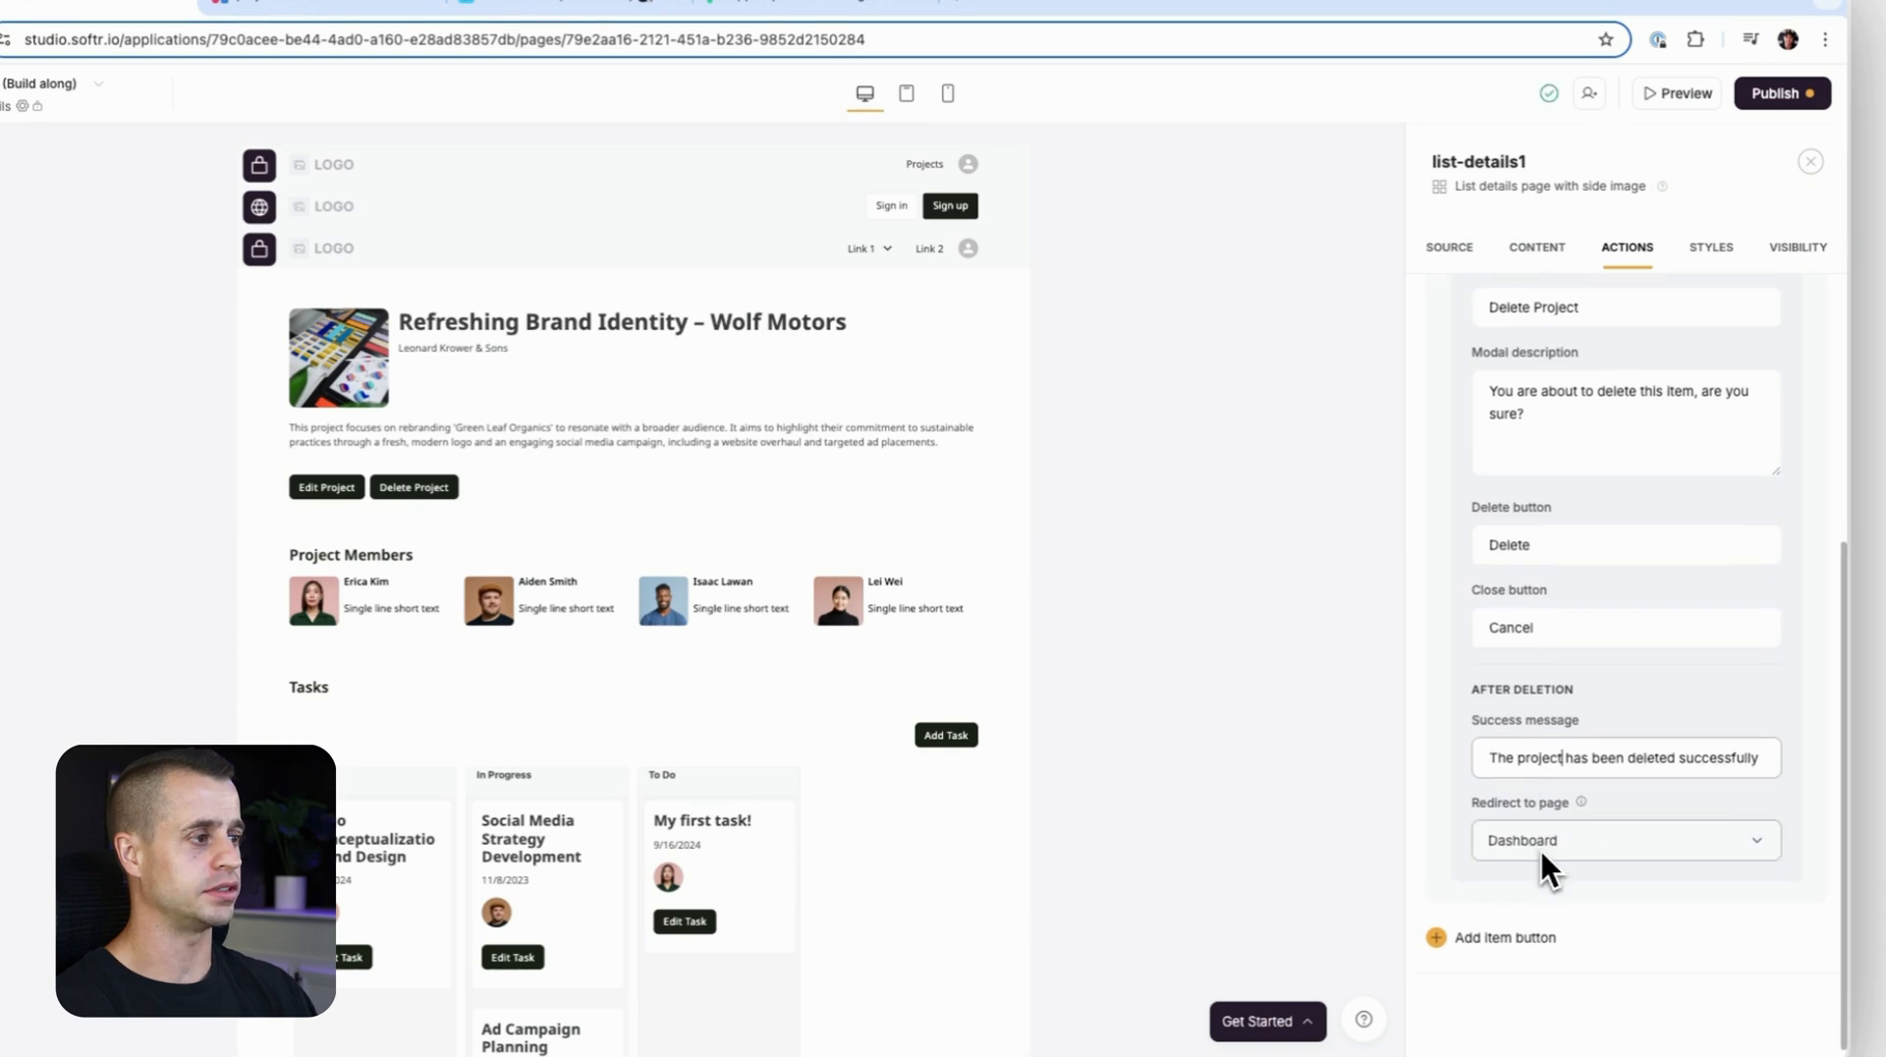
left_click(1625, 841)
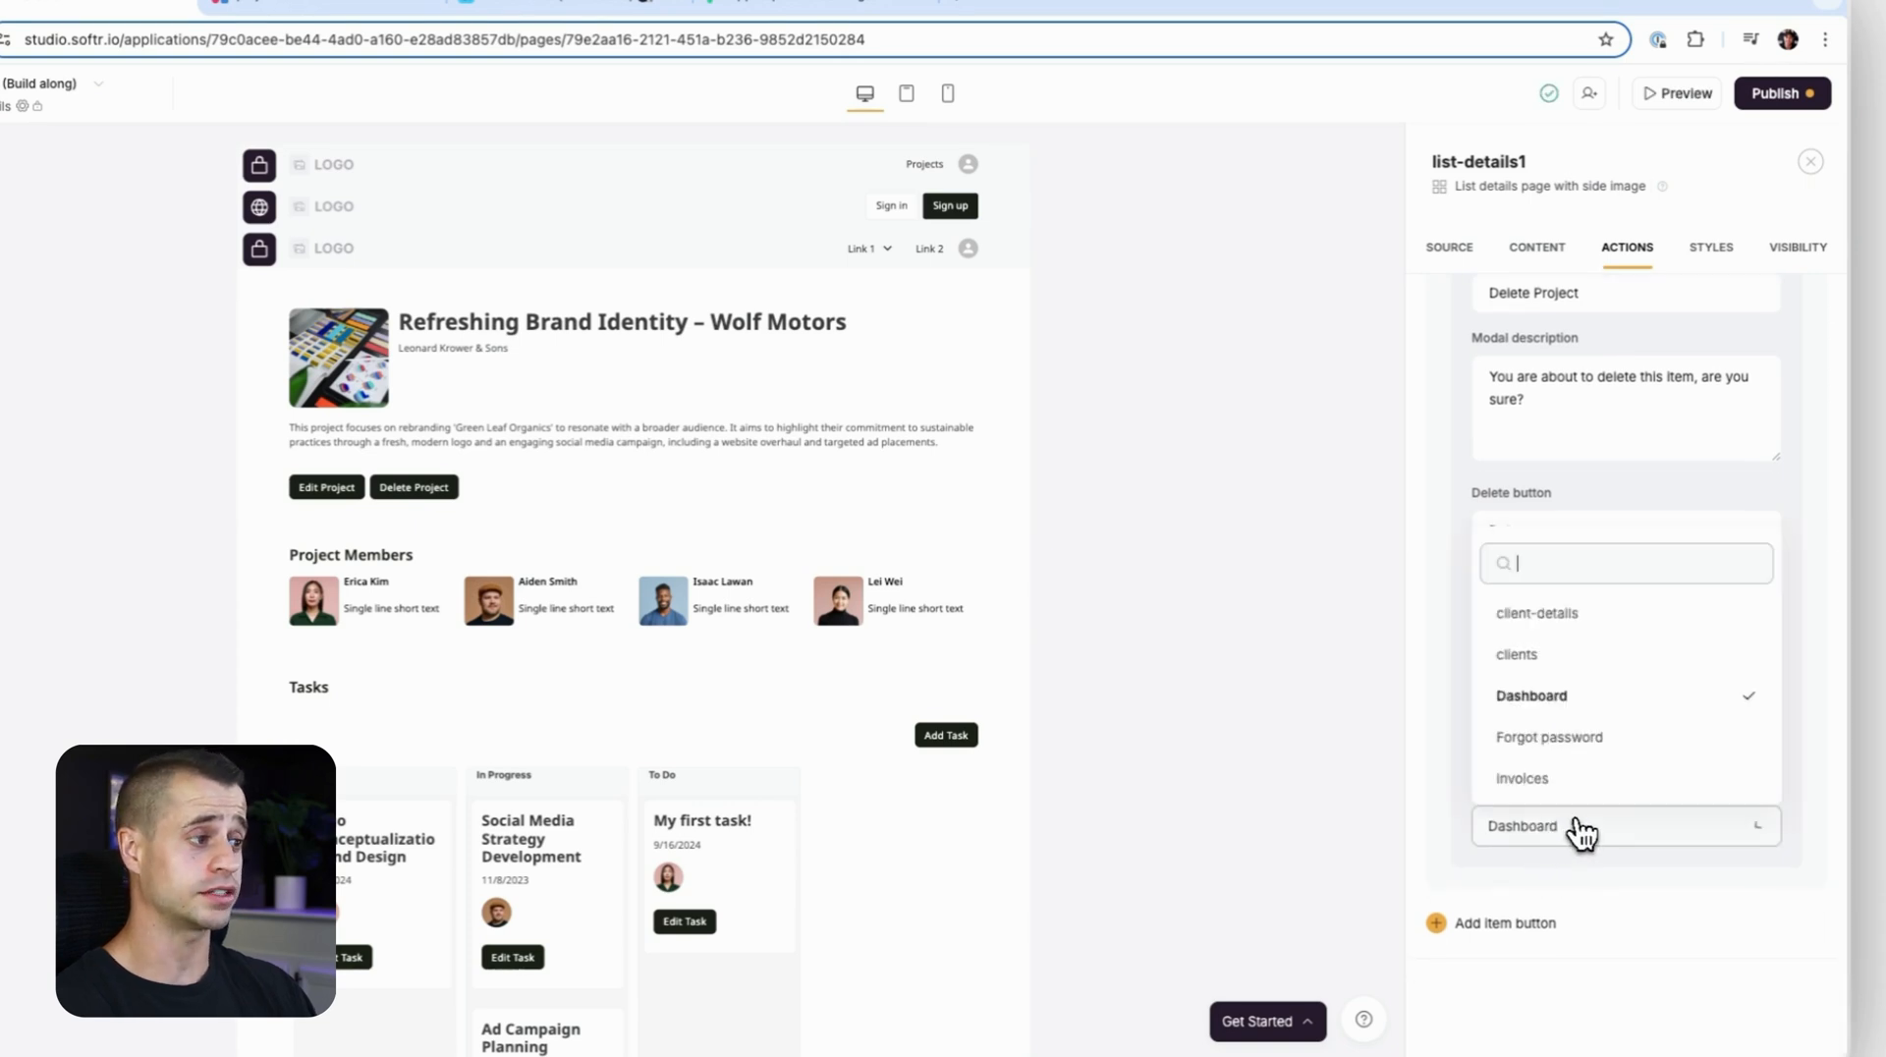
mouse_move(1580, 707)
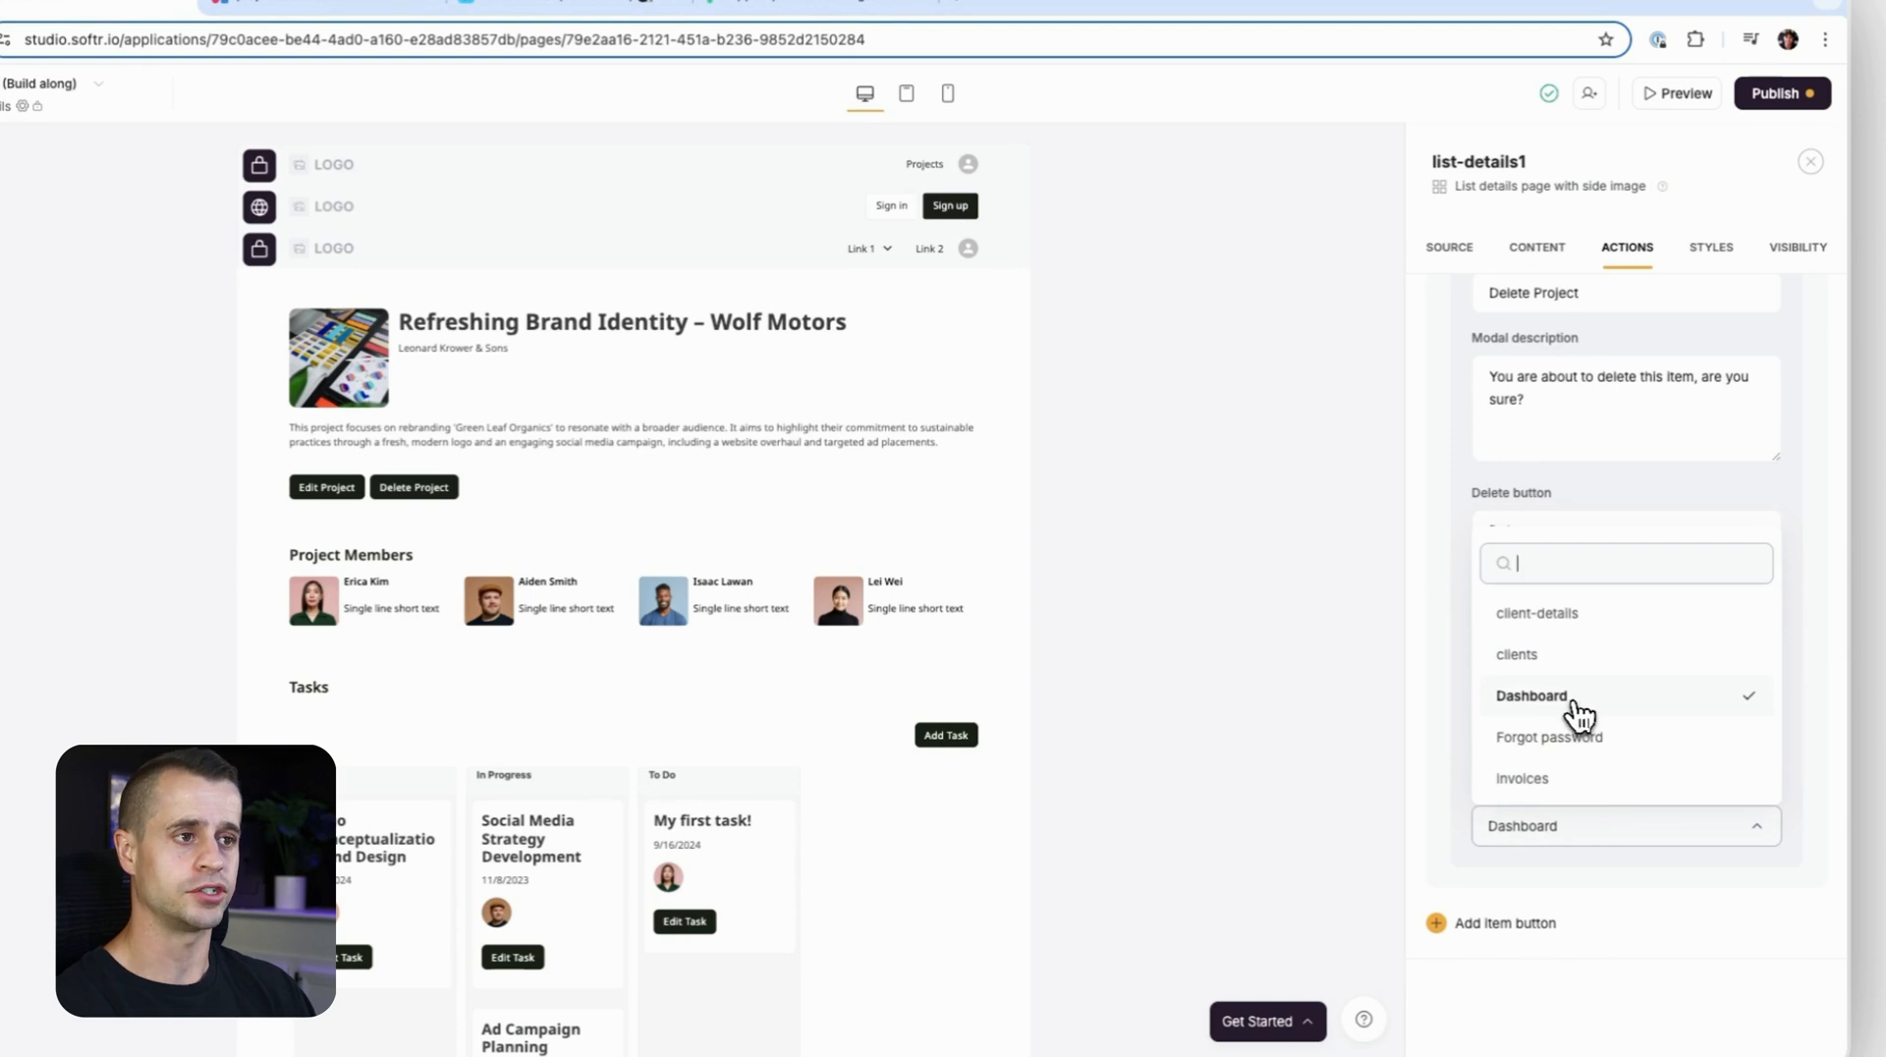
left_click(1531, 696)
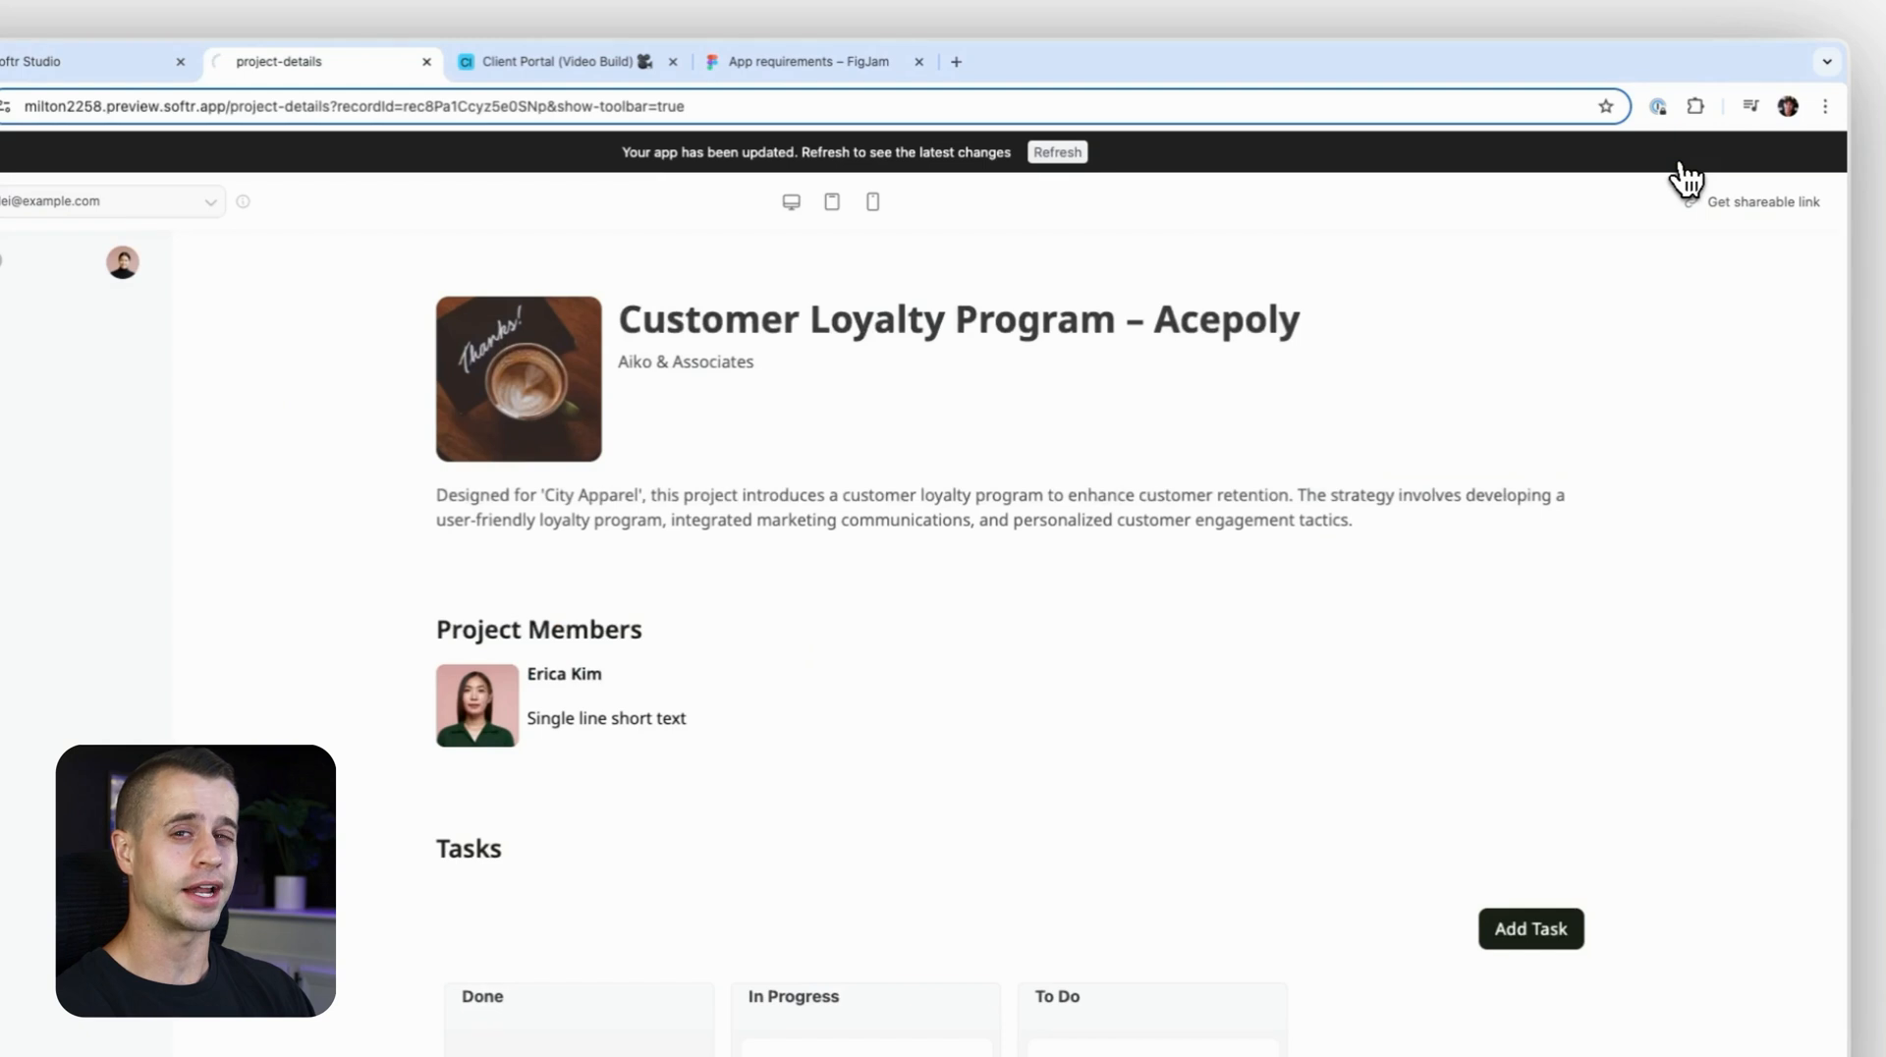
Refresh the preview and open the project's Edit Project form.
left_click(1057, 151)
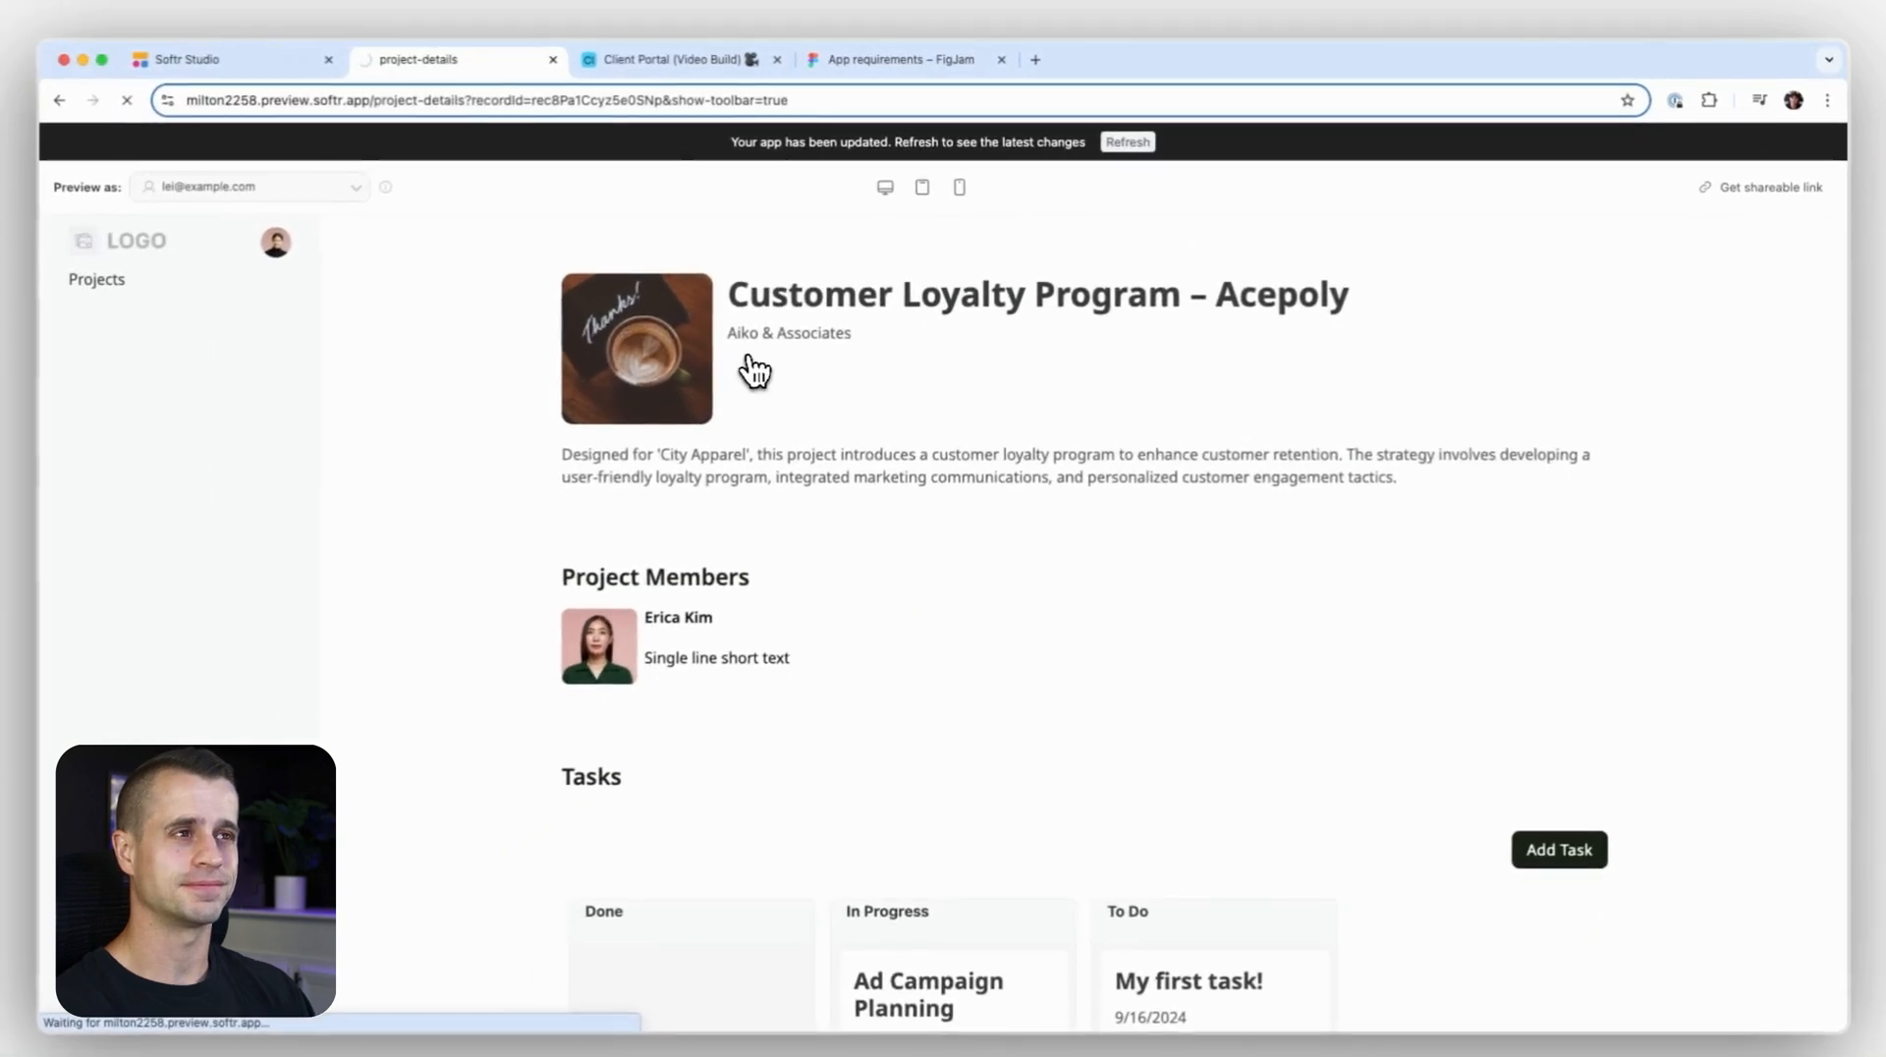
left_click(1125, 141)
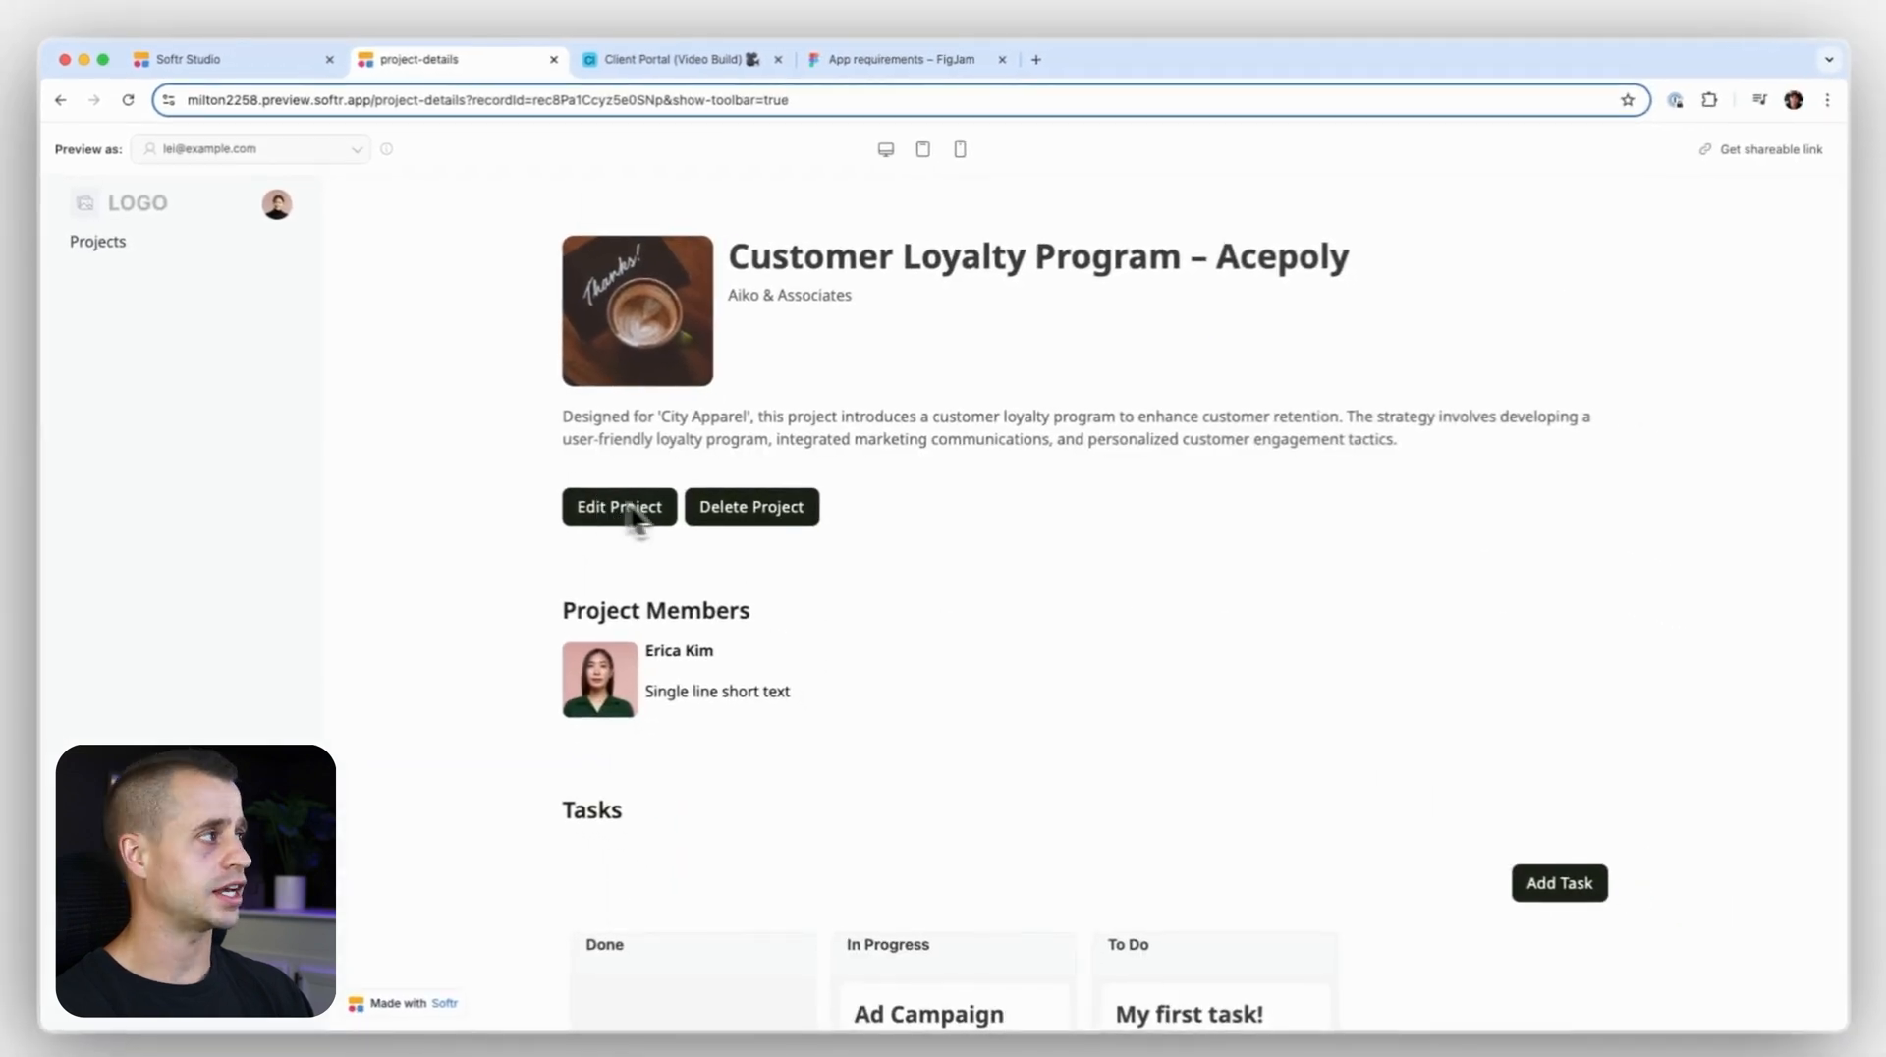
mouse_move(769, 518)
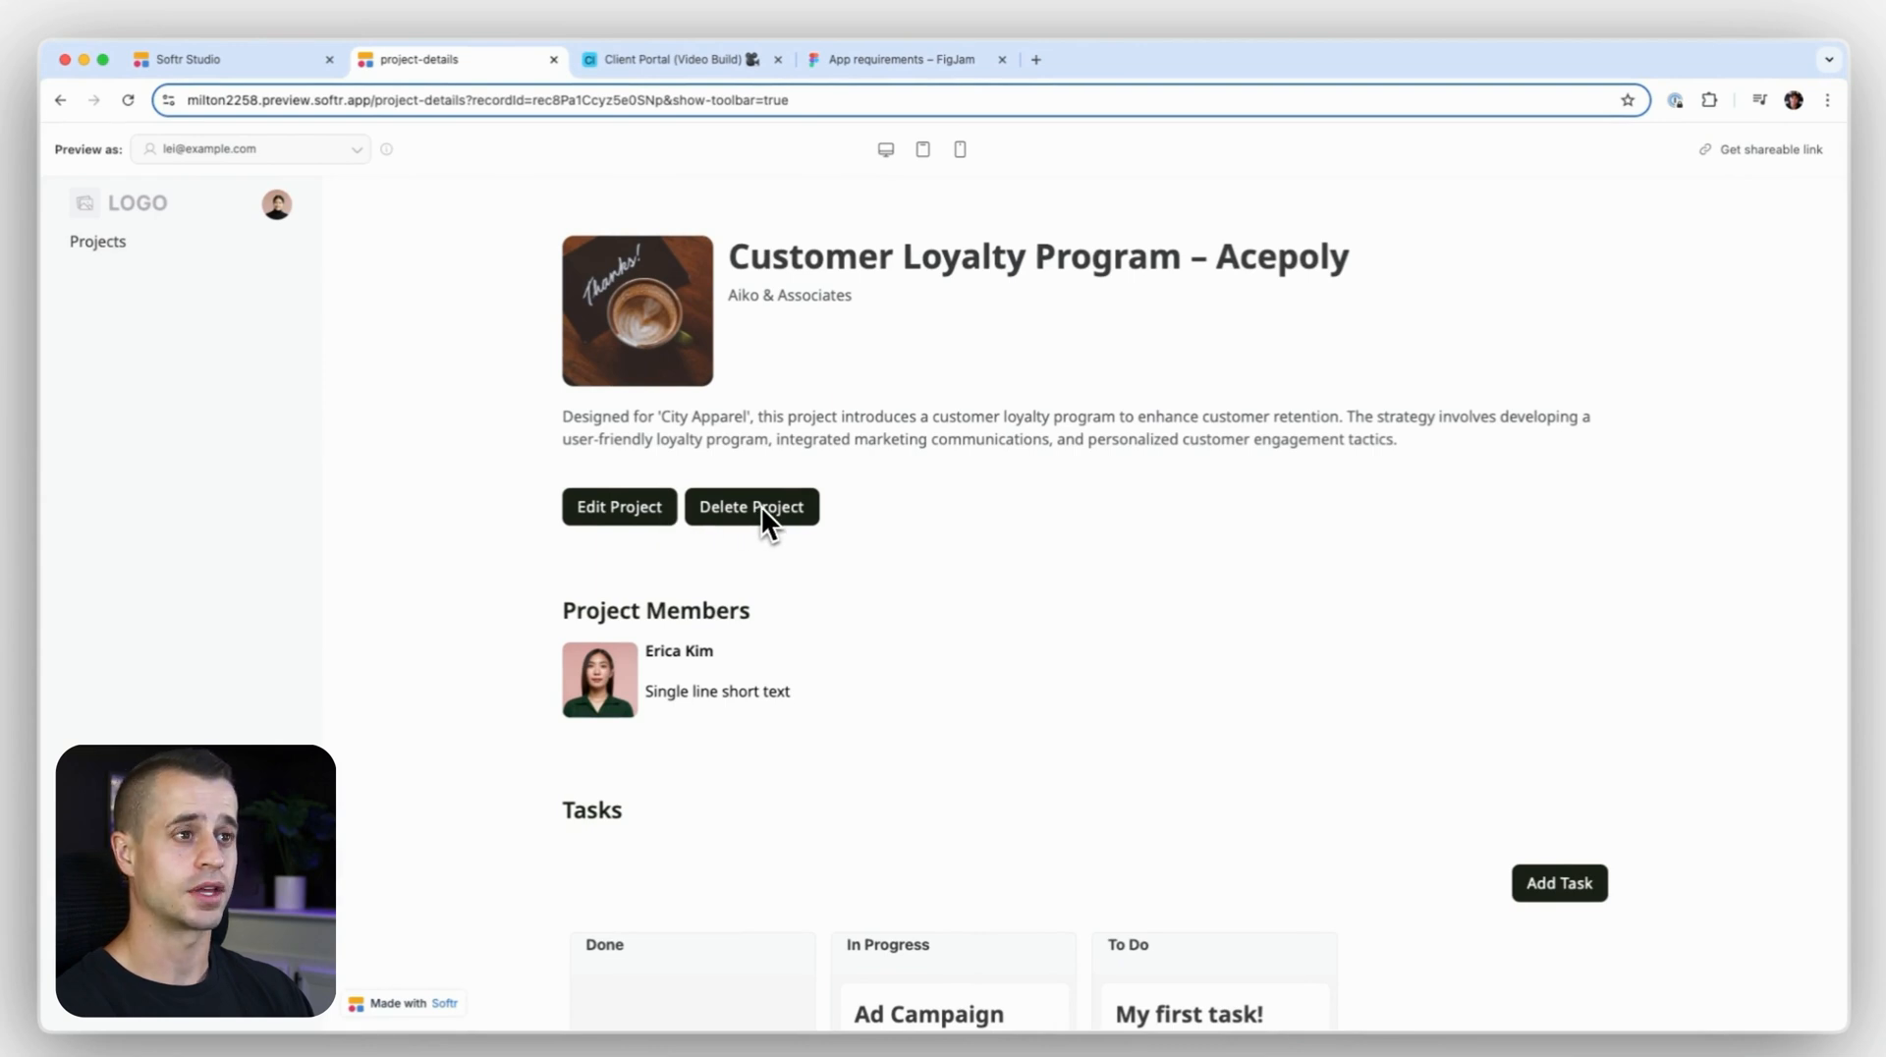
left_click(619, 507)
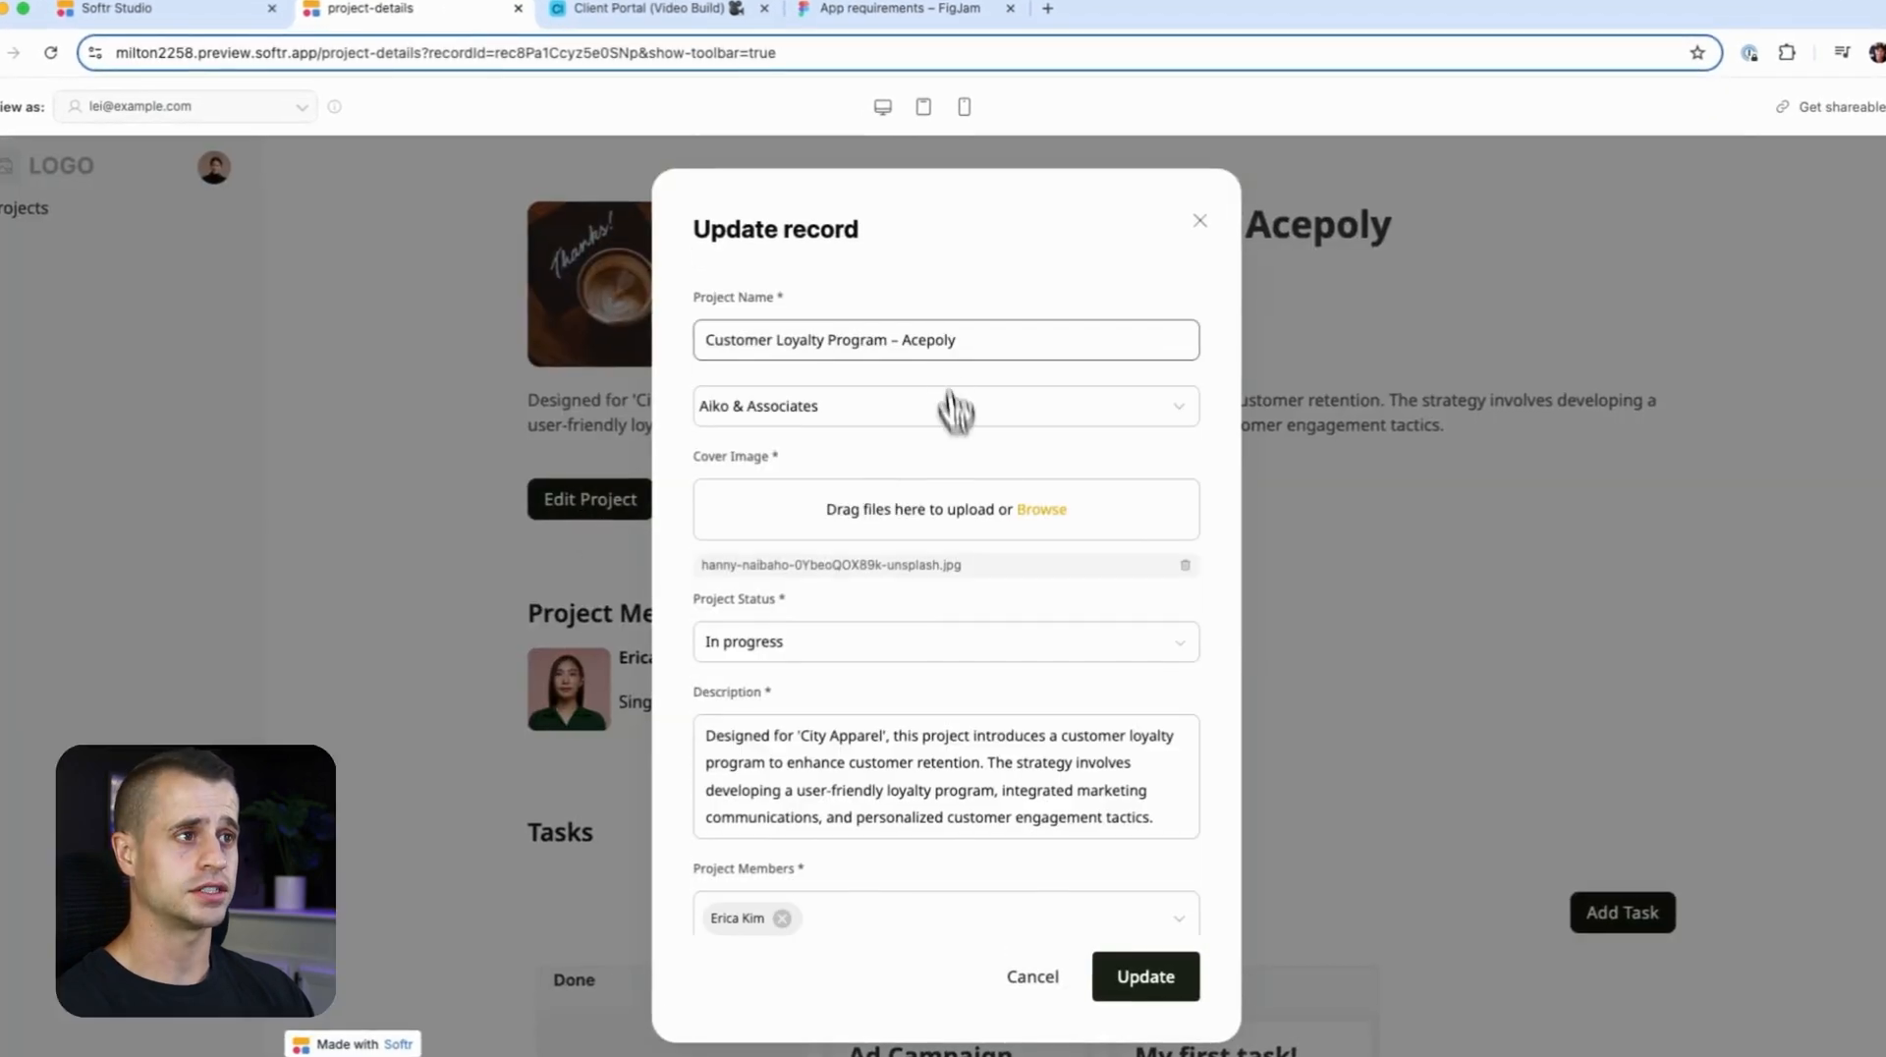
Check the Start/End Date picker in the edit form and dismiss it.
scroll("down", 3)
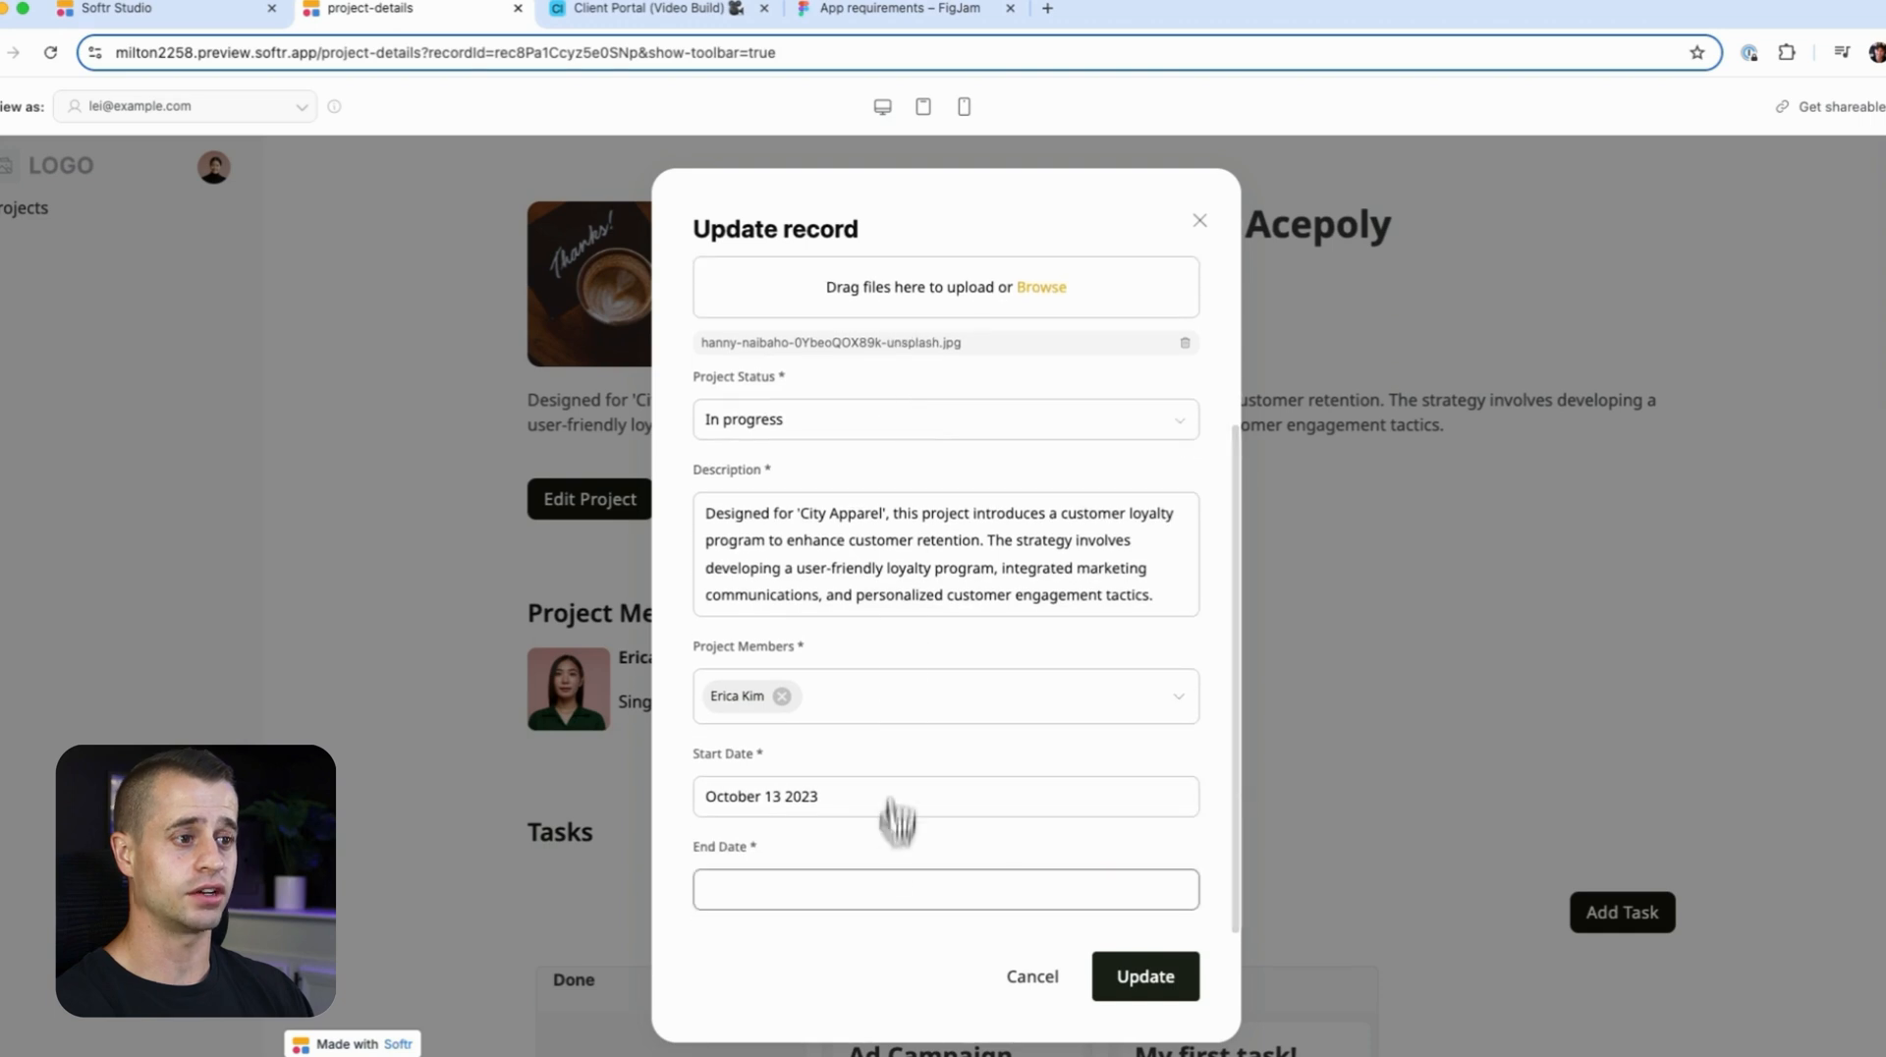
left_click(945, 888)
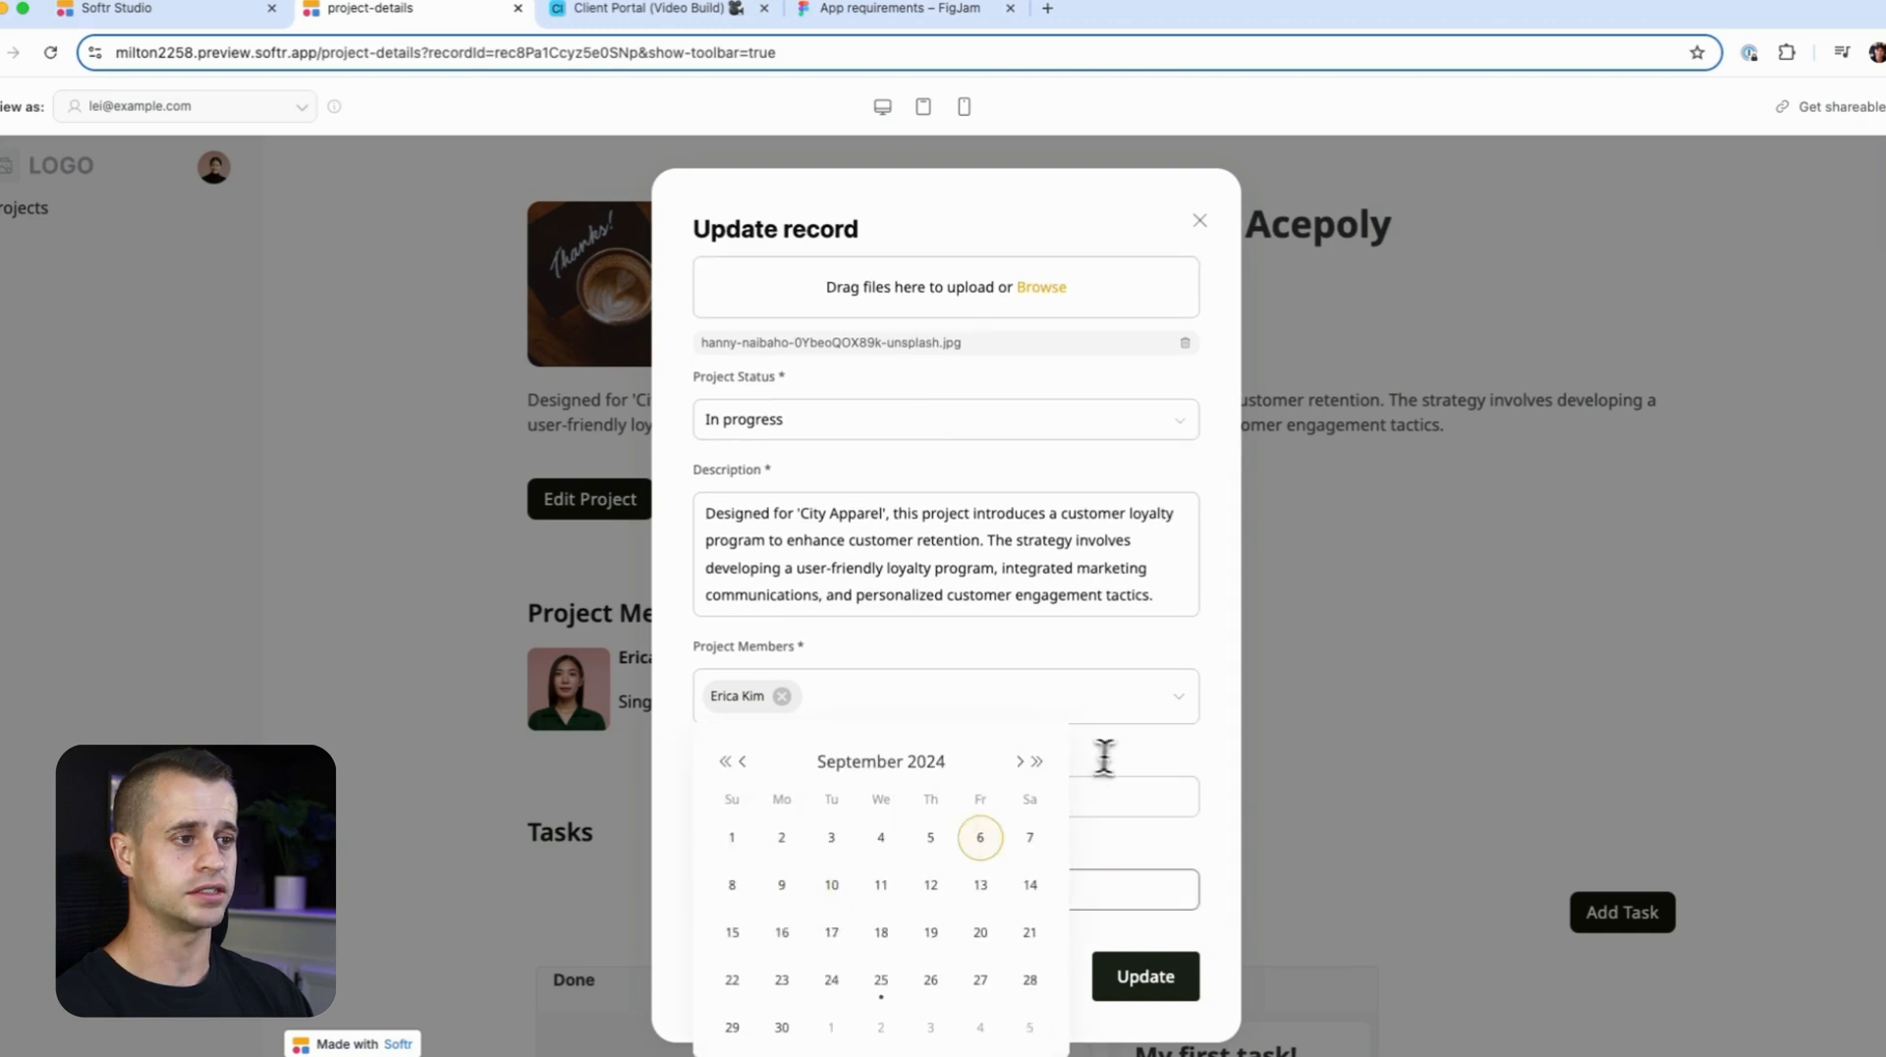
left_click(1199, 220)
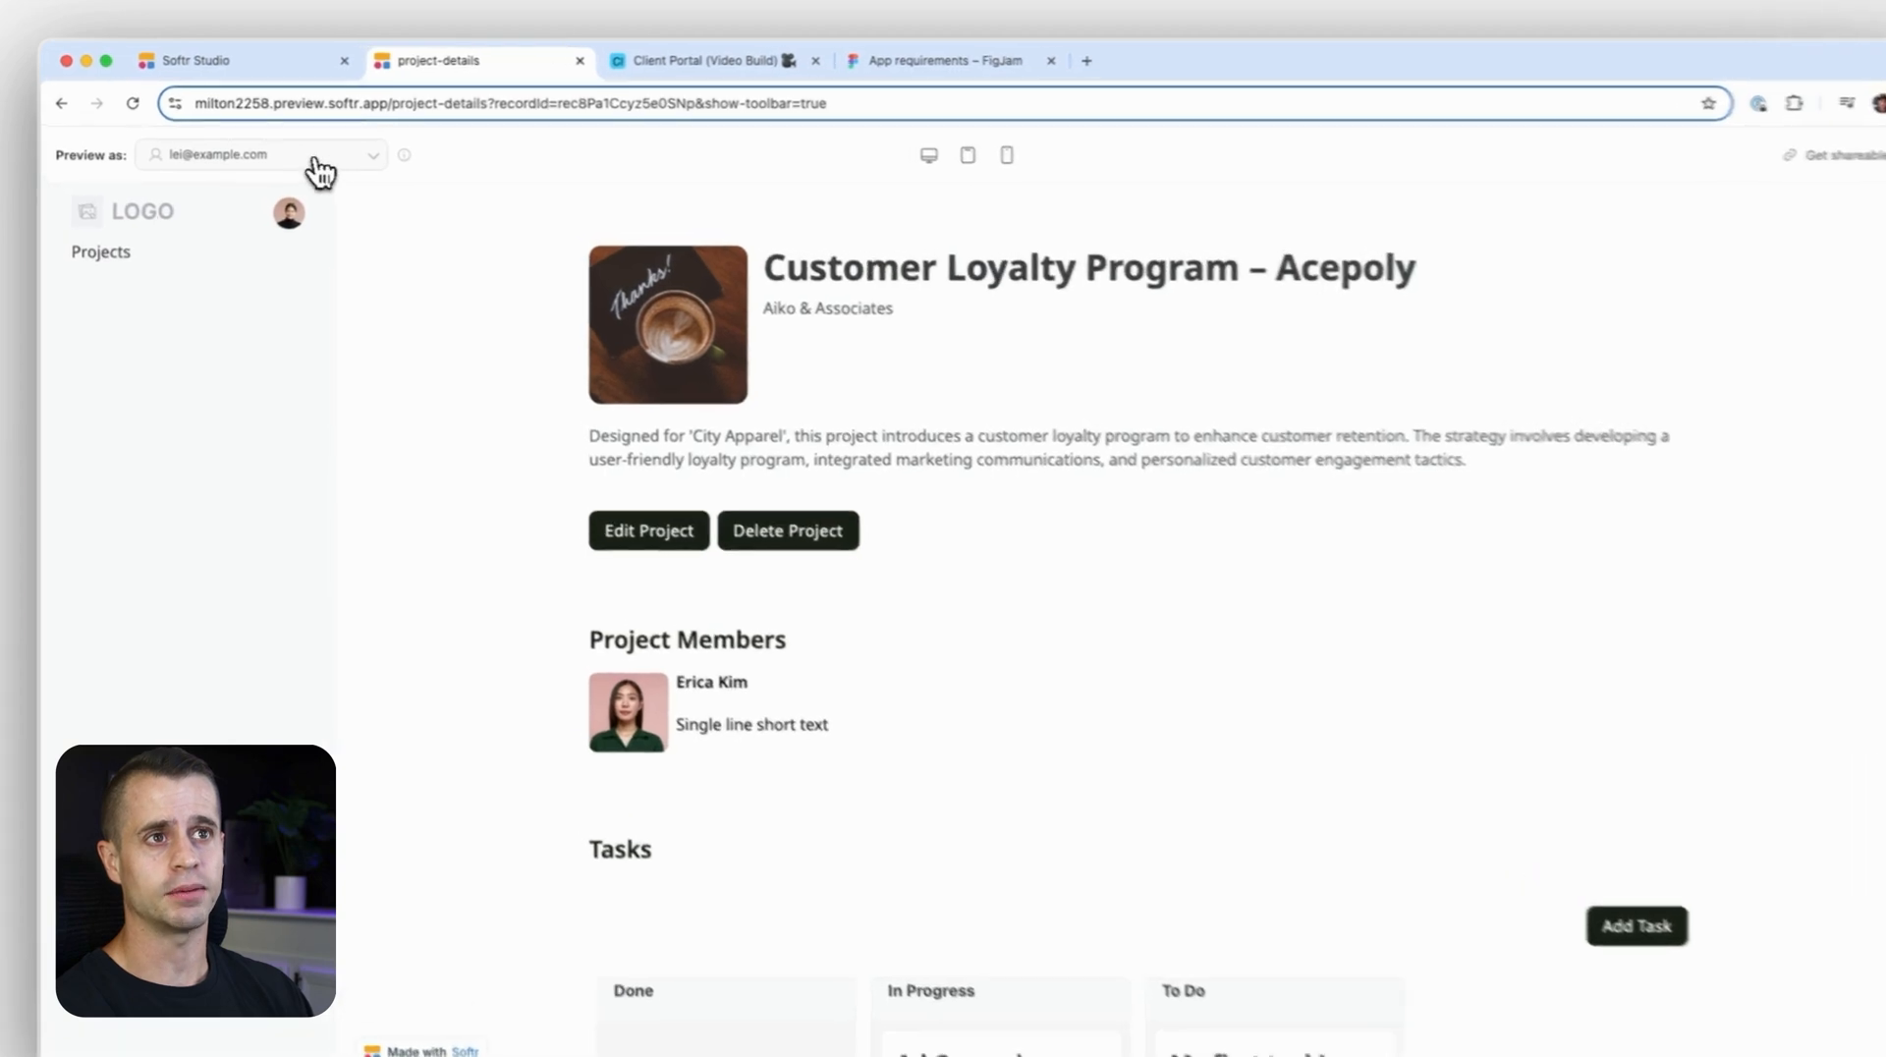
left_click(261, 153)
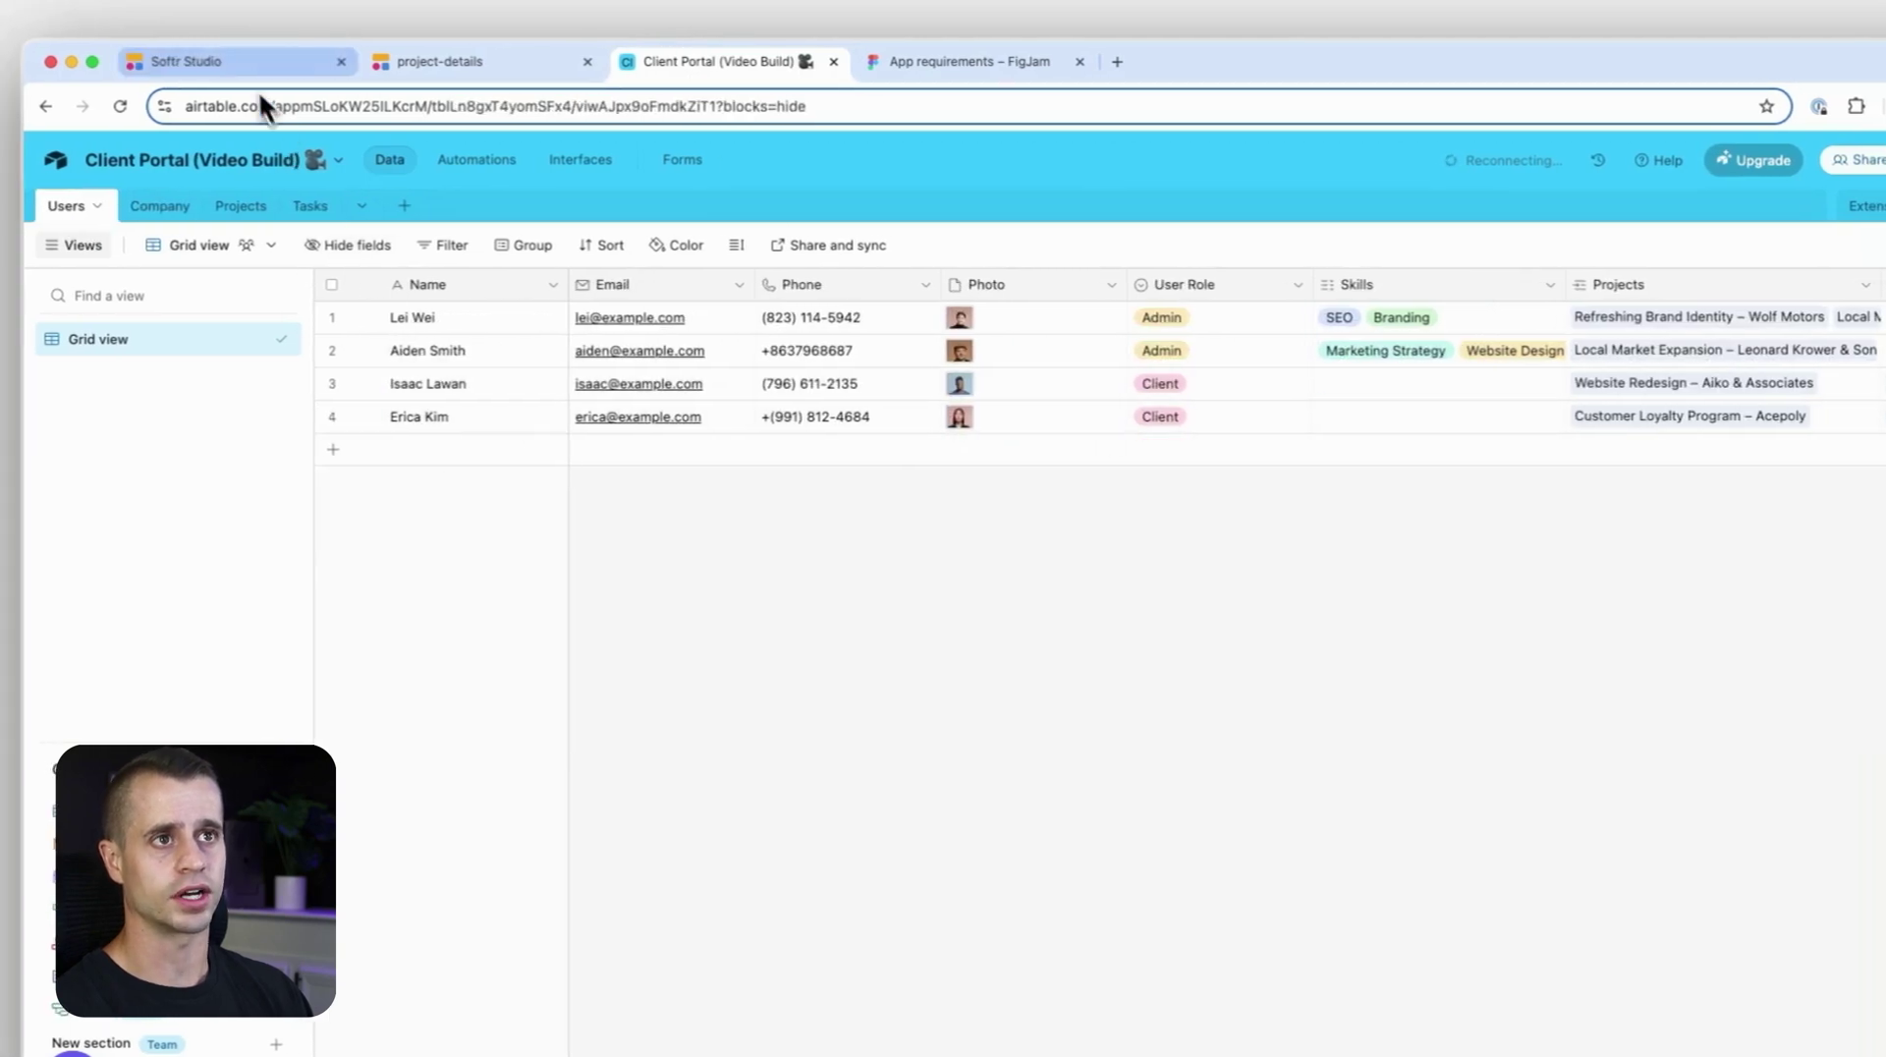
left_click(481, 61)
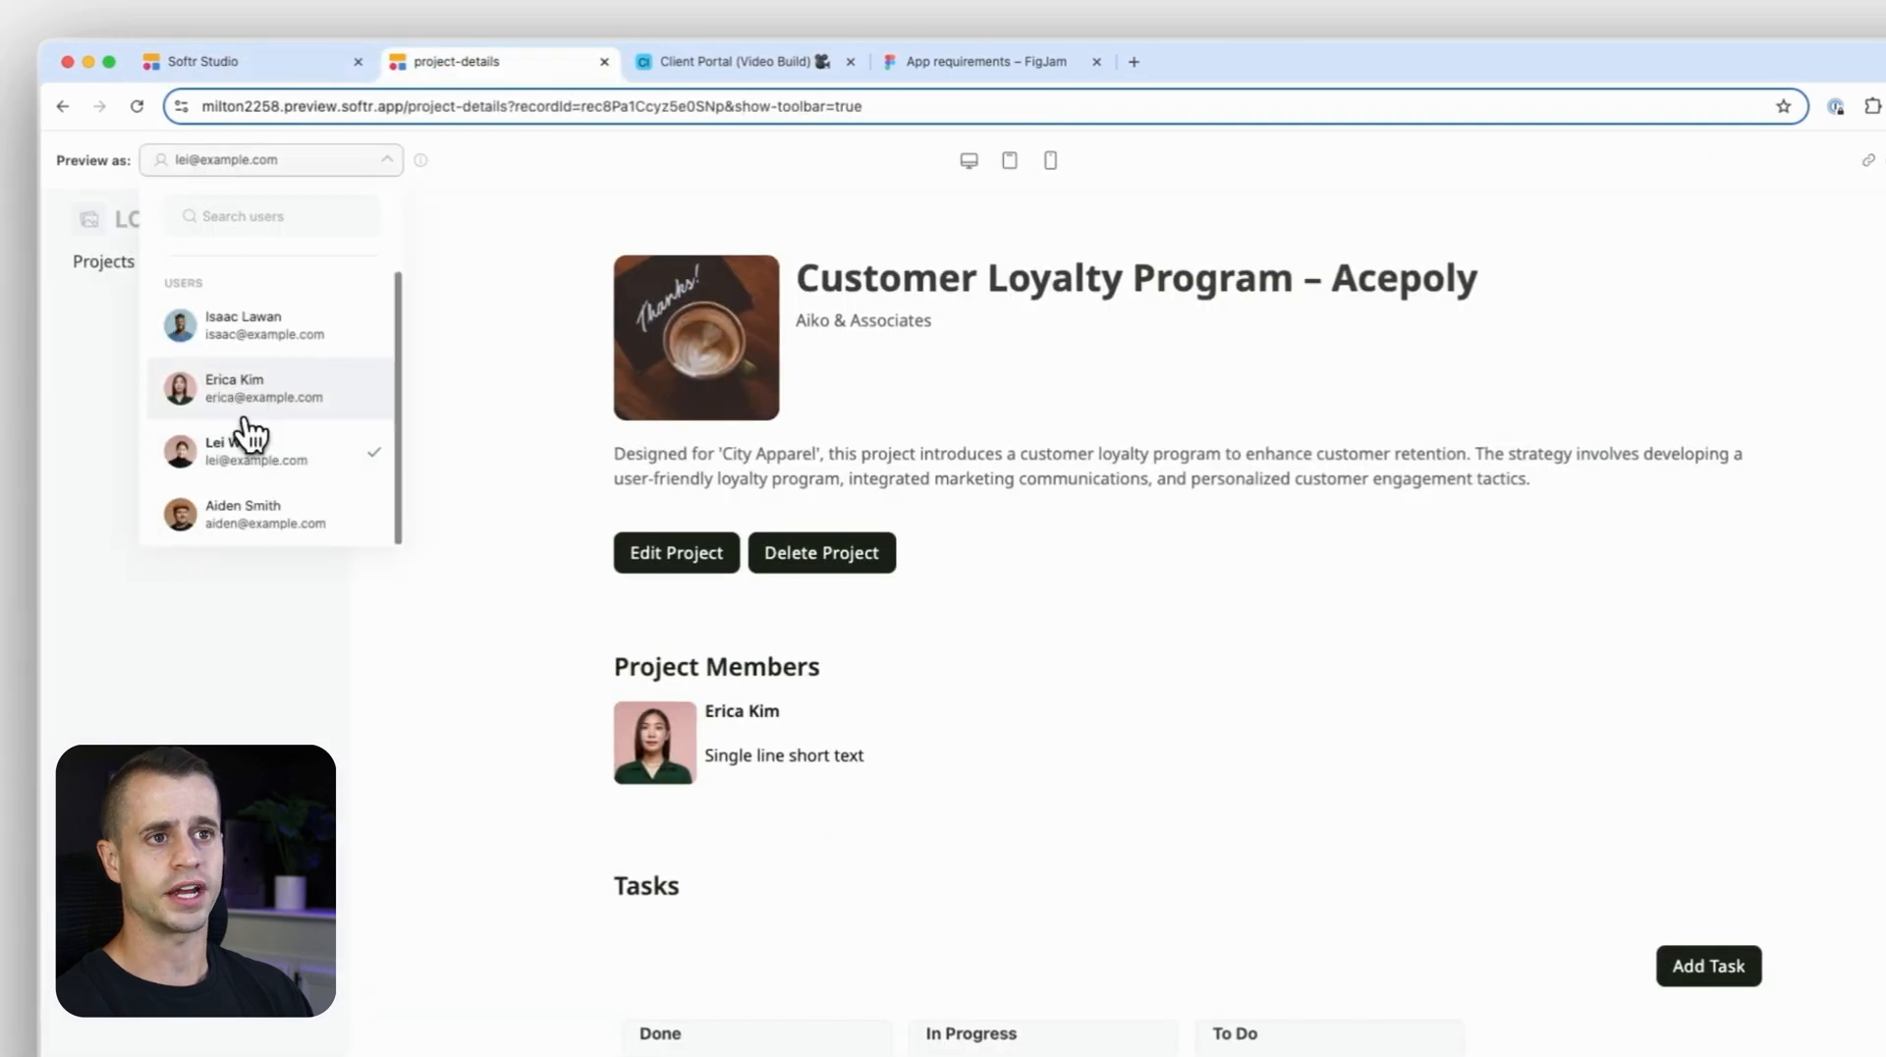
left_click(266, 387)
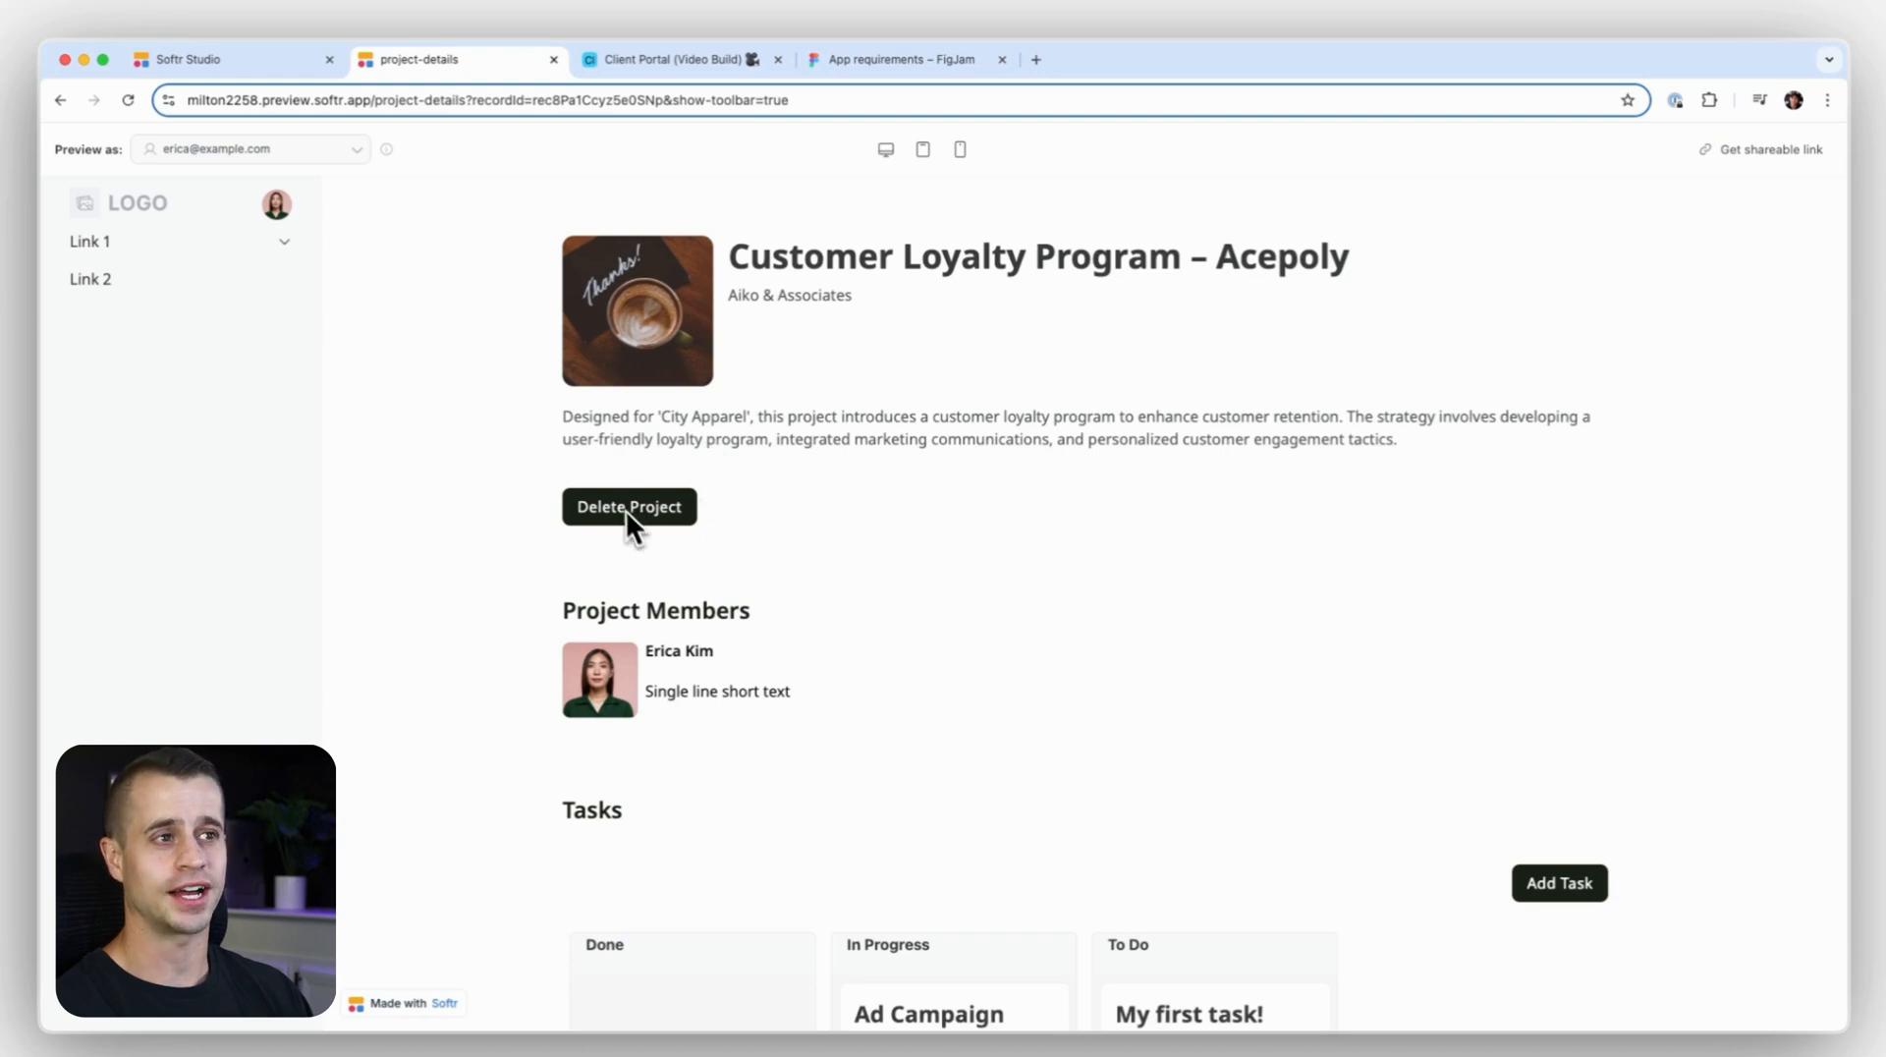
mouse_move(615, 538)
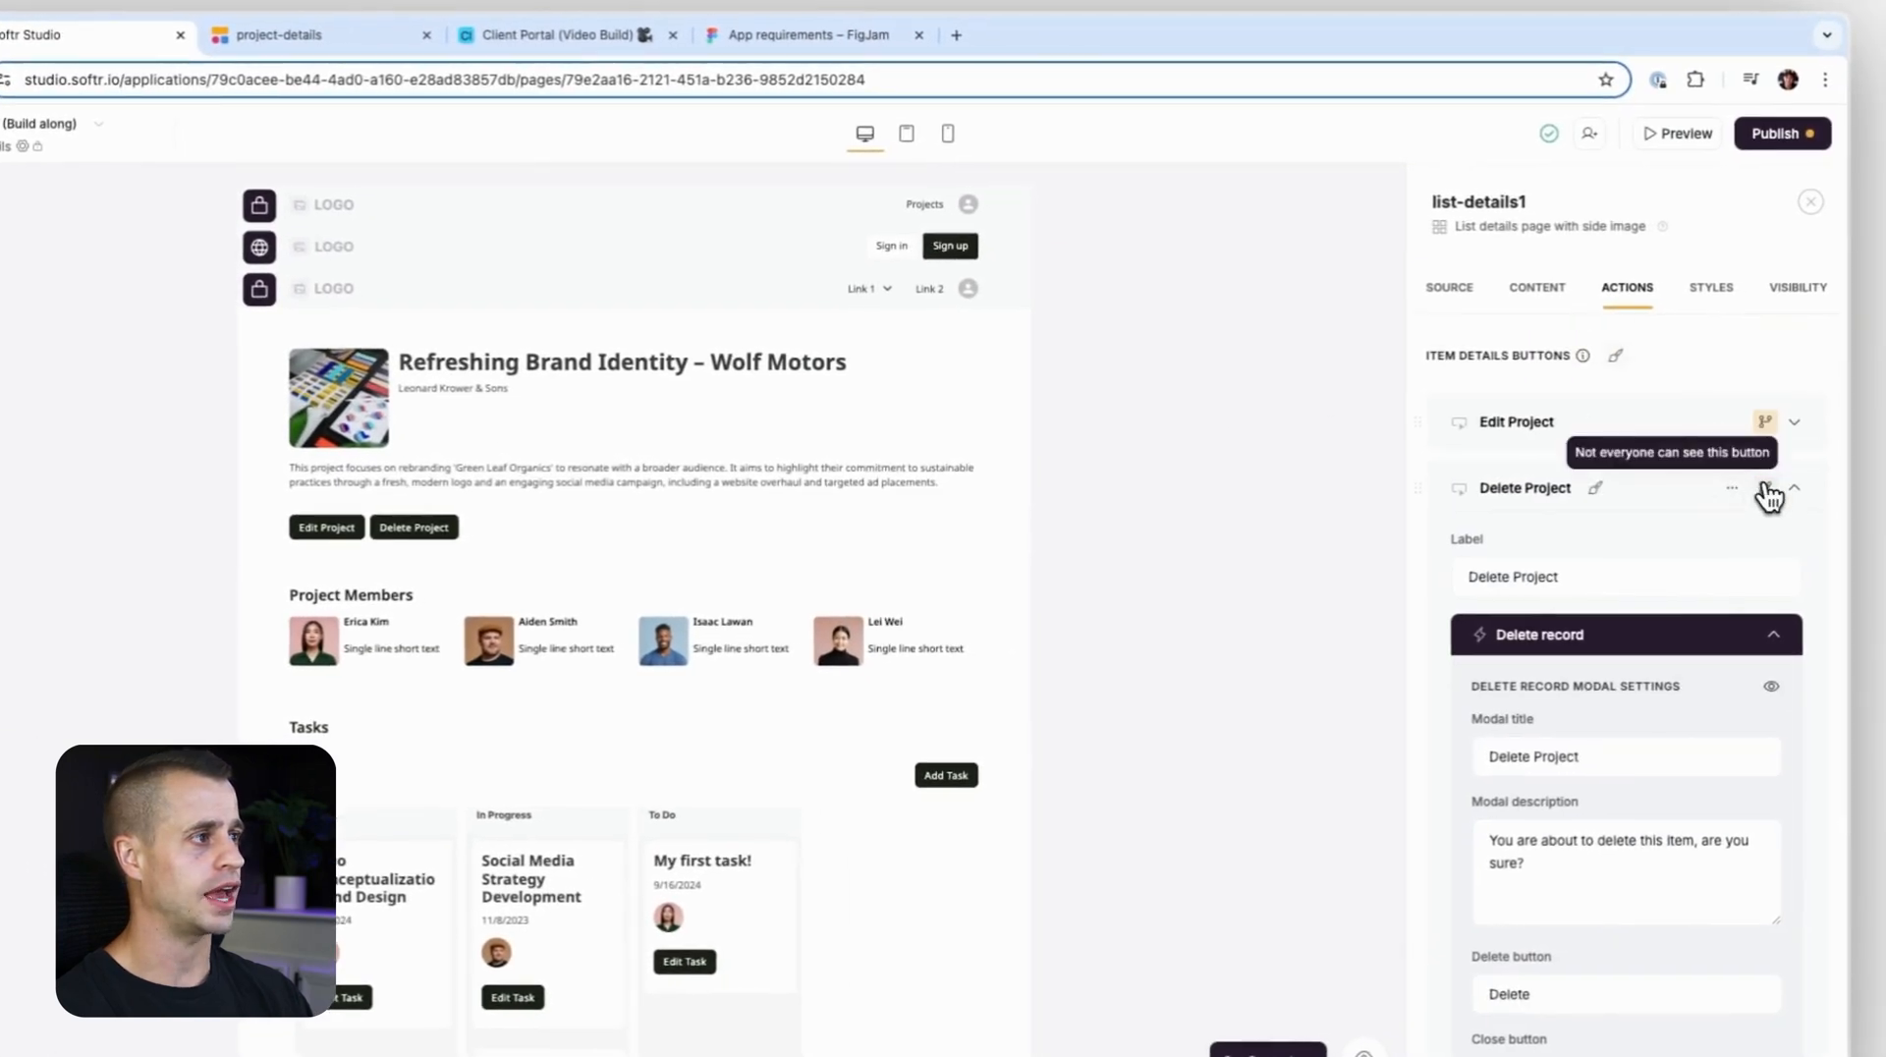
left_click(1764, 421)
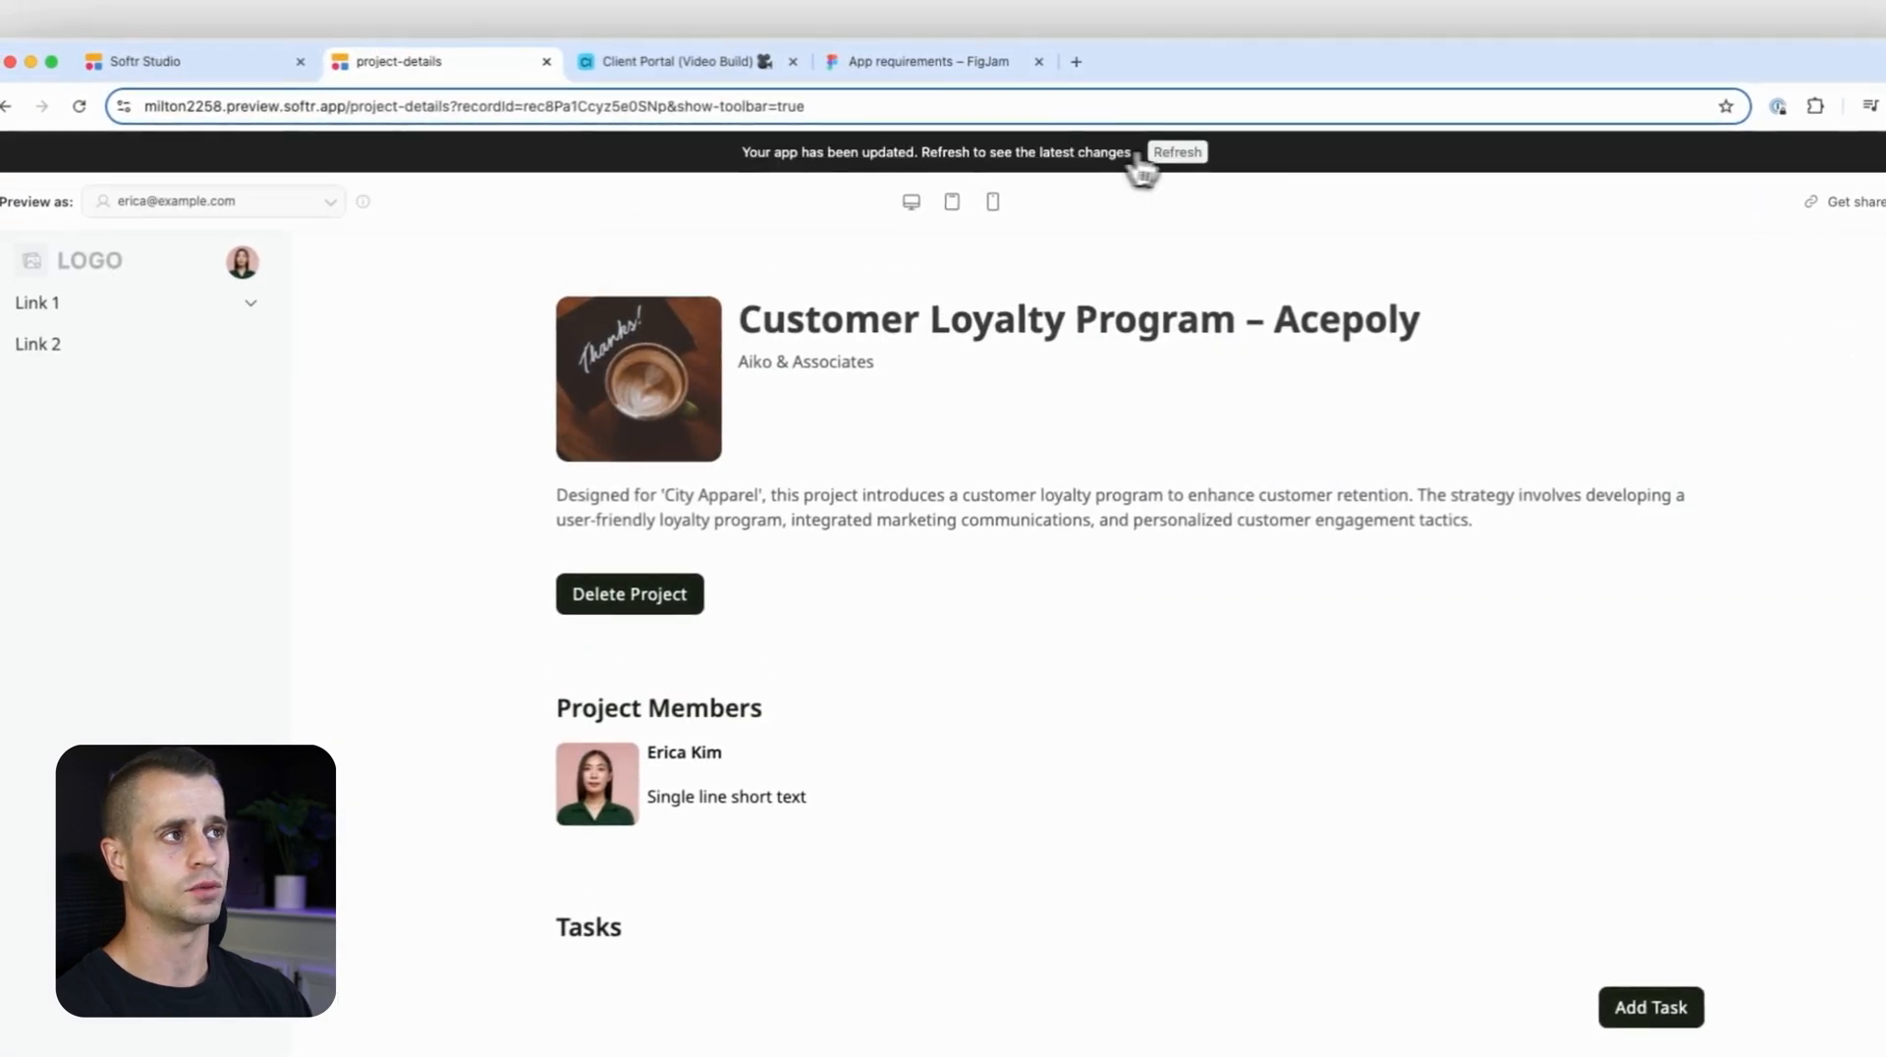
left_click(1175, 151)
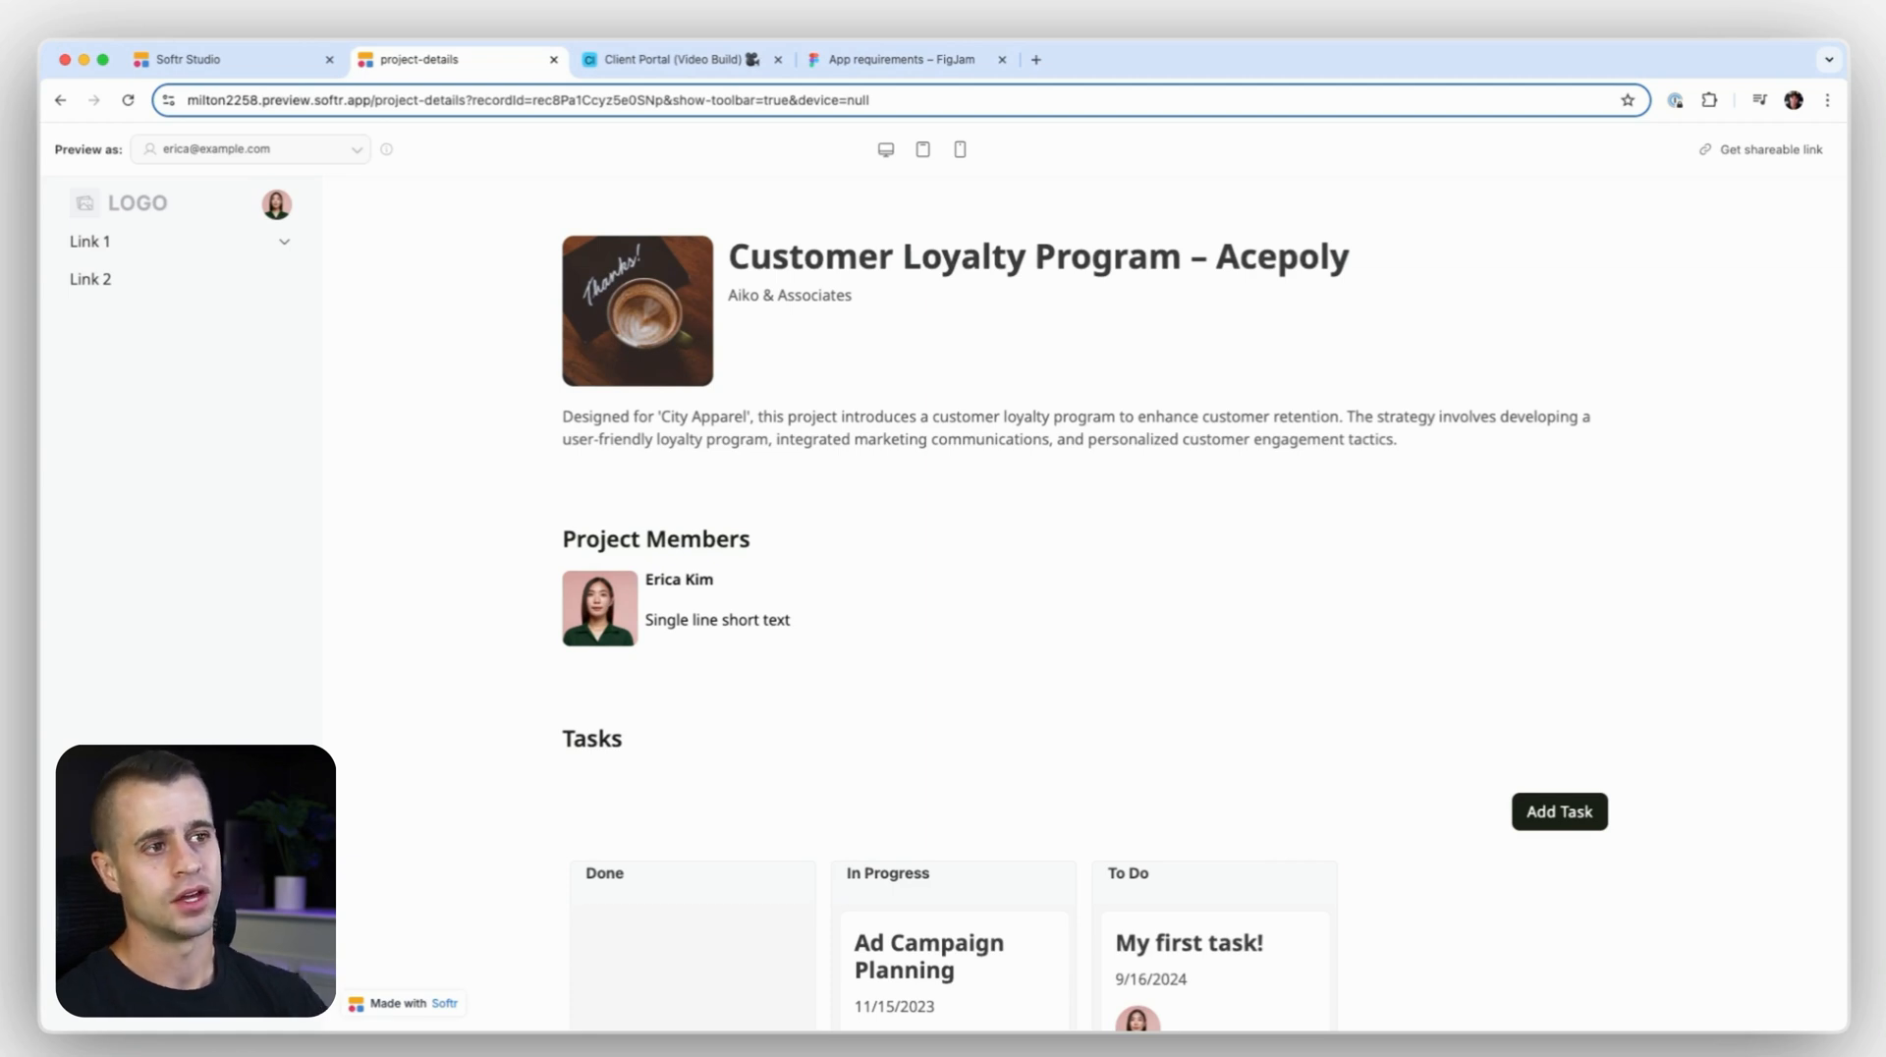
Scroll the project page preview down to the Tasks board.
scroll("down", 3)
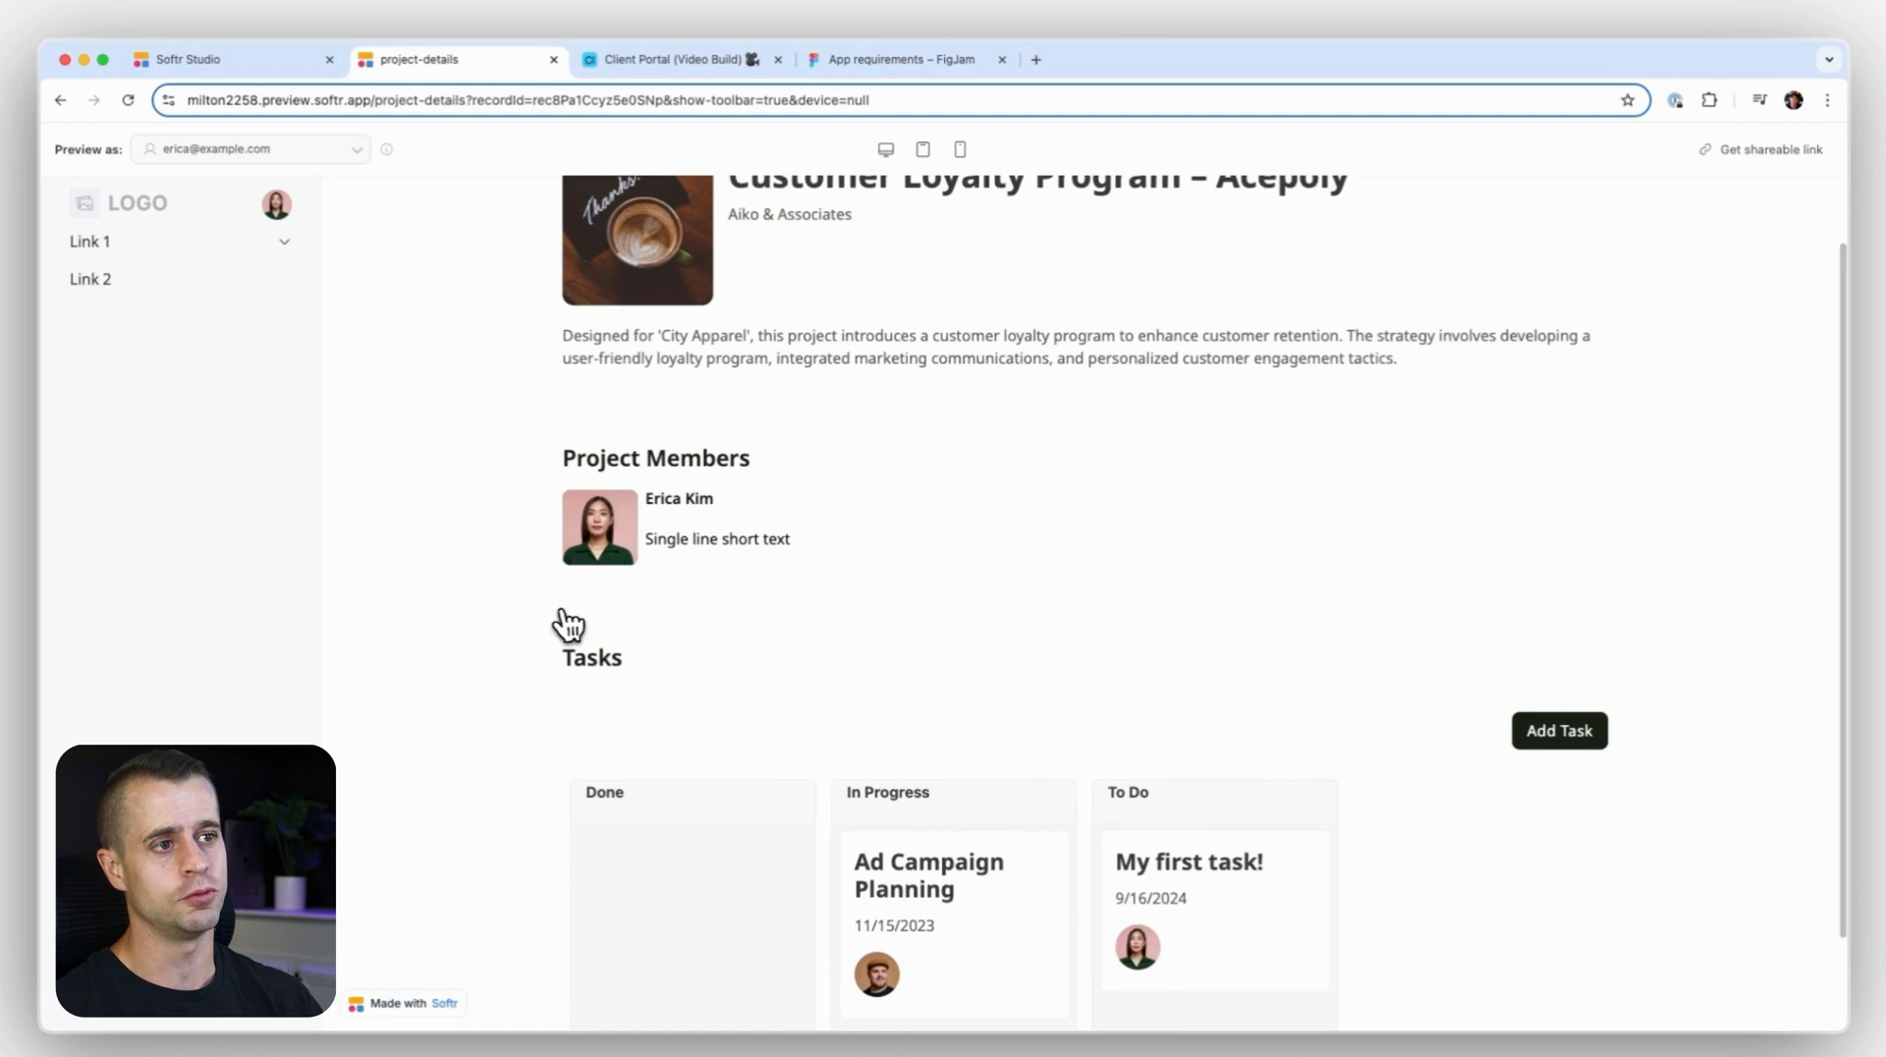
mouse_move(588, 625)
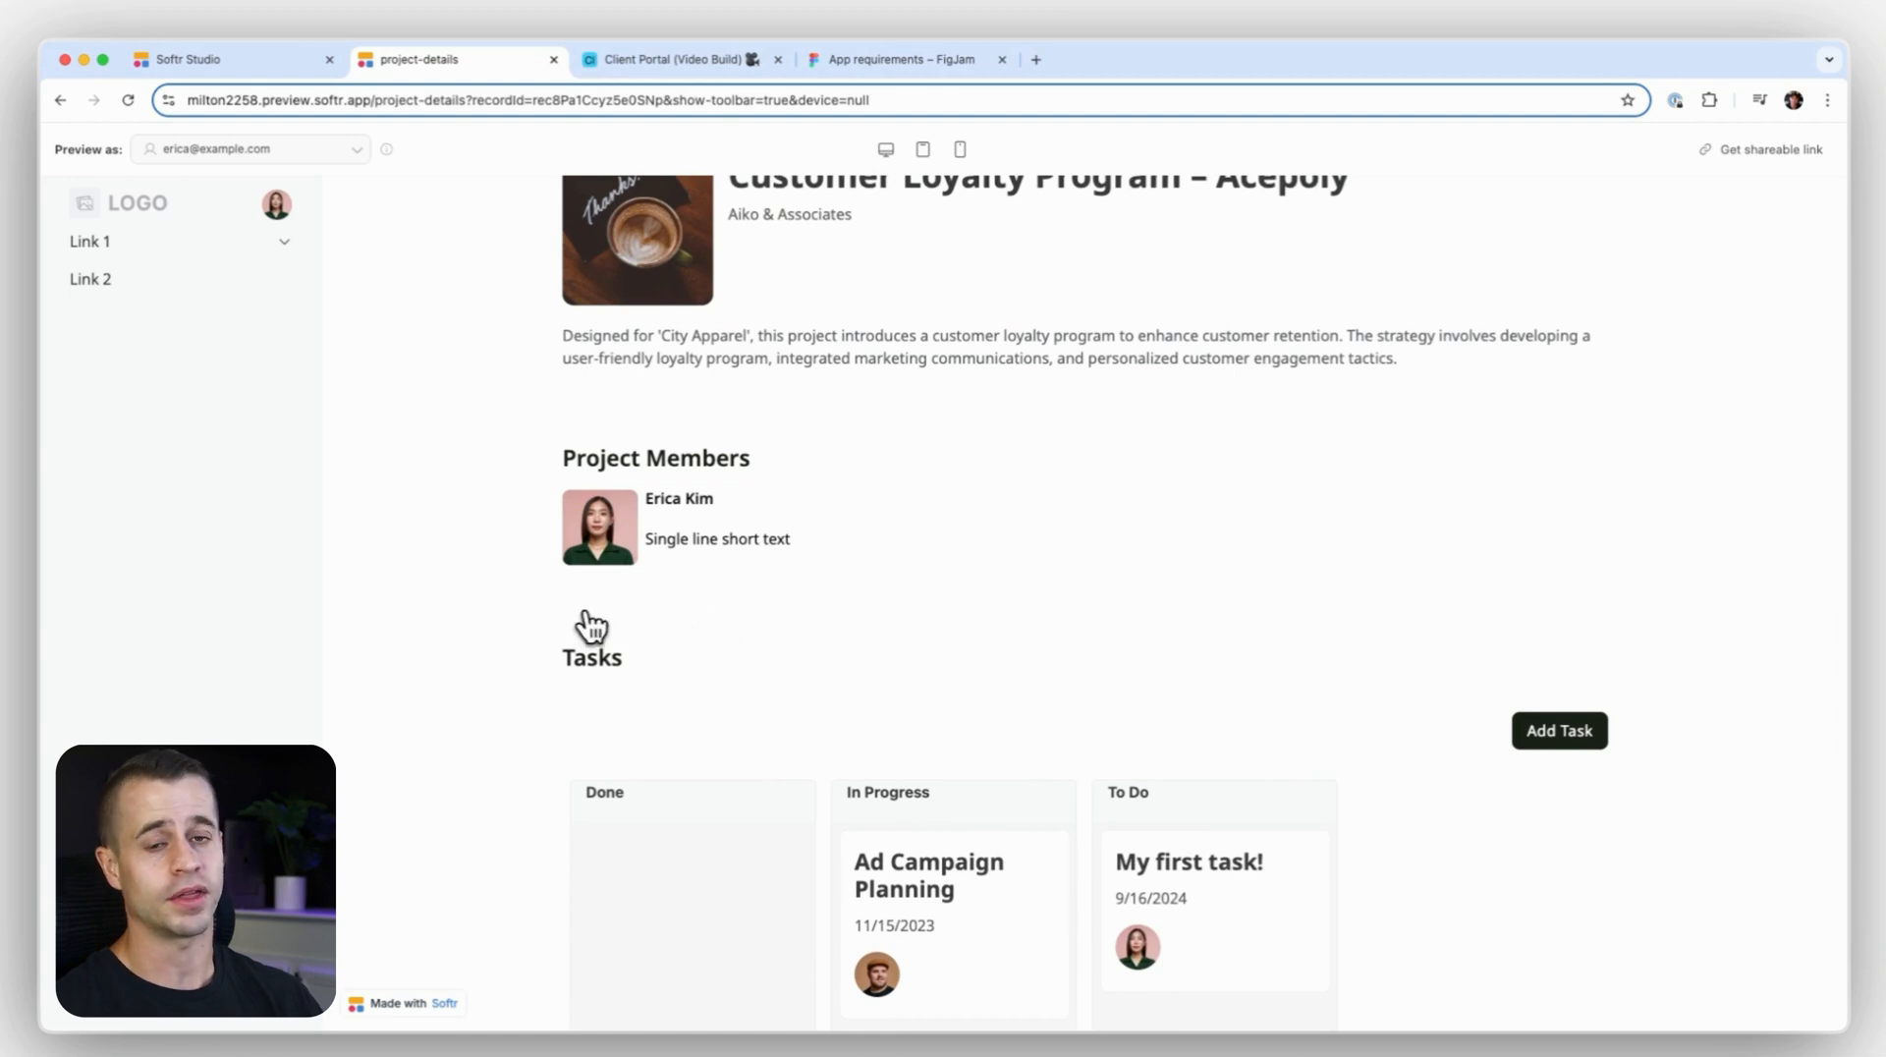
mouse_move(611, 625)
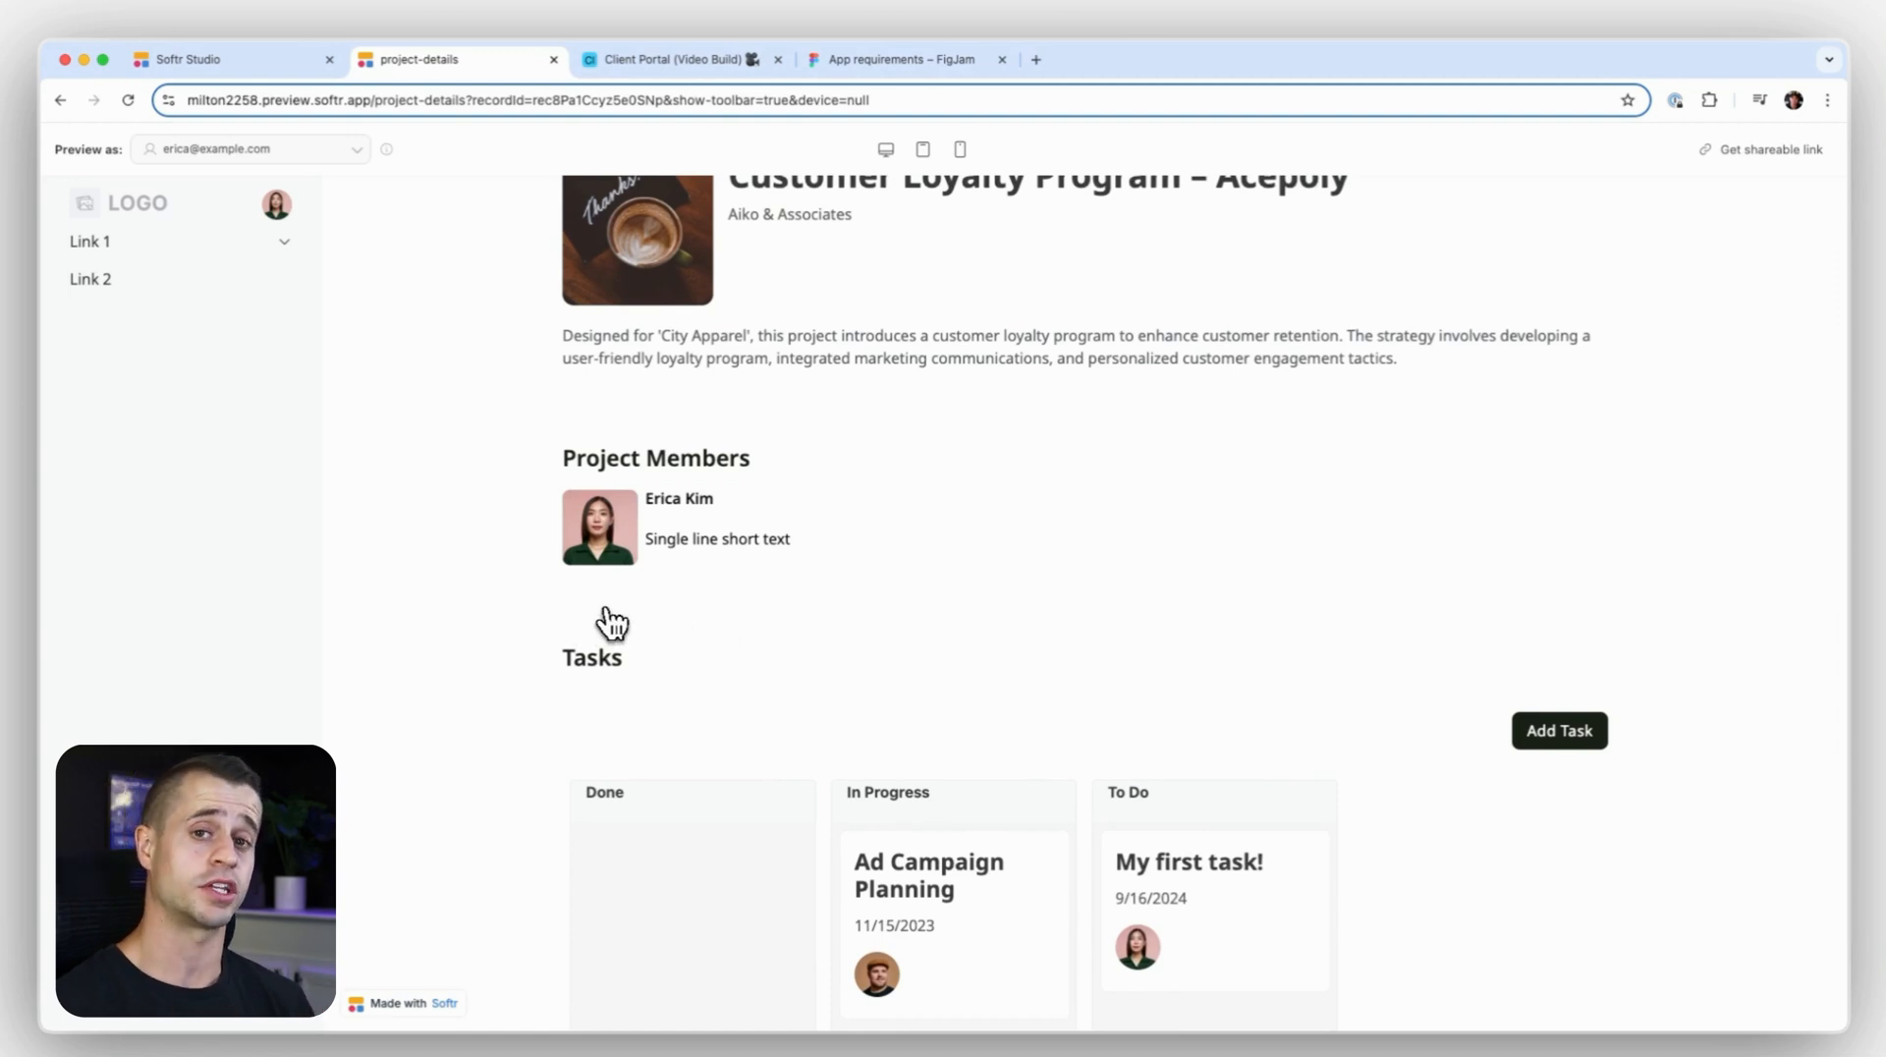
mouse_move(1639, 285)
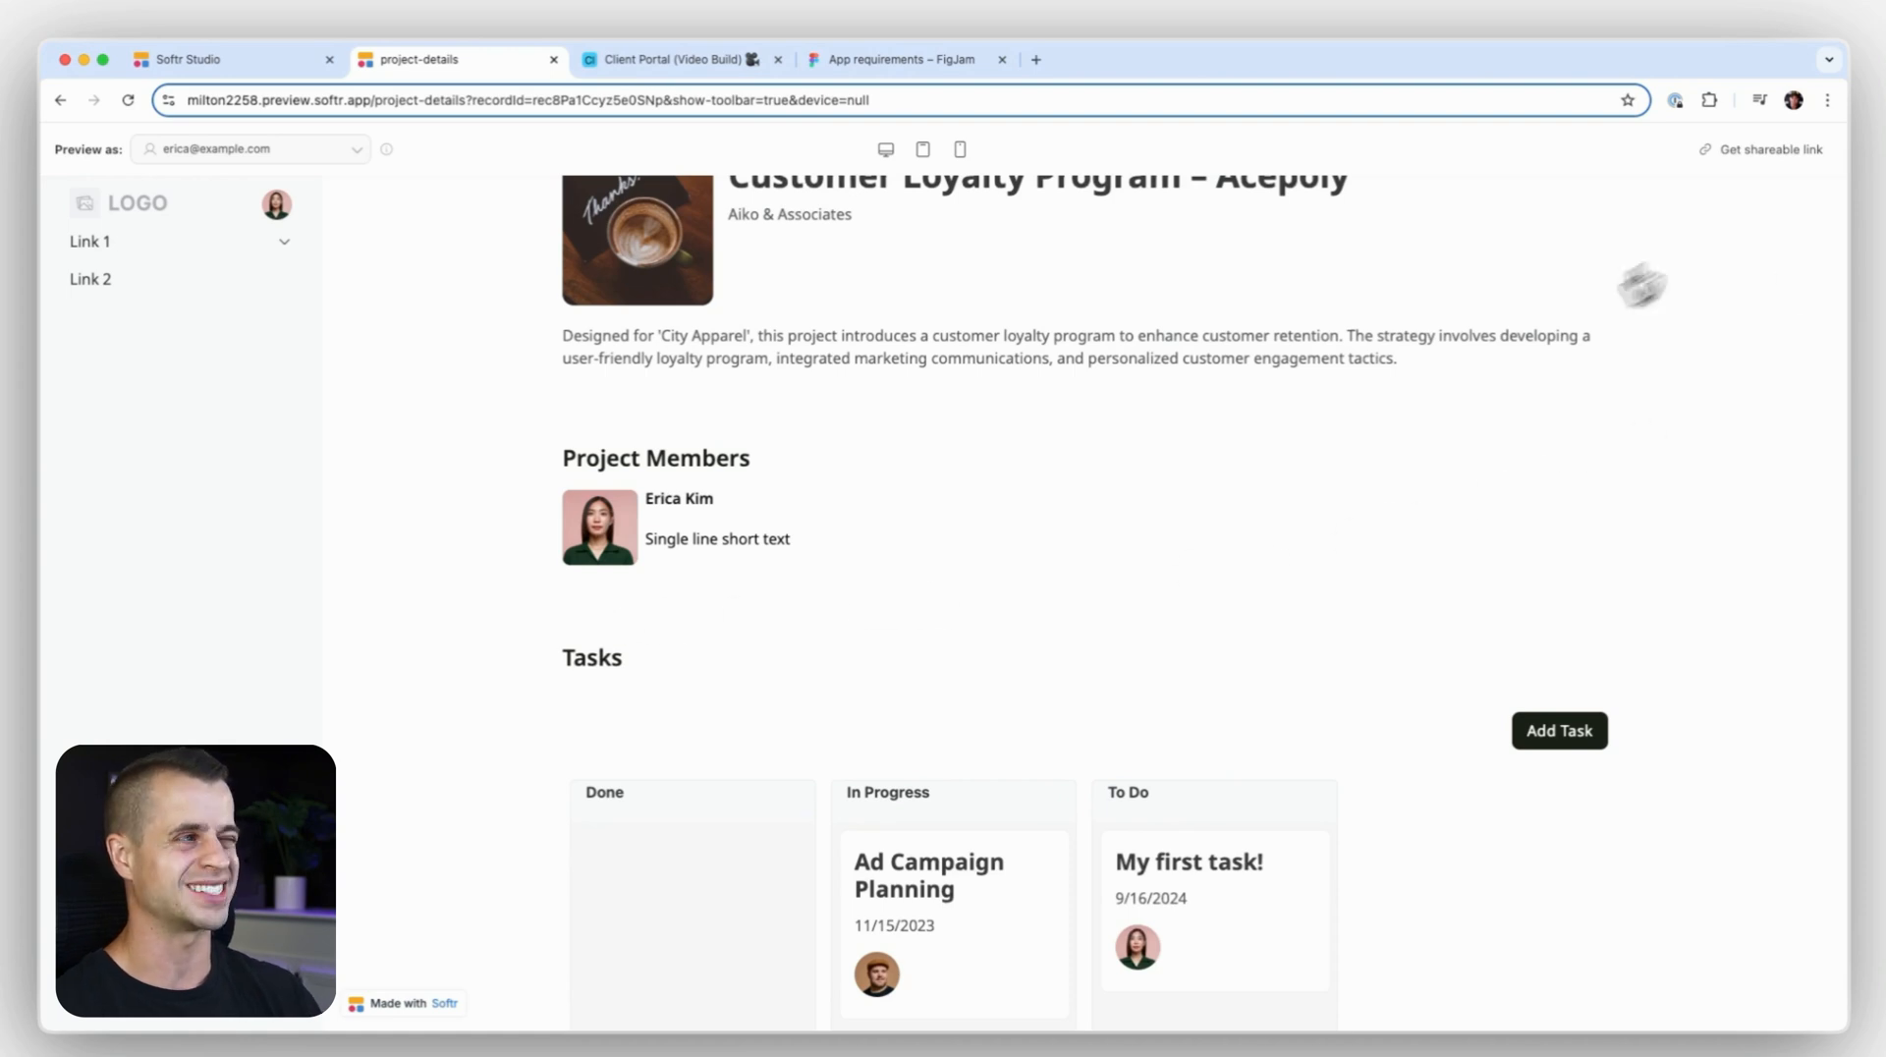
mouse_move(1493, 439)
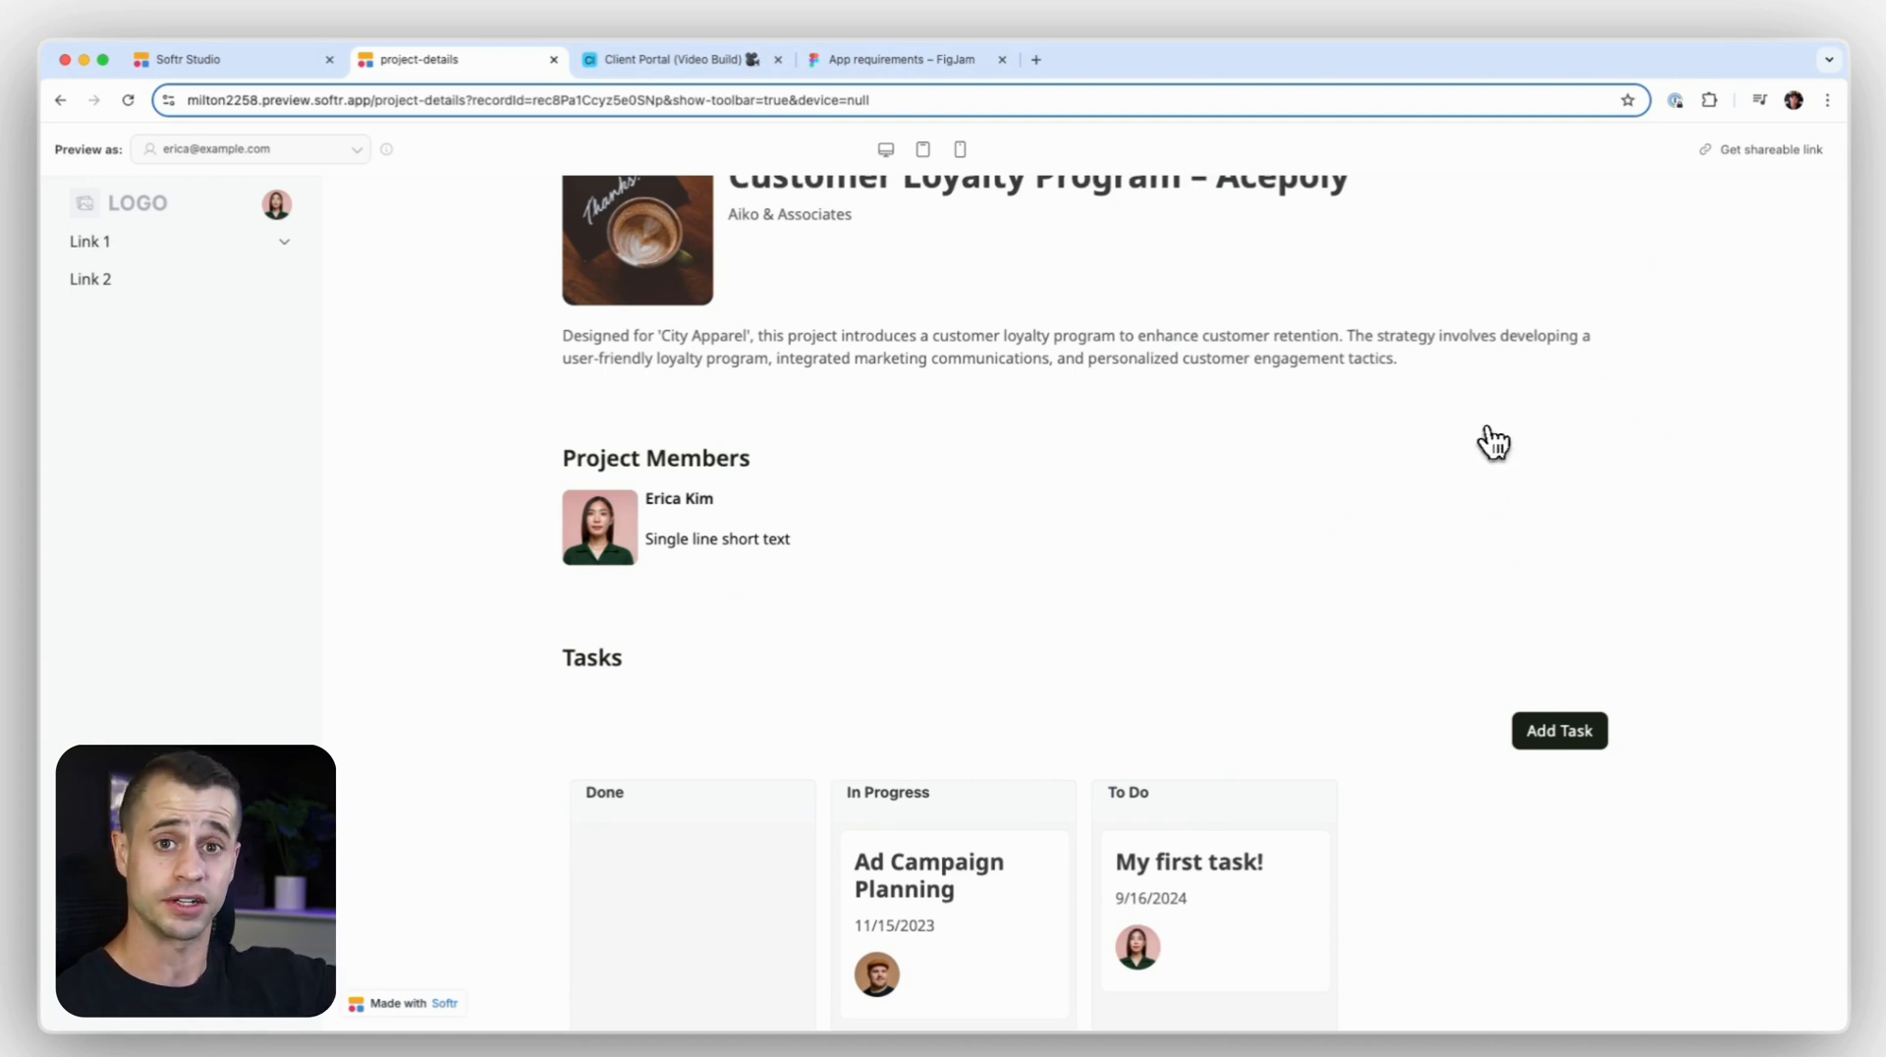
mouse_move(674, 680)
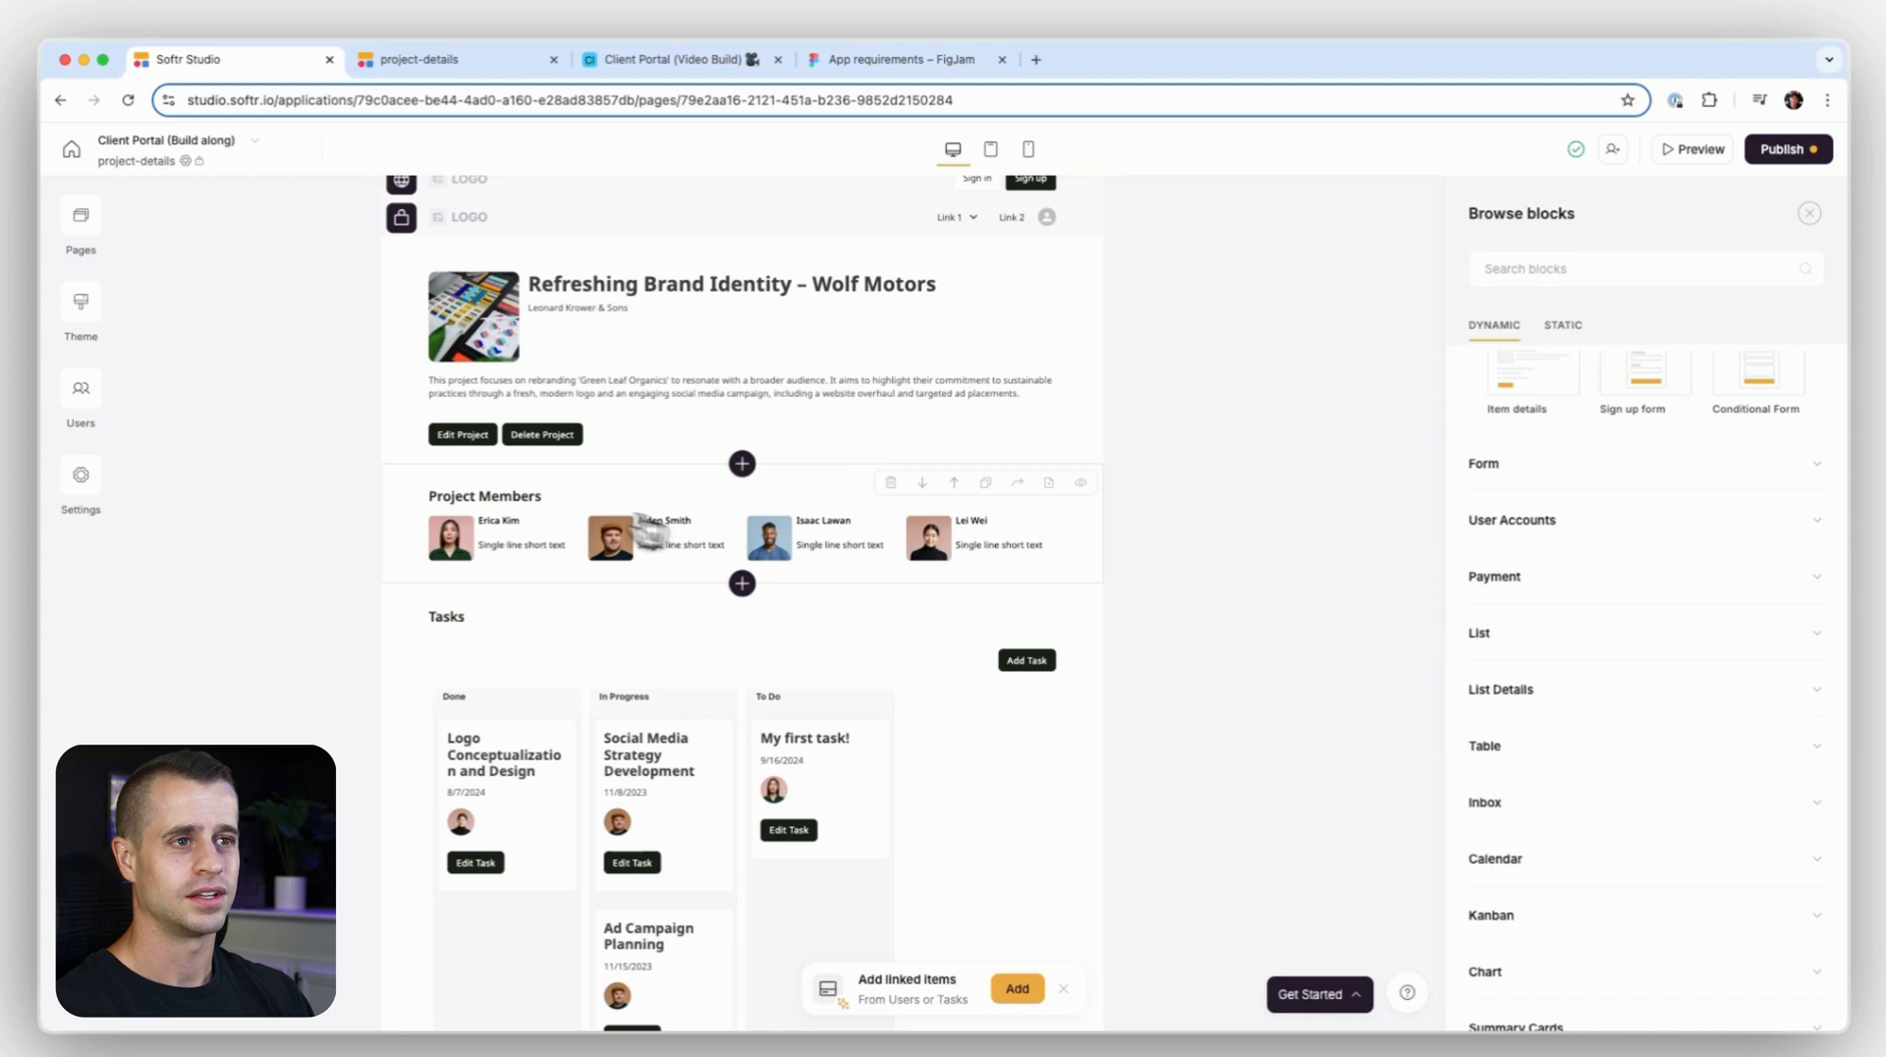
mouse_move(534, 589)
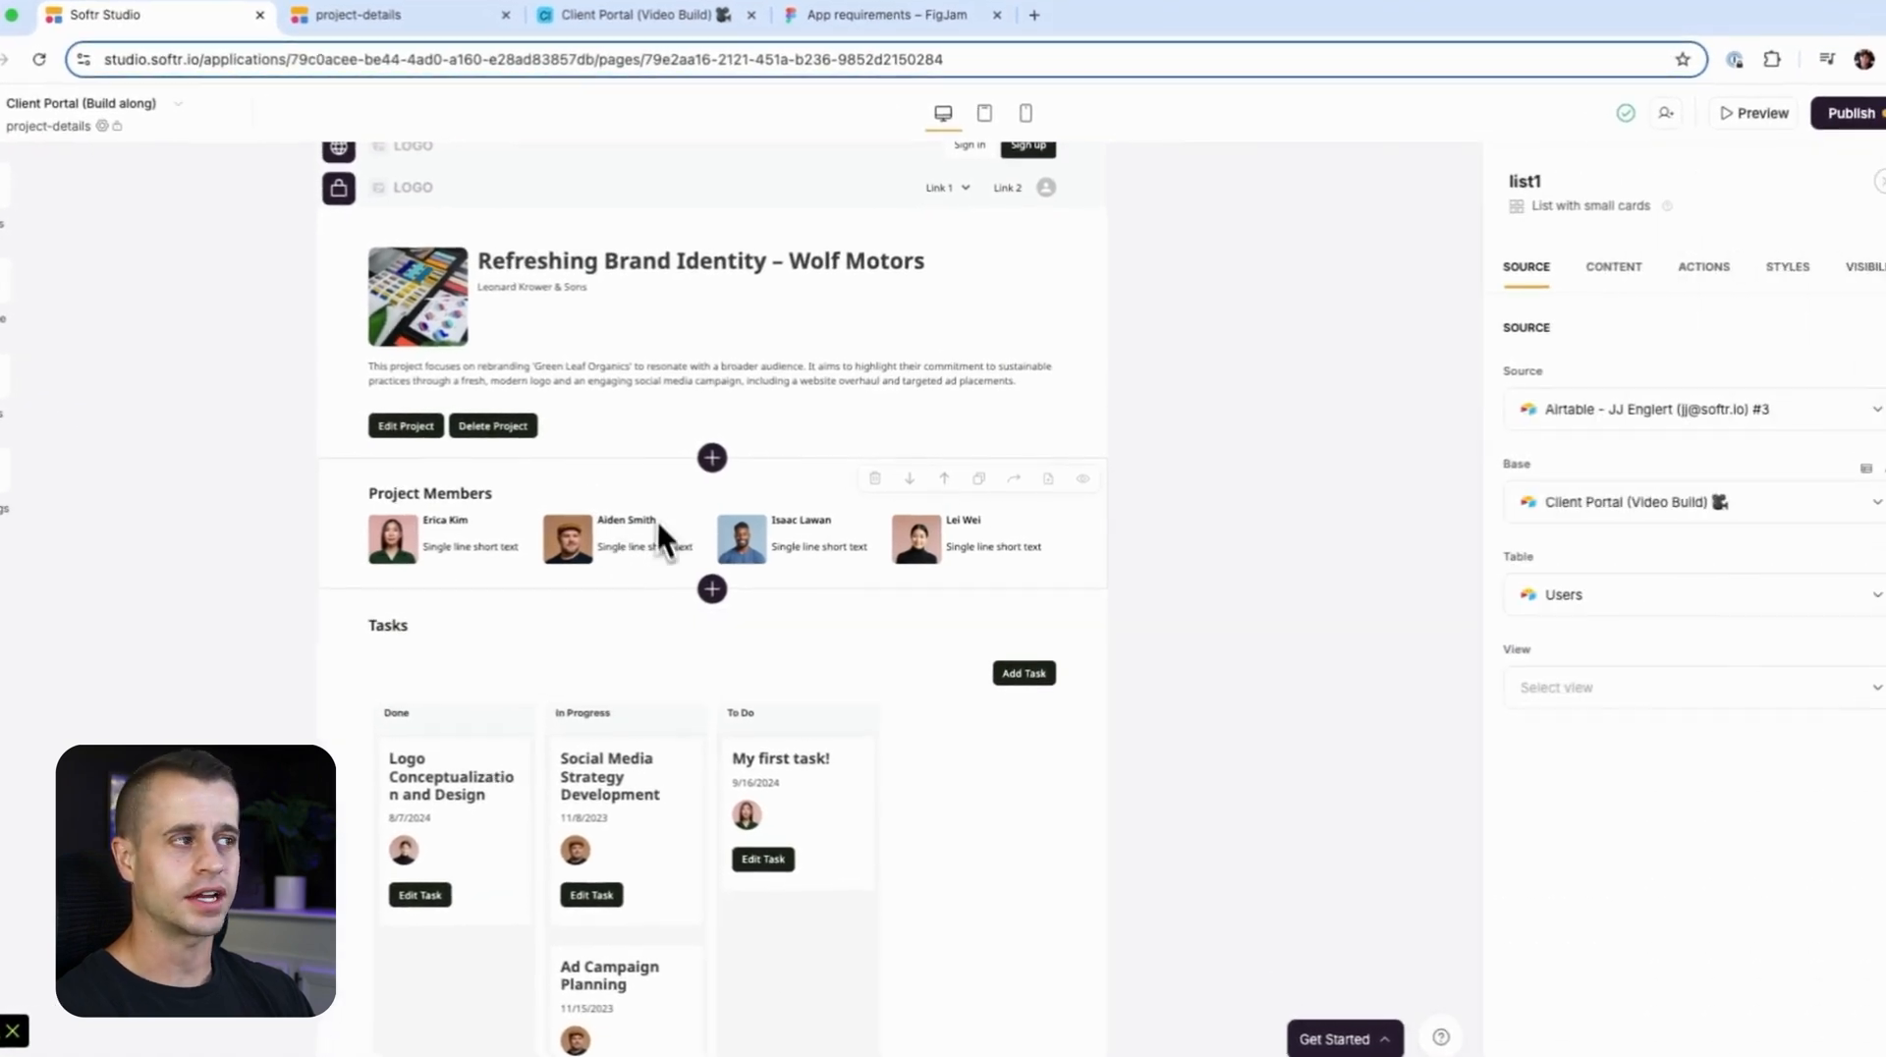
Insert a 'List details page with side image' block below Project Members, sourced from the Projects table.
left_click(1704, 265)
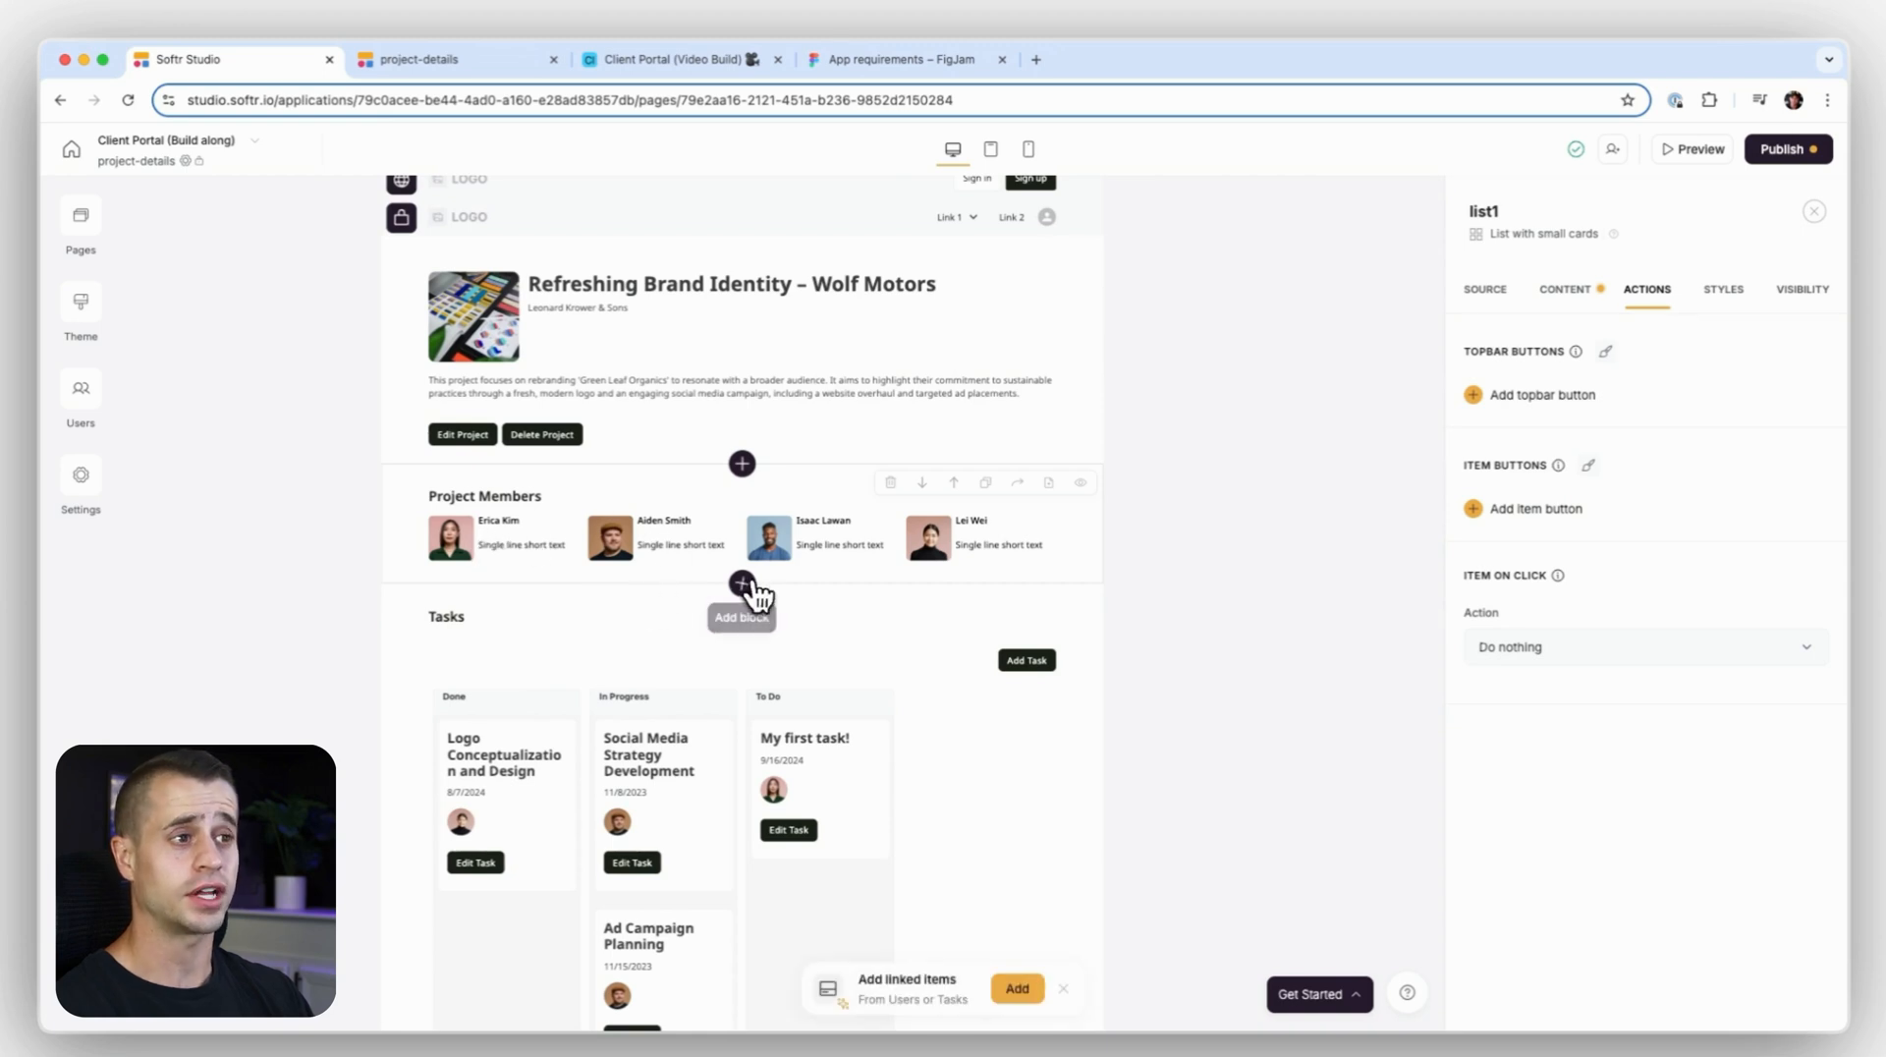
left_click(741, 583)
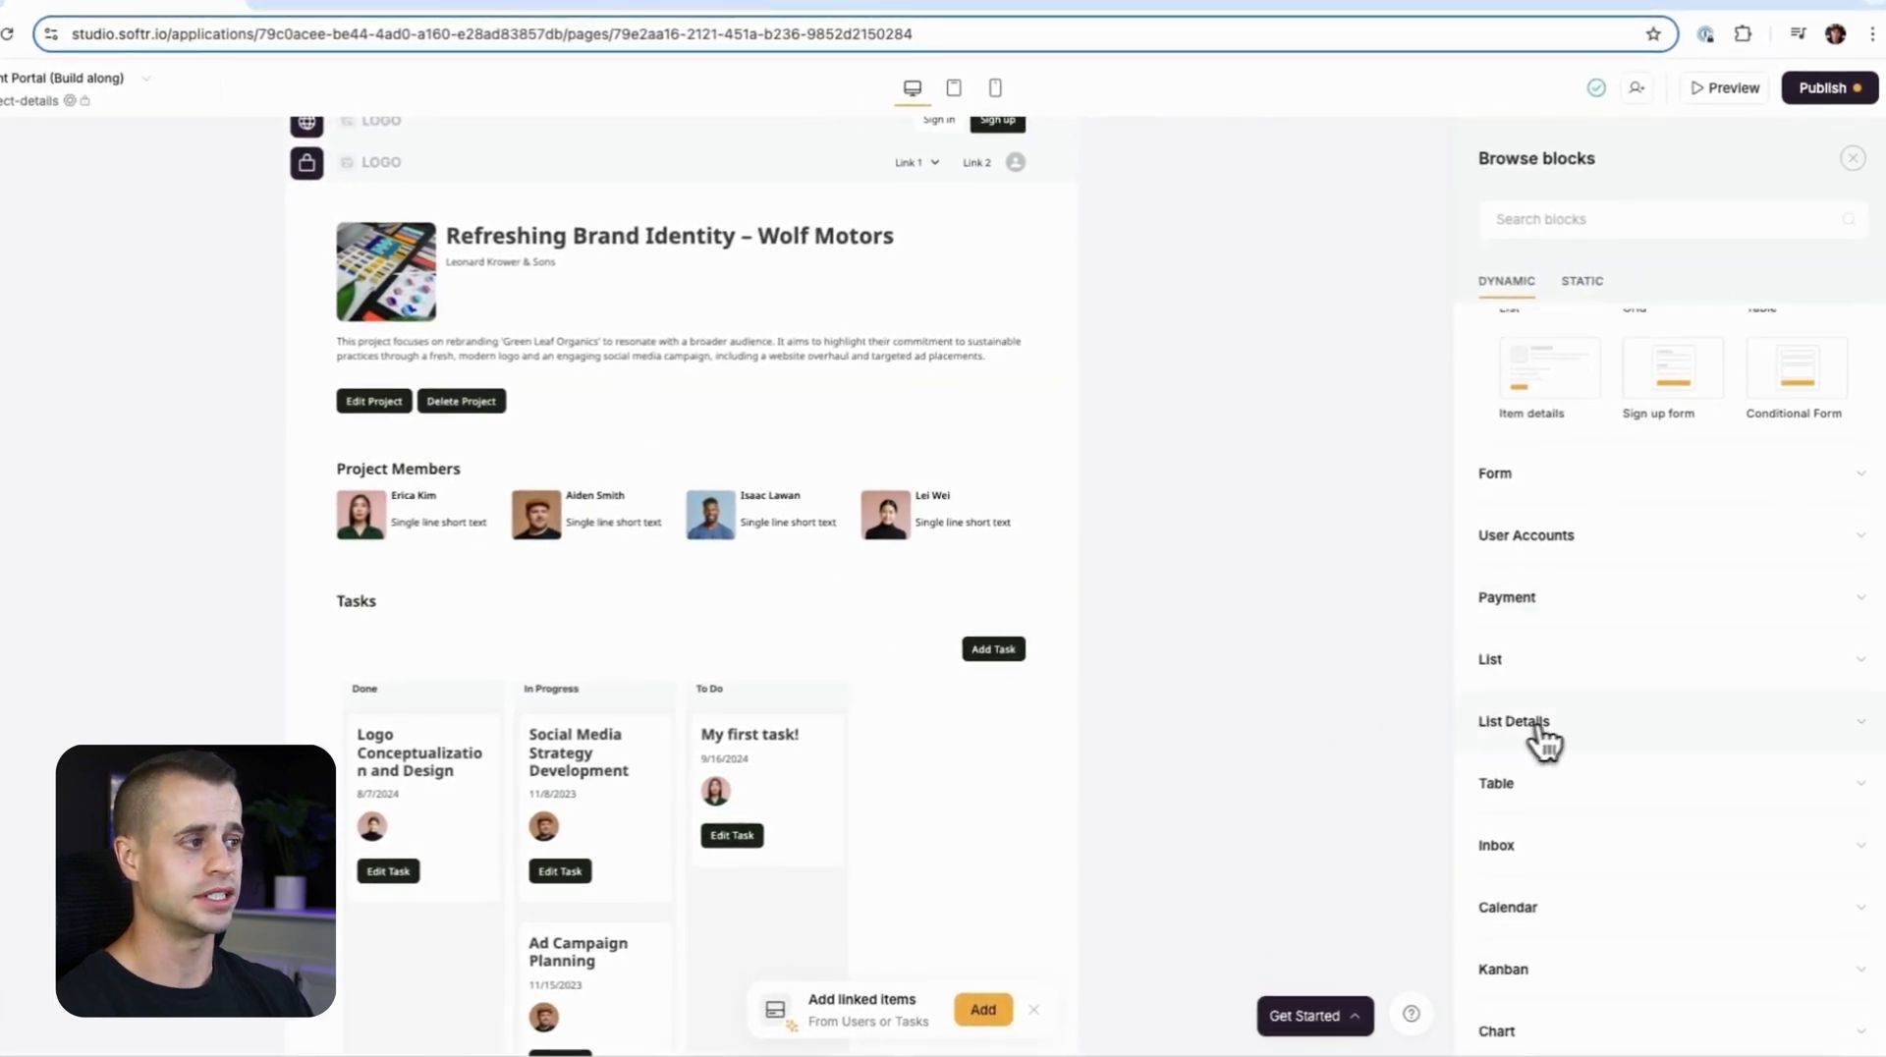
left_click(1515, 722)
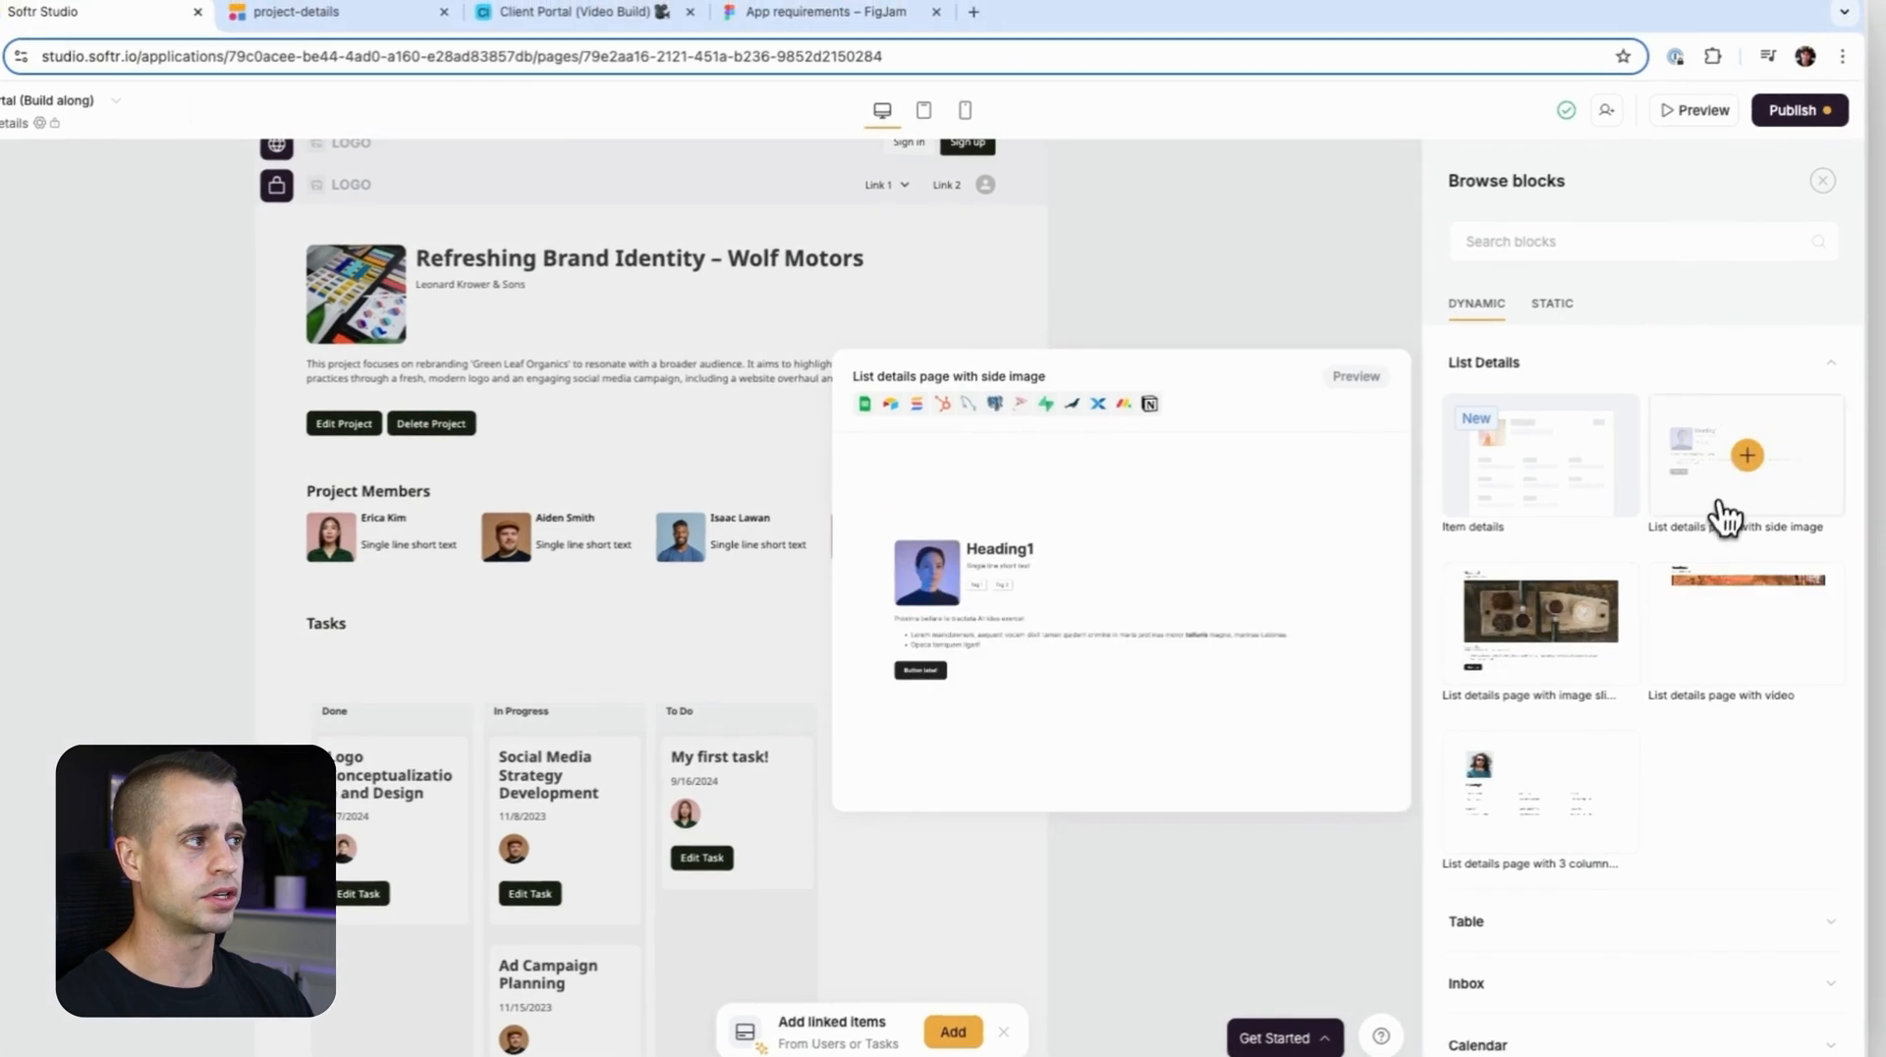
left_click(1745, 454)
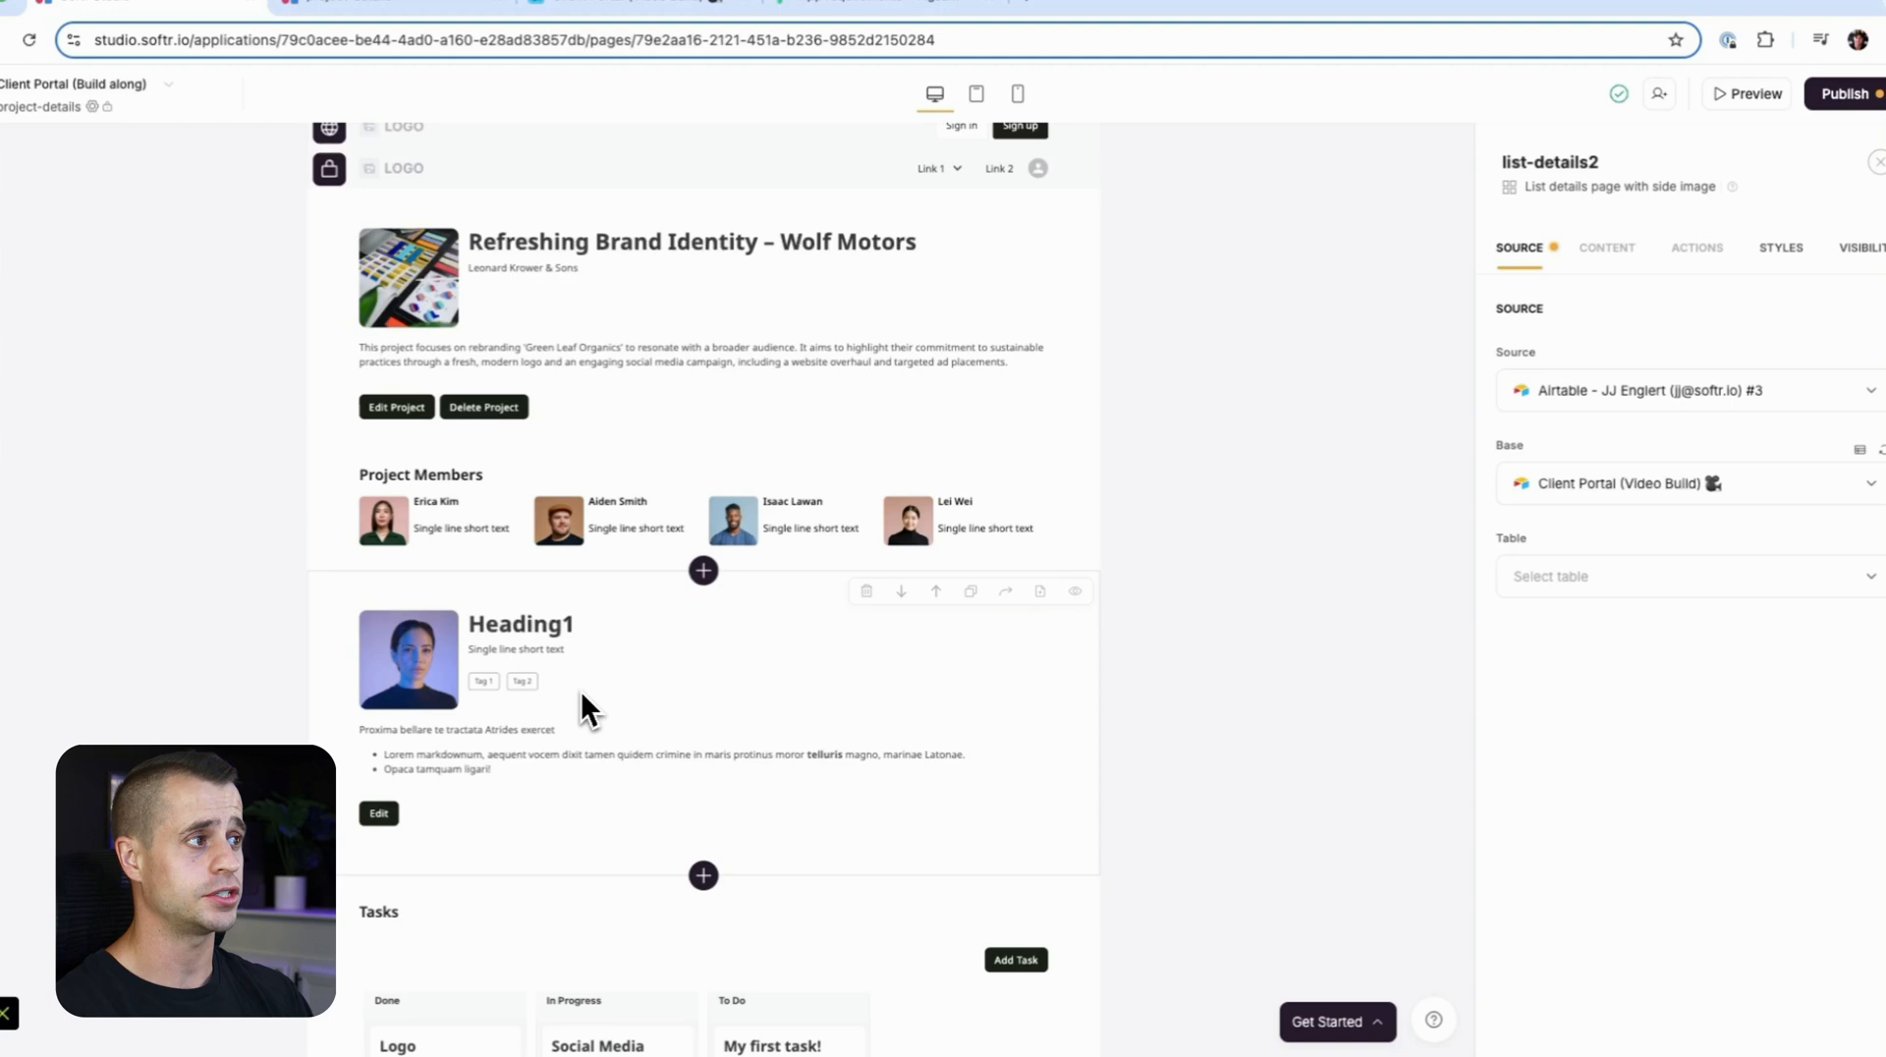
left_click(1661, 574)
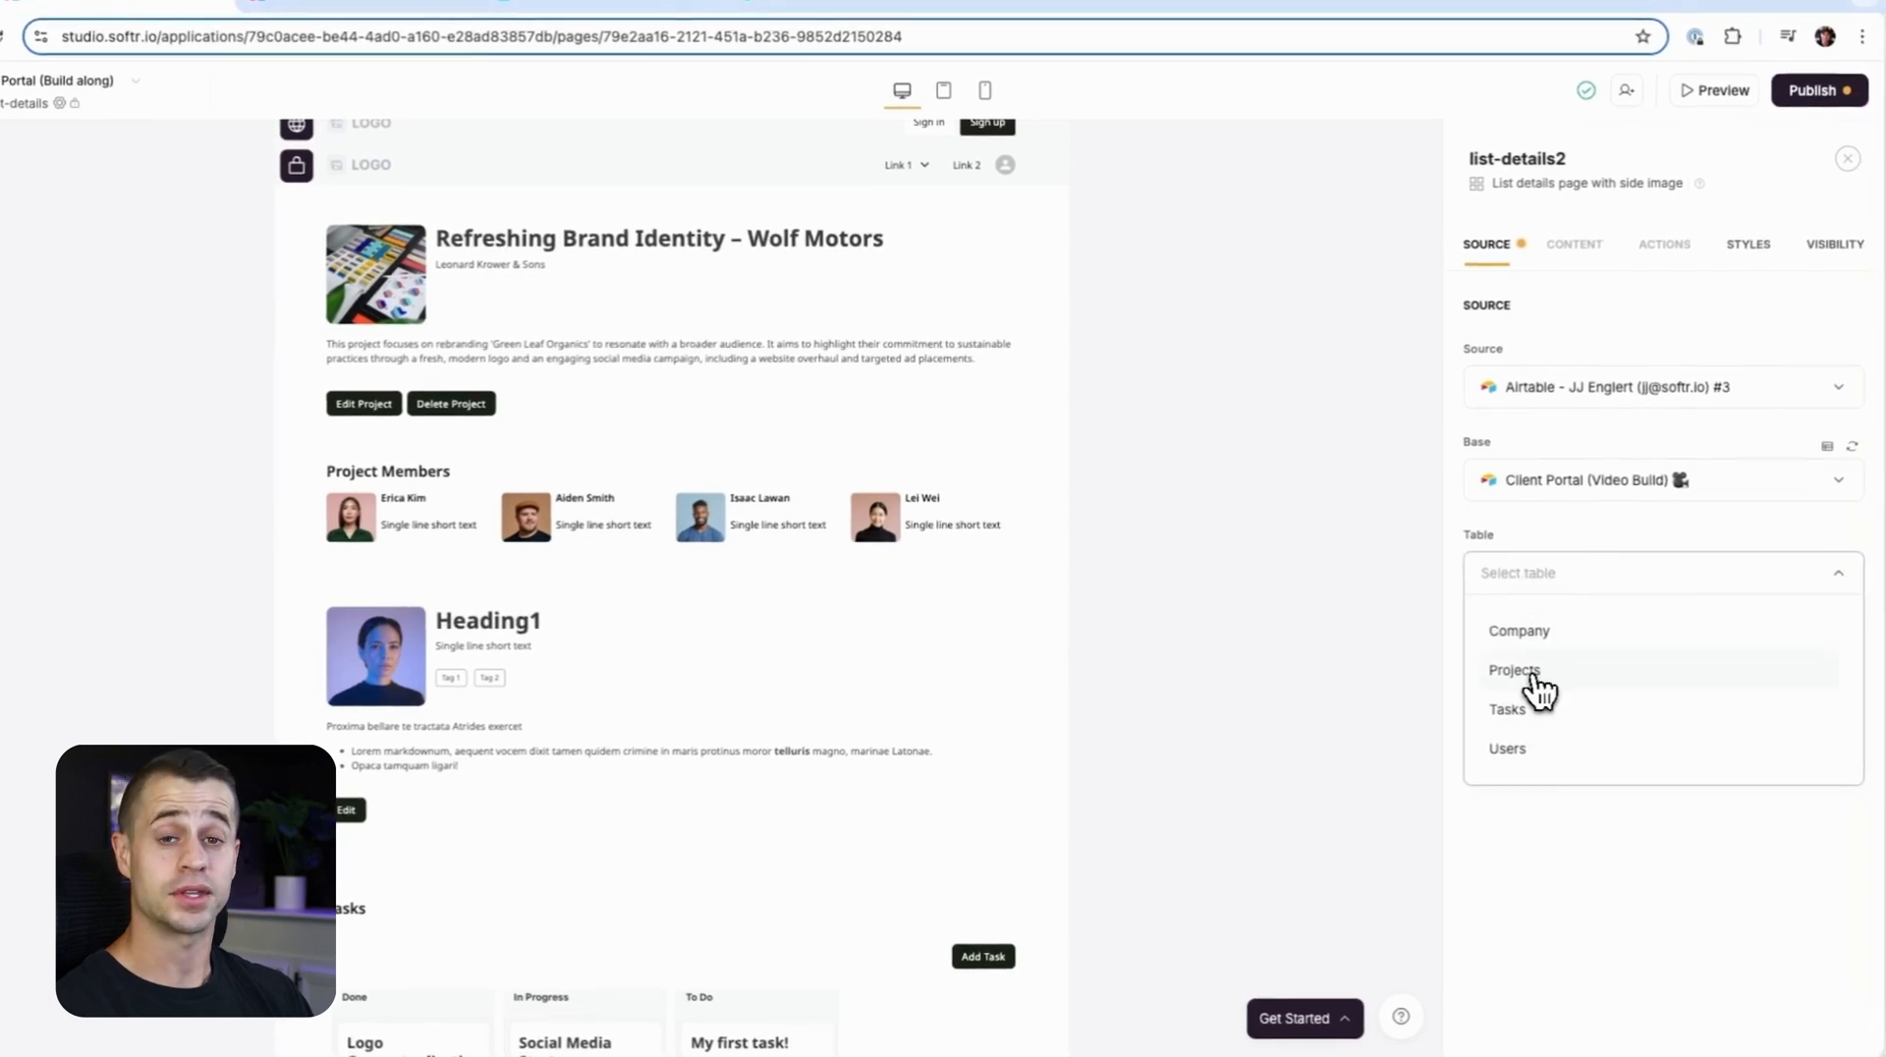
left_click(1515, 670)
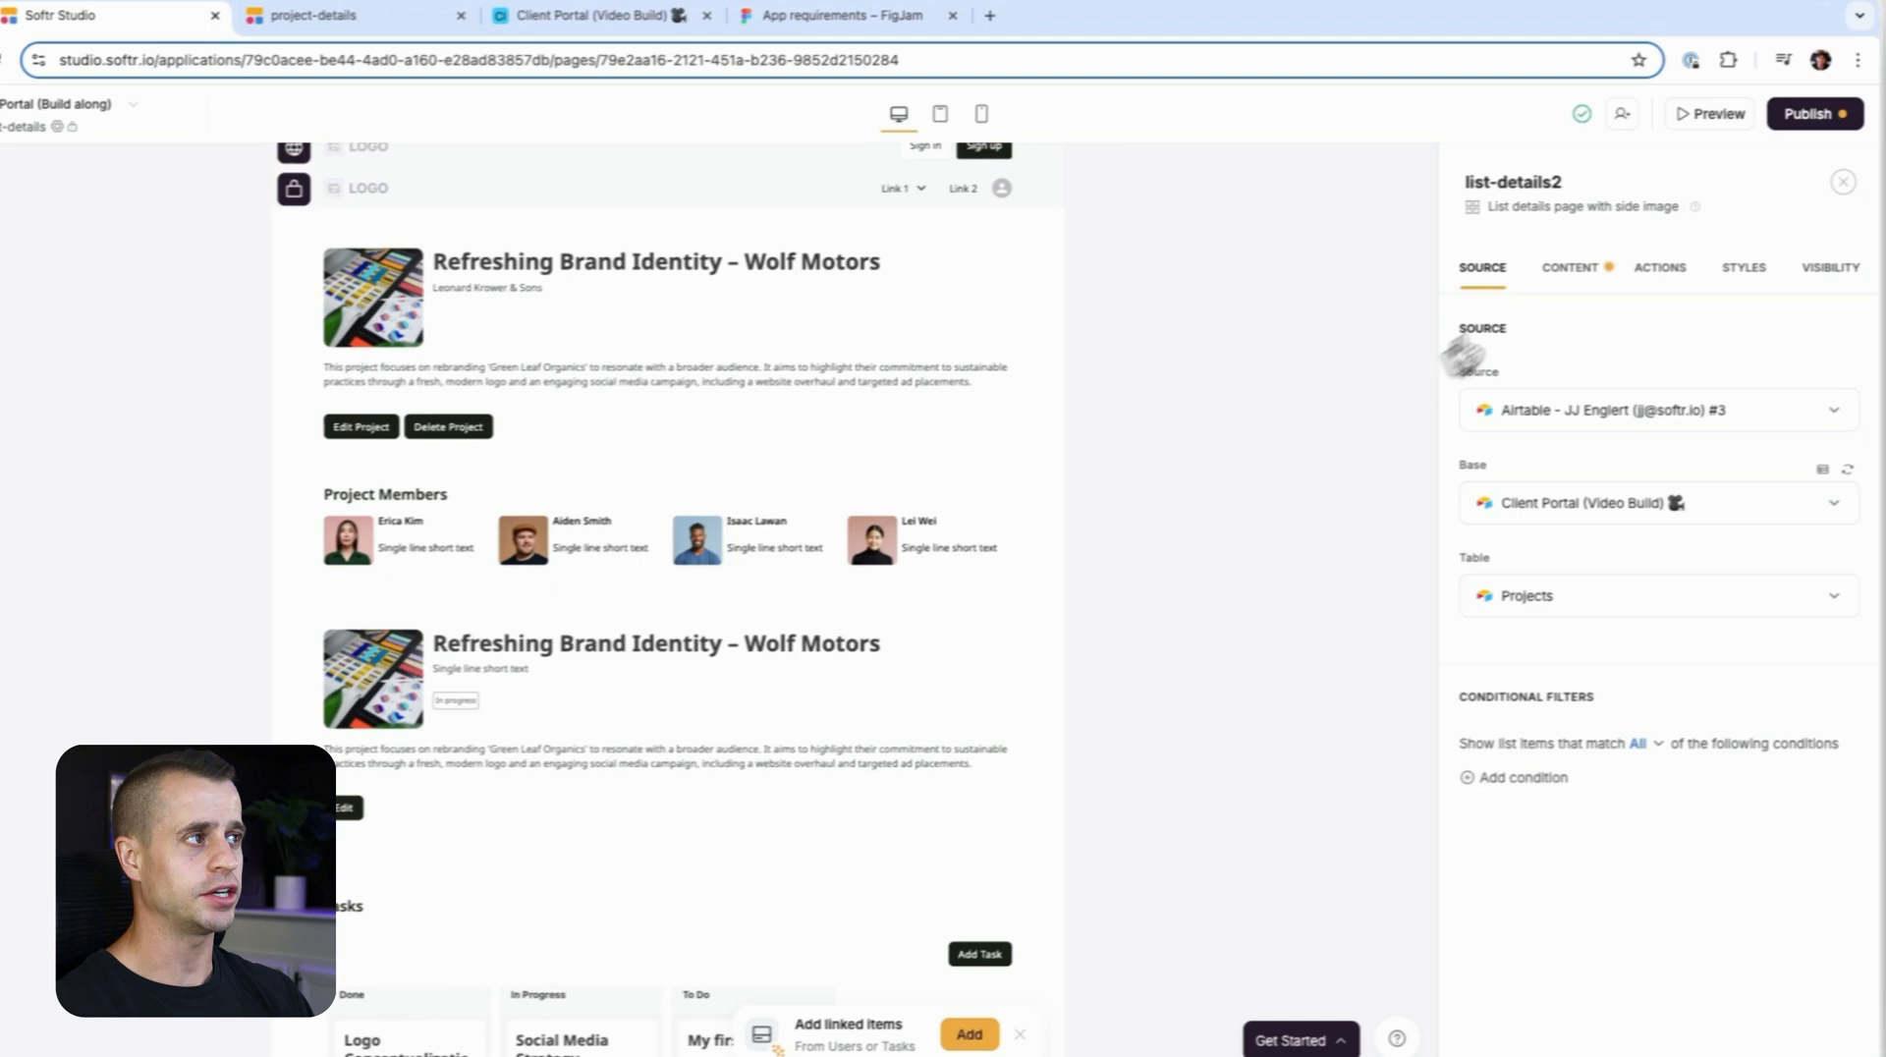
Hide the project name and other content fields so only the Edit item button remains.
left_click(1570, 267)
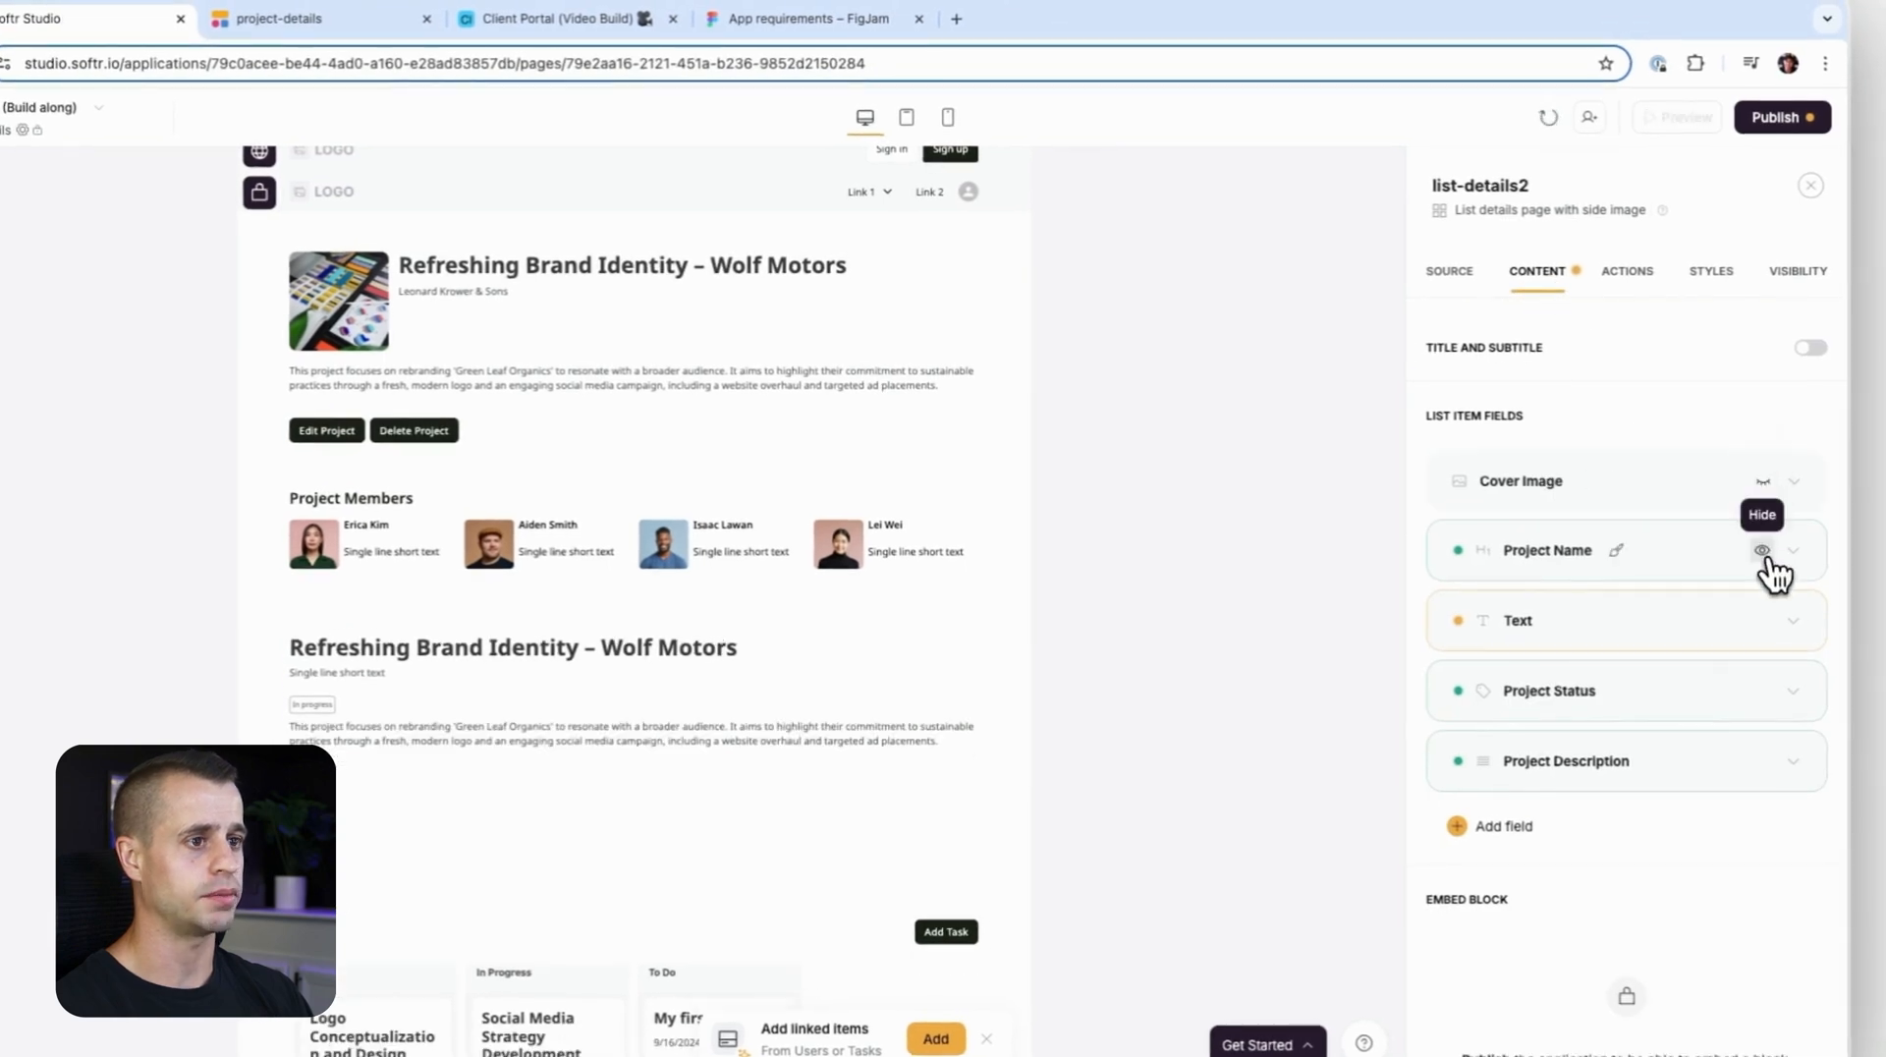
left_click(1762, 550)
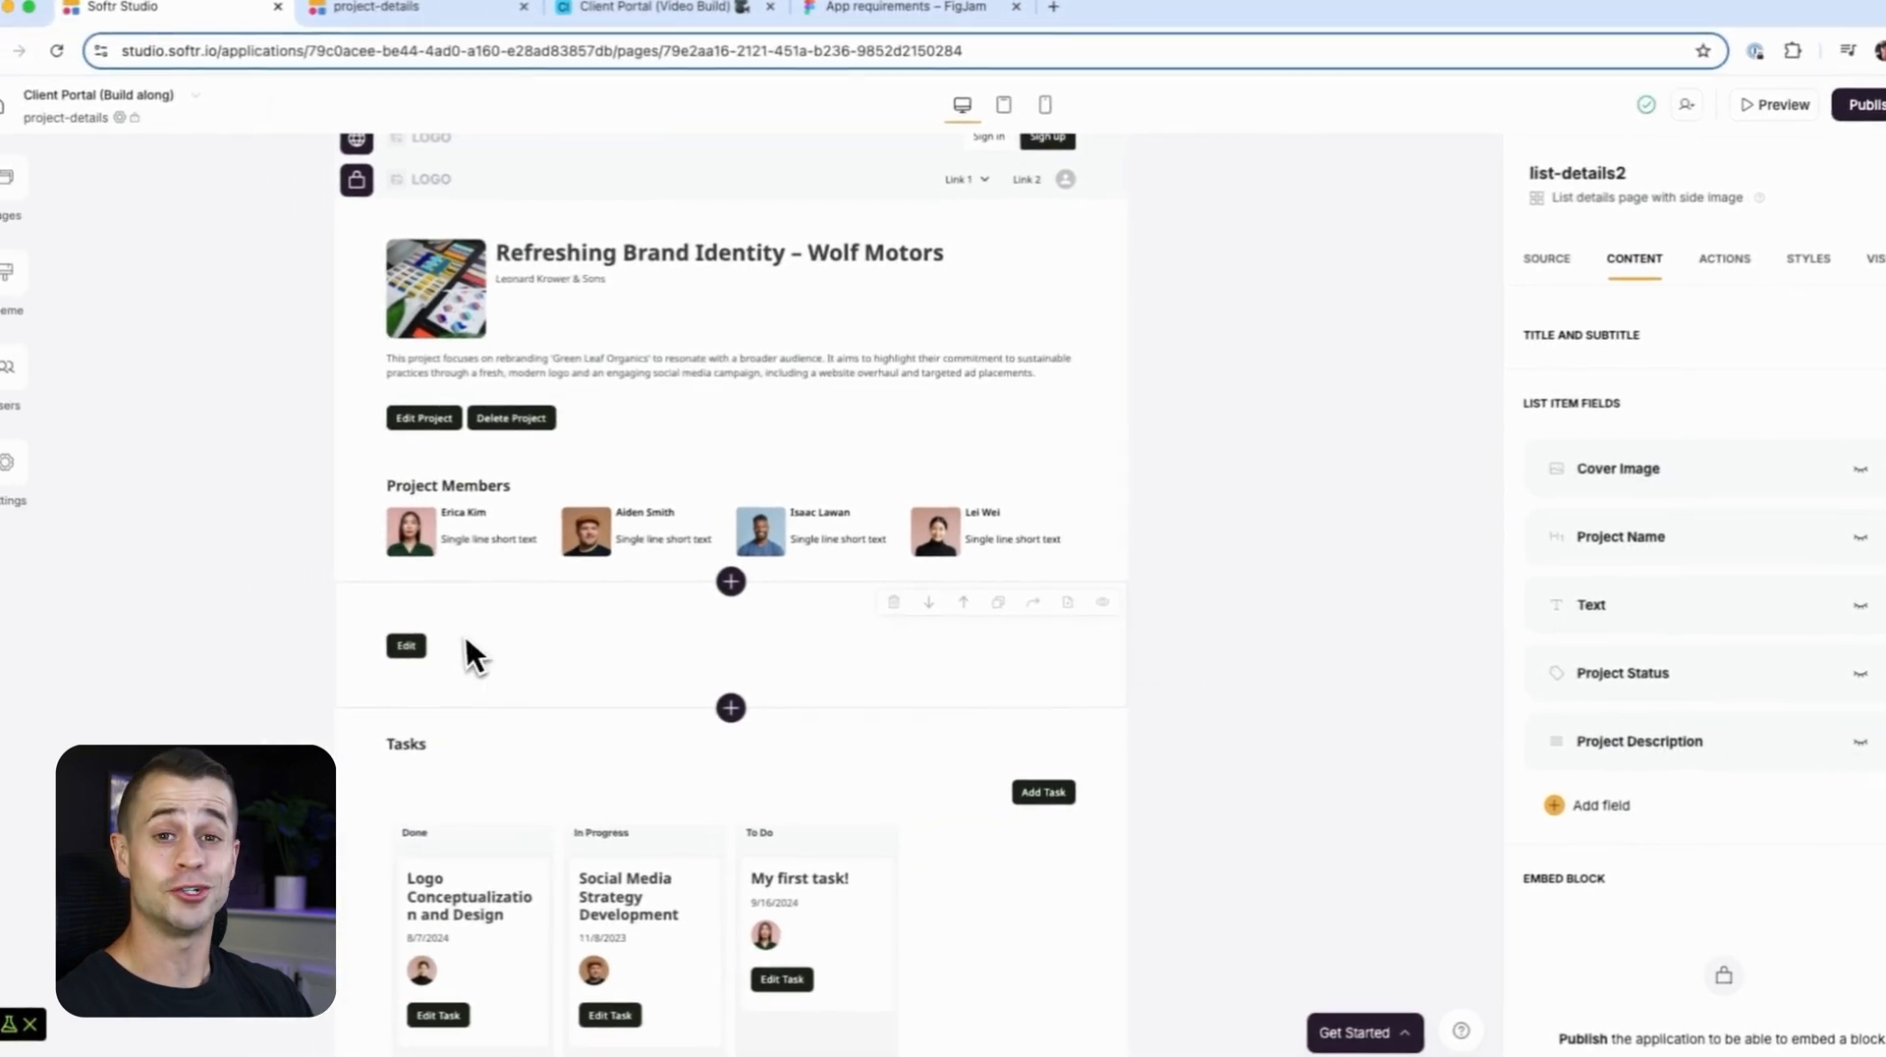
left_click(1723, 257)
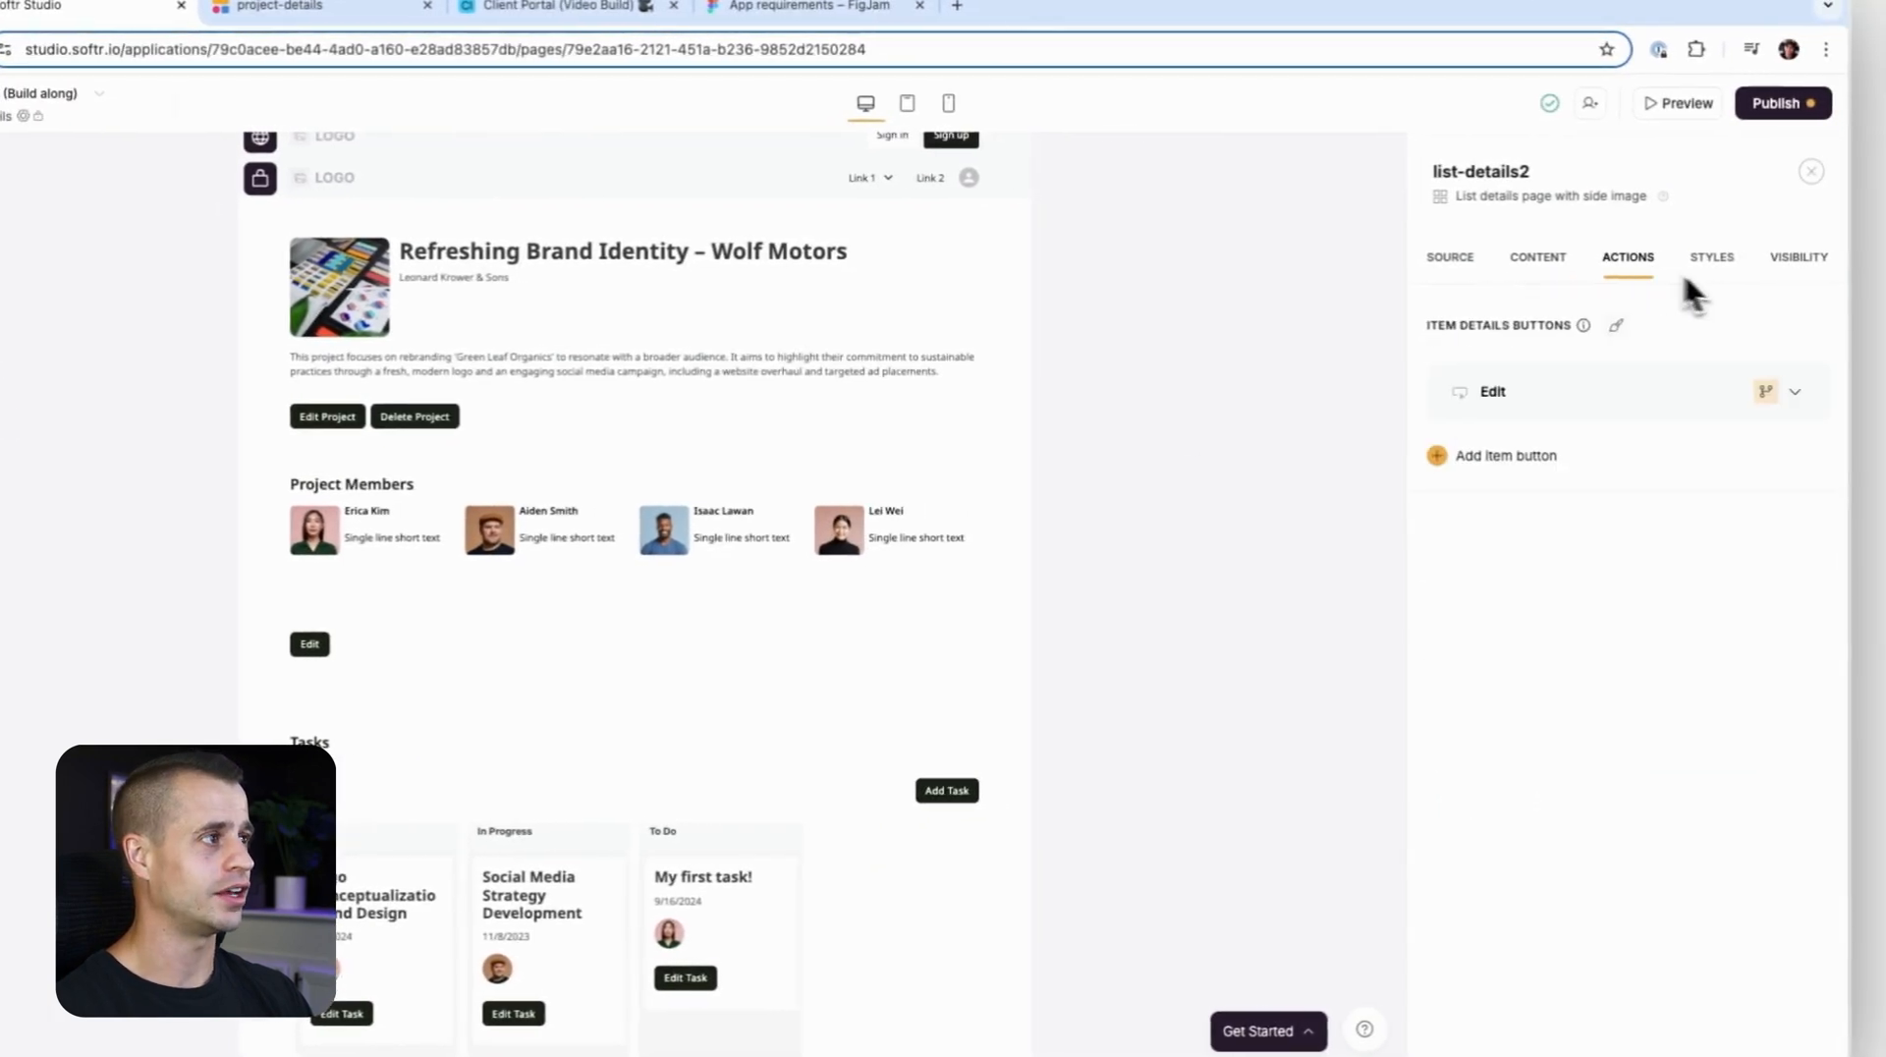
Rename Edit to Files and add a second 'Open details page' button labelled Invoices.
left_click(1794, 391)
type("Files")
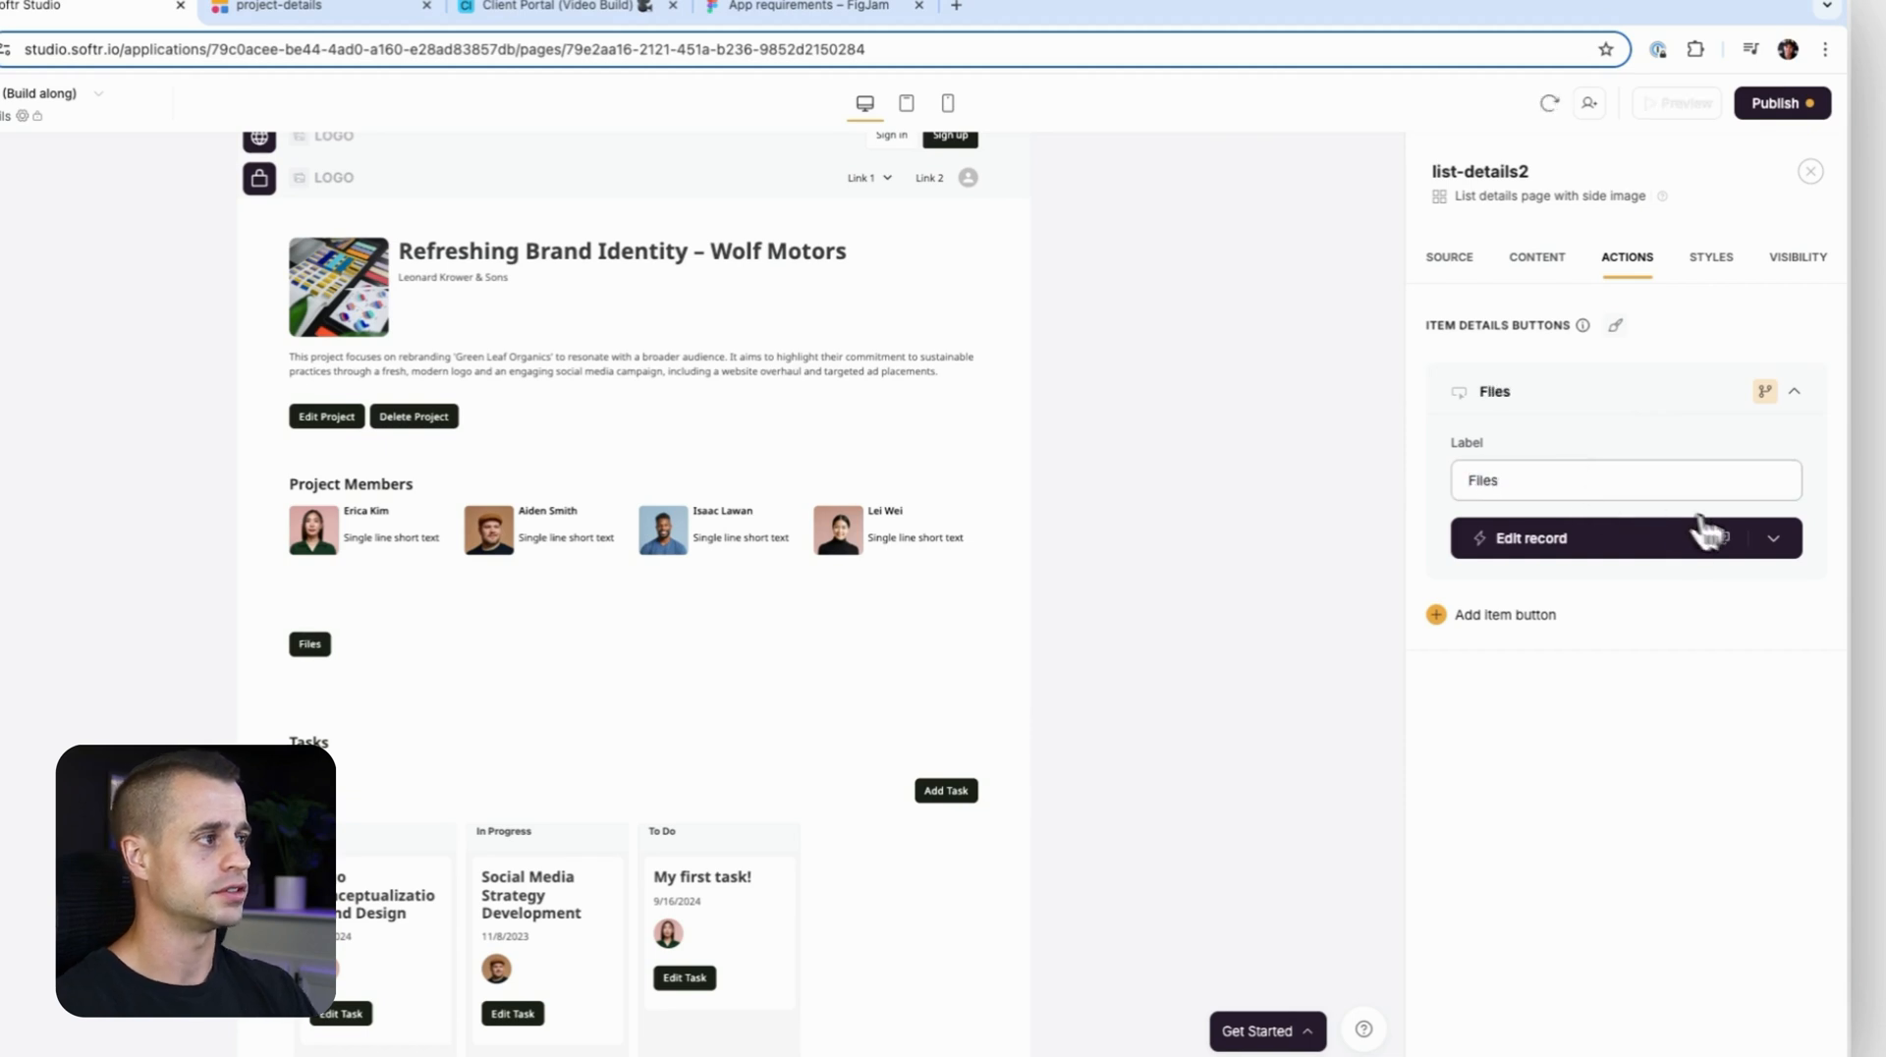
left_click(1772, 538)
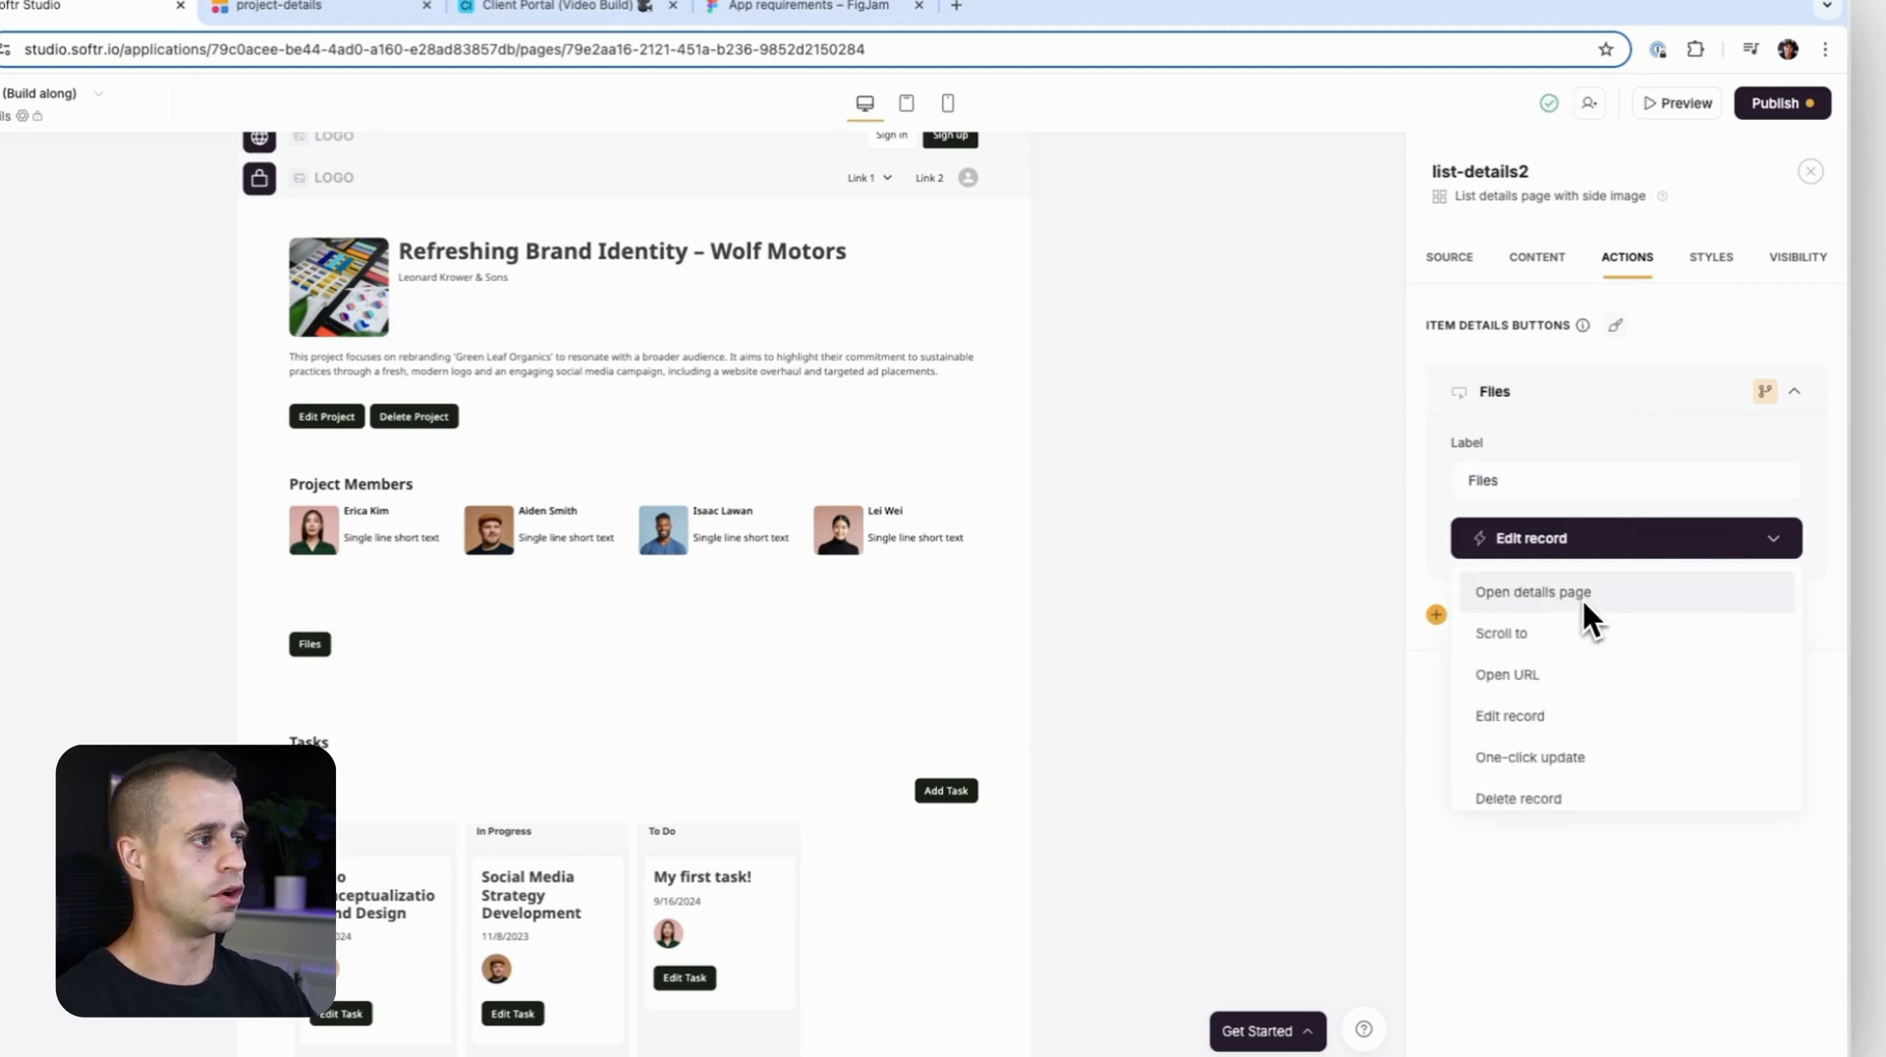
mouse_move(1588, 745)
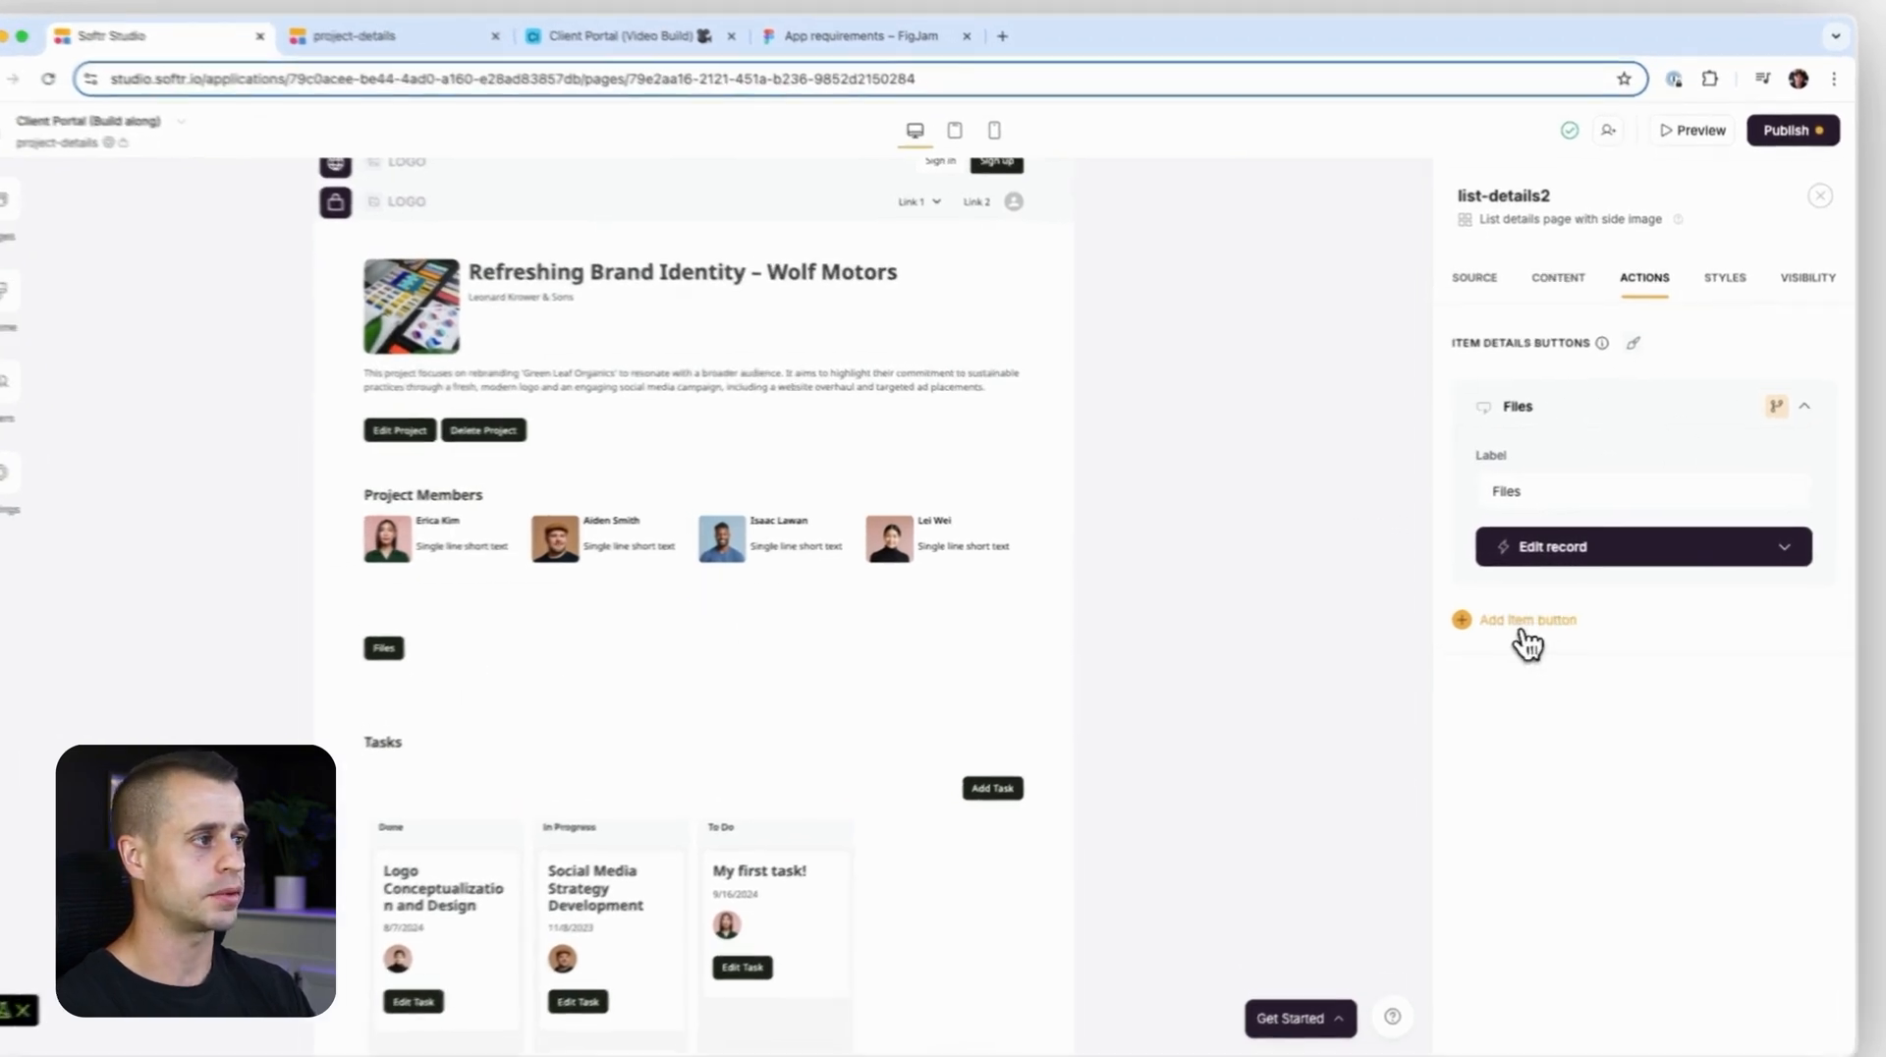
left_click(1529, 619)
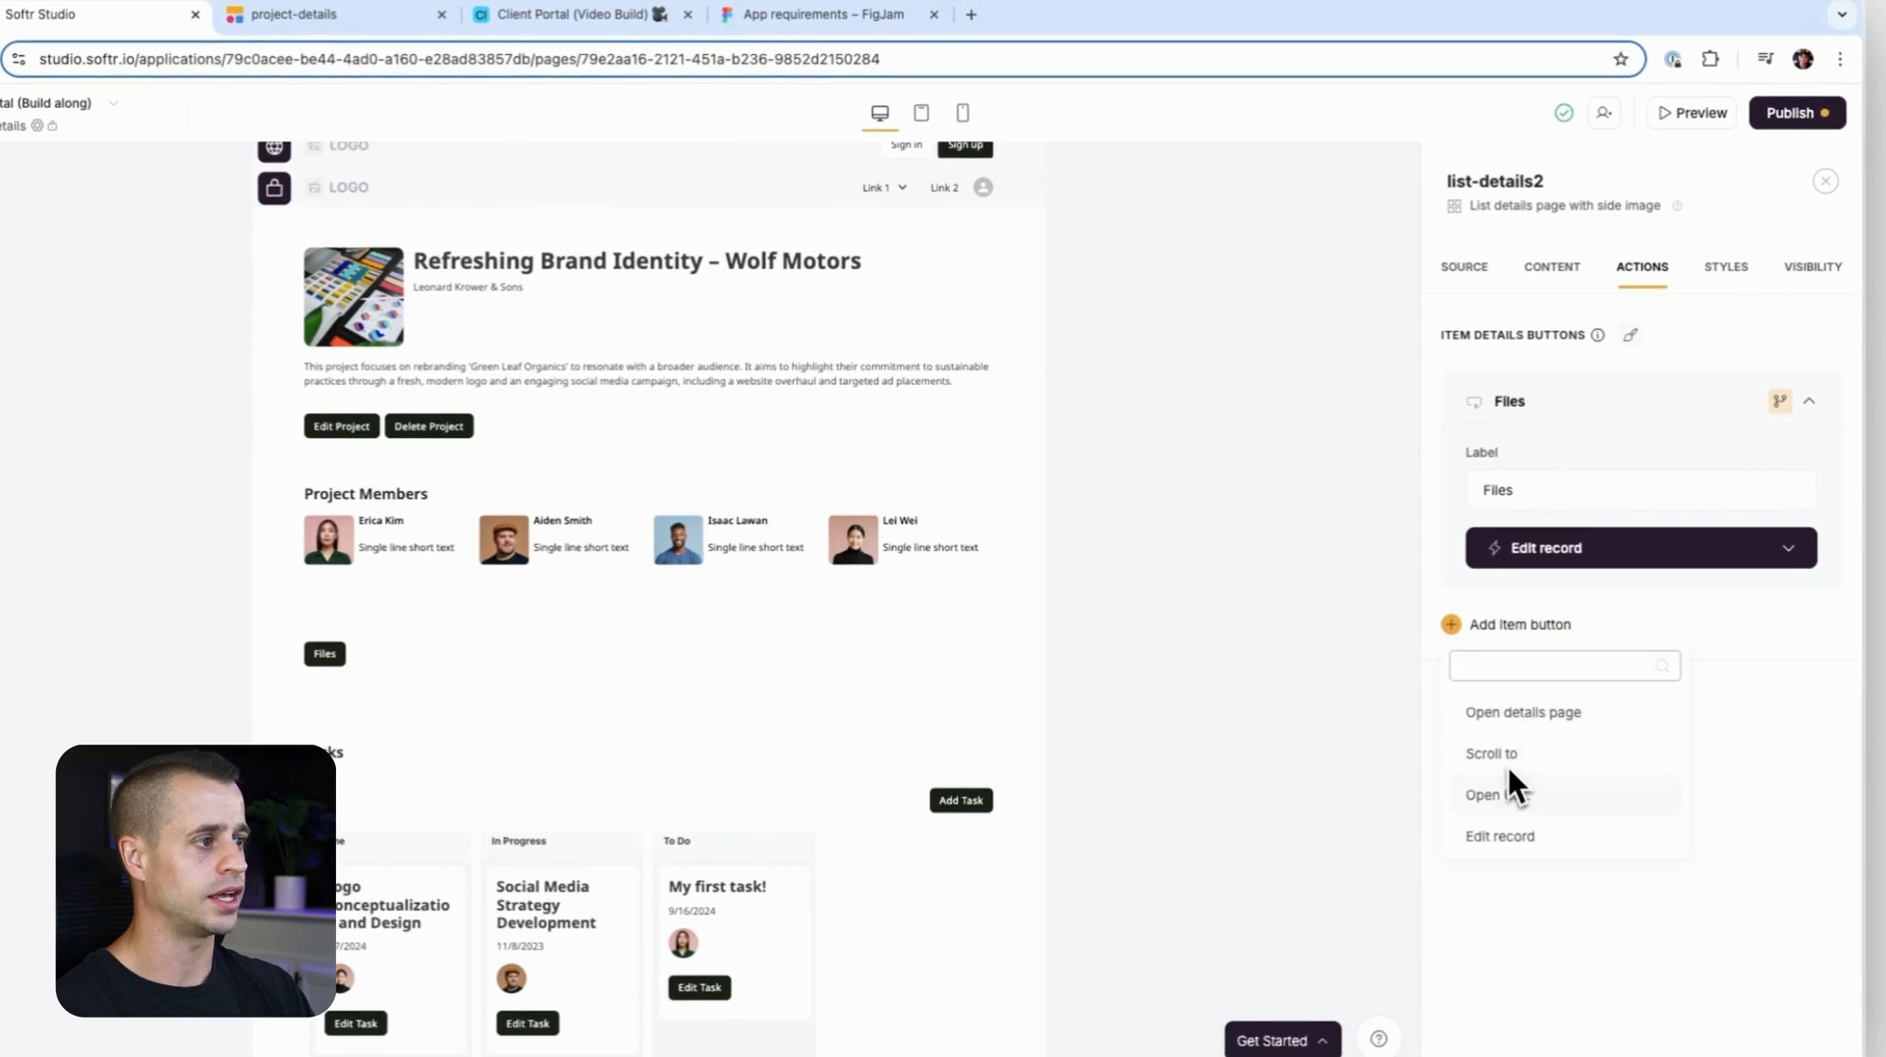
left_click(1523, 711)
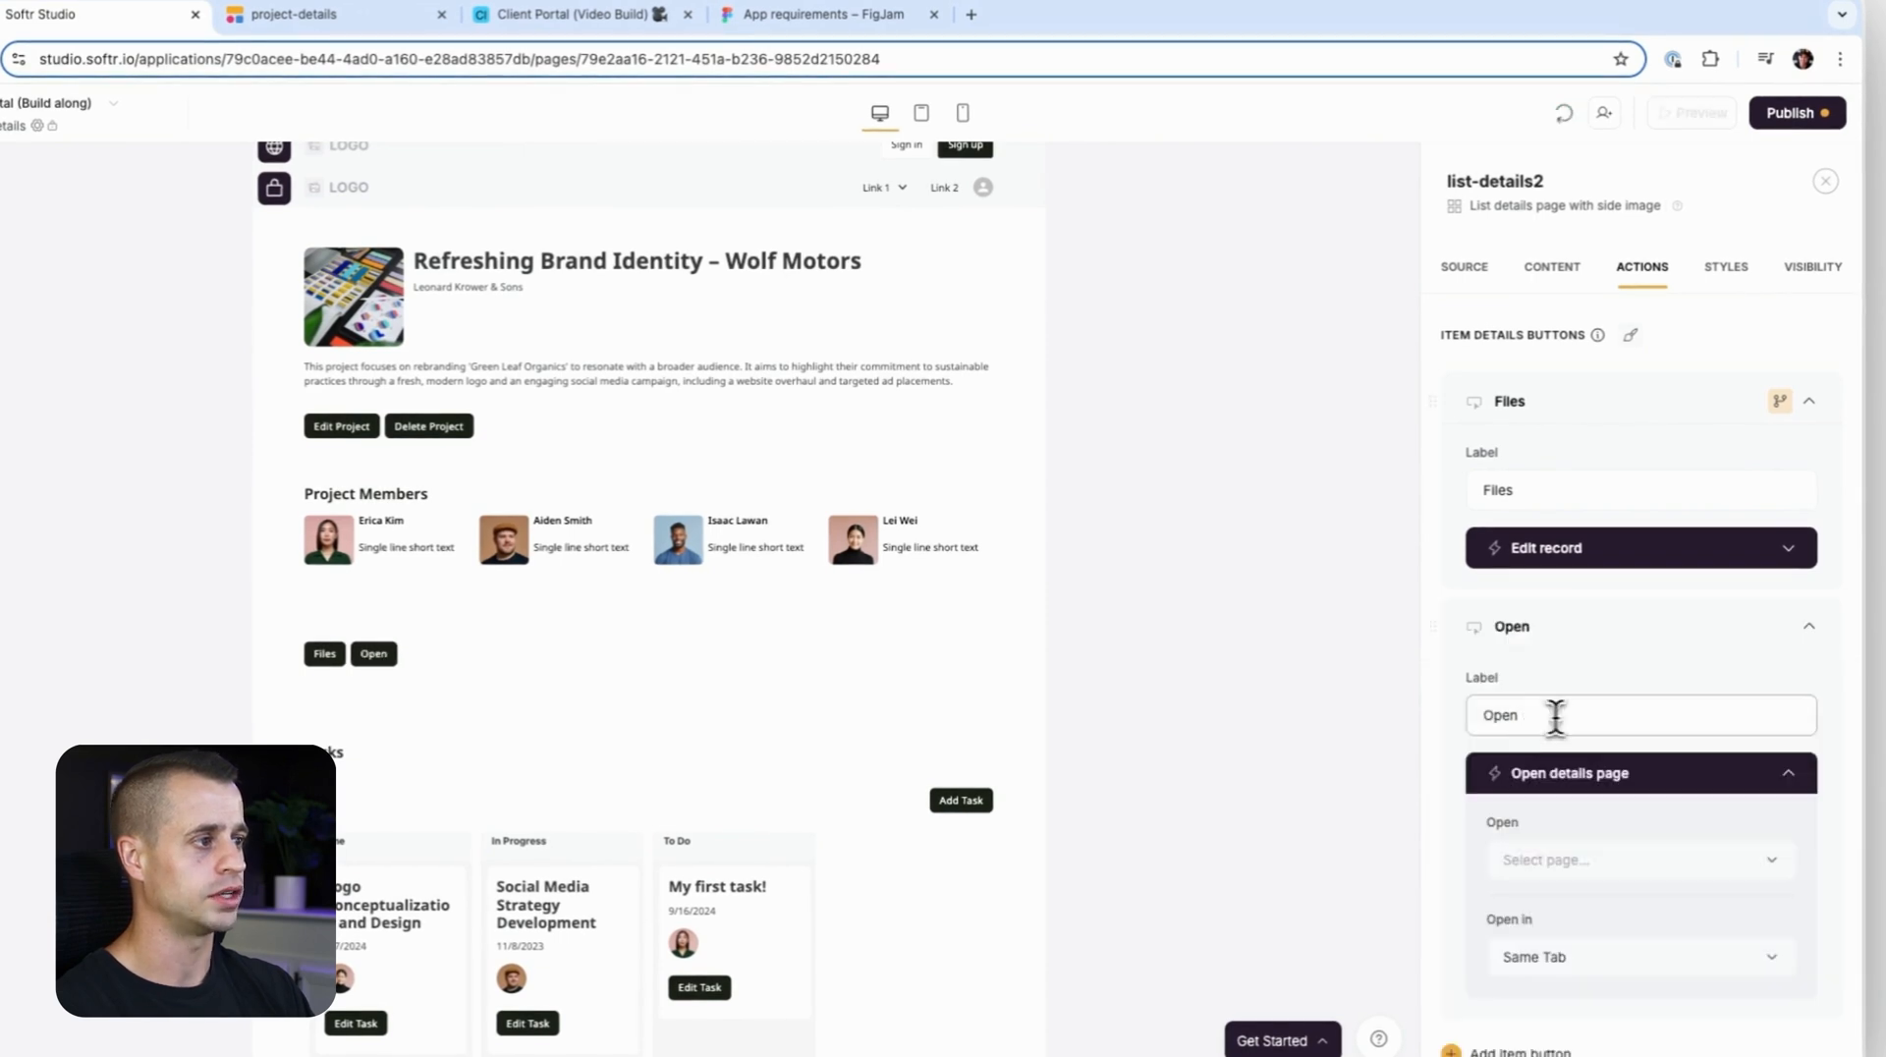
type("Invoices")
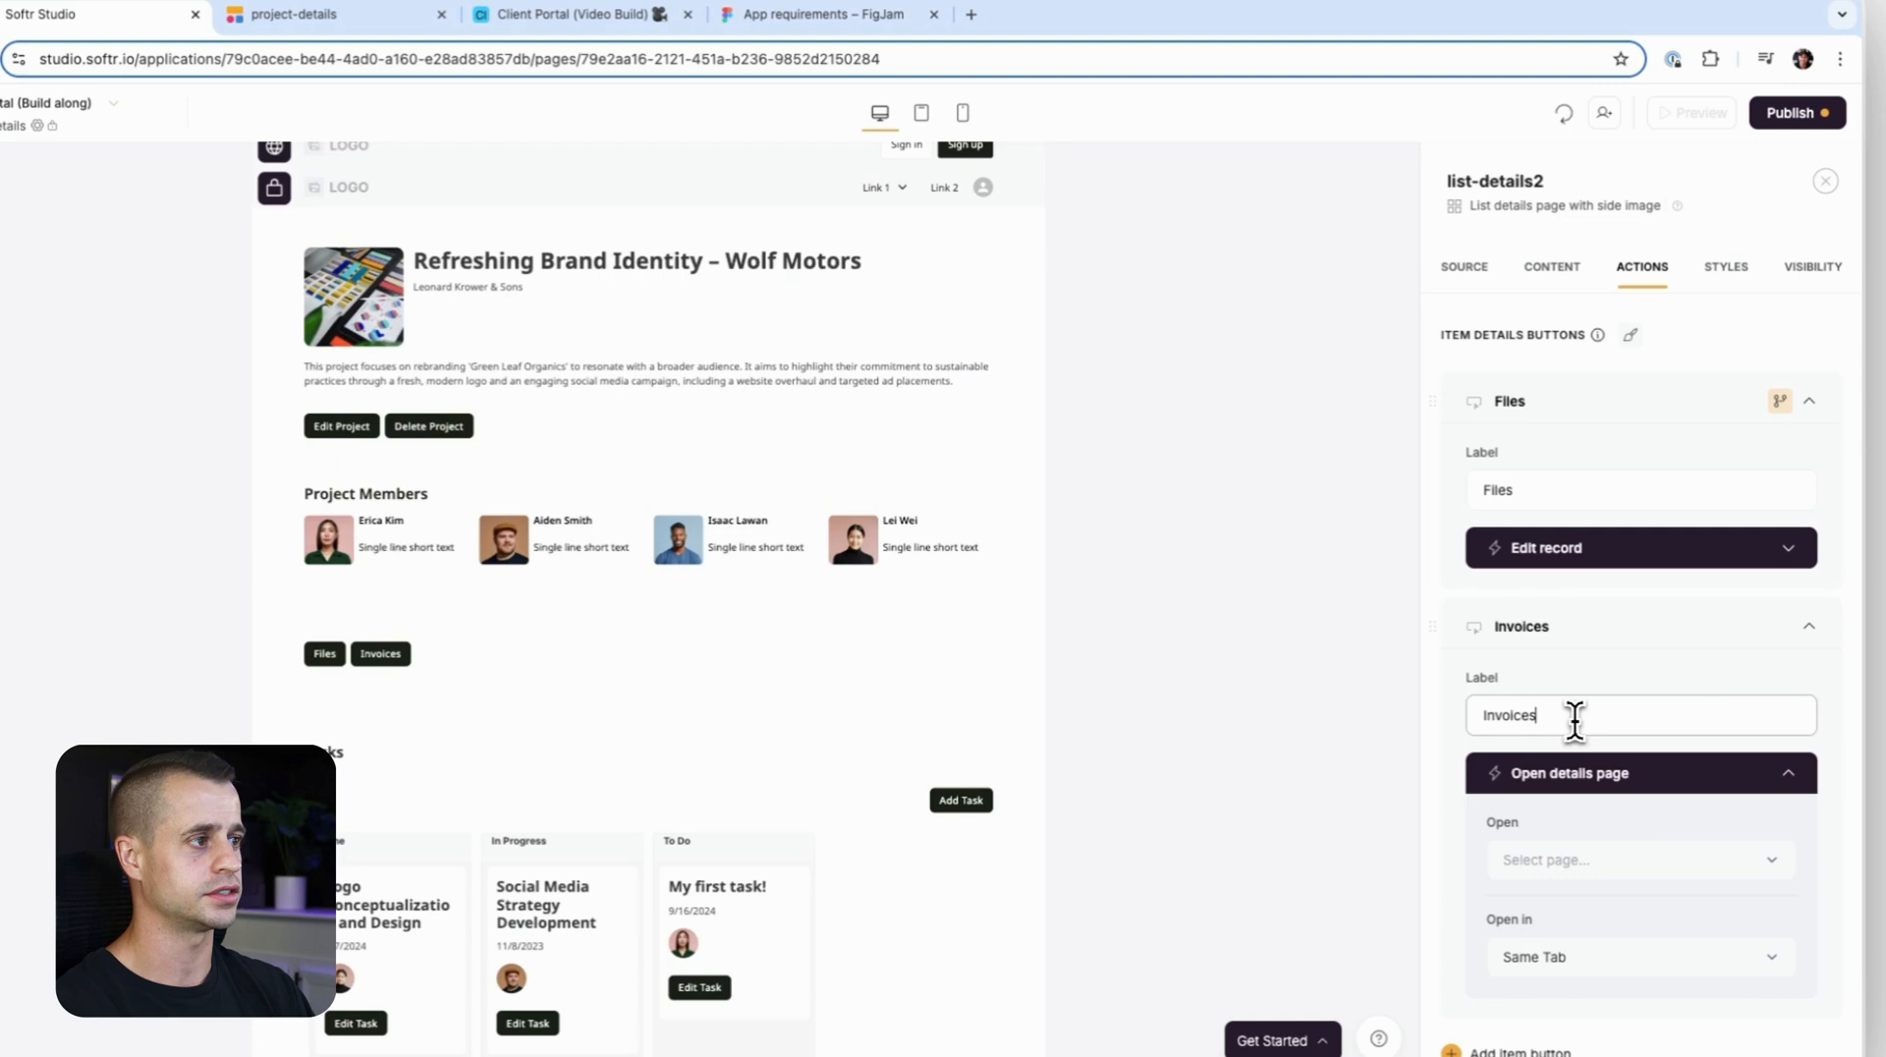
left_click(1725, 265)
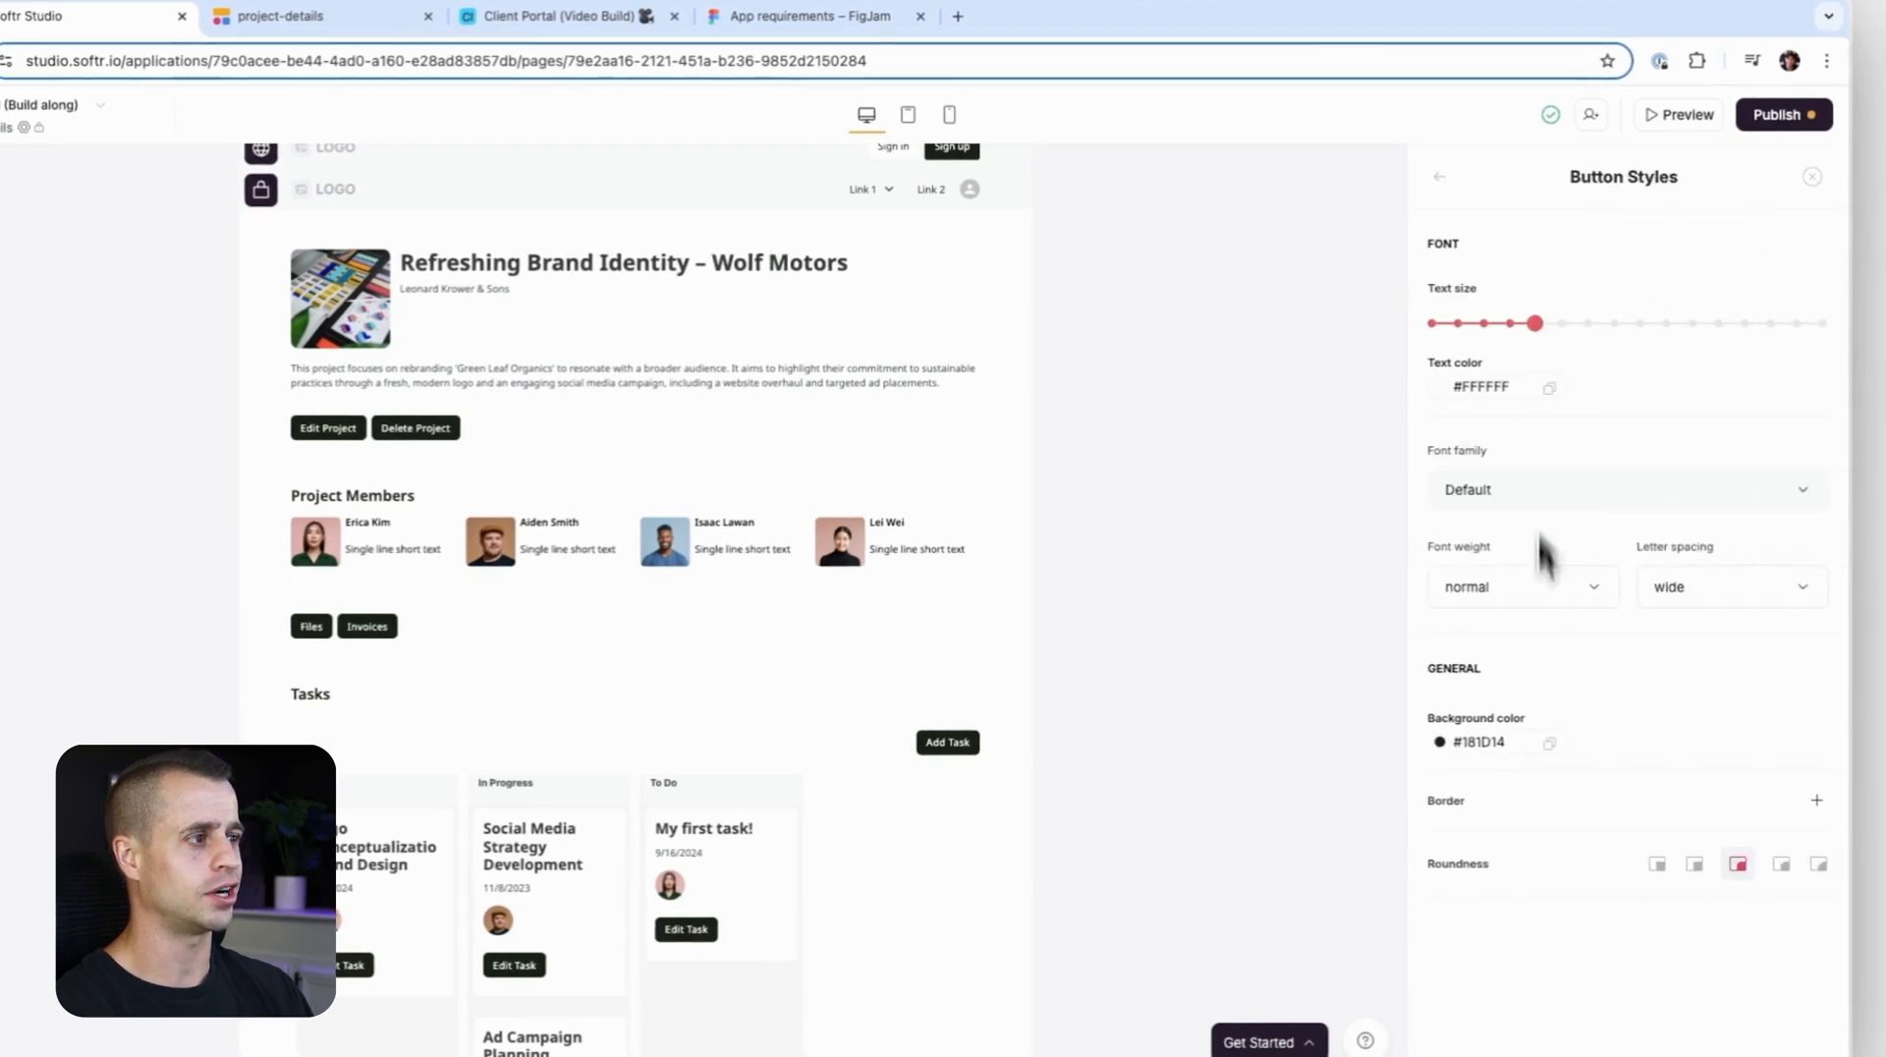
Give the Files button a light-gray background with black #000000 text.
left_click(1550, 385)
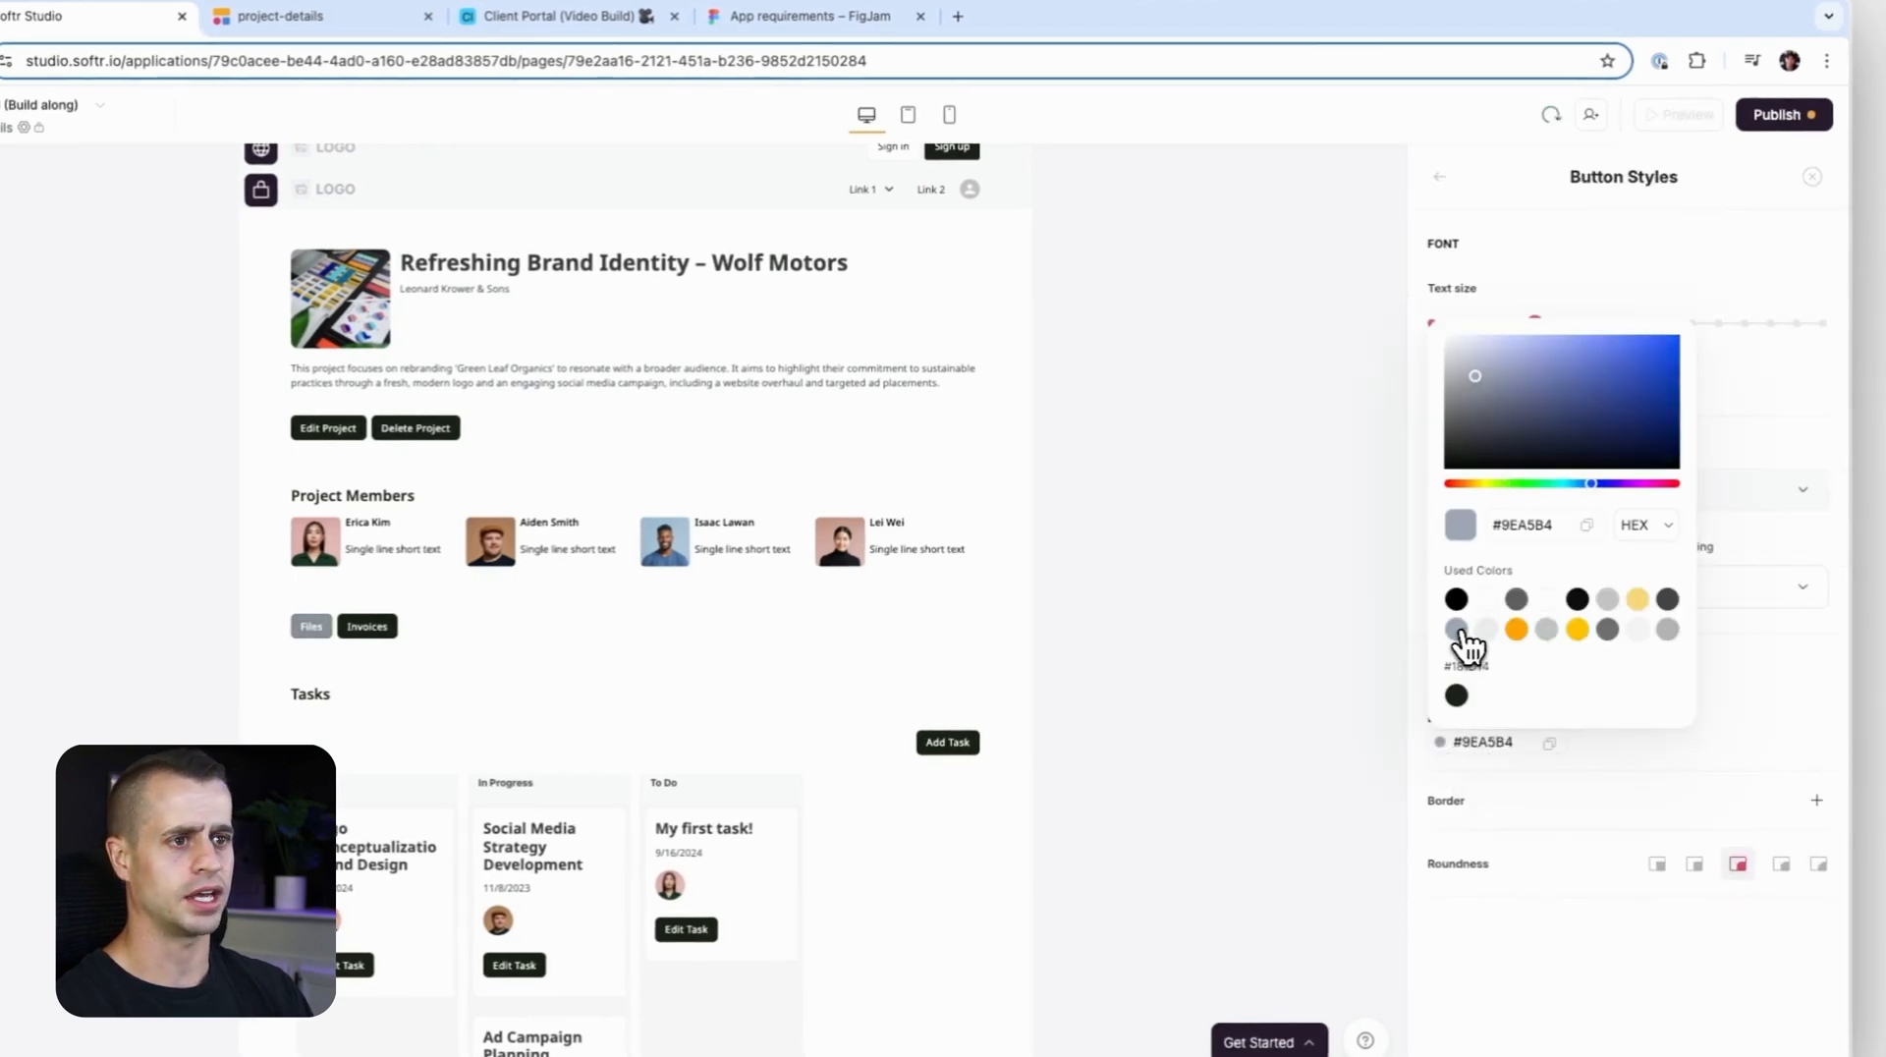
left_click(1669, 629)
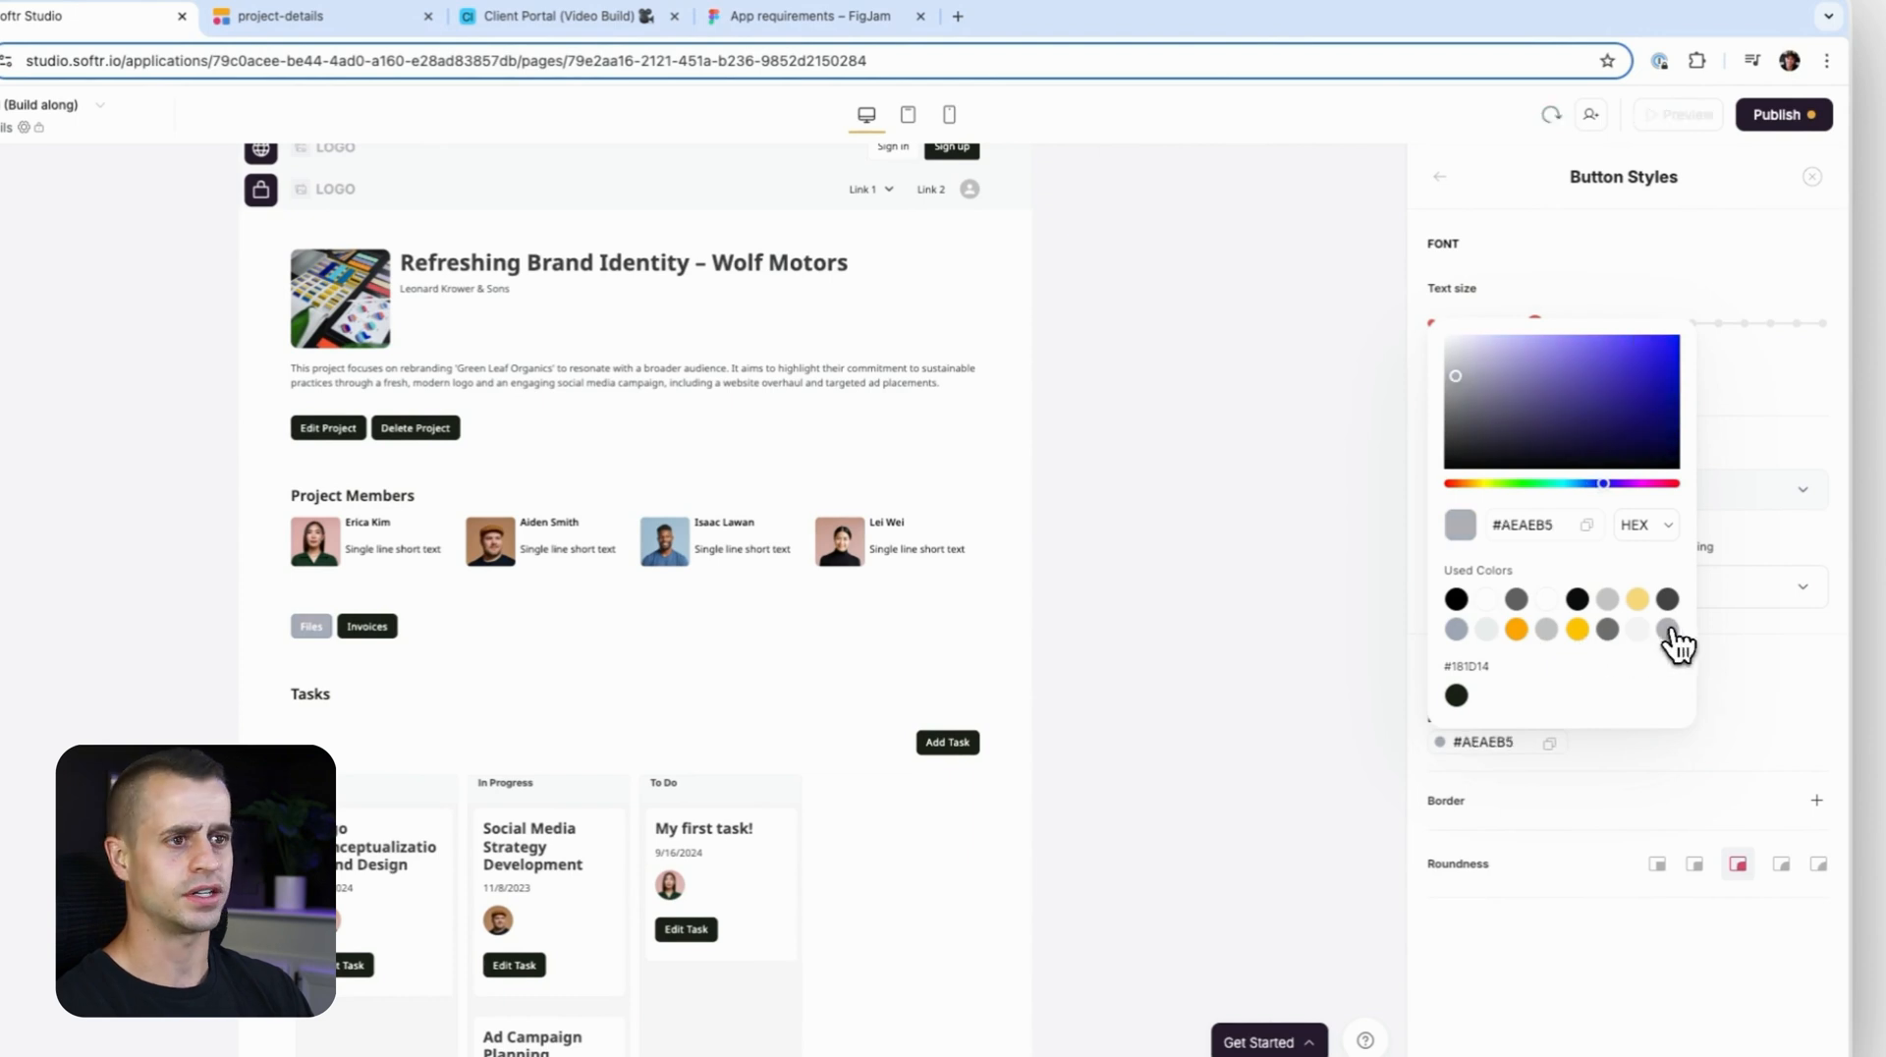
left_click(1637, 599)
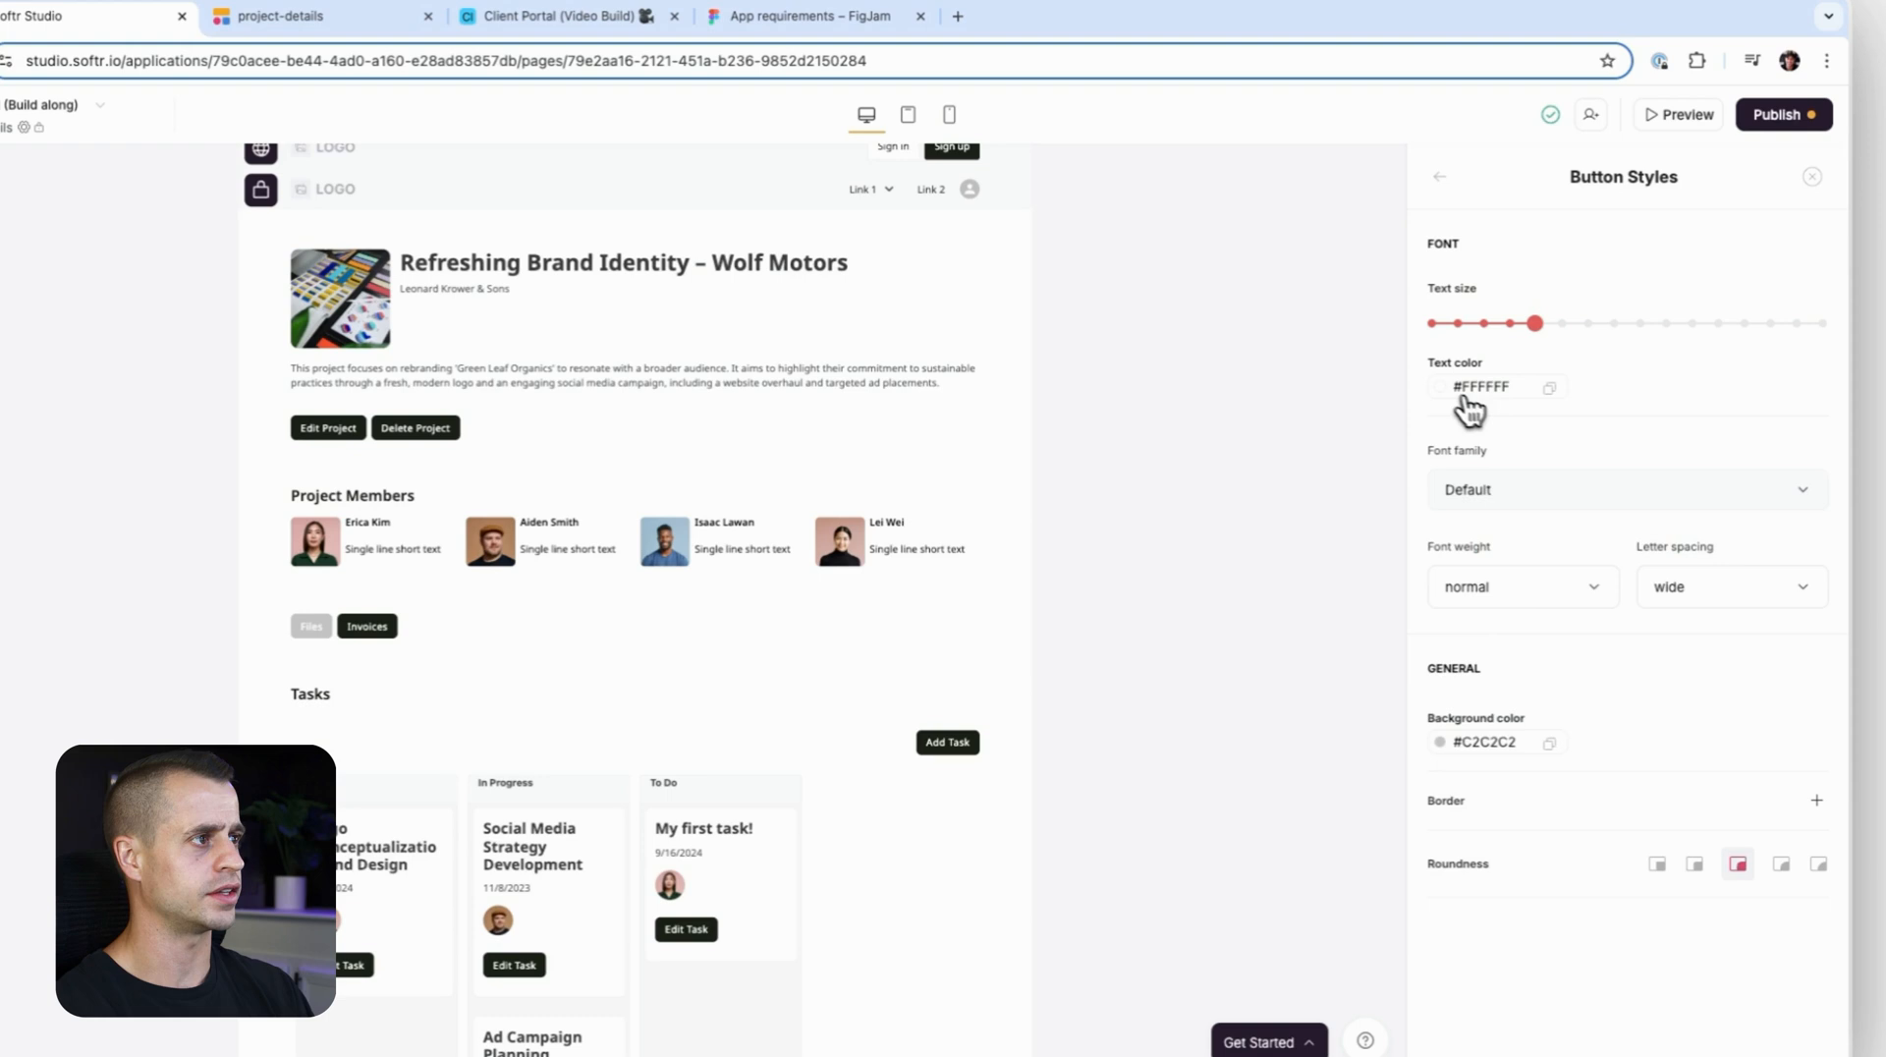
left_click(1440, 386)
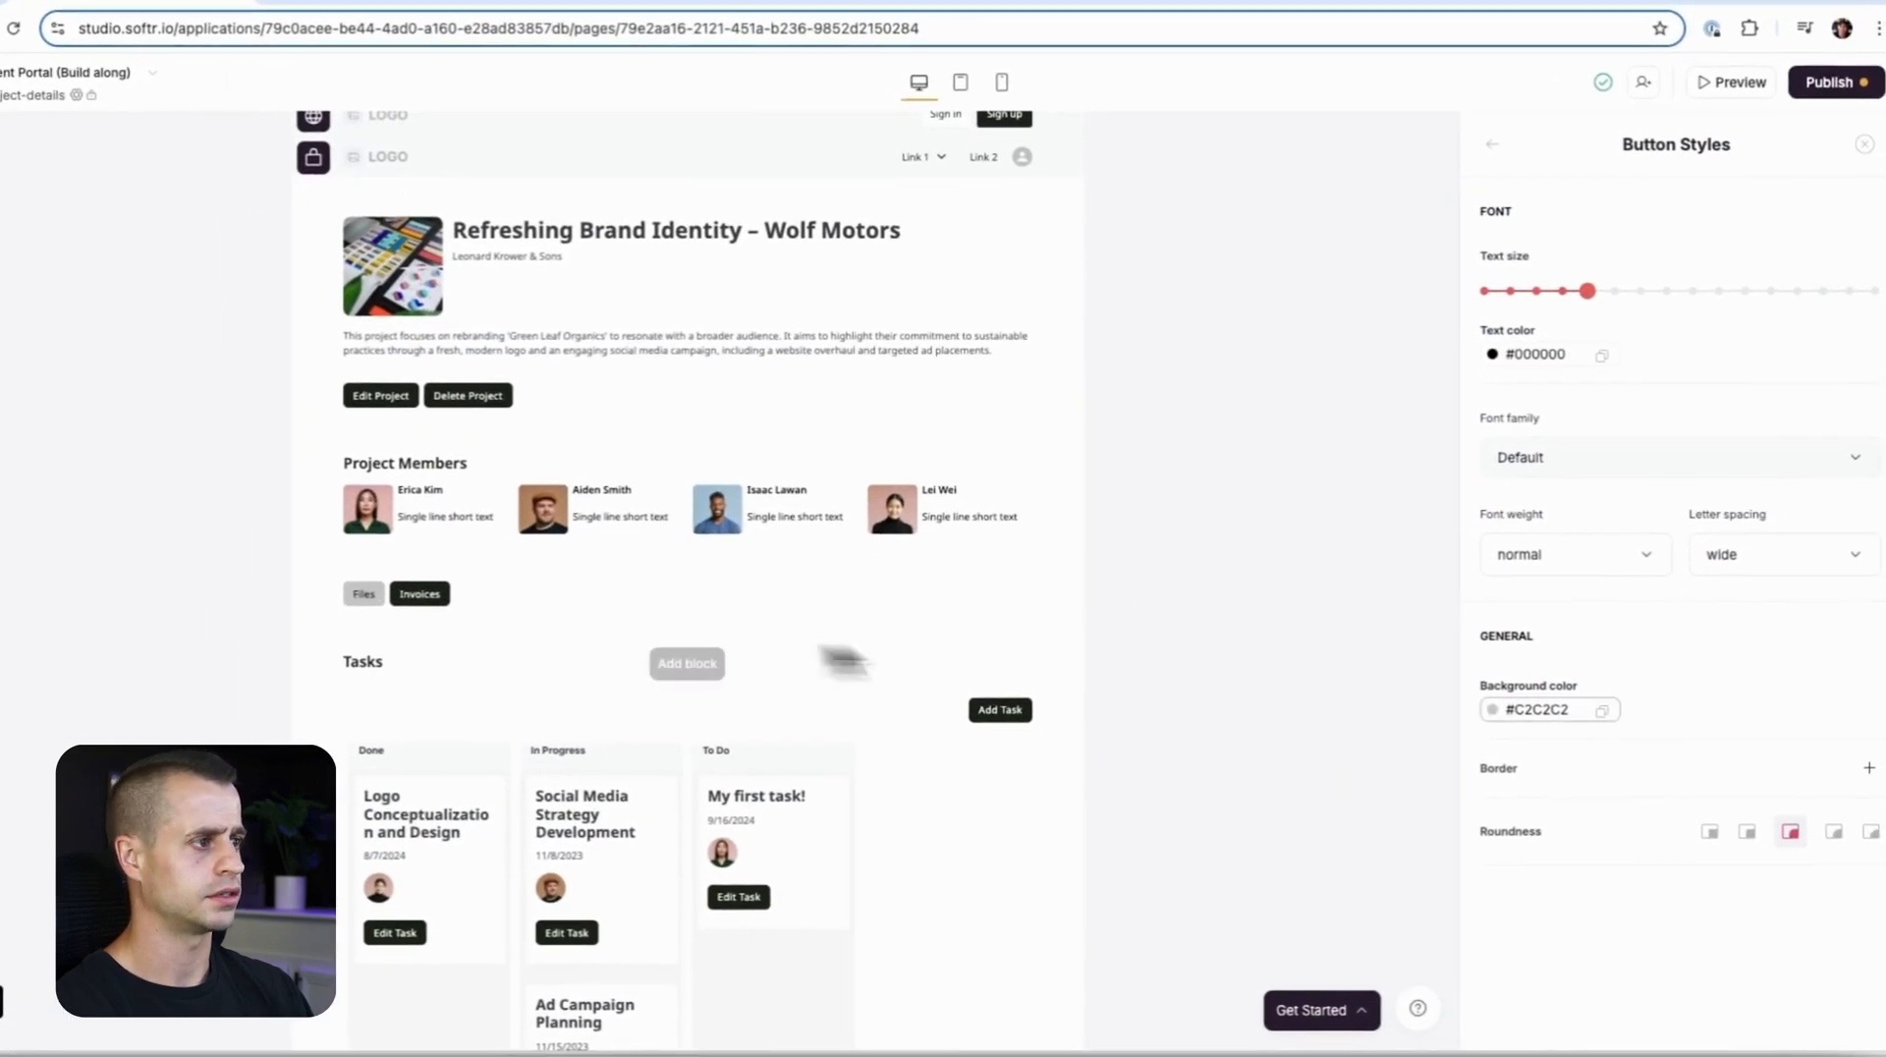
left_click(1492, 709)
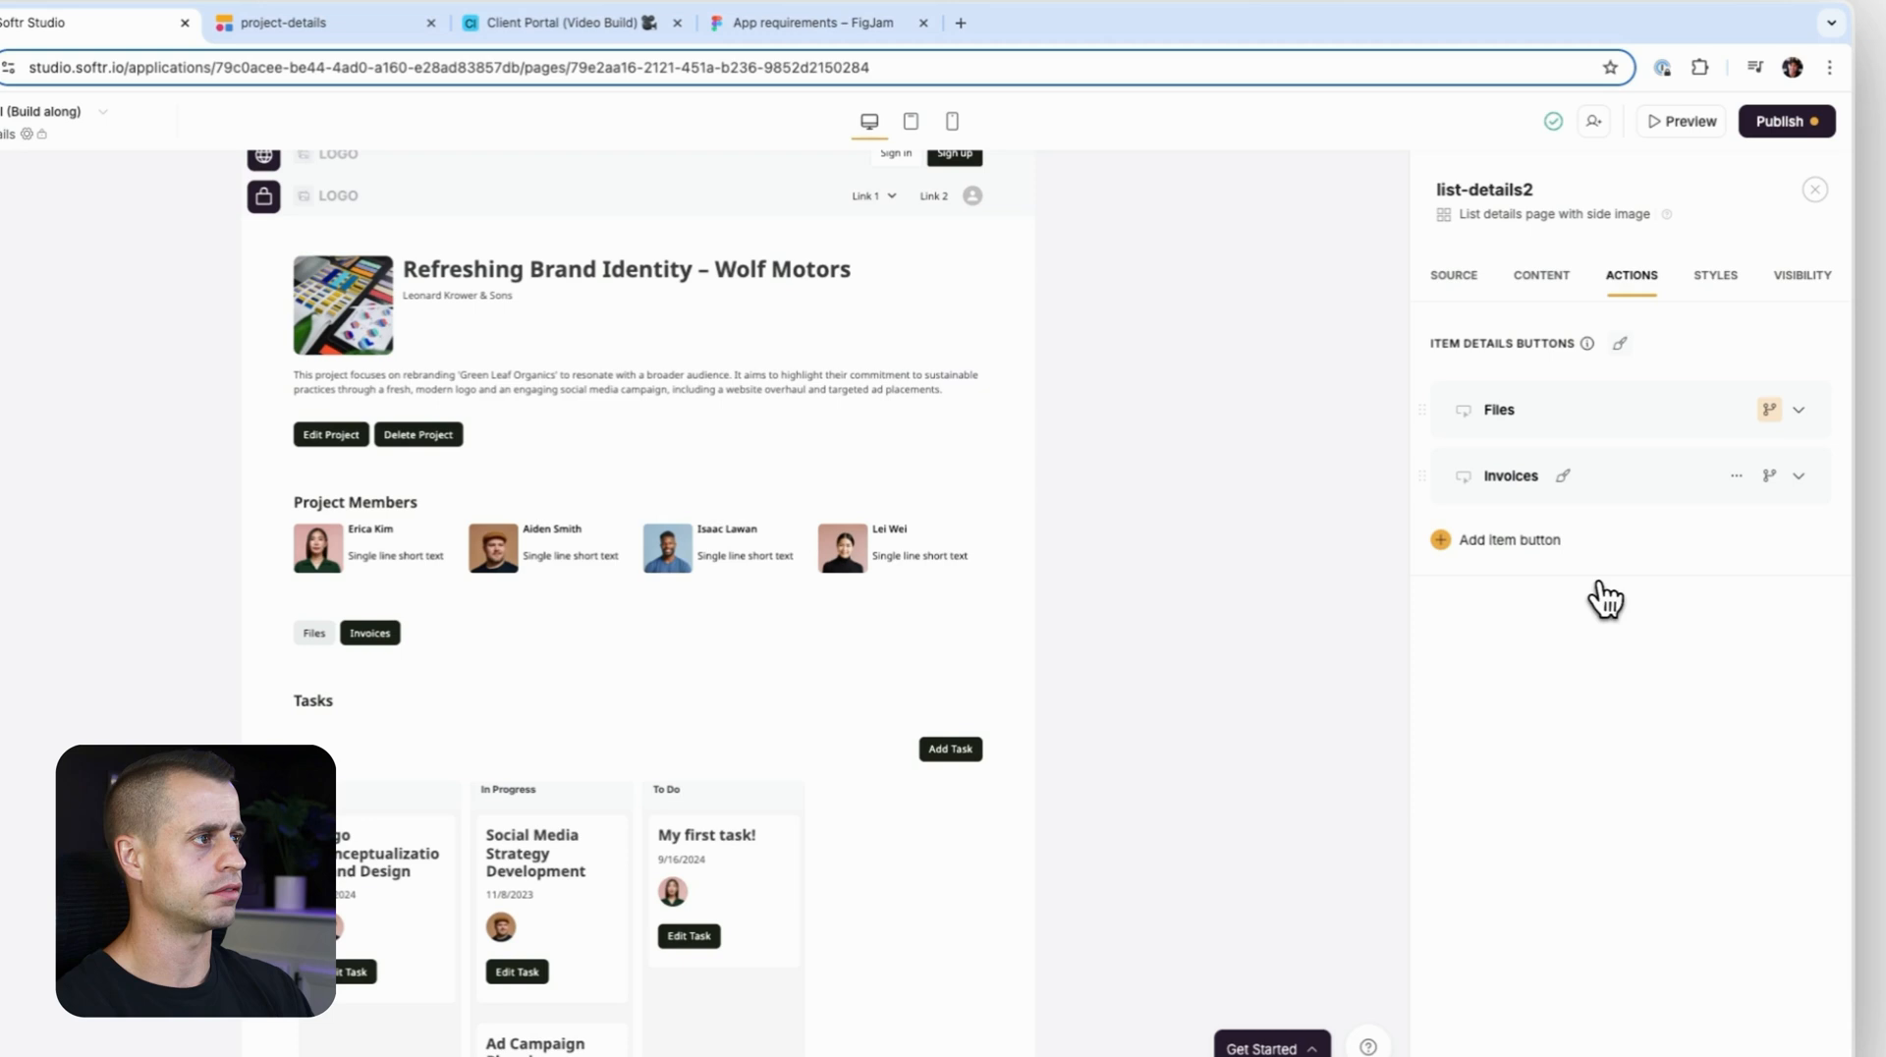
Give the Invoices button a light-gray background with near-black #0A0A0A text.
left_click(1565, 475)
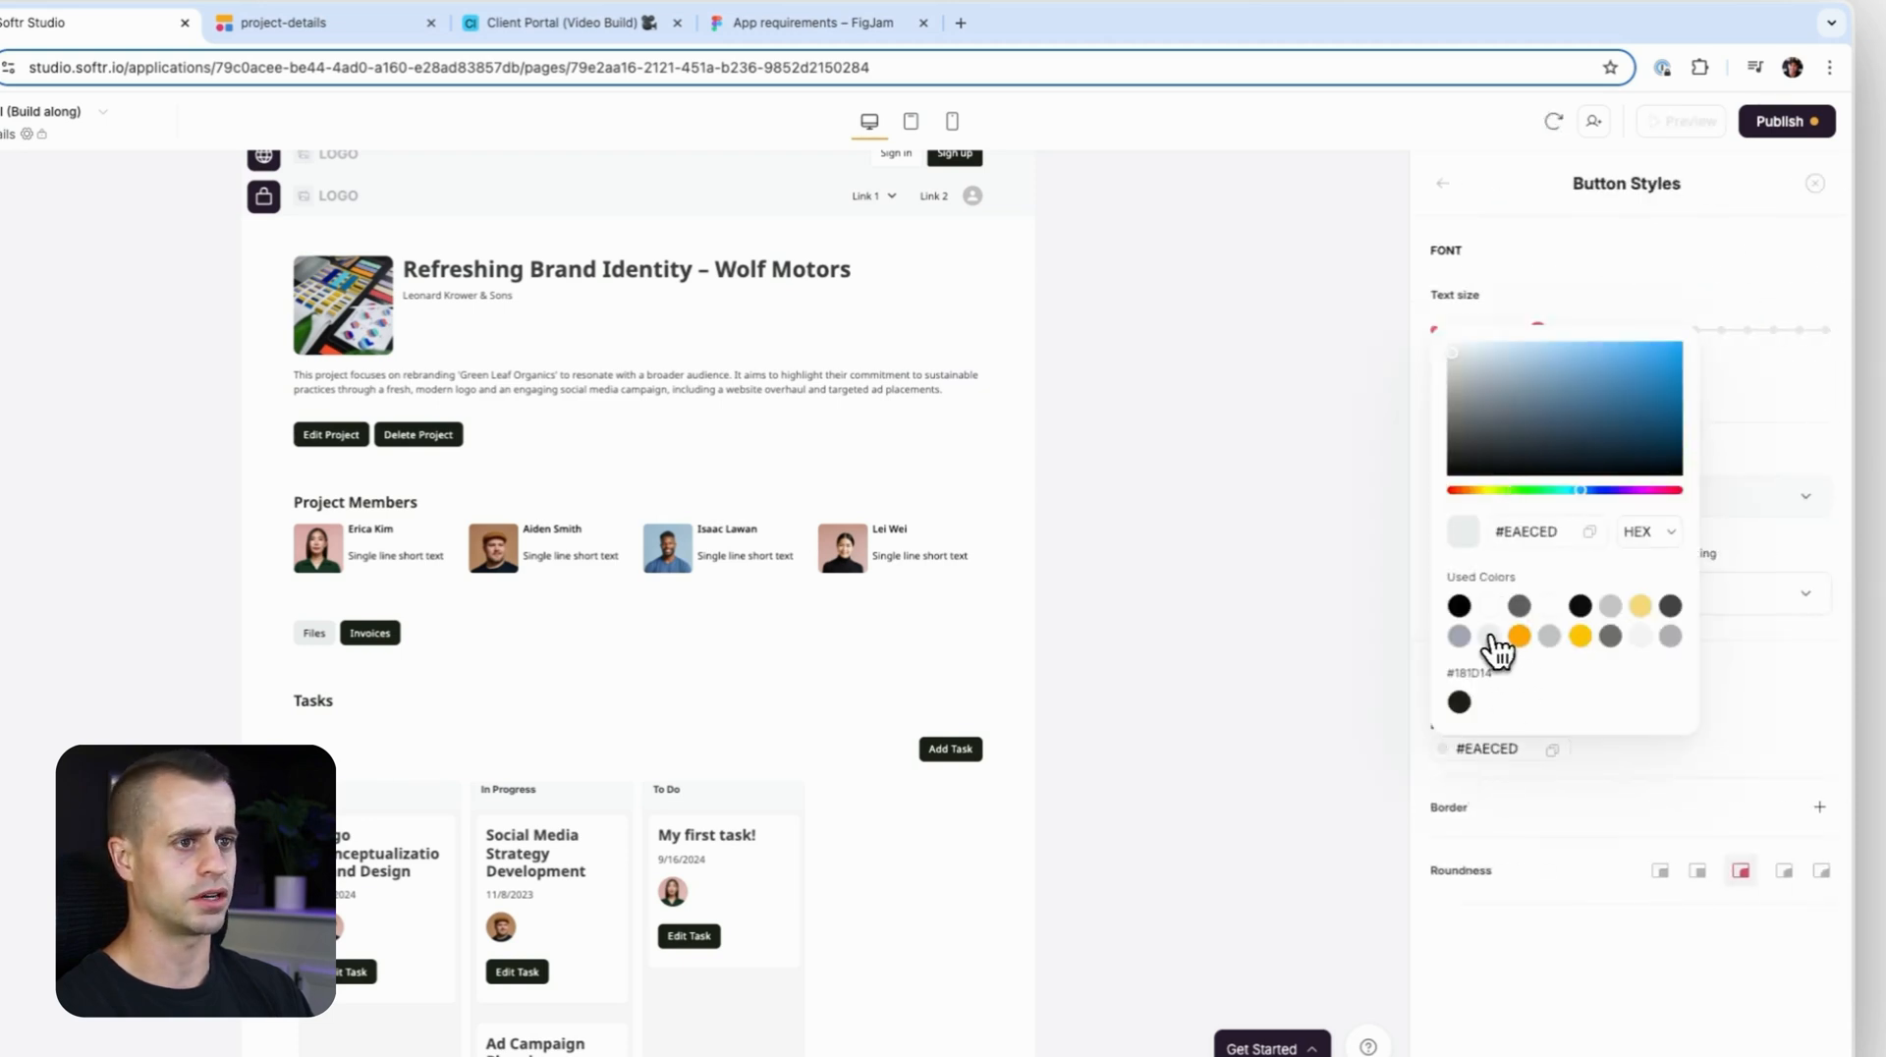
left_click(1494, 636)
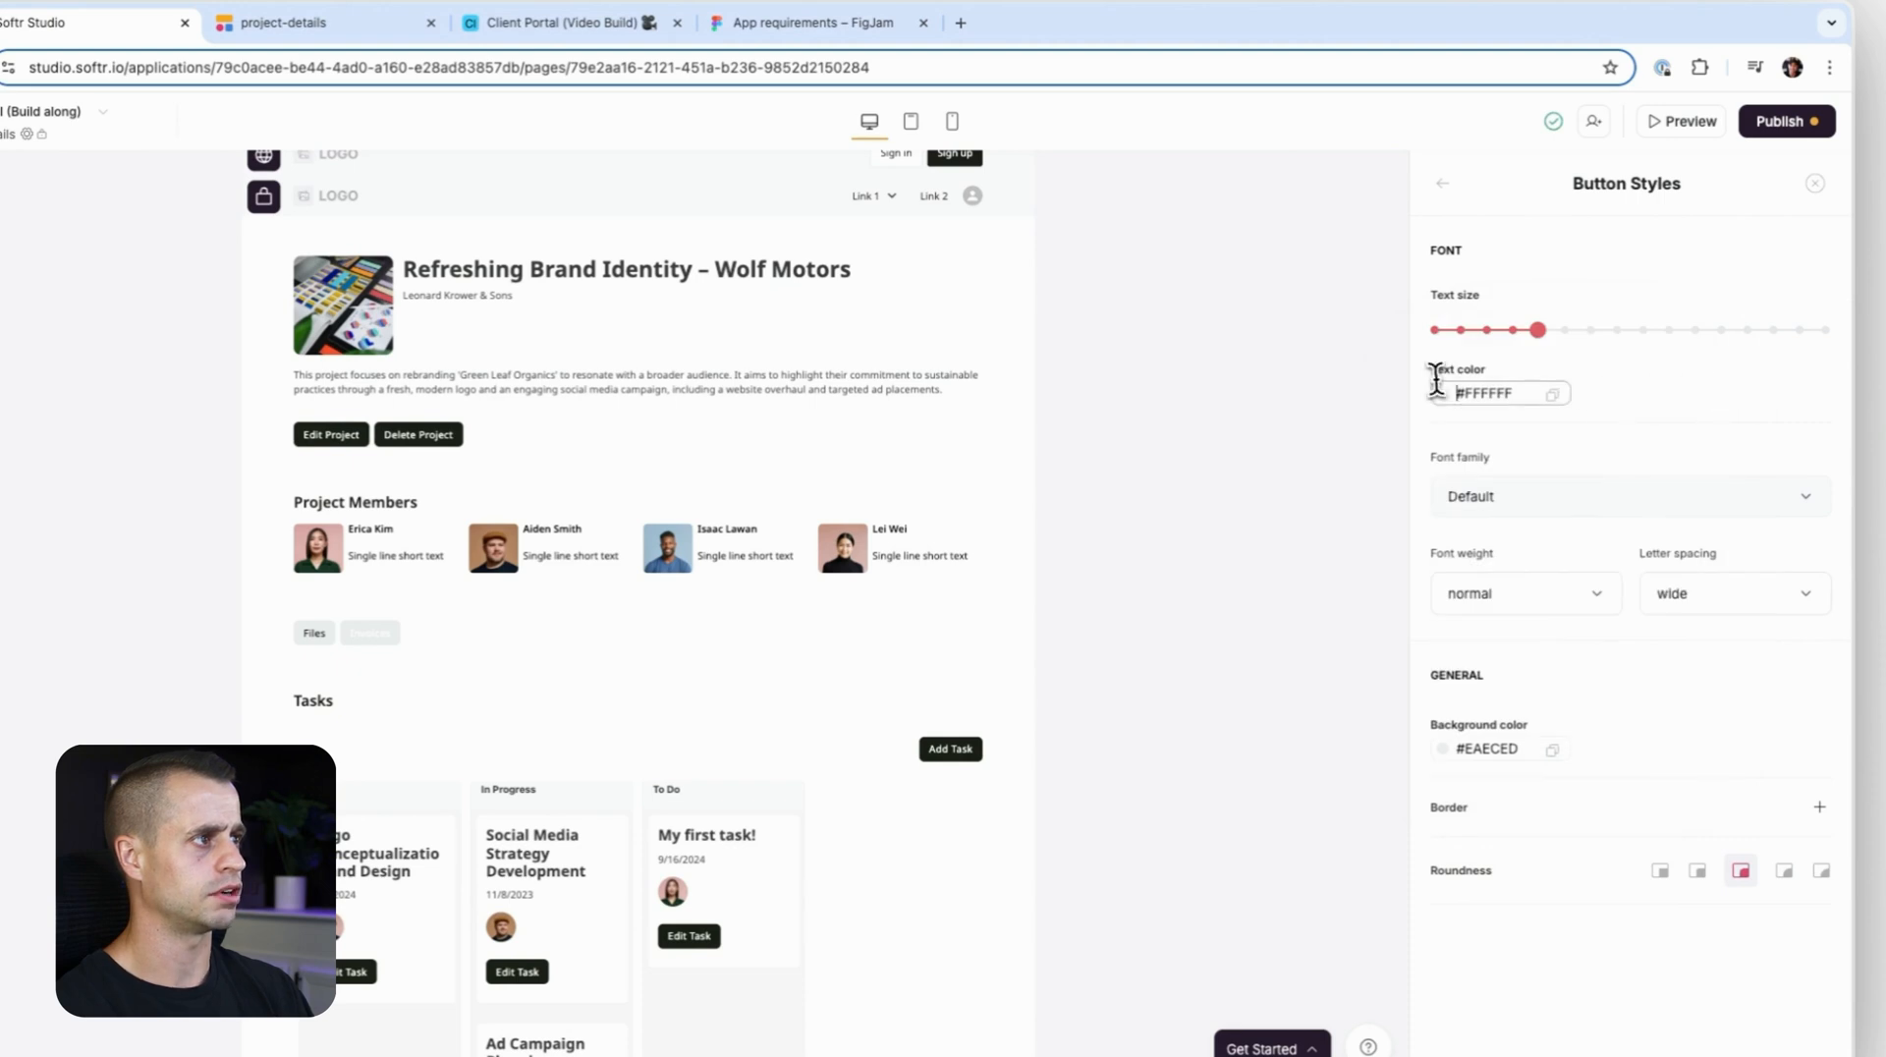
left_click(1498, 393)
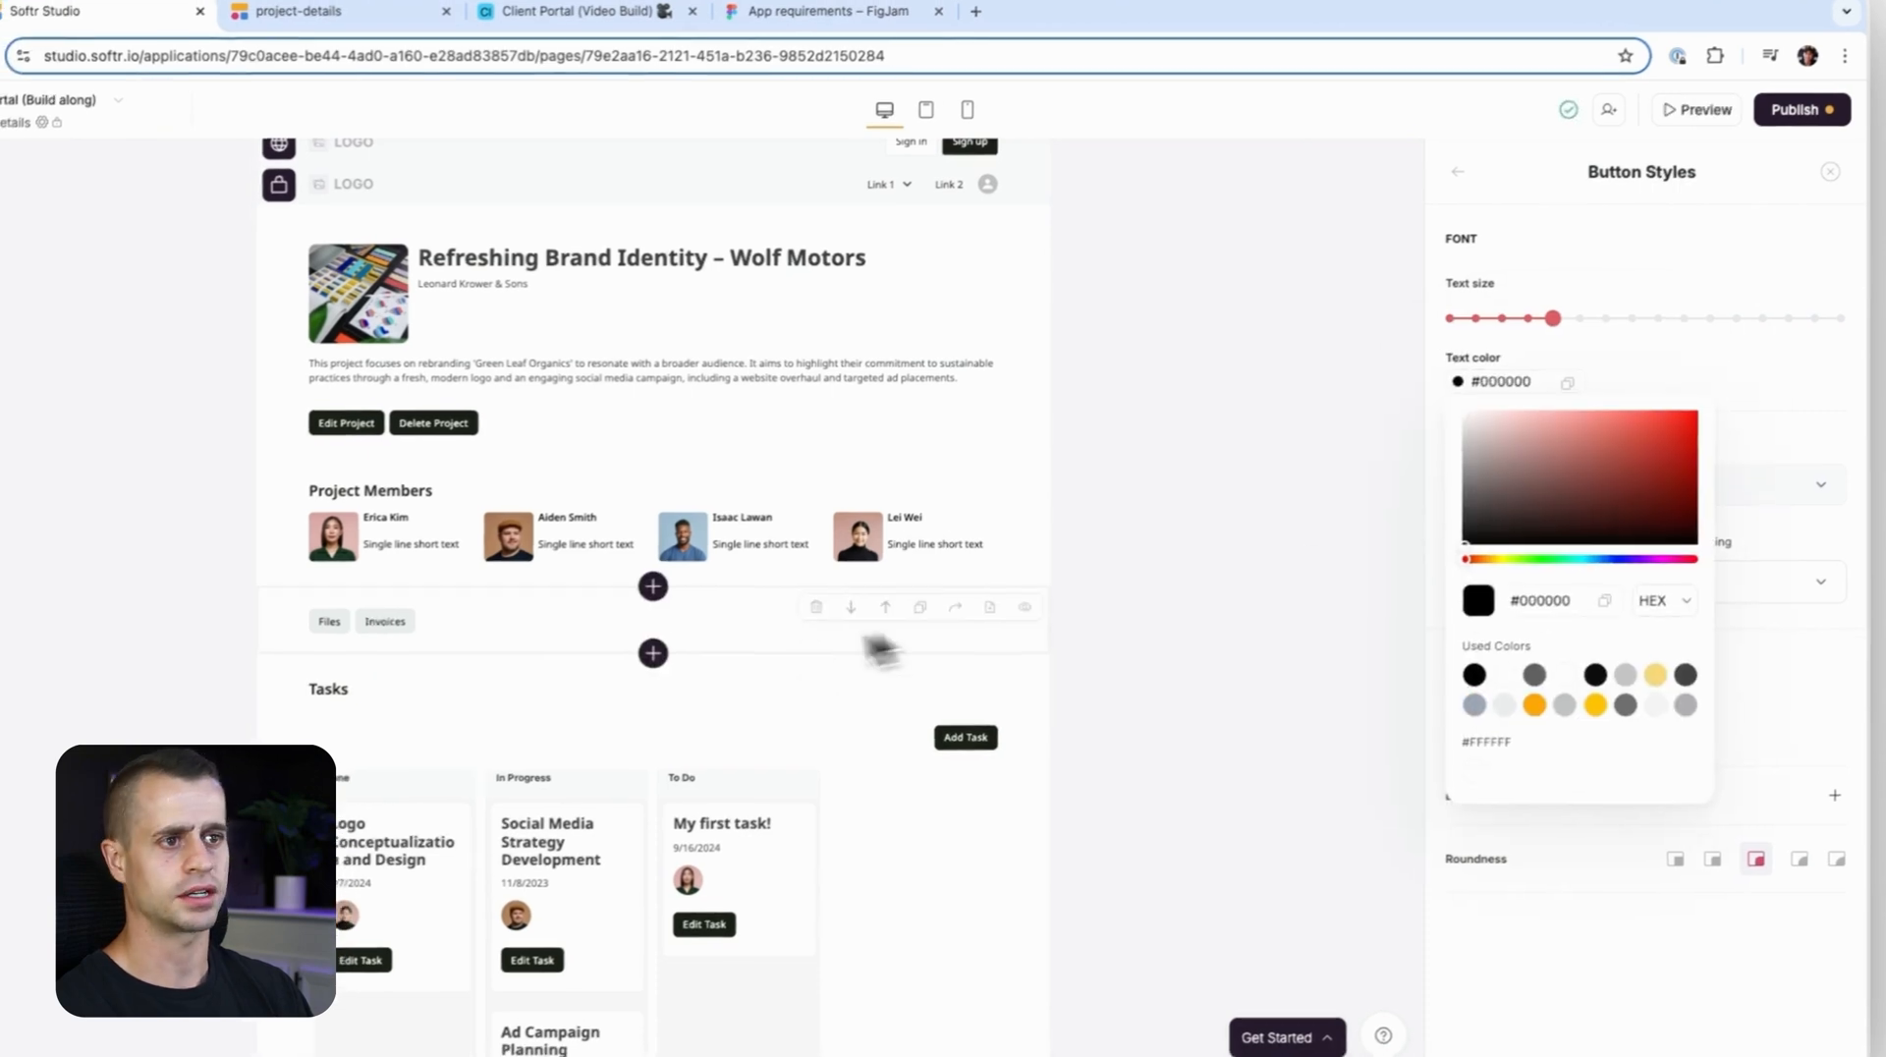
left_click(1617, 659)
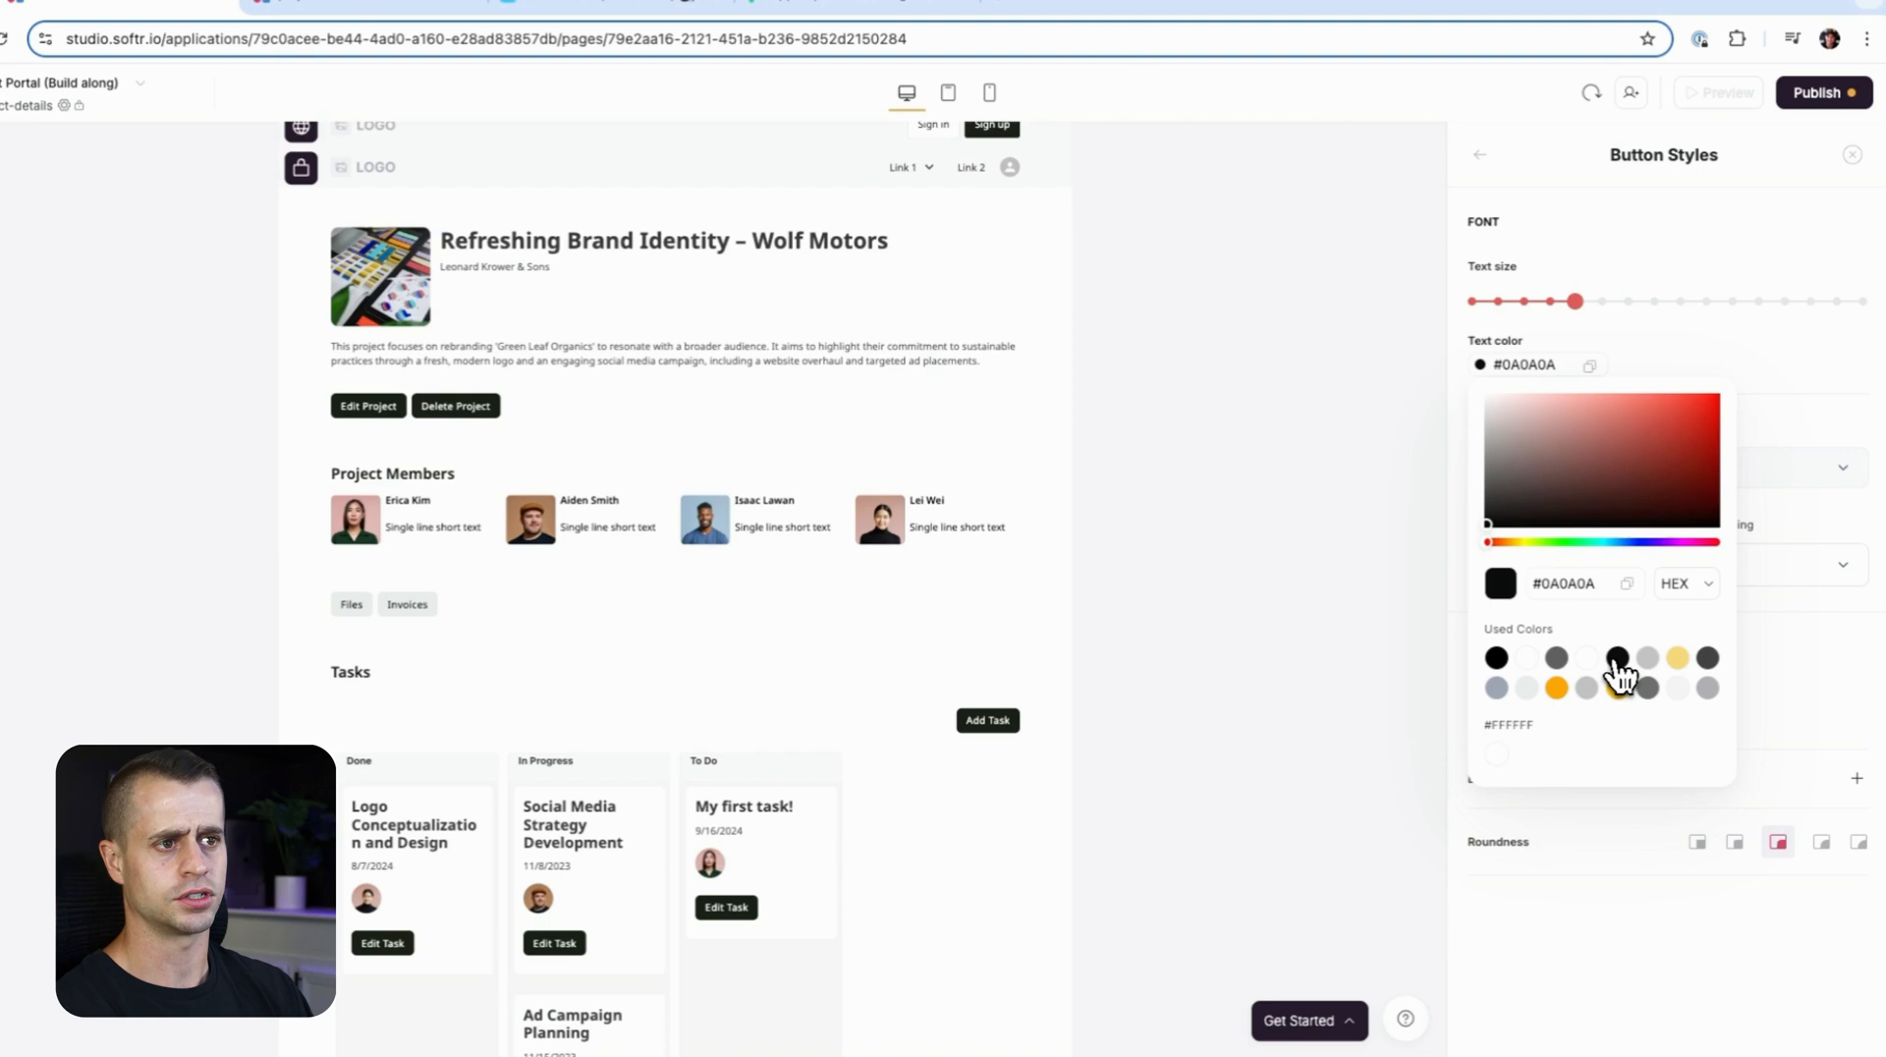